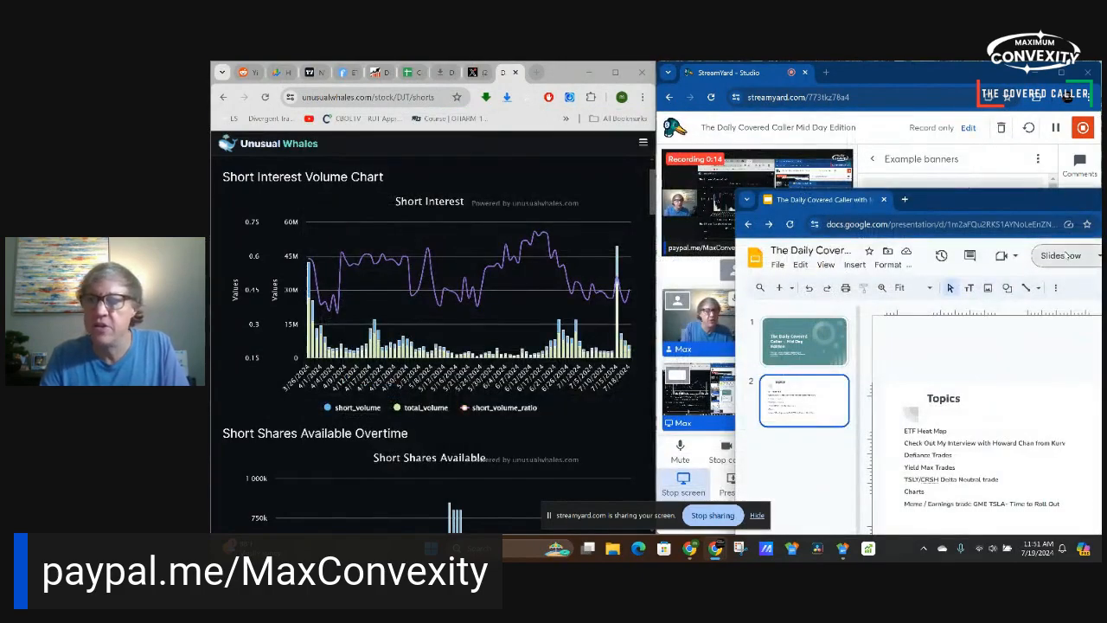
Show the DJT short interest page with Ticker Explorer expanded, then move to the Finviz ETF heat map
left_click(1055, 256)
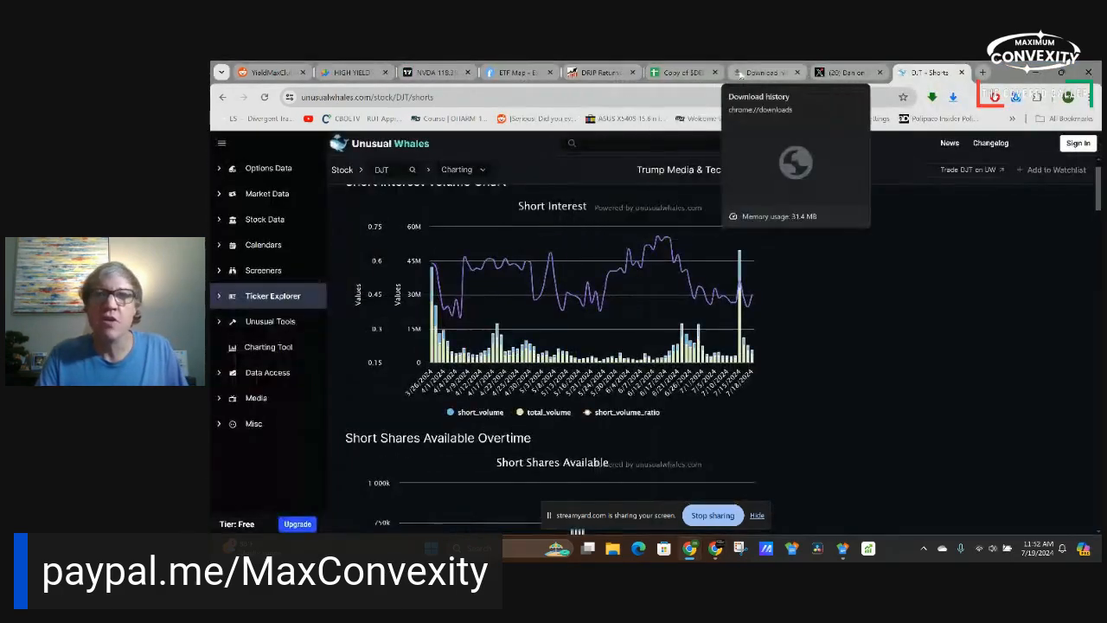
left_click(274, 294)
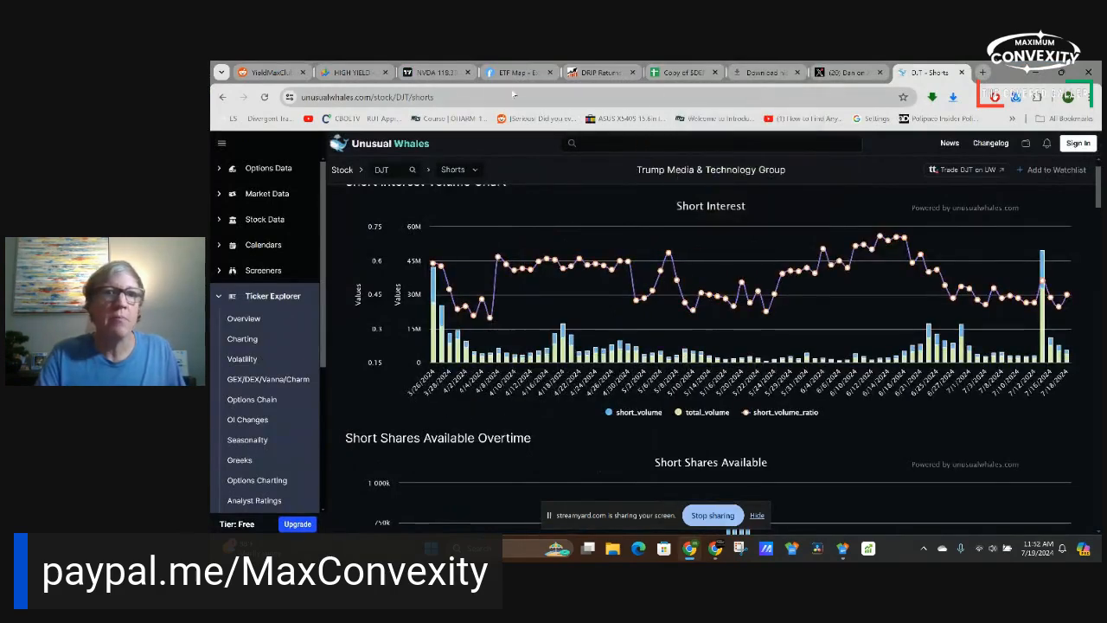
left_click(516, 73)
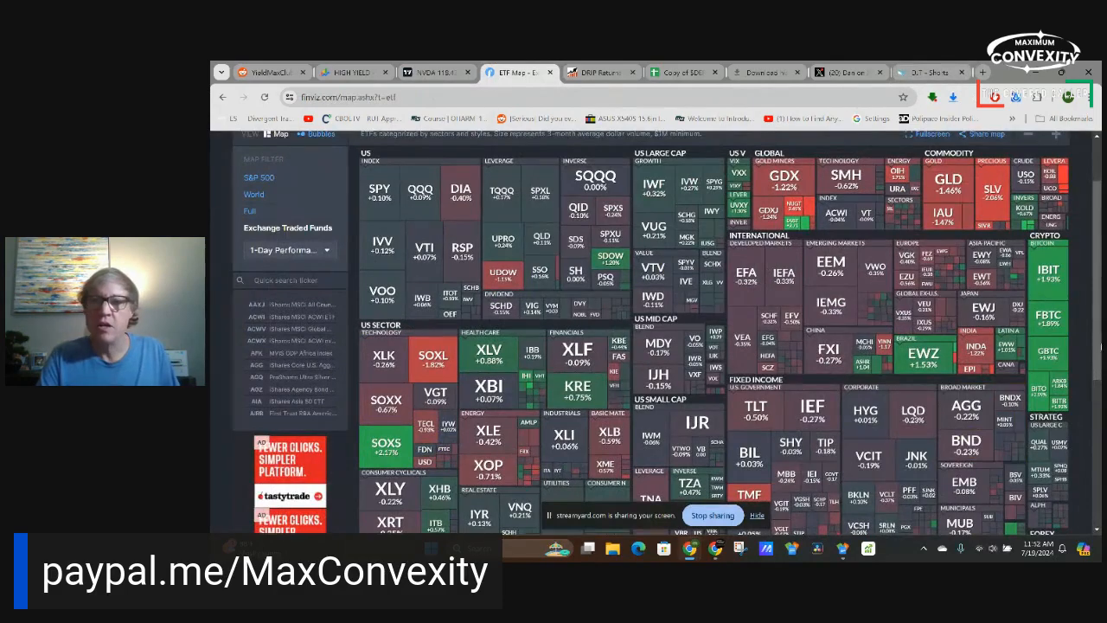
scroll("down", 3)
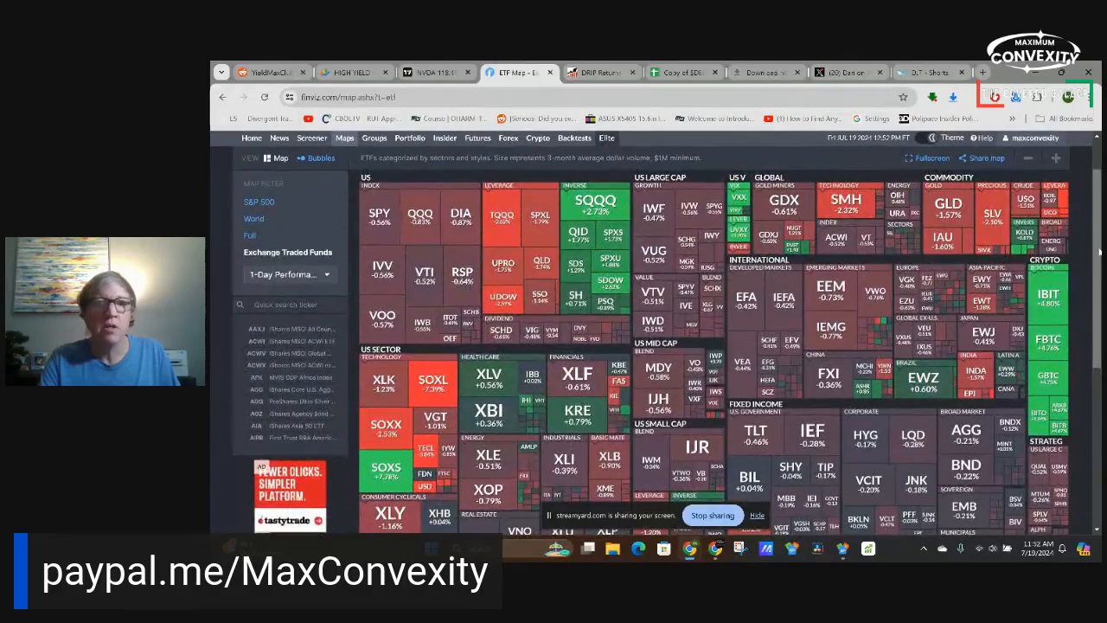
mouse_move(379, 212)
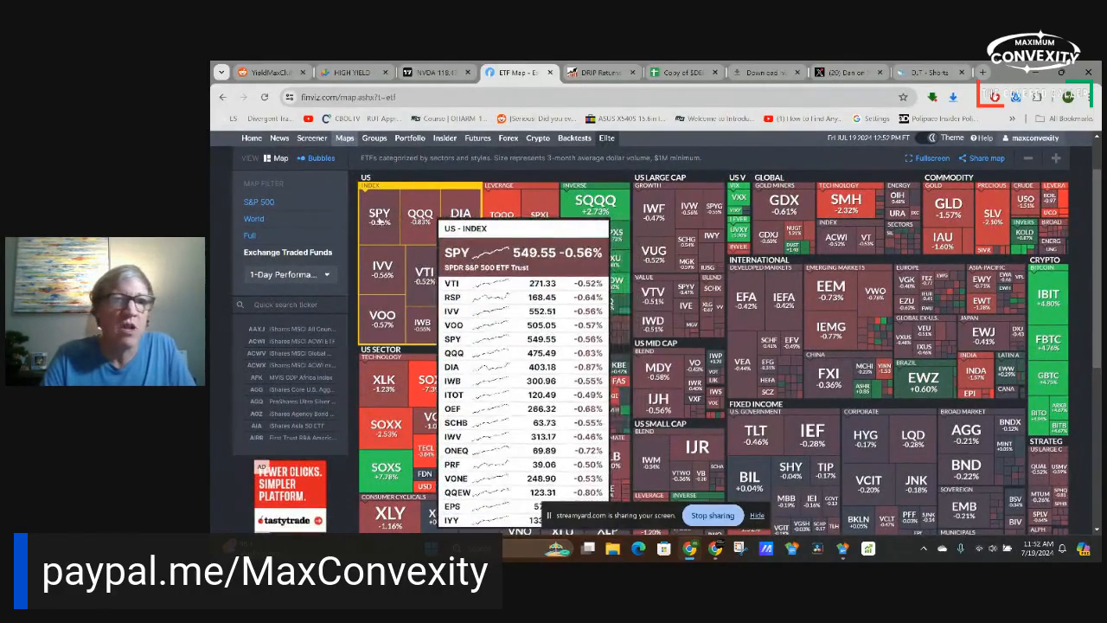
mouse_move(419, 215)
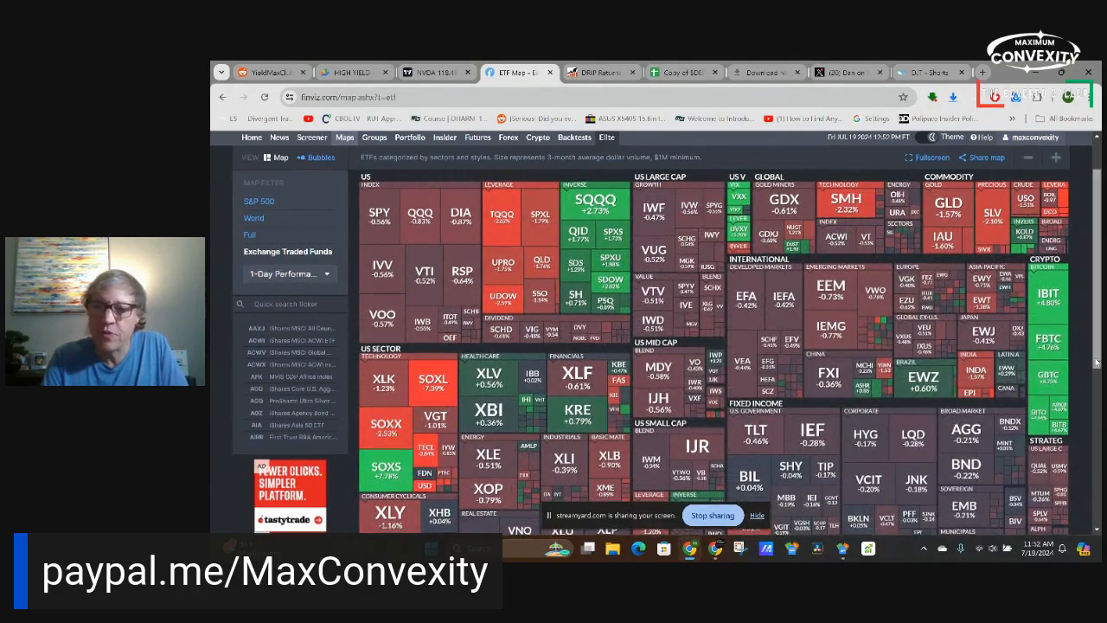
scroll("down", 3)
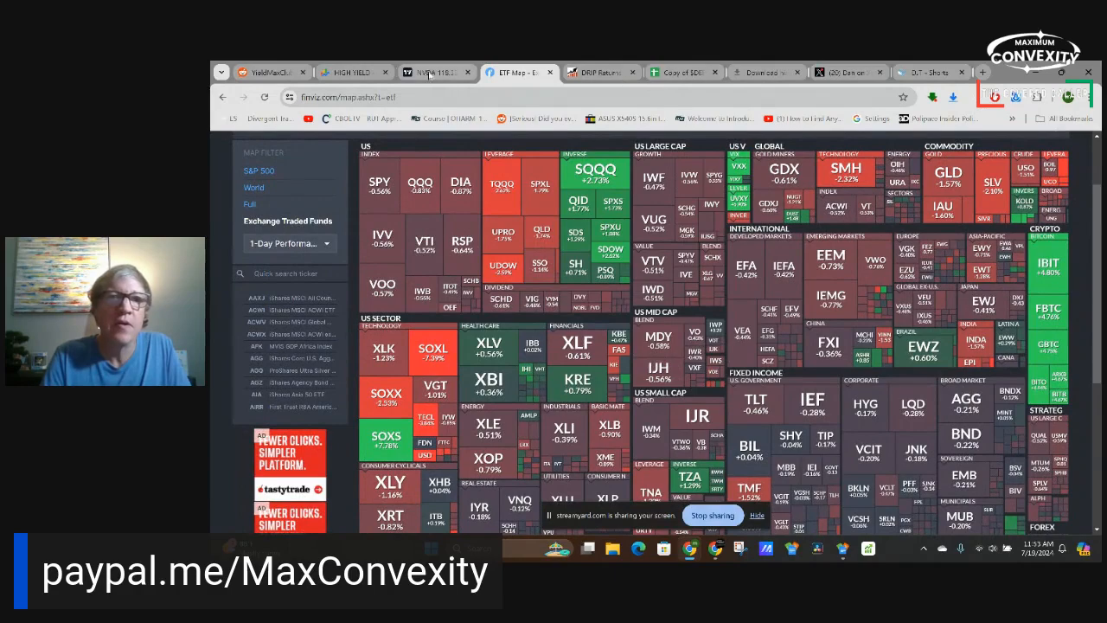
Review the NDX, SPX and RUT 30-minute charts in turn, then bring up the QQQY tracking sheet
left_click(429, 73)
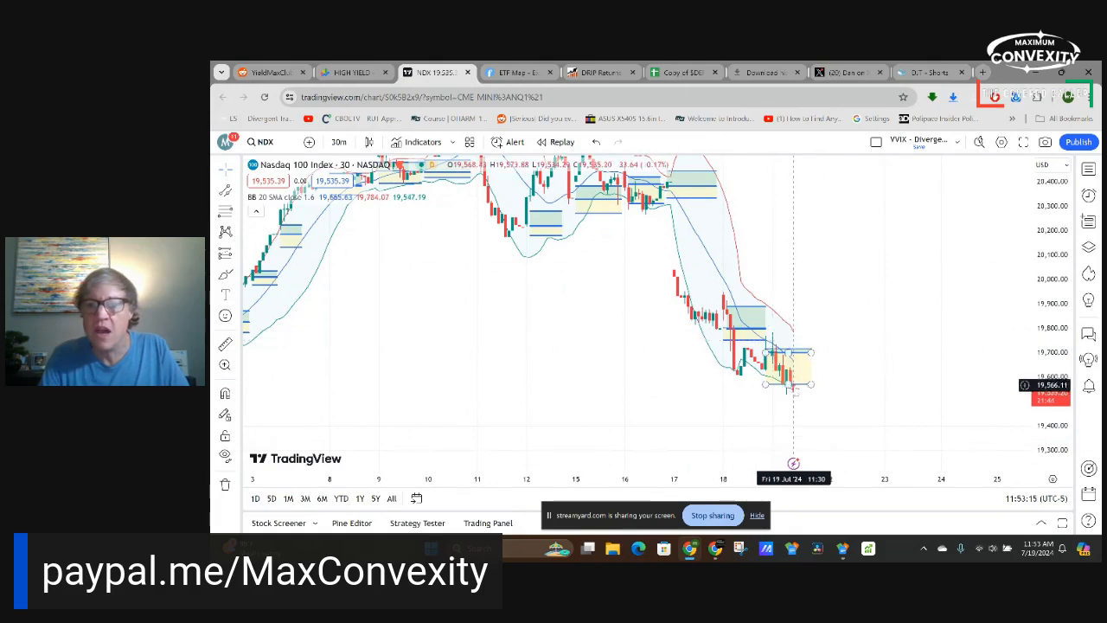
mouse_move(792, 394)
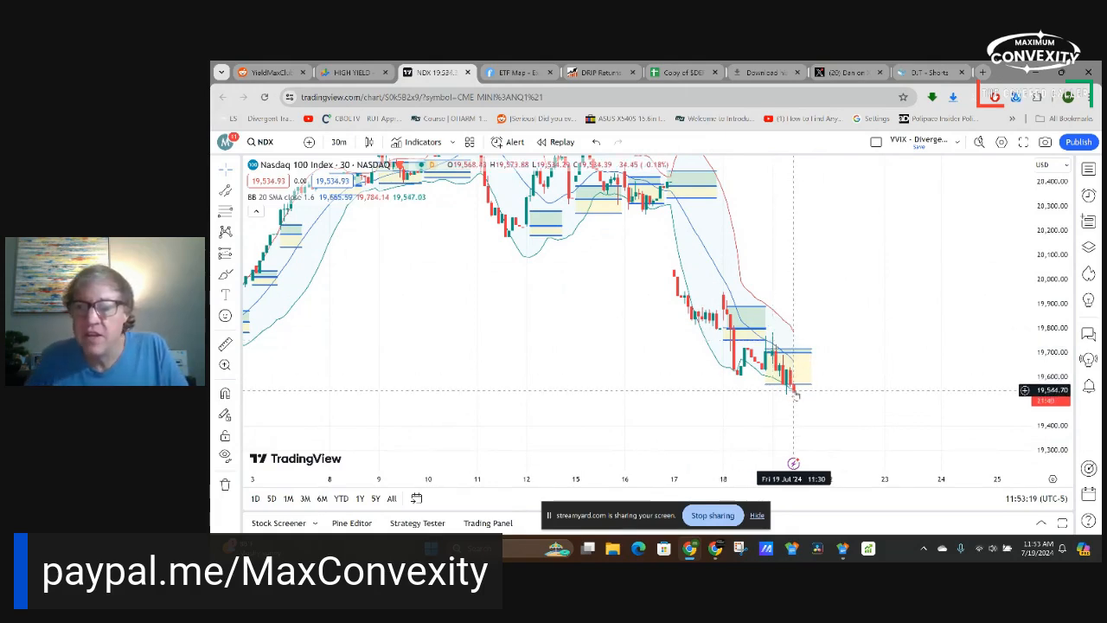
mouse_move(796, 389)
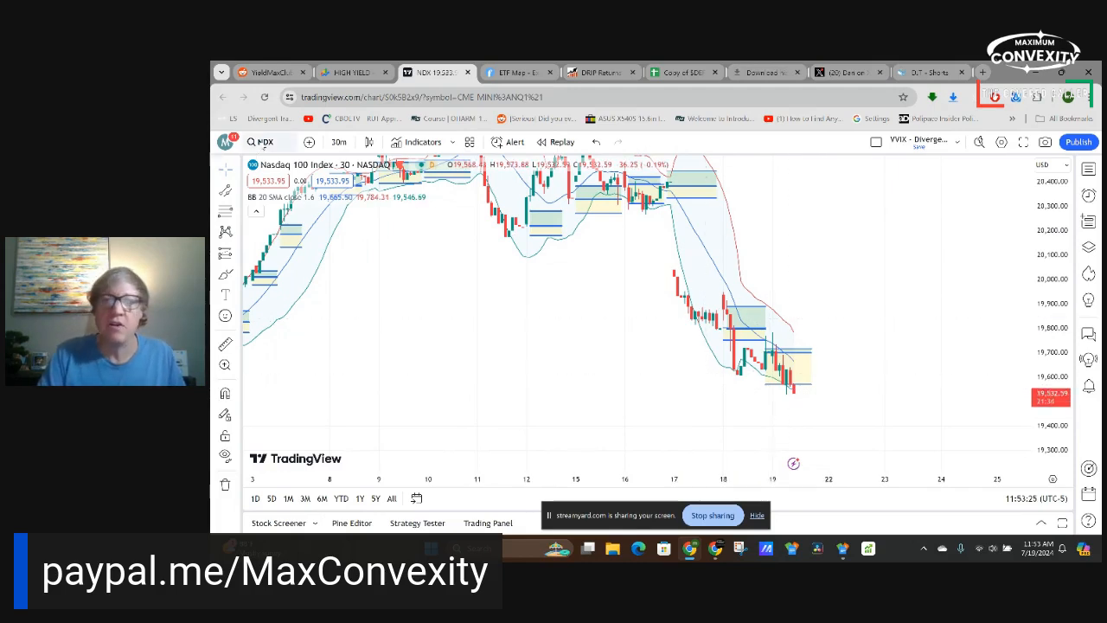
left_click(268, 142)
type("SPX")
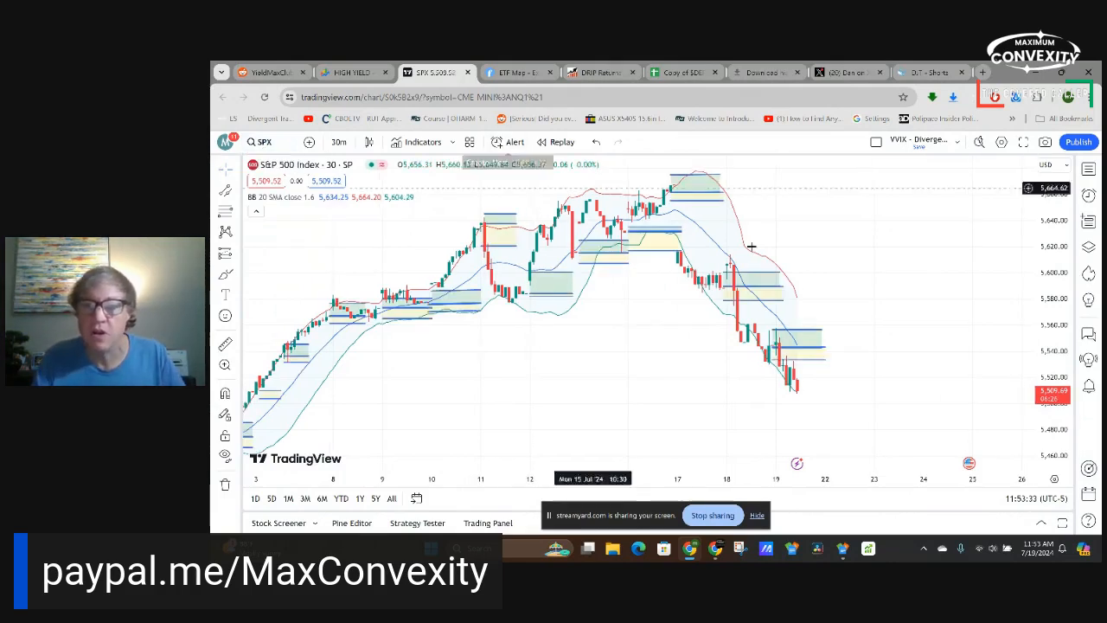
mouse_move(771, 355)
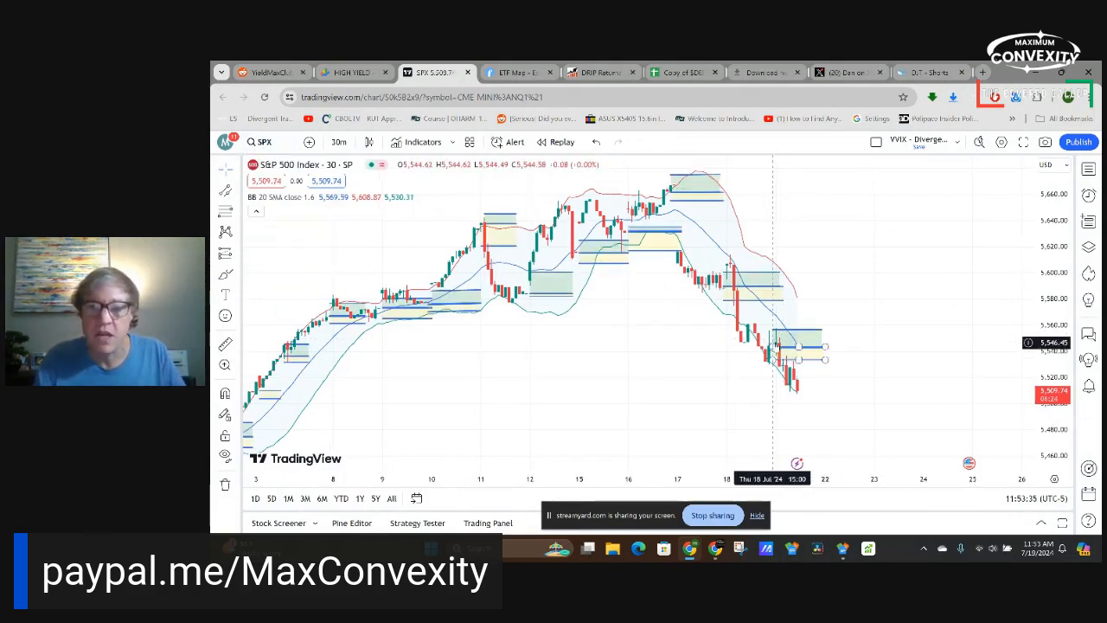
mouse_move(786, 346)
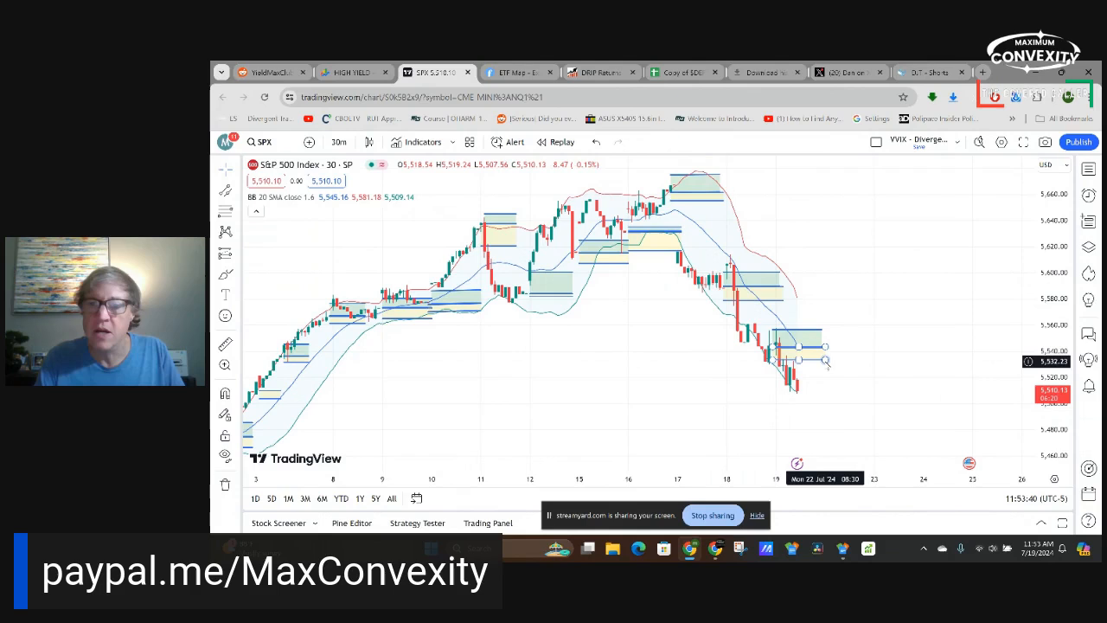
right_click(799, 356)
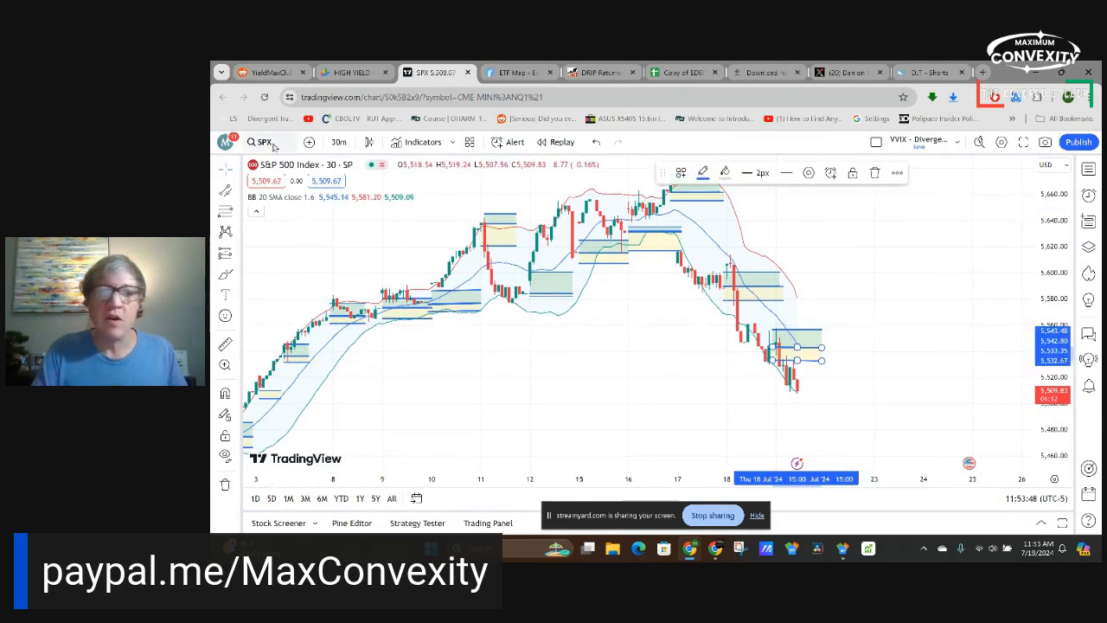
left_click(263, 142)
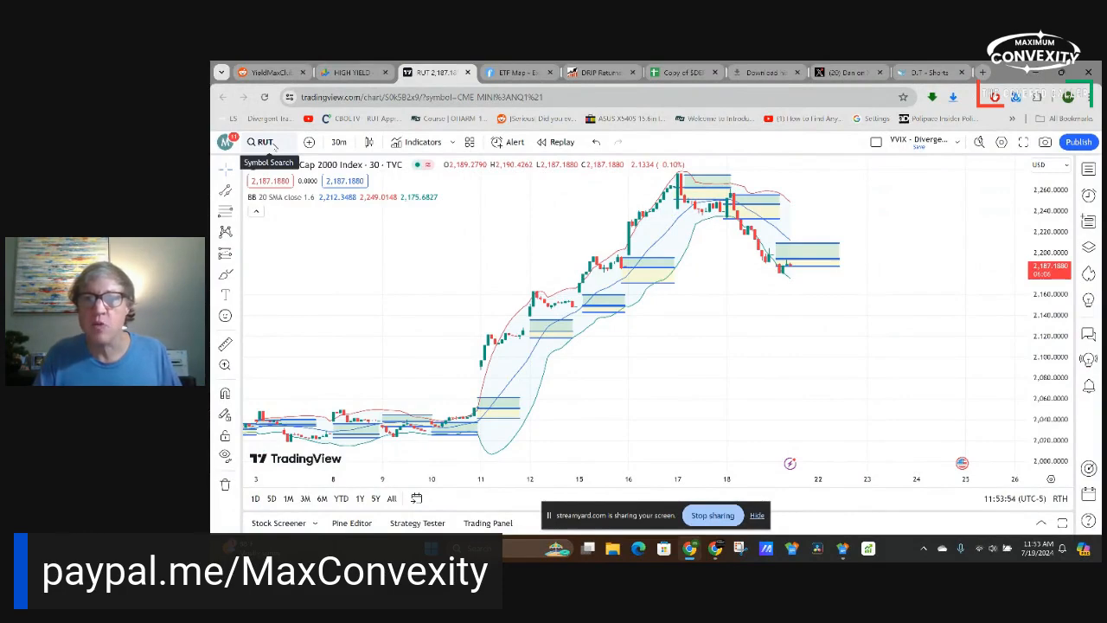
mouse_move(761, 270)
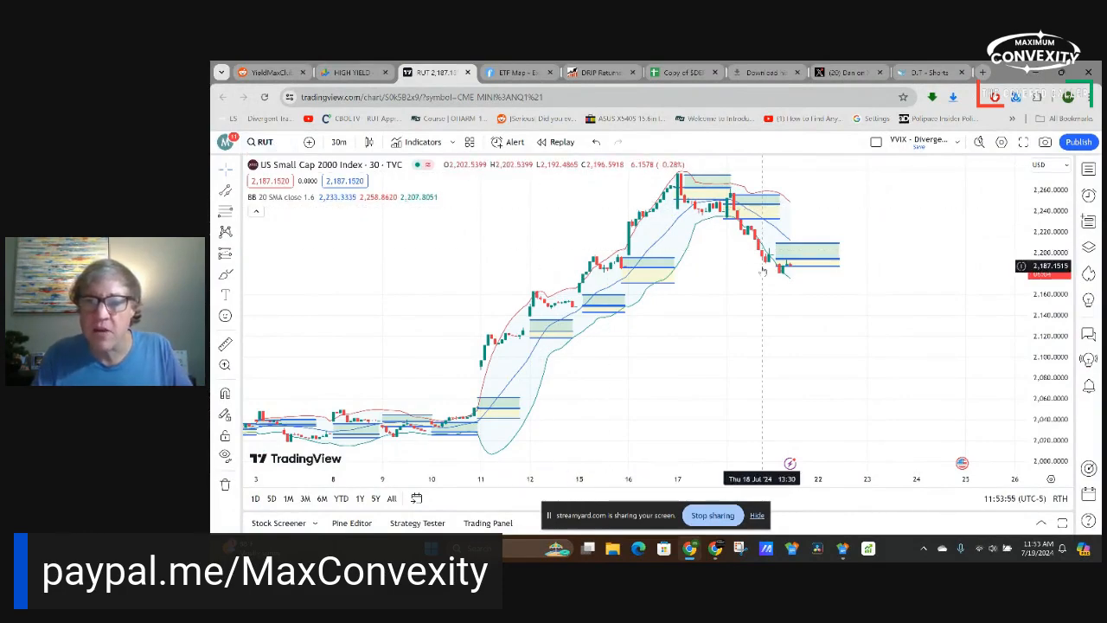
mouse_move(785, 263)
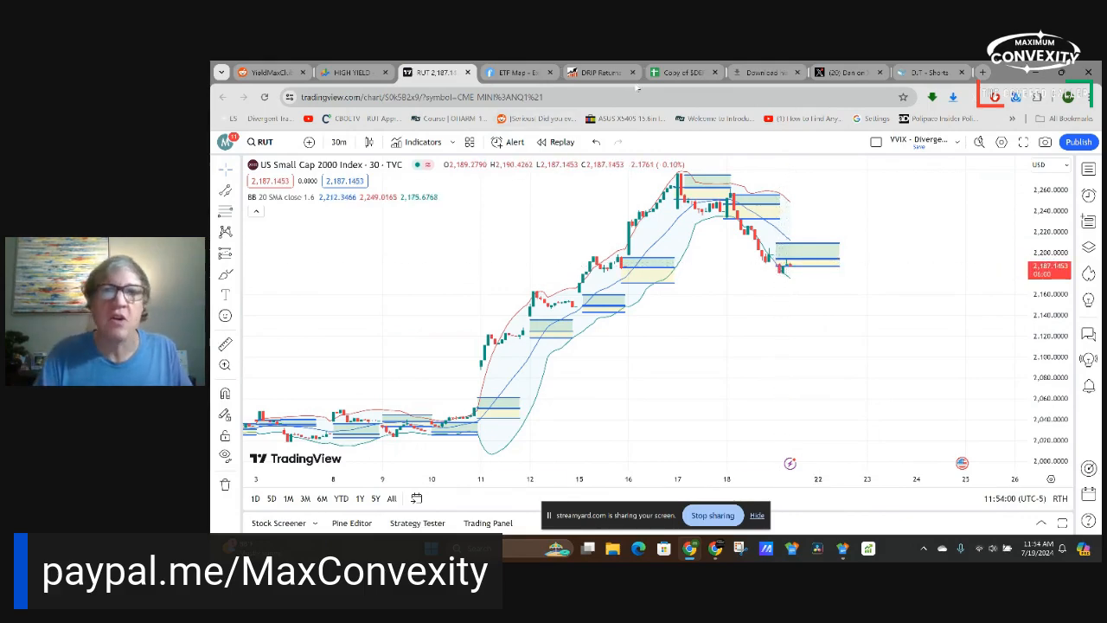
left_click(678, 72)
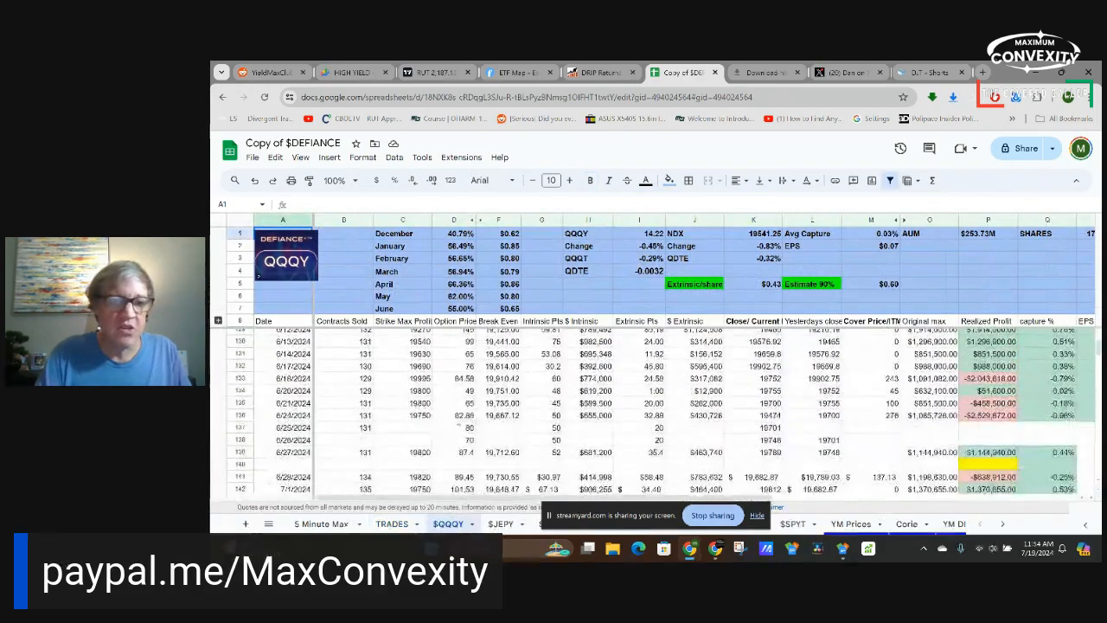
Check the latest QQQY cover price calculation and the running totals to the right
scroll("down", 3)
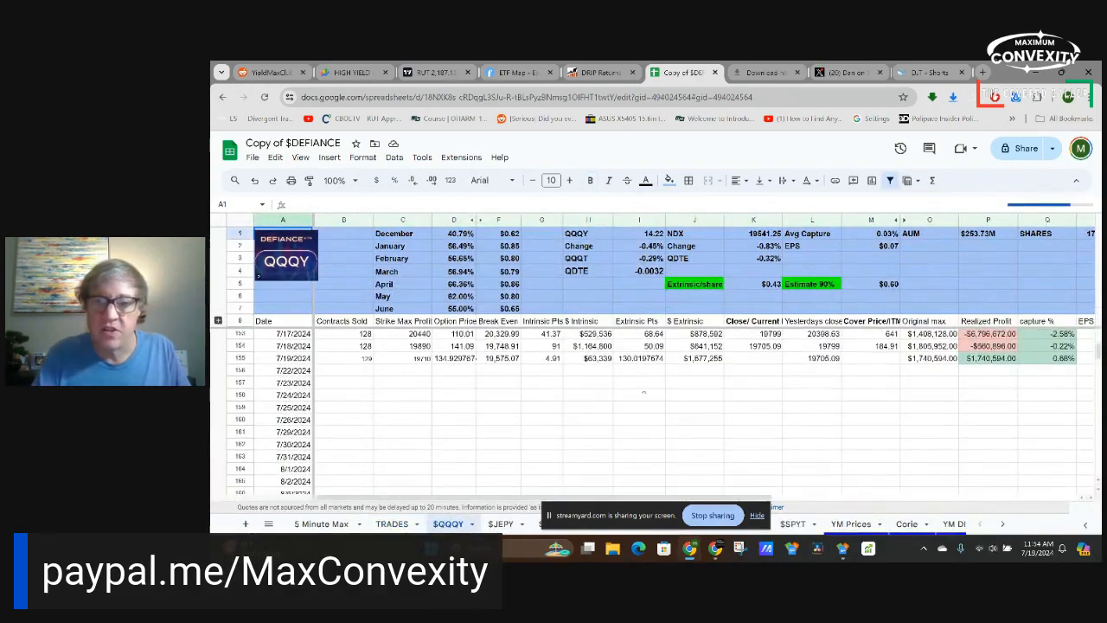
left_click(752, 356)
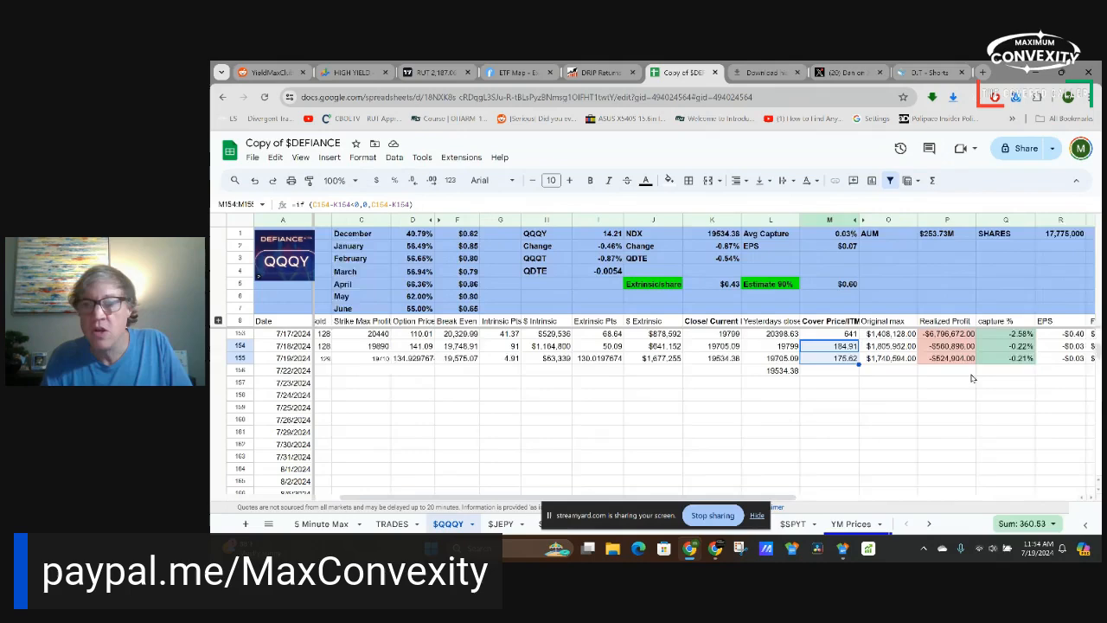
scroll("right", 3)
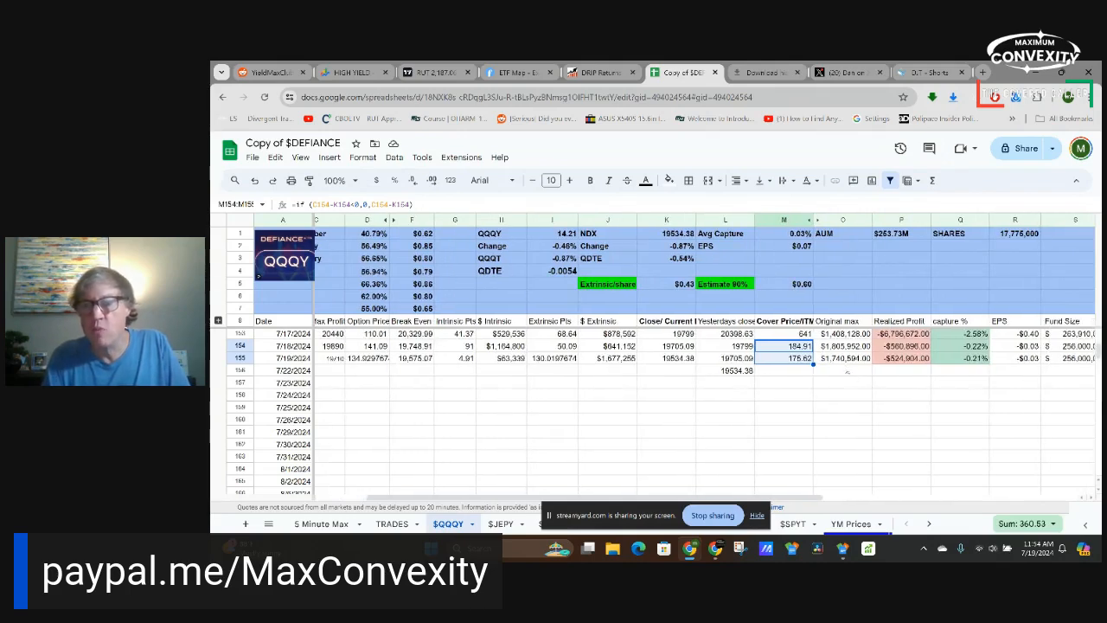
scroll("right", 3)
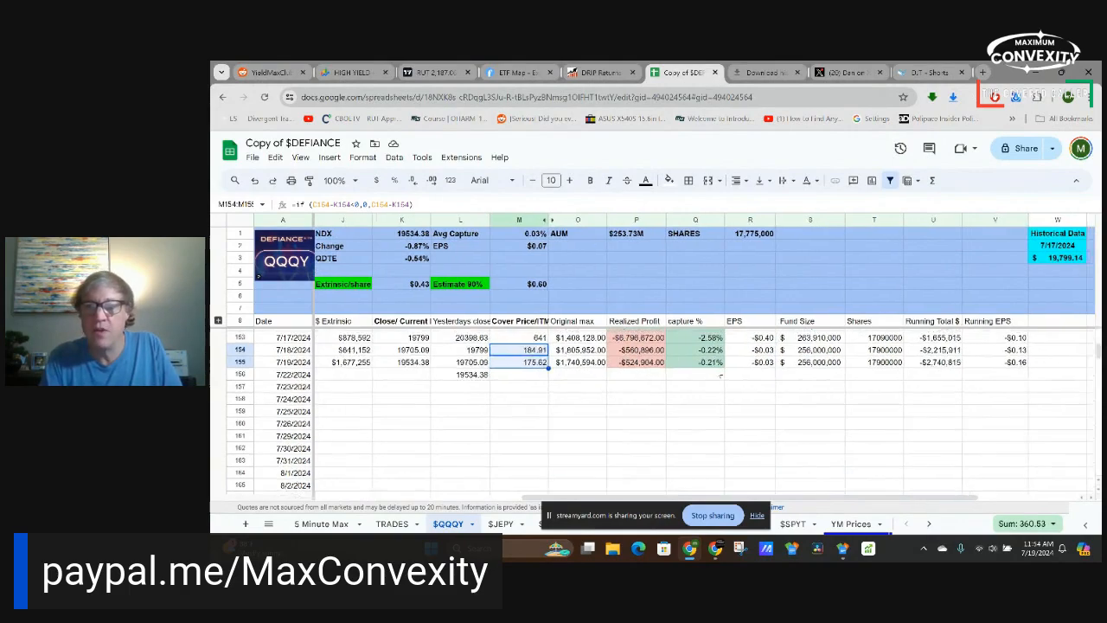
scroll("up", 3)
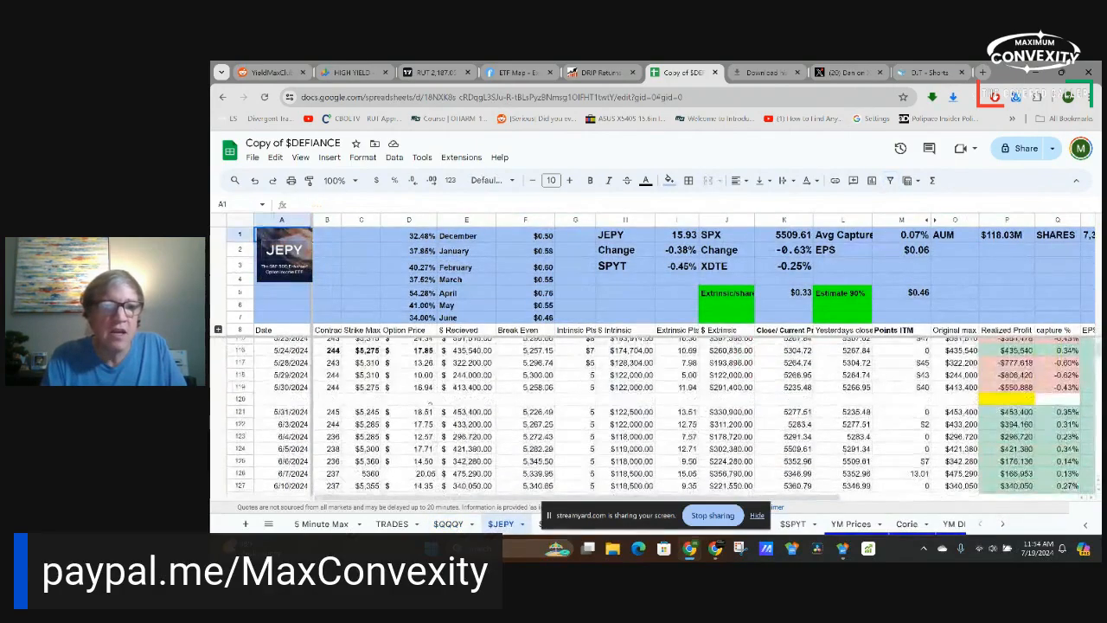
Update the July 22 JEPY row with the 5,569.61 close and check its points-in-the-money value
scroll("down", 3)
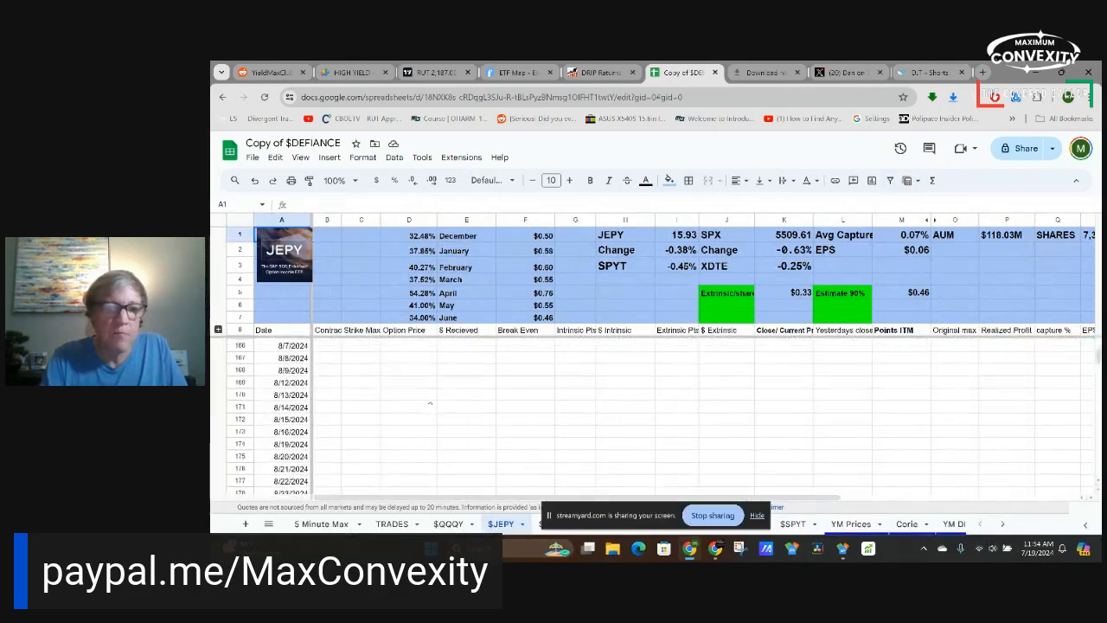
scroll("up", 3)
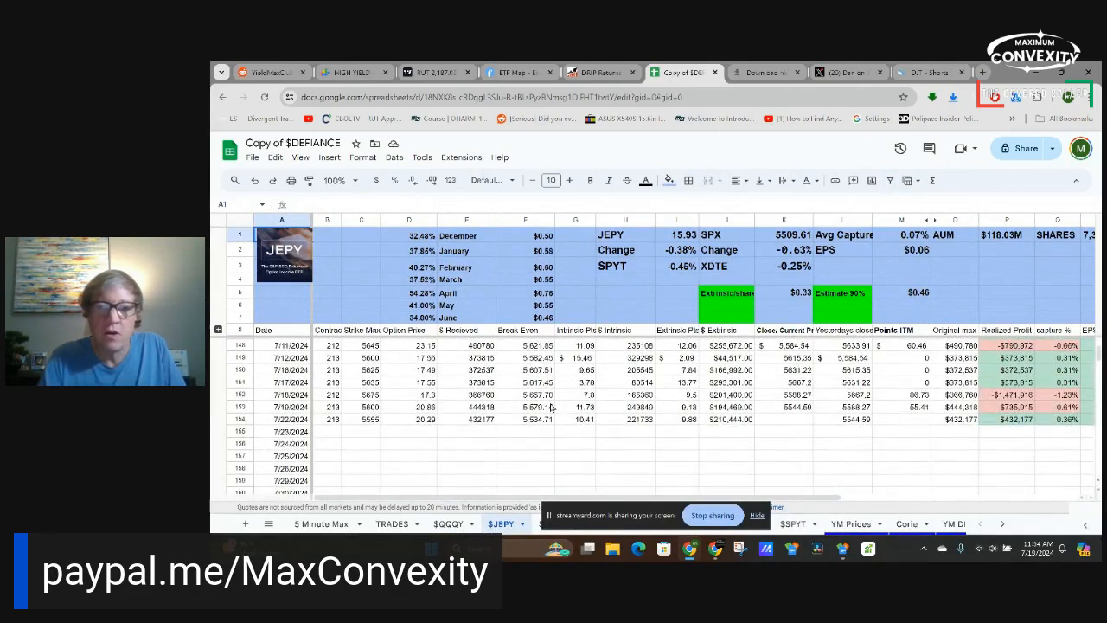
left_click(783, 419)
type("=")
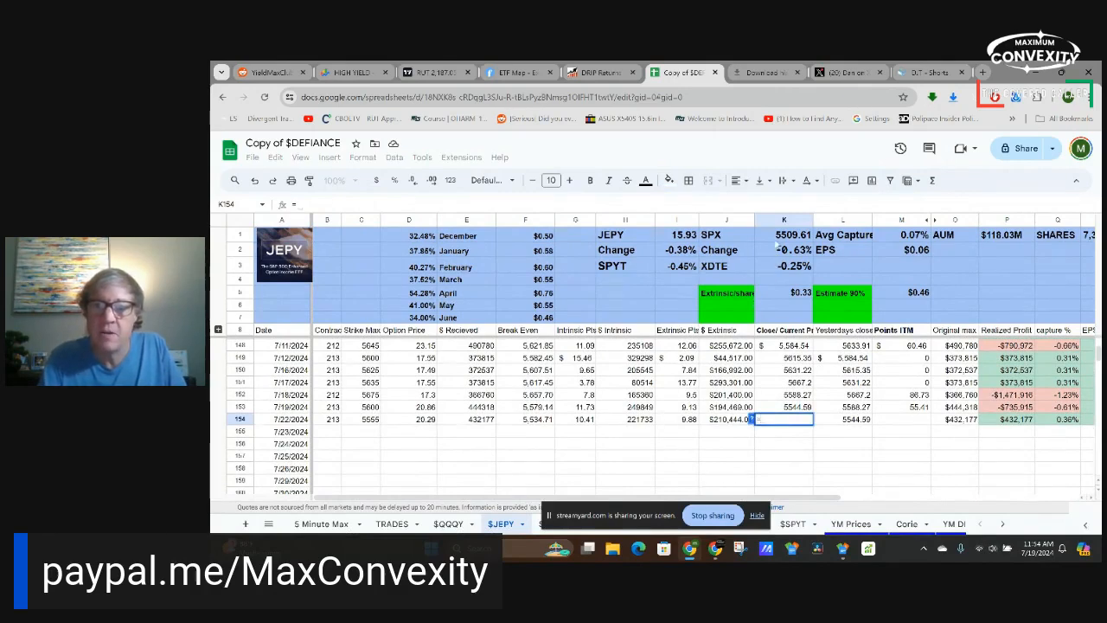
key("Return")
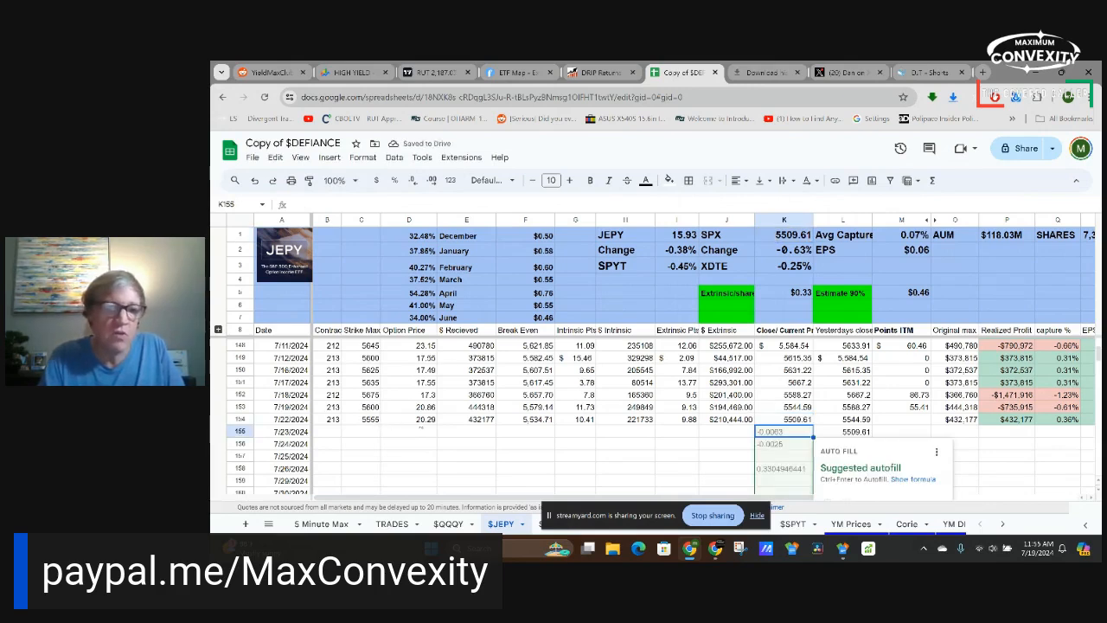
left_click(901, 406)
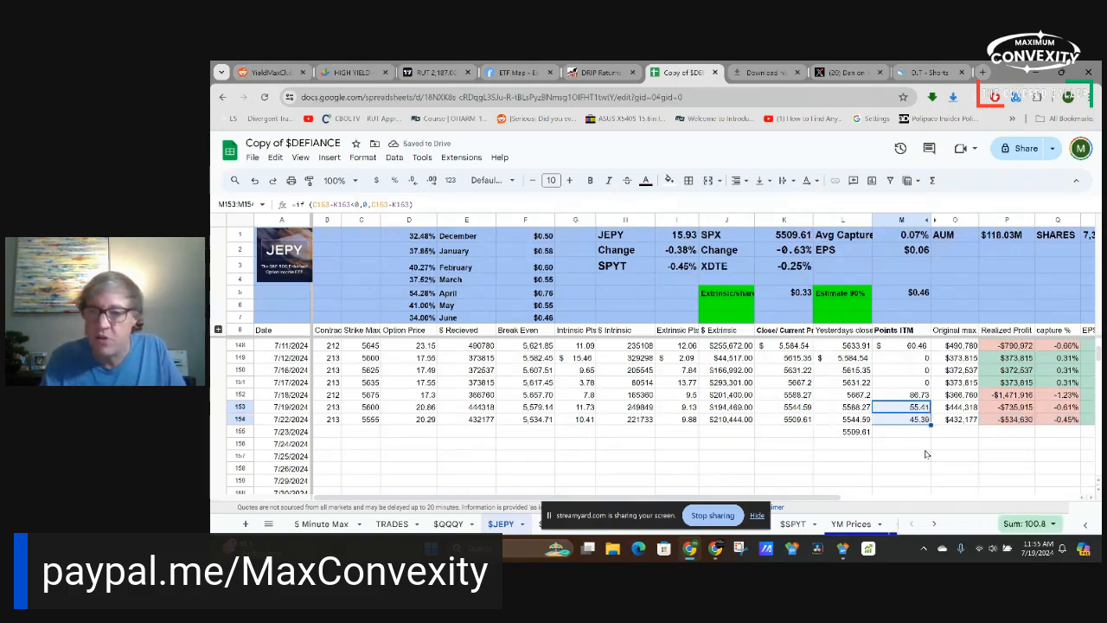
scroll("right", 3)
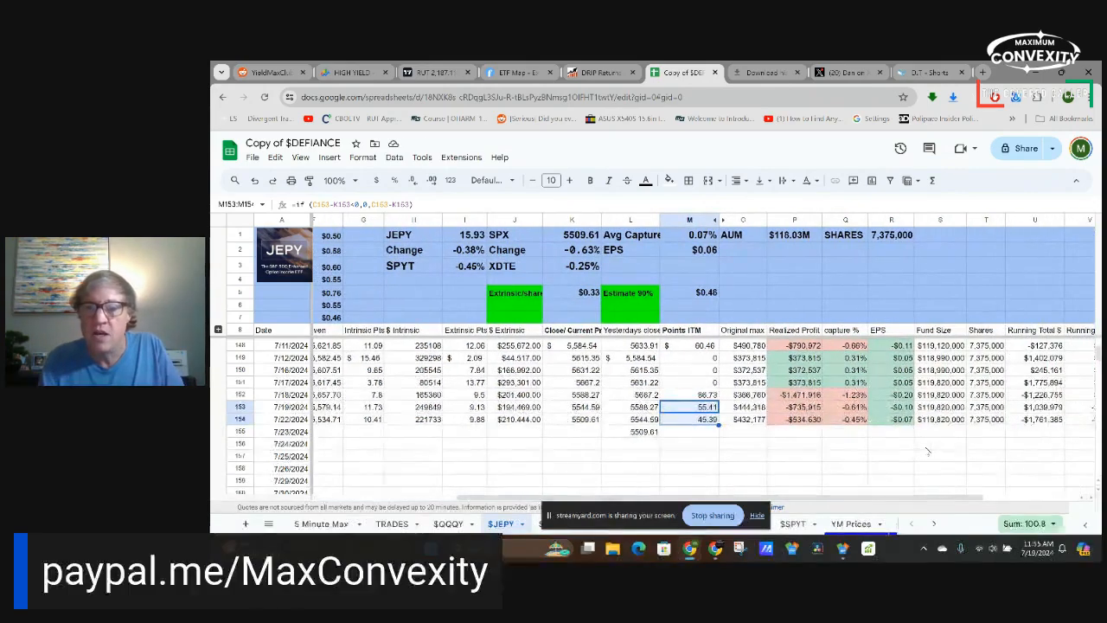
mouse_move(809, 424)
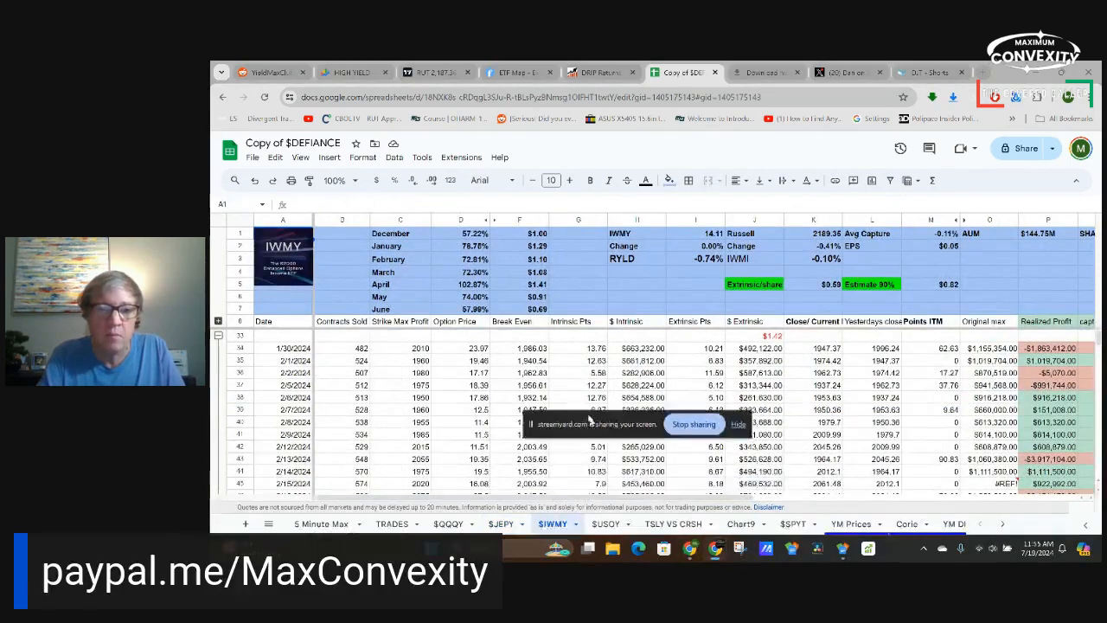
Fill the newest IWMY July row with the 2,189.35 close and its 20.69 points-ITM formula
scroll("down", 3)
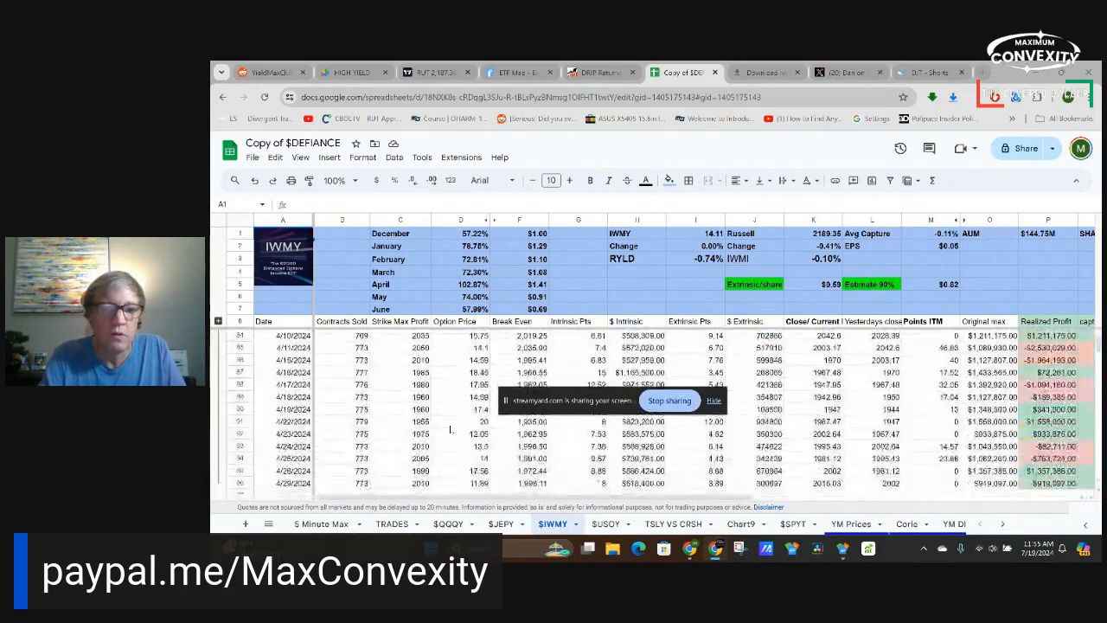
scroll("down", 3)
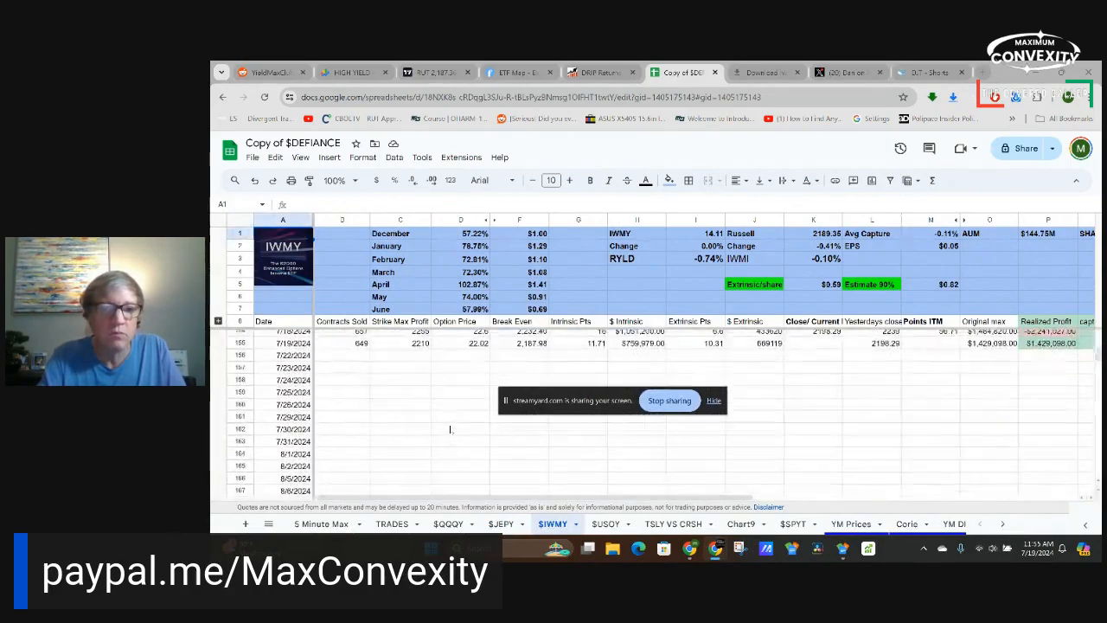
scroll("up", 3)
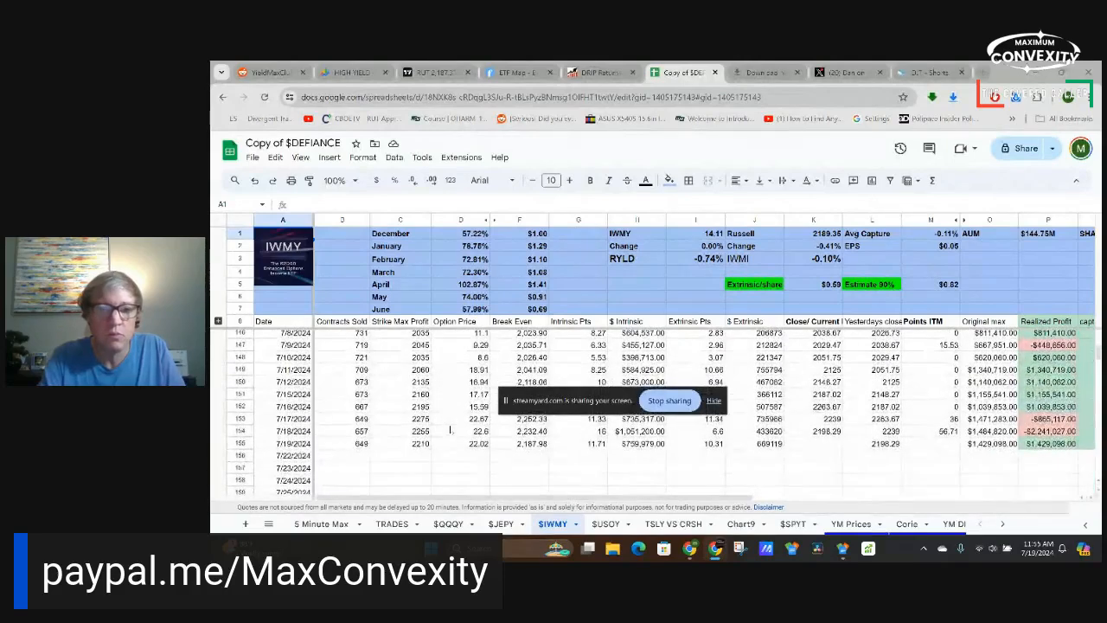
scroll("up", 3)
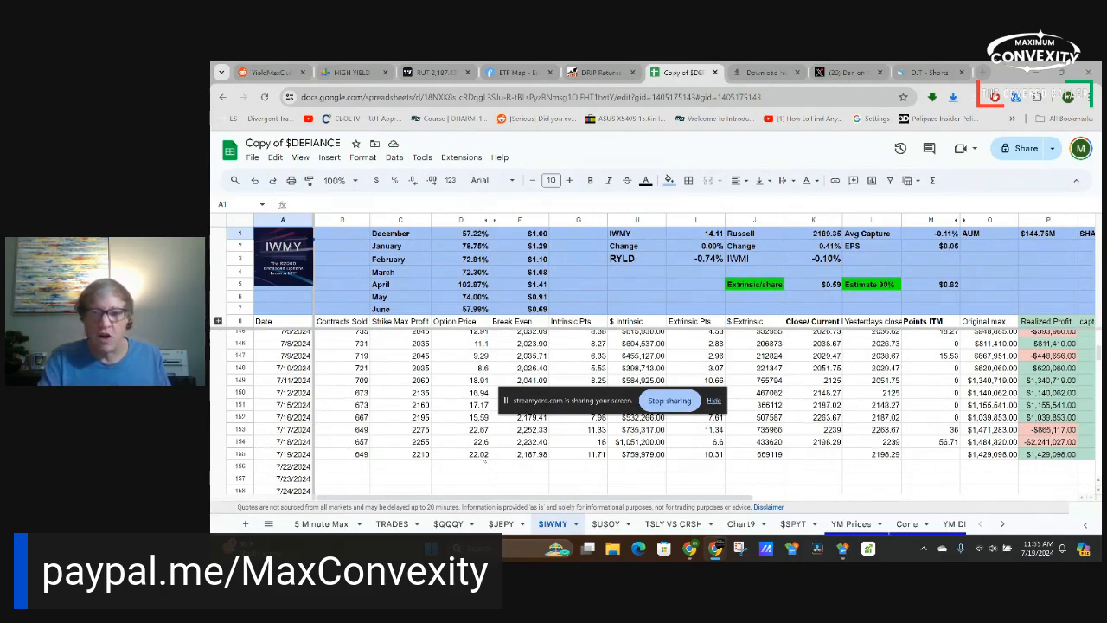
left_click(813, 453)
type("2189.35")
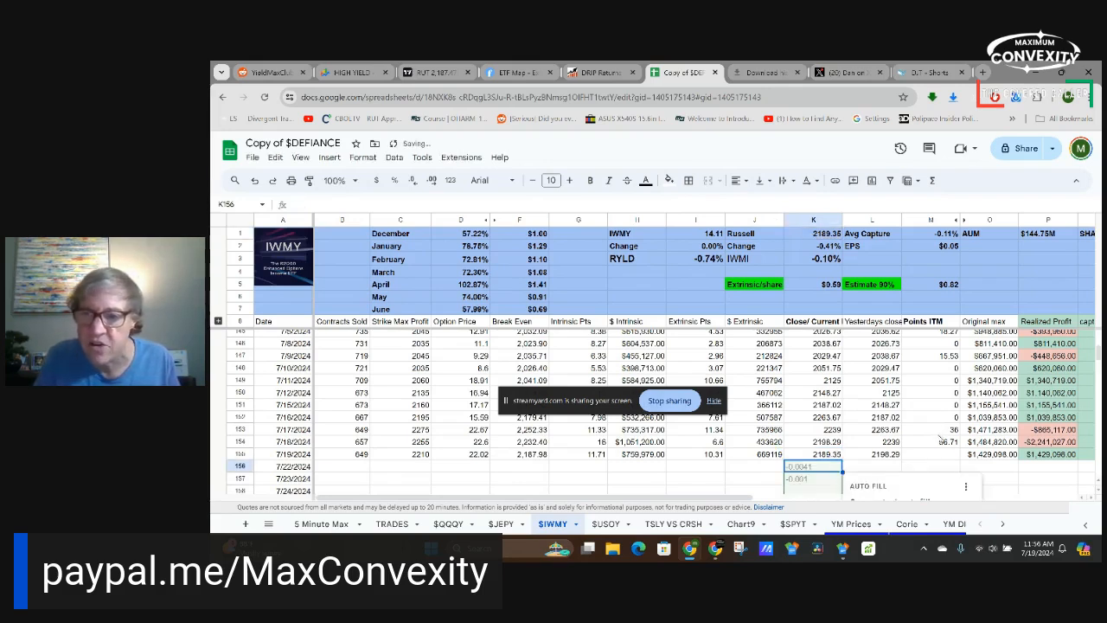
left_click(930, 441)
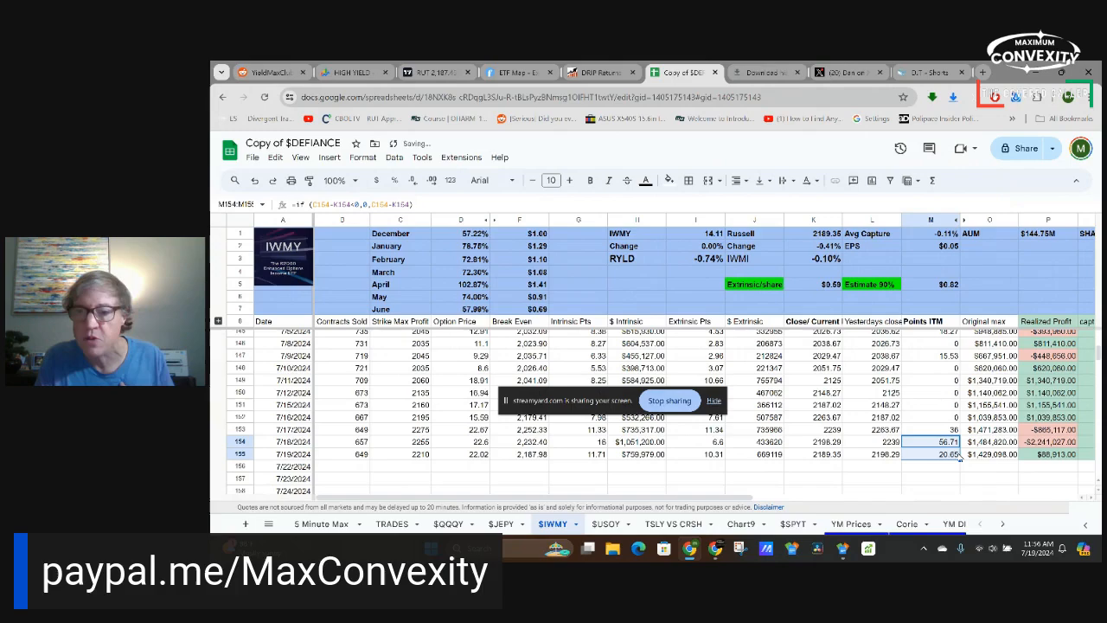
left_click(931, 467)
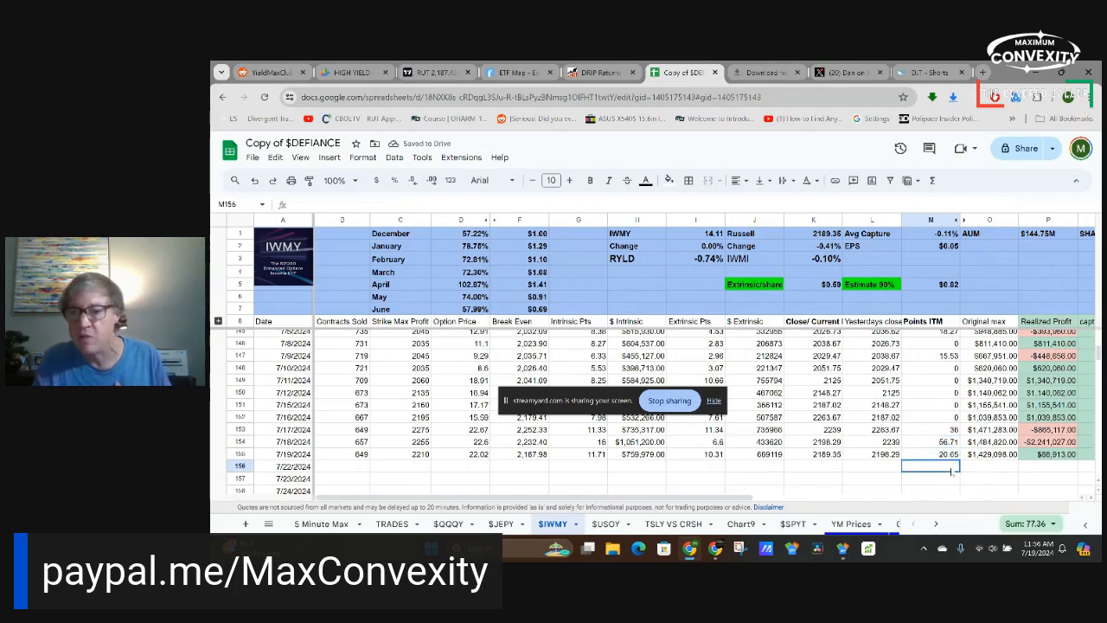
scroll("right", 3)
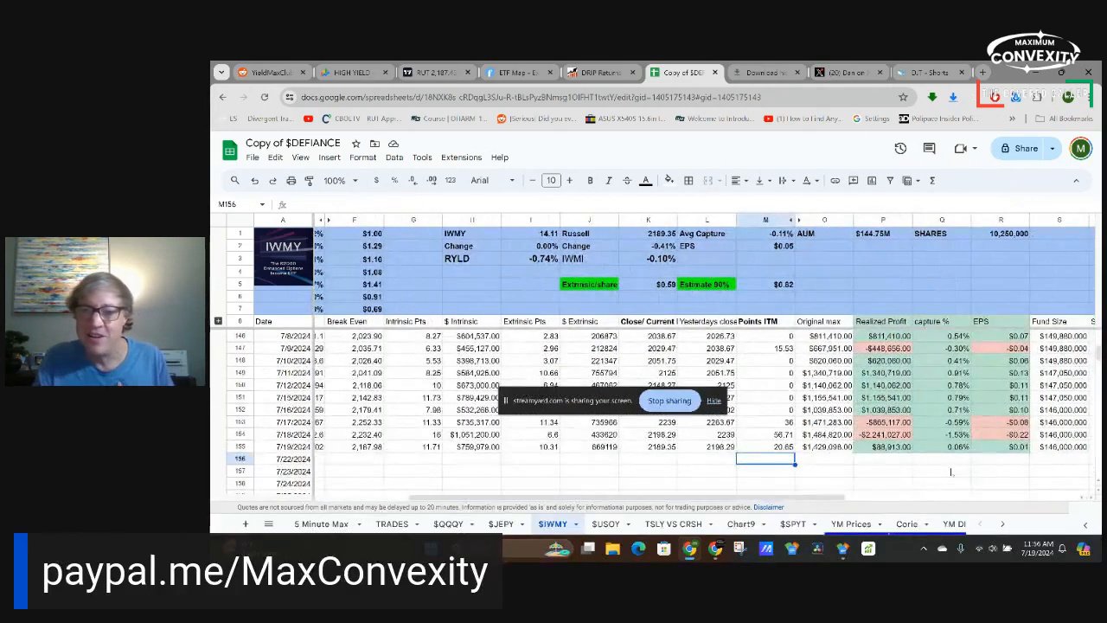
scroll("right", 3)
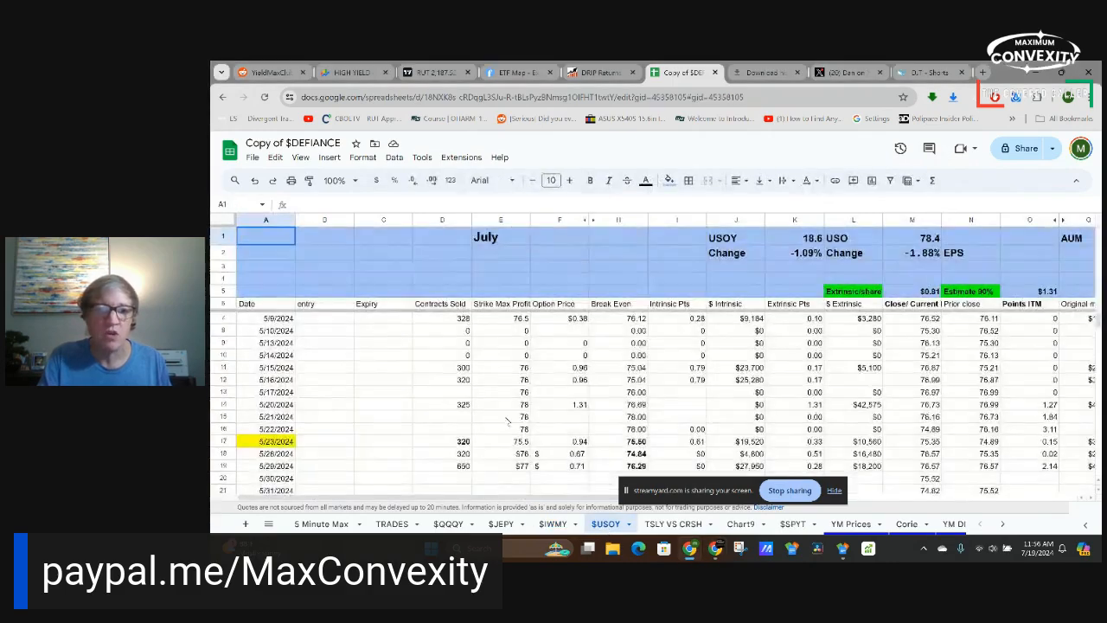
scroll("down", 3)
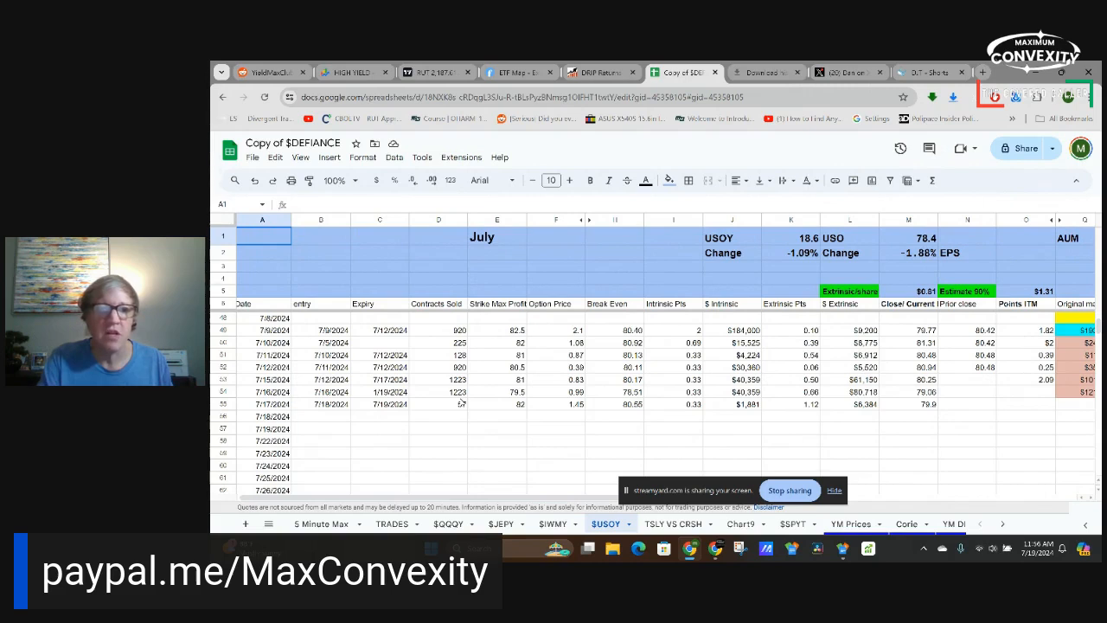
left_click(389, 391)
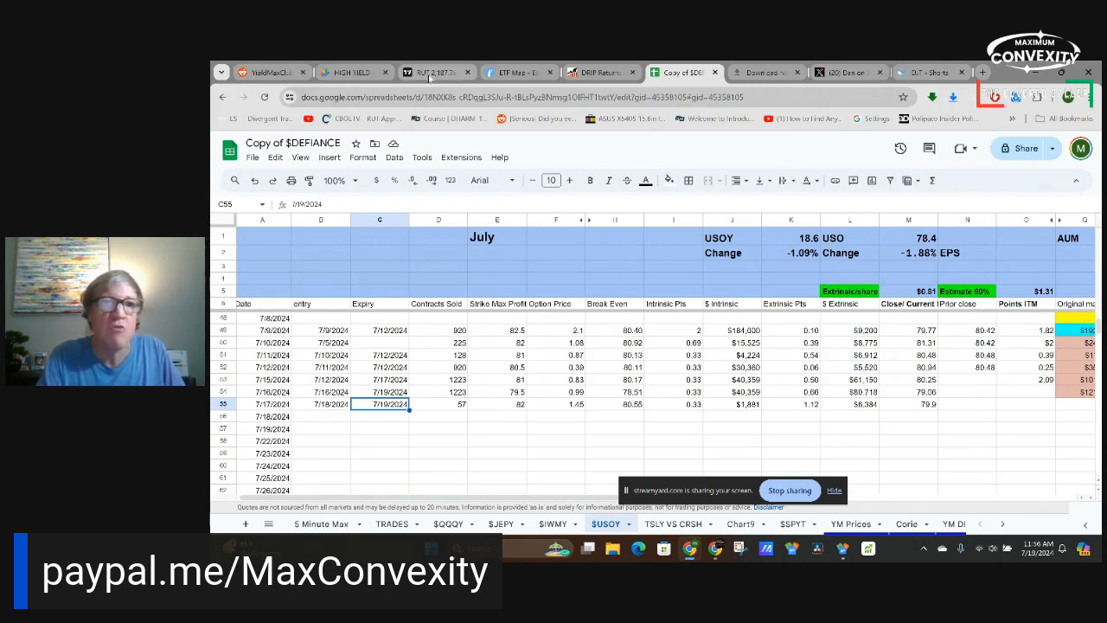
left_click(431, 73)
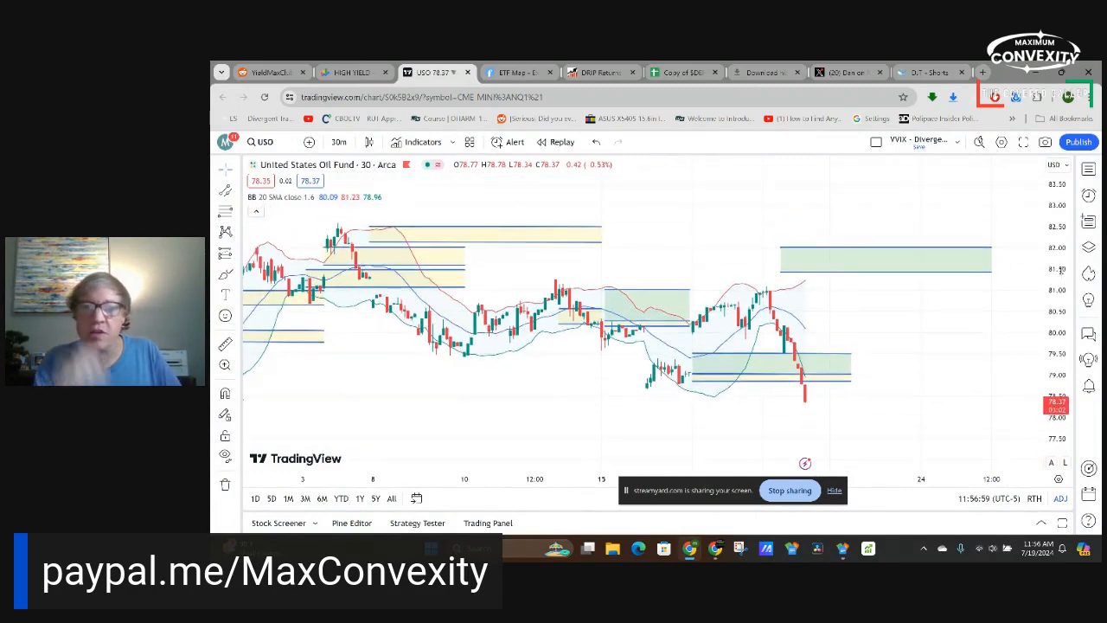
mouse_move(862, 356)
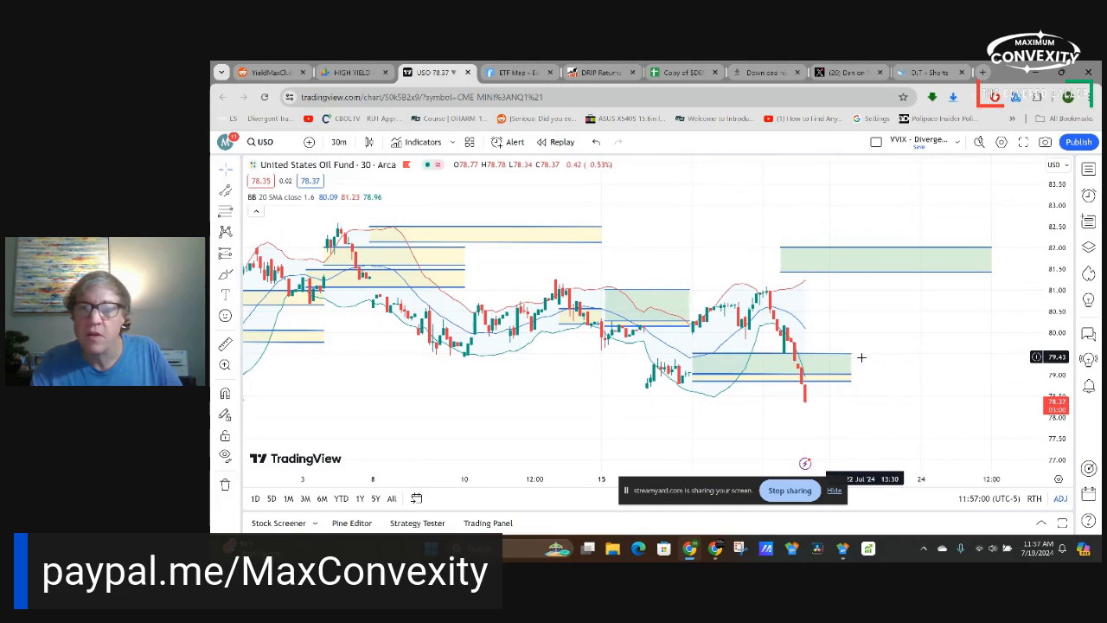
mouse_move(850, 355)
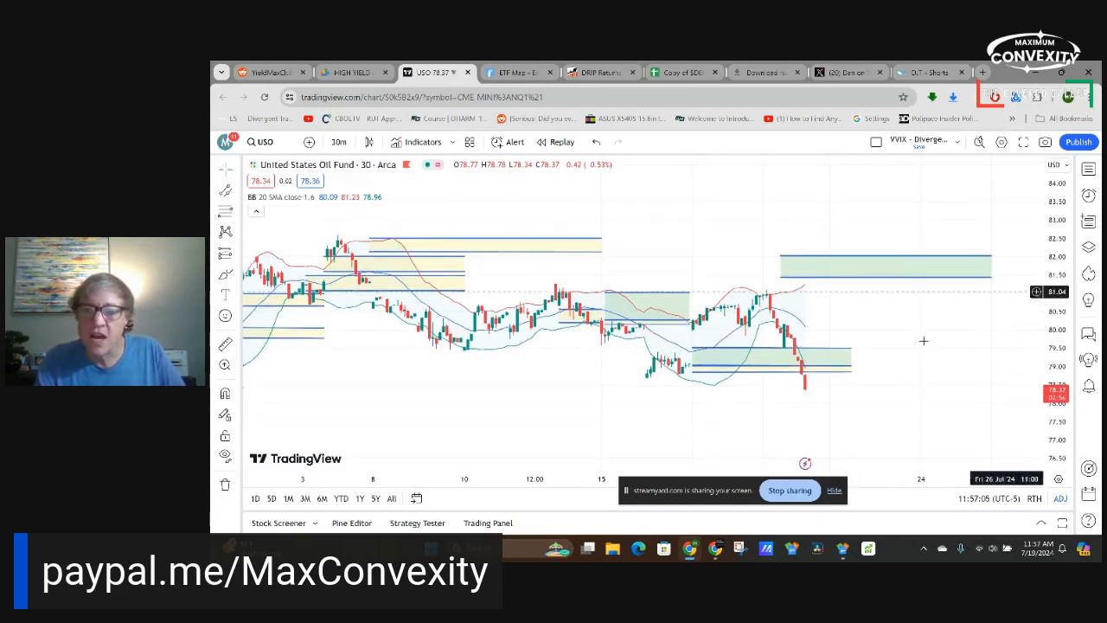
mouse_move(837, 350)
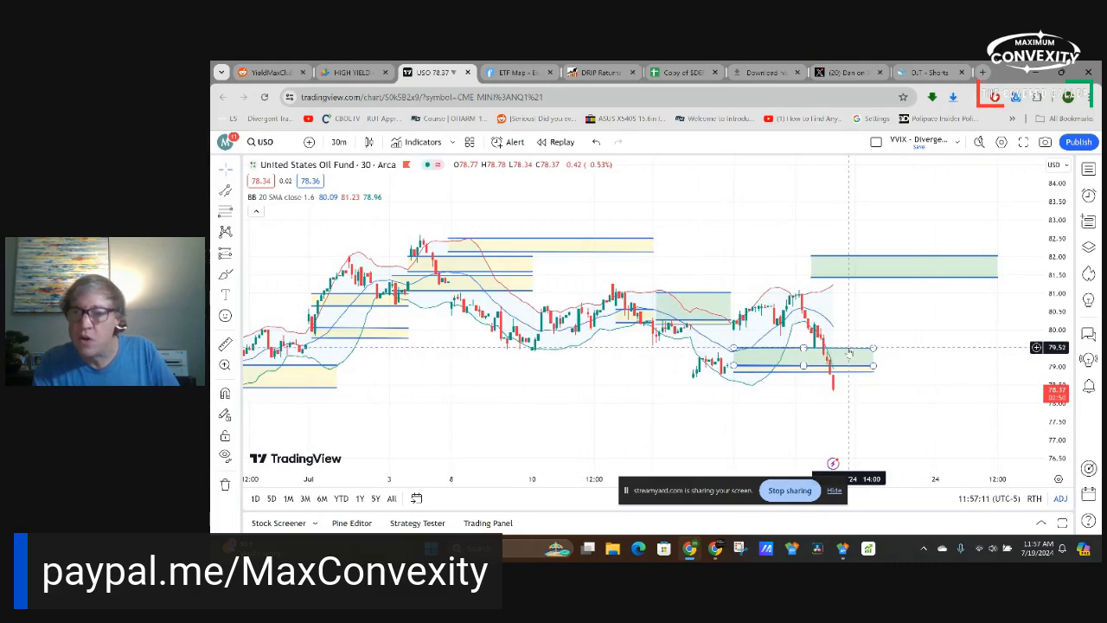
mouse_move(844, 353)
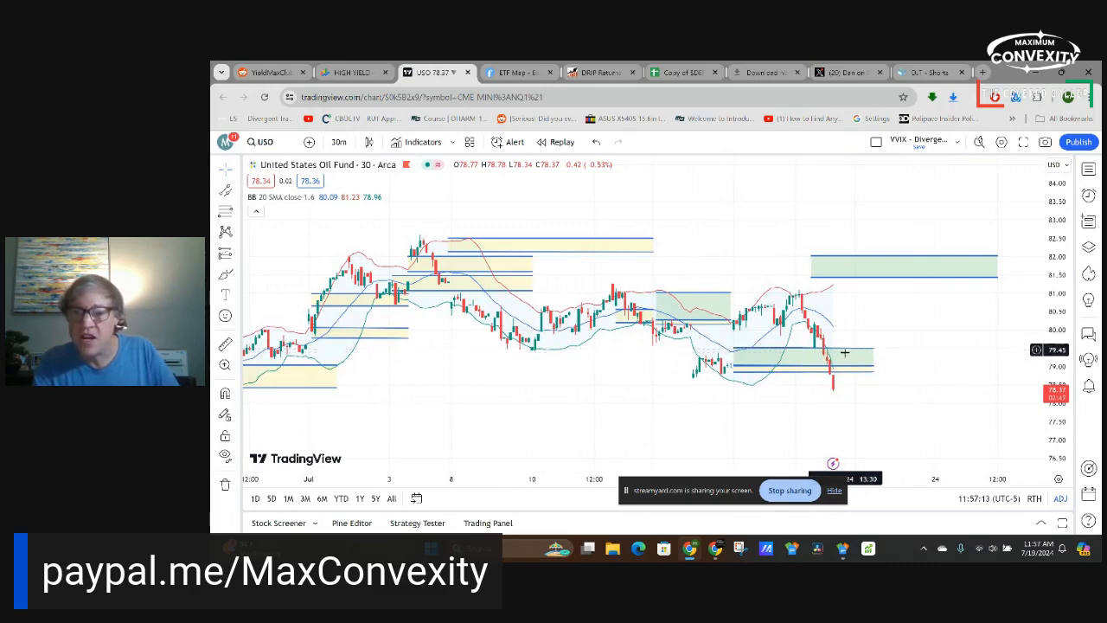
mouse_move(834, 391)
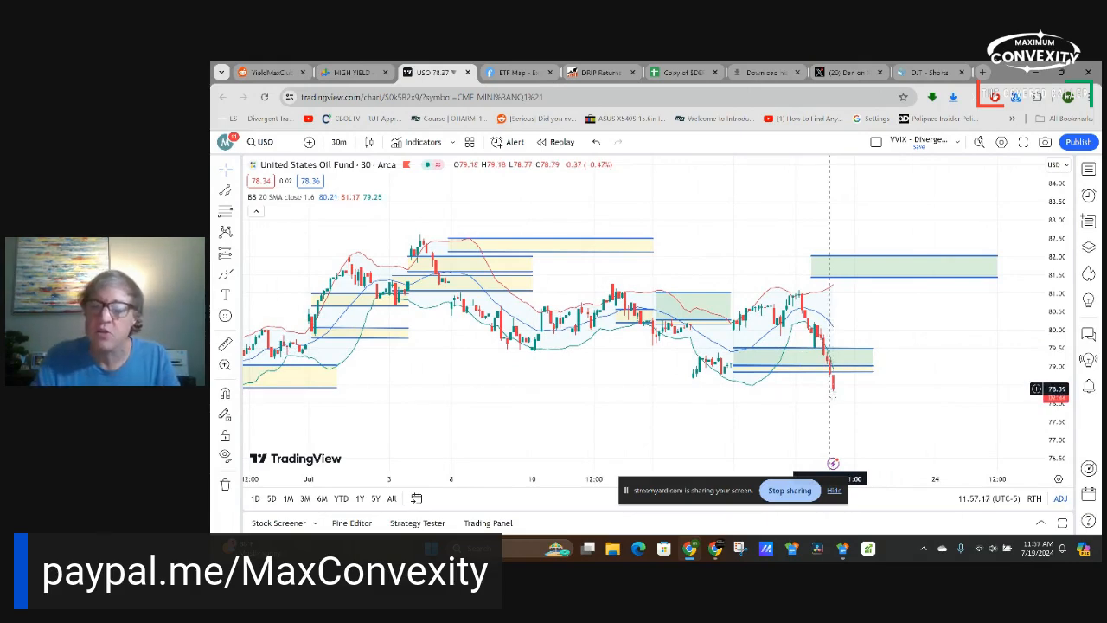
mouse_move(862, 353)
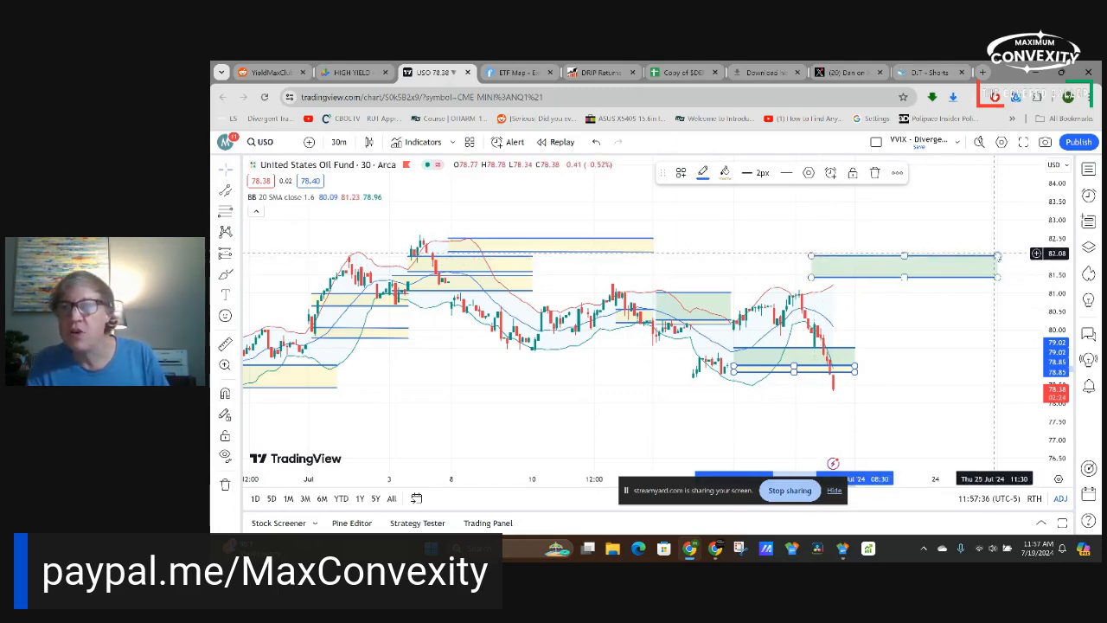
mouse_move(996, 255)
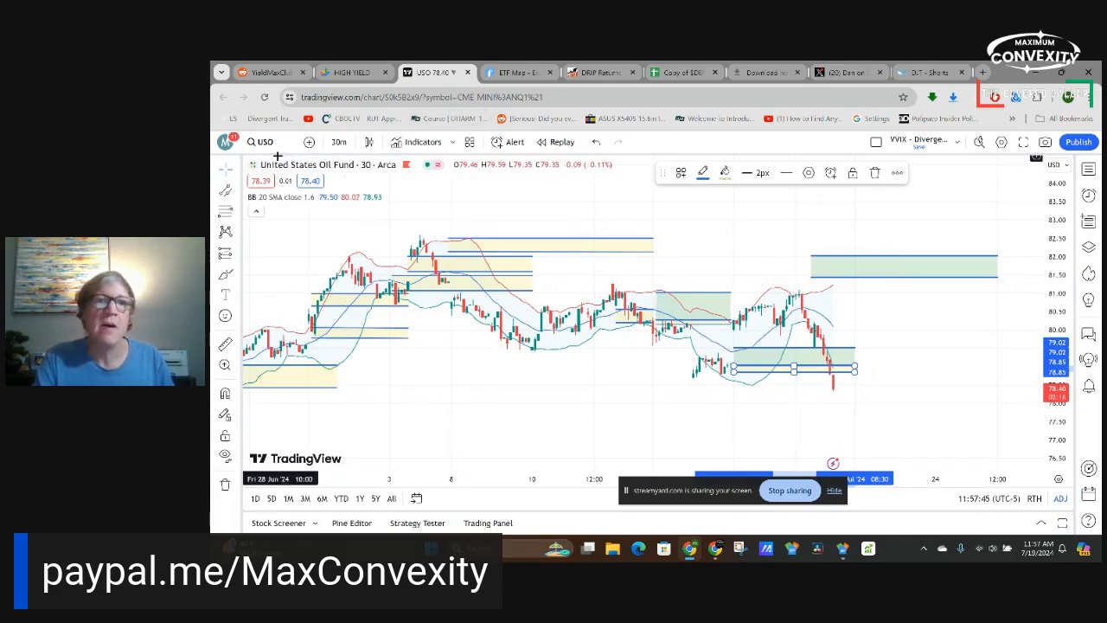
Load the TSLA 30-minute chart via symbol search, replacing USO
left_click(259, 142)
type("TSLA")
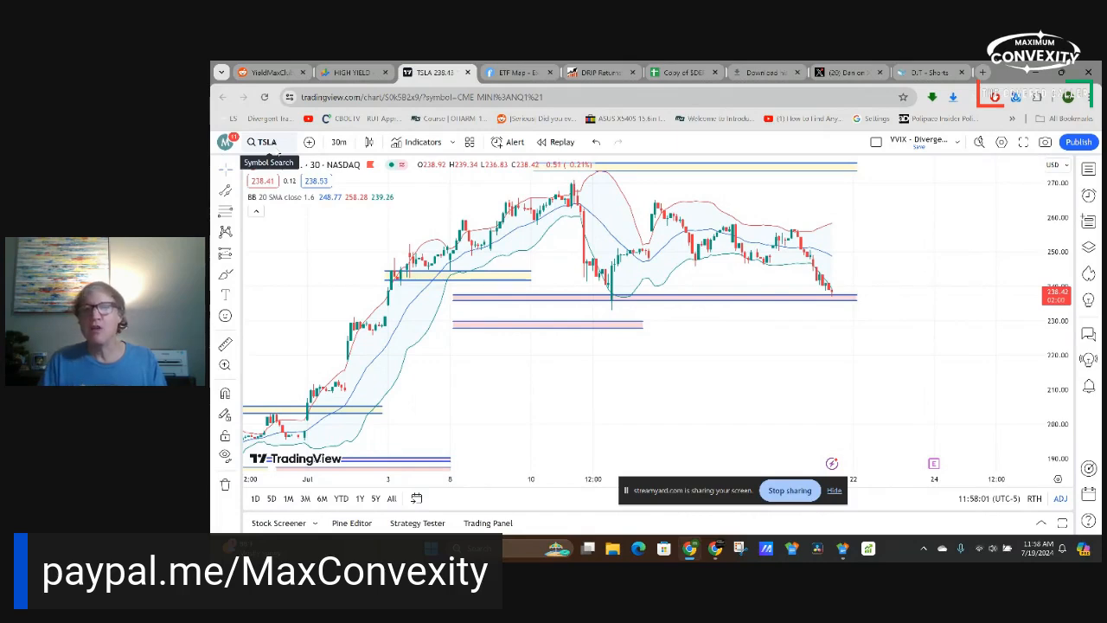
mouse_move(226, 142)
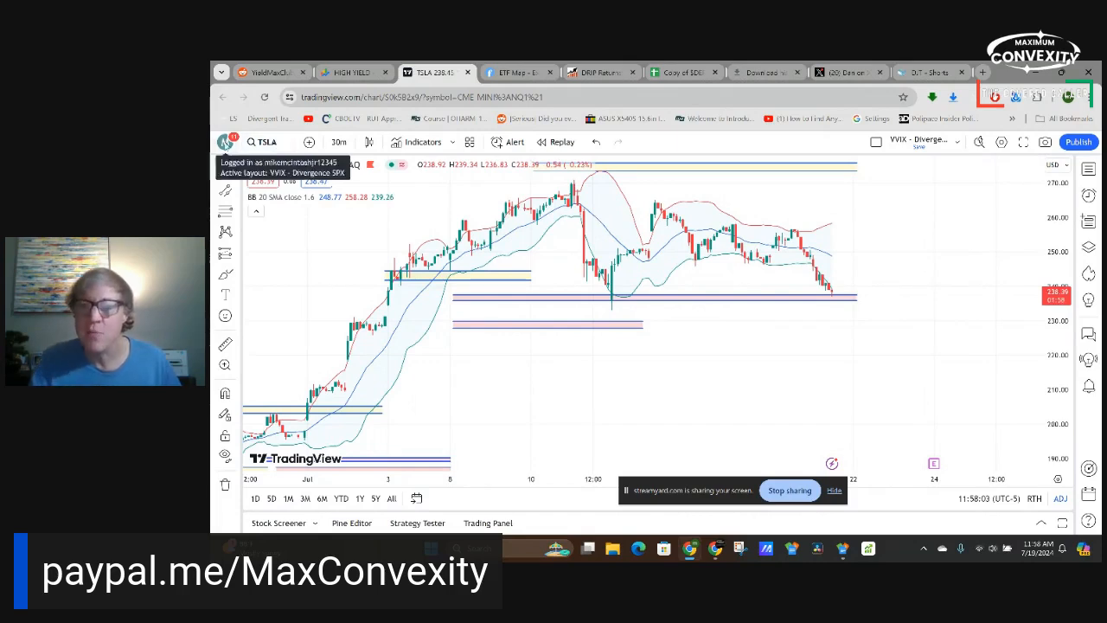
mouse_move(827, 292)
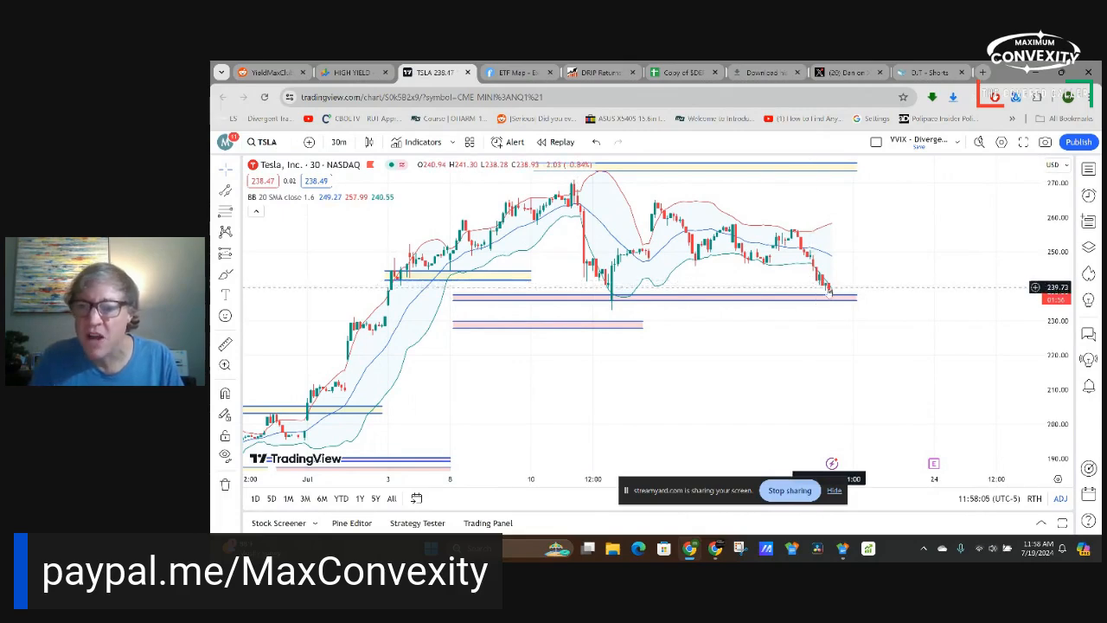
mouse_move(846, 292)
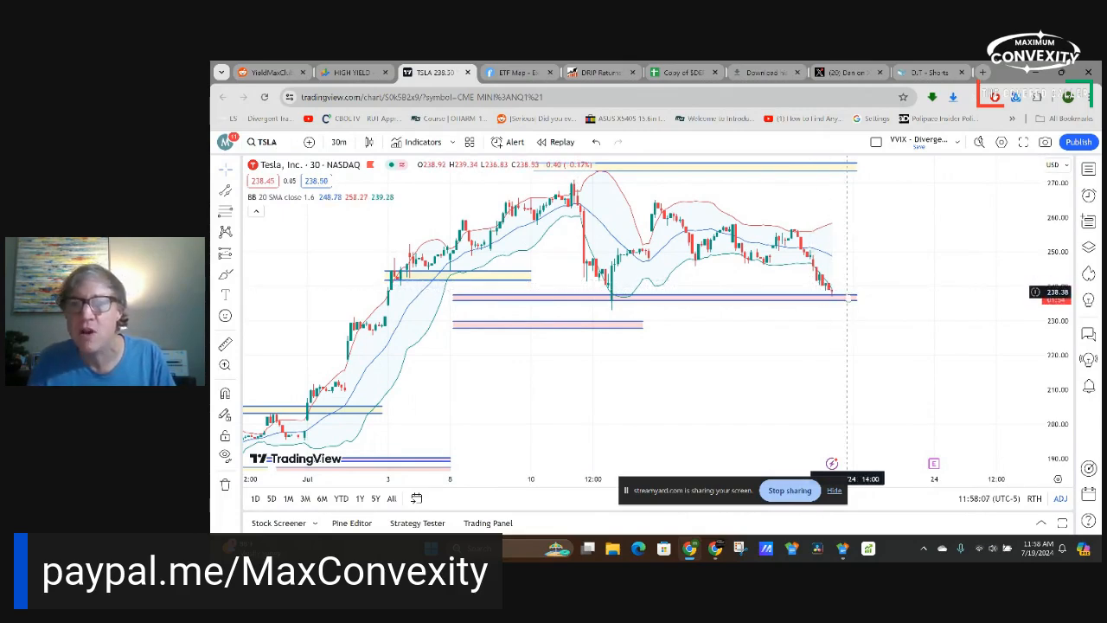
left_click(653, 297)
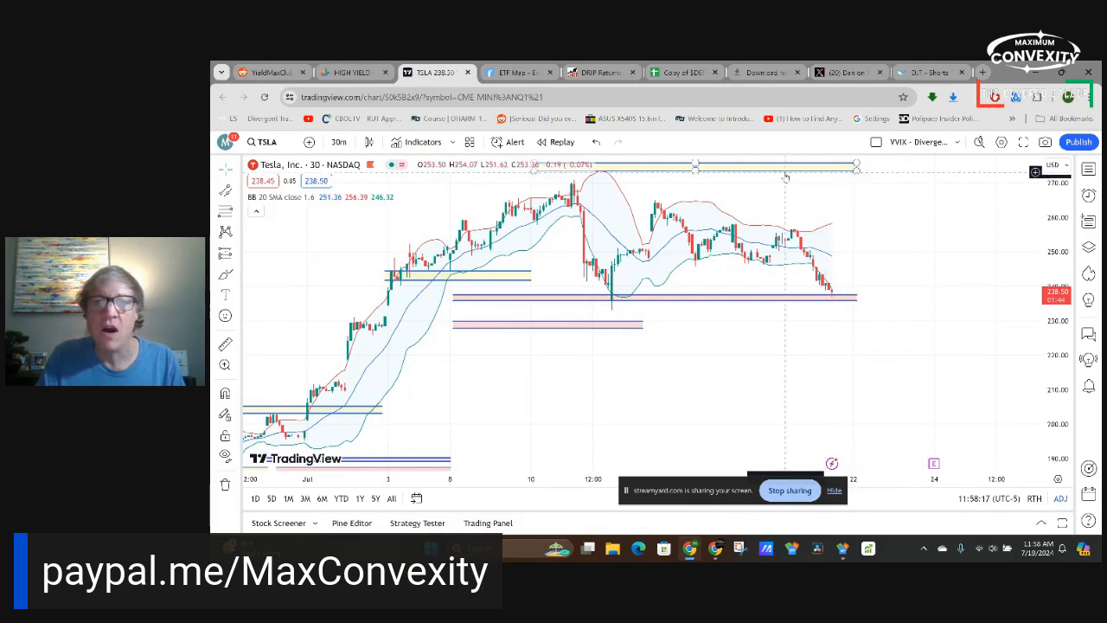
mouse_move(941, 238)
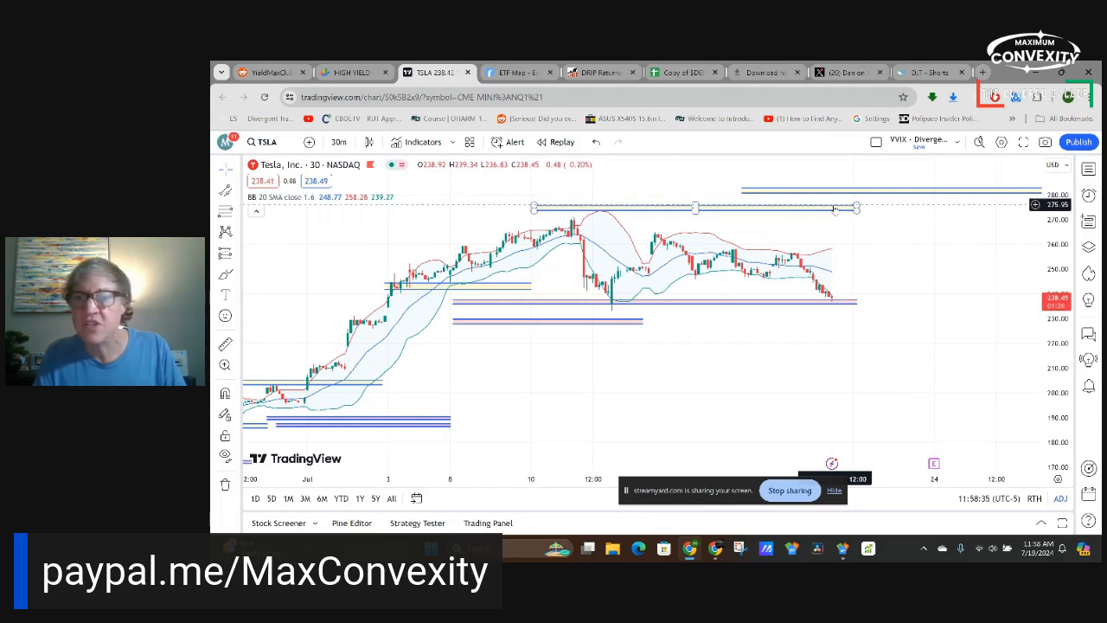
Nudge a price level on Tesla's chart, then bring up symbol search for a new ticker
left_click_drag(834, 208, 834, 190)
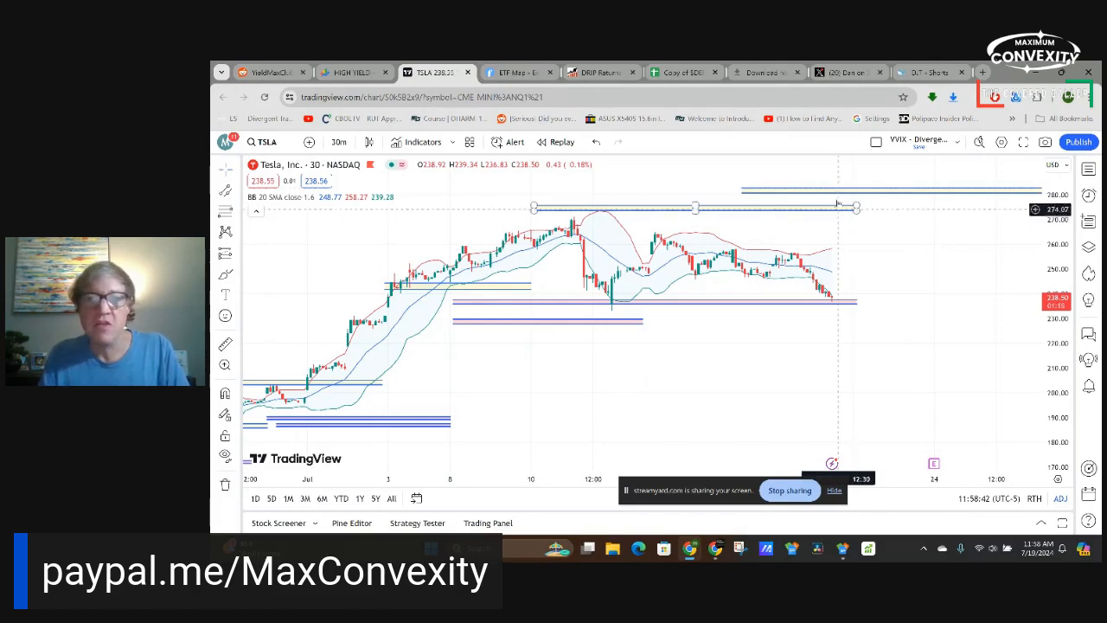
mouse_move(858, 180)
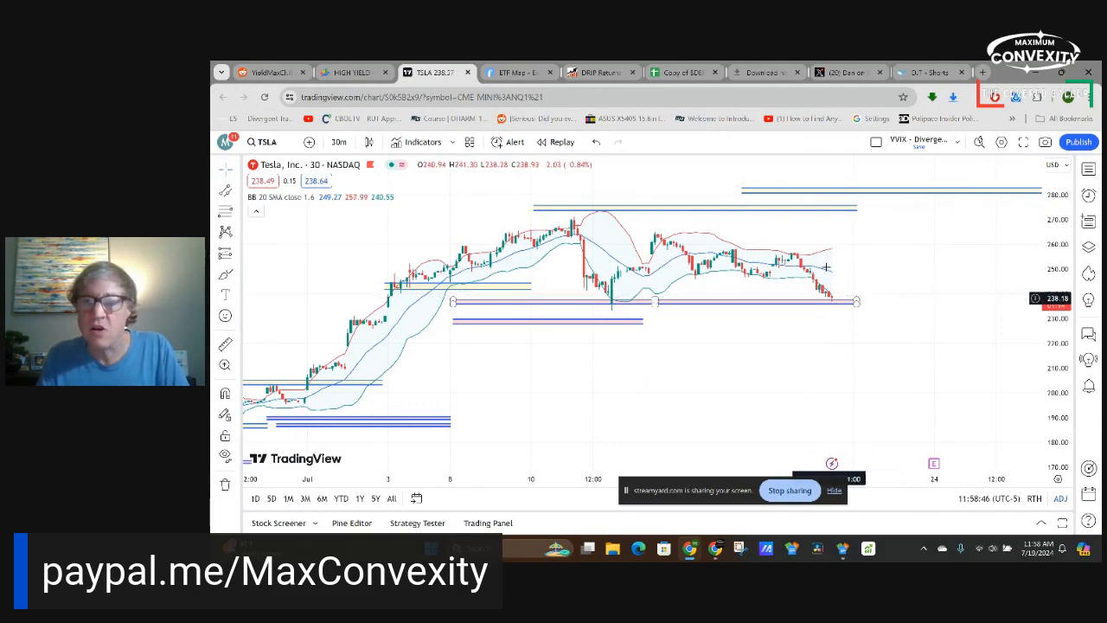
mouse_move(823, 290)
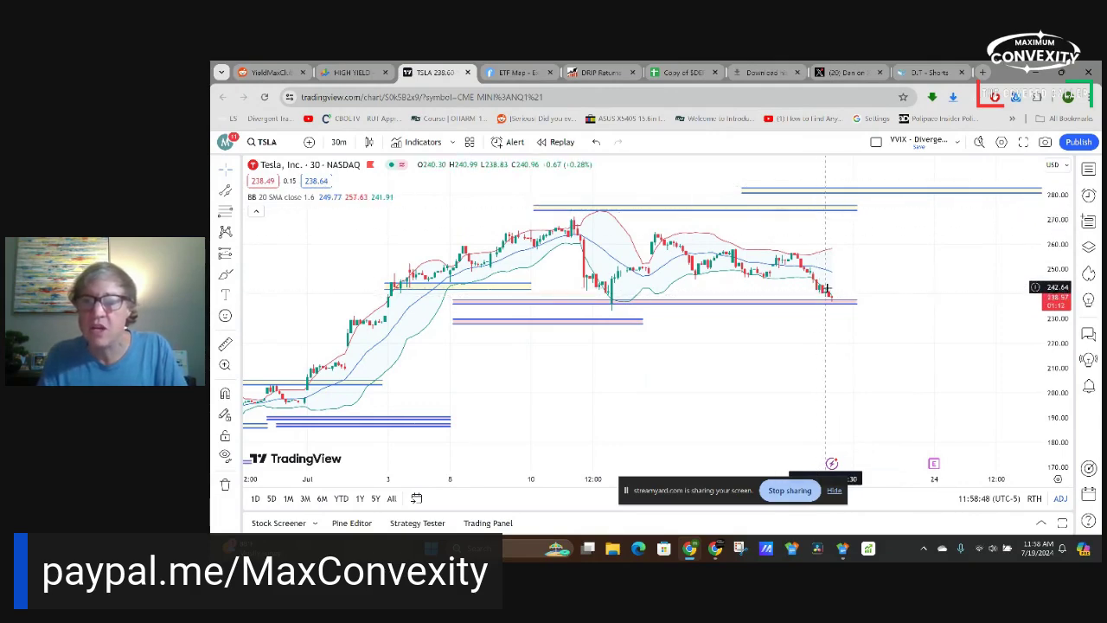
mouse_move(846, 291)
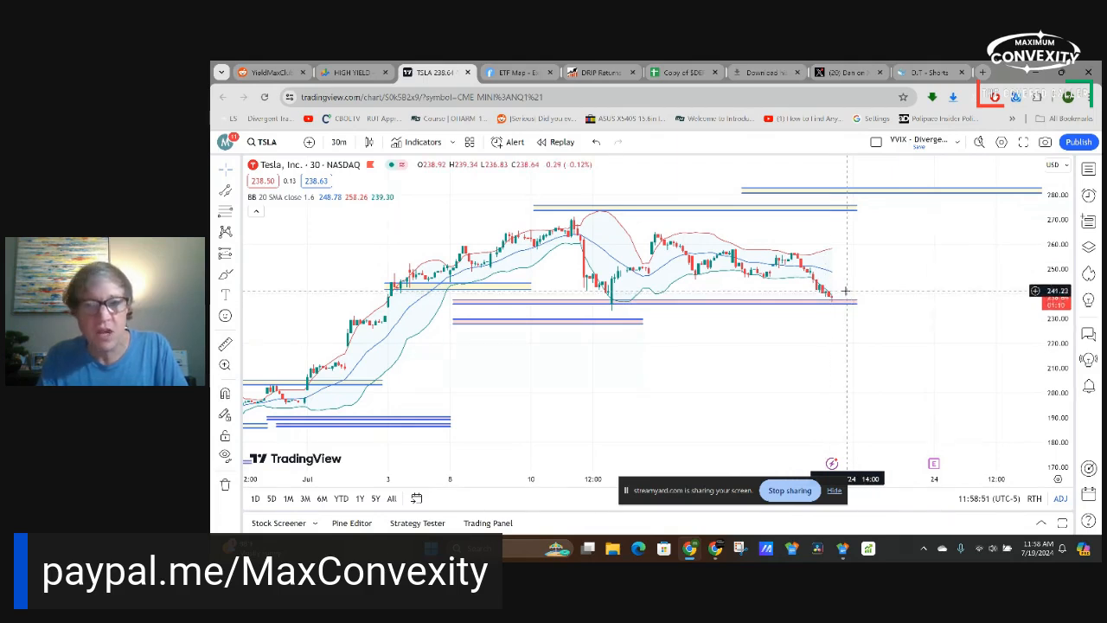
mouse_move(830, 231)
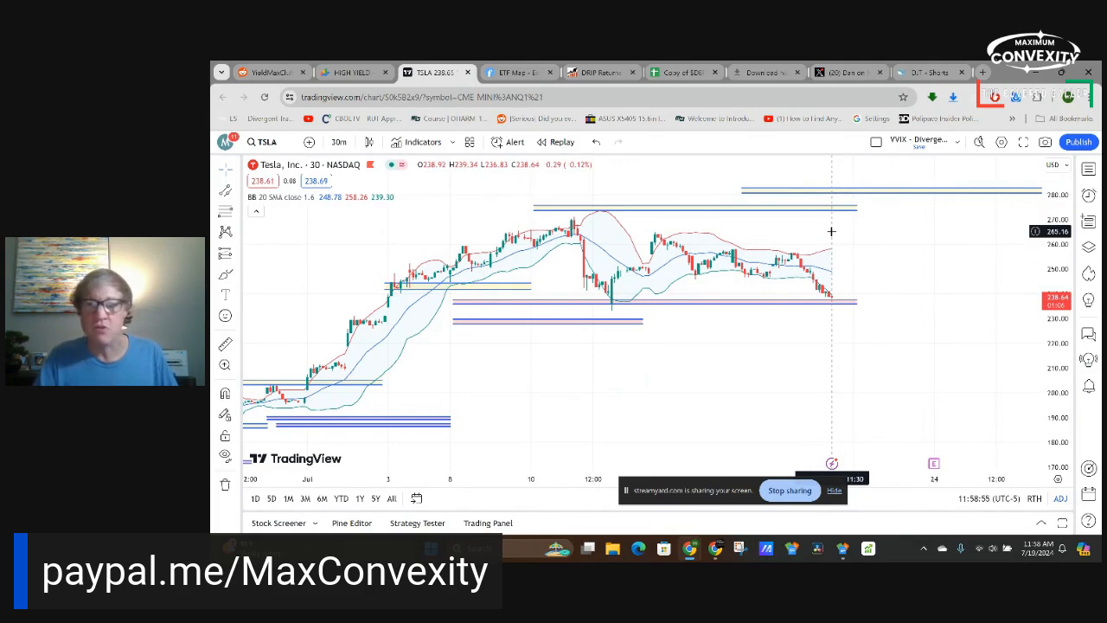
mouse_move(666, 222)
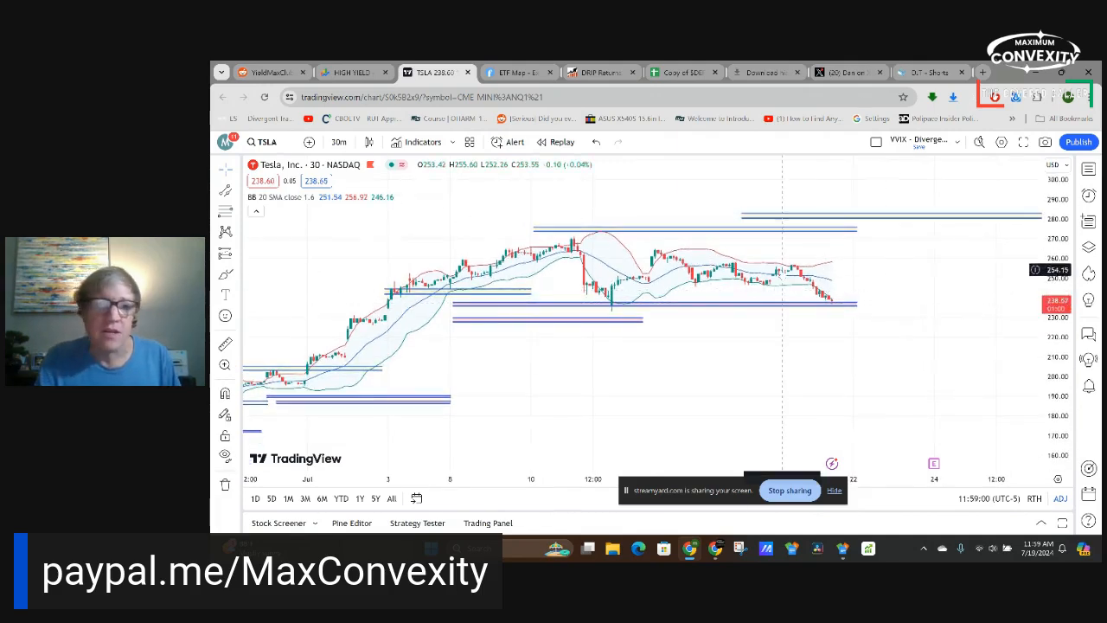
mouse_move(845, 304)
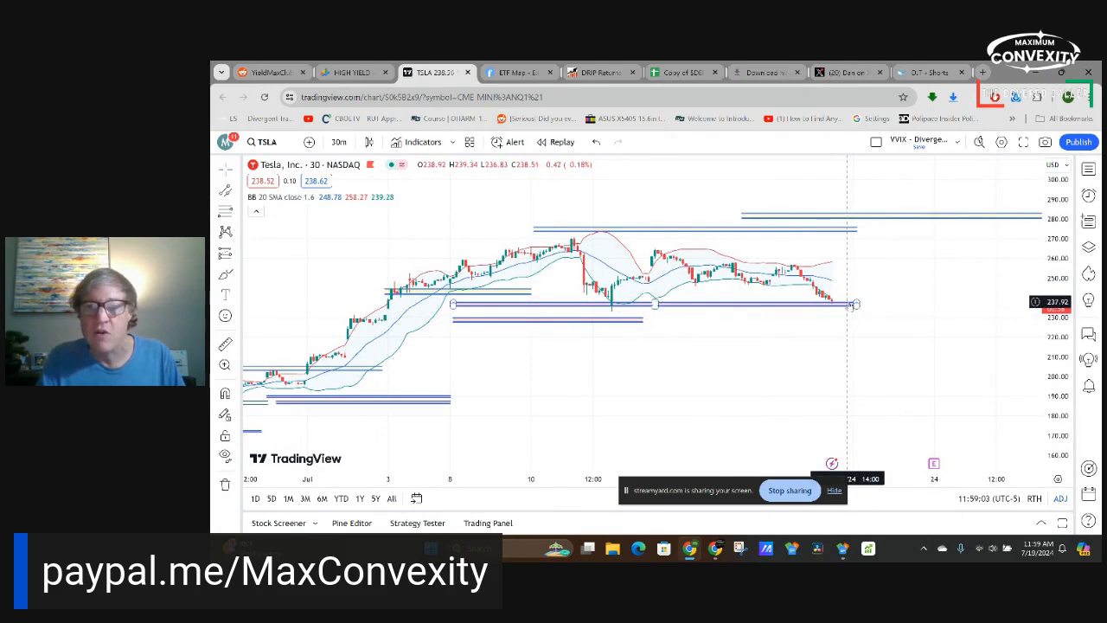
mouse_move(330, 239)
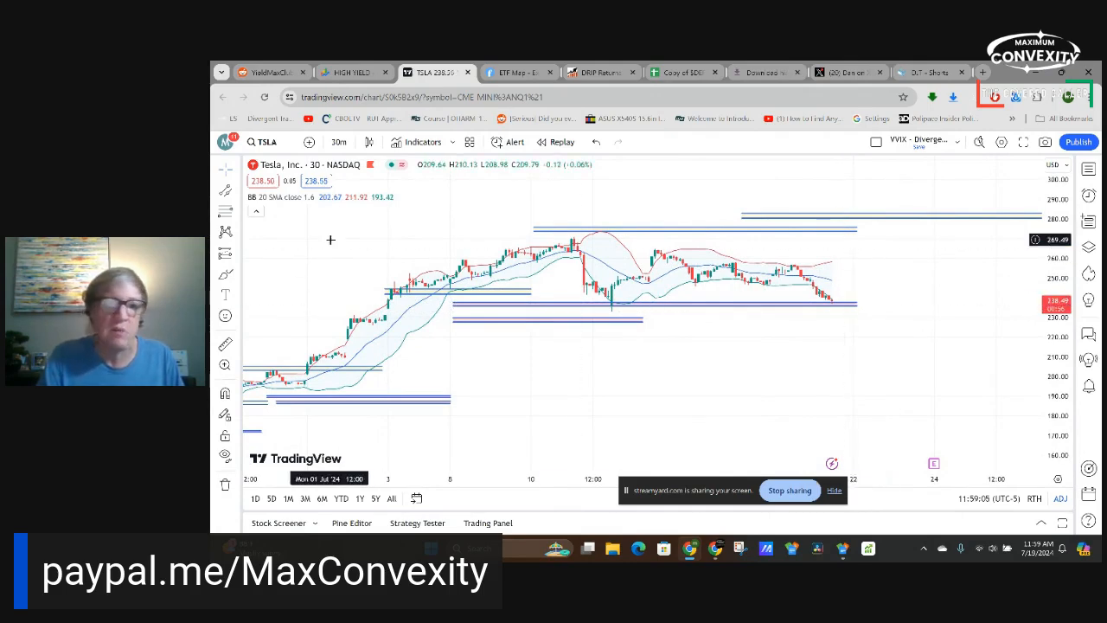
mouse_move(847, 260)
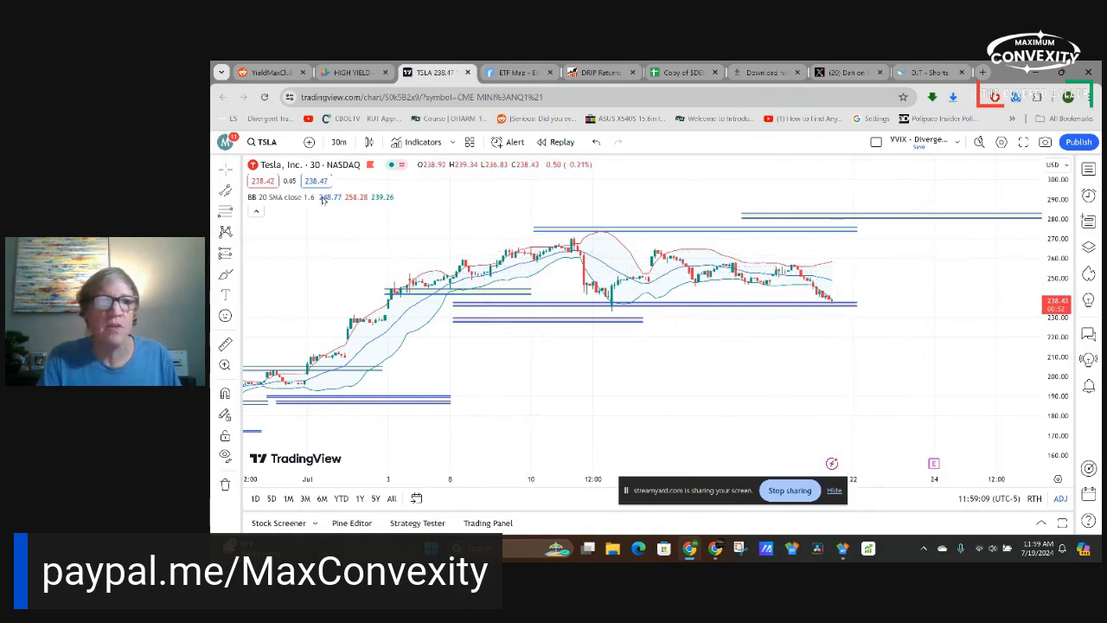
mouse_move(706, 277)
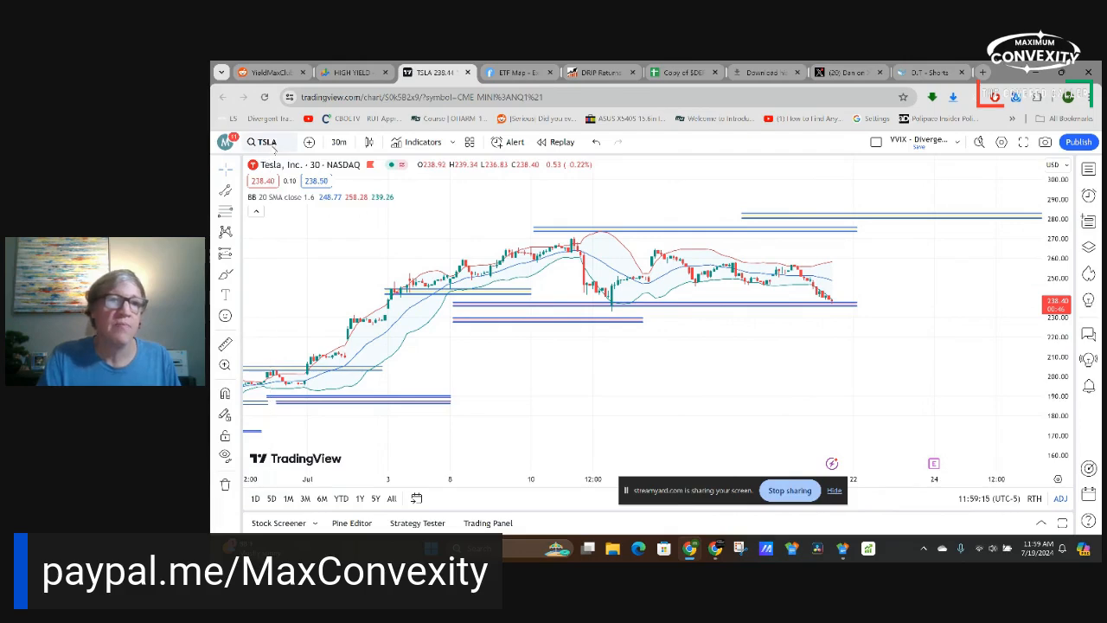
left_click(266, 141)
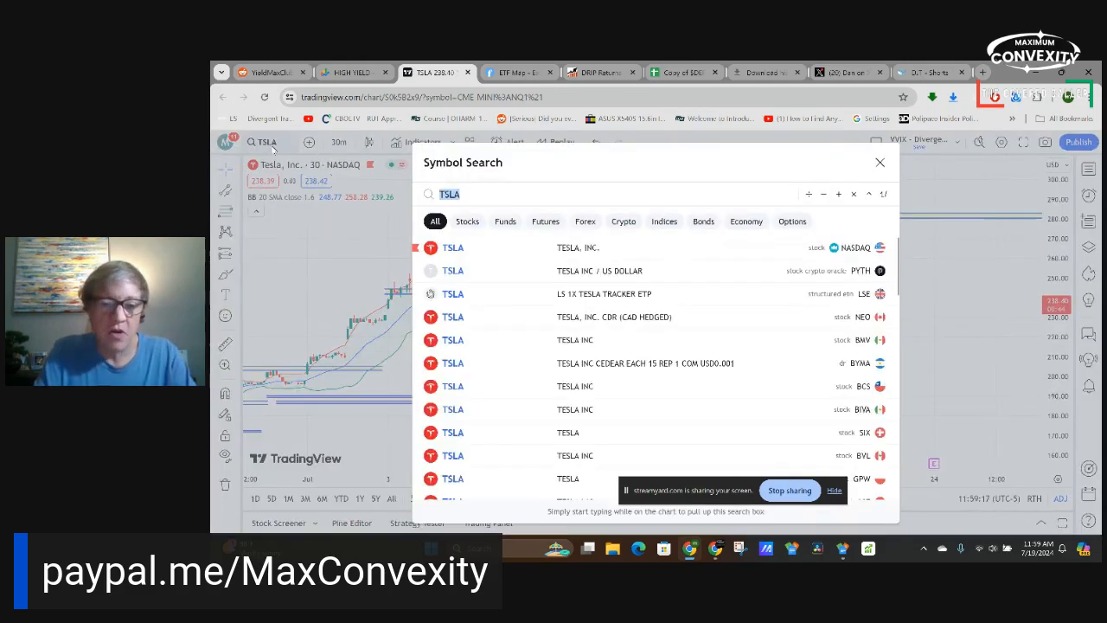
Switch the chart to NVDA for review, then enter the next ticker in symbol search
type("NCDA")
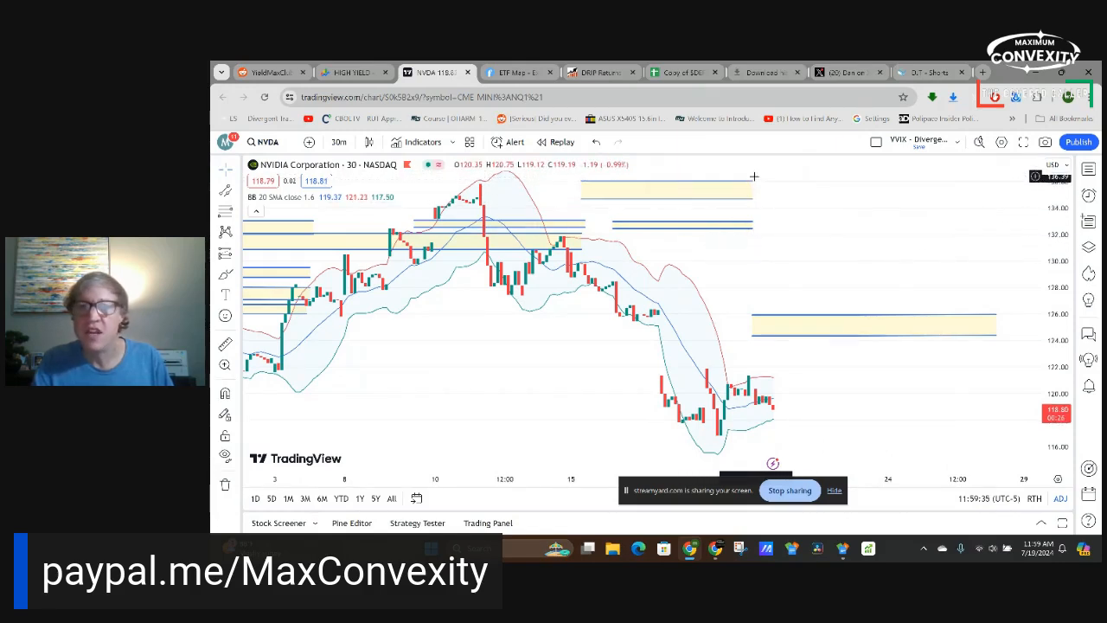
mouse_move(757, 301)
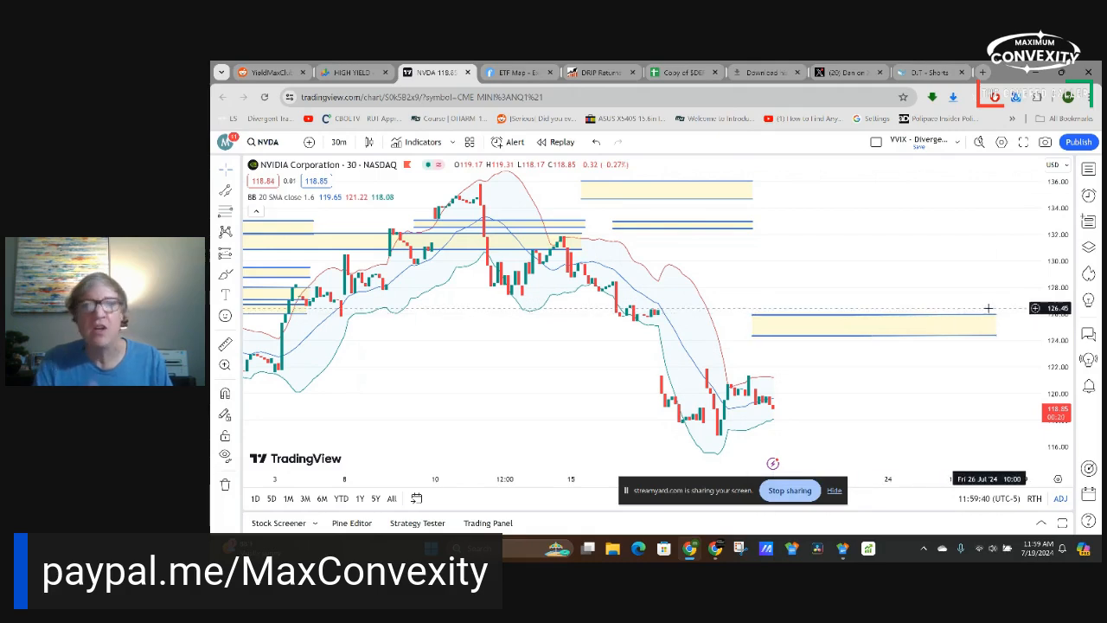
mouse_move(344, 209)
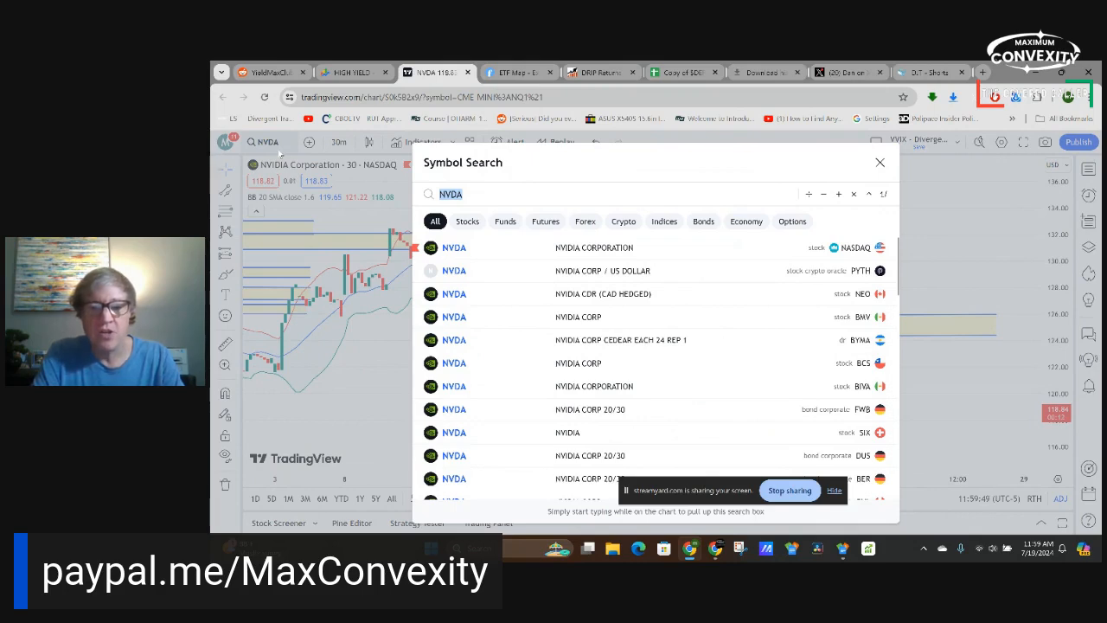
type("AMD")
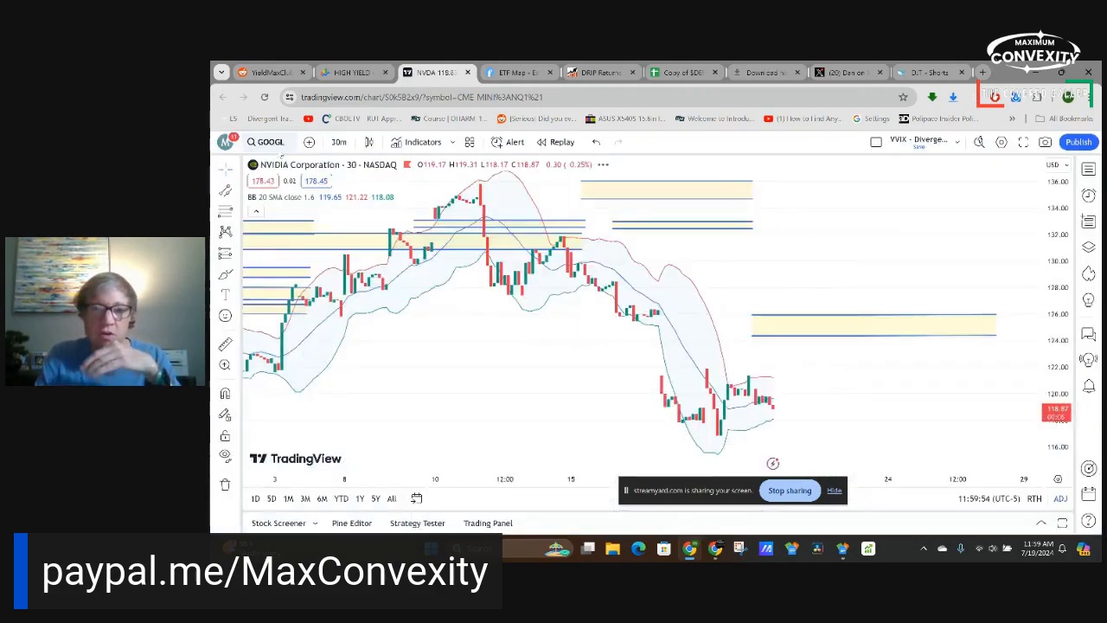
Load the GOOGL chart and adjust its yellow price zone rectangle
left_click(270, 142)
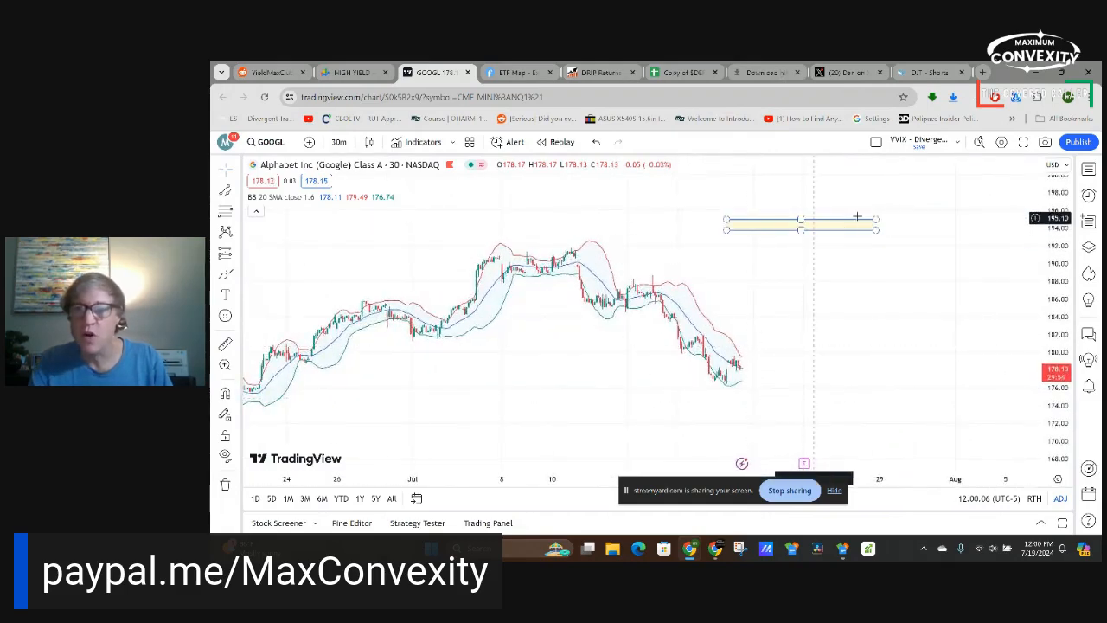
left_click_drag(856, 216, 873, 221)
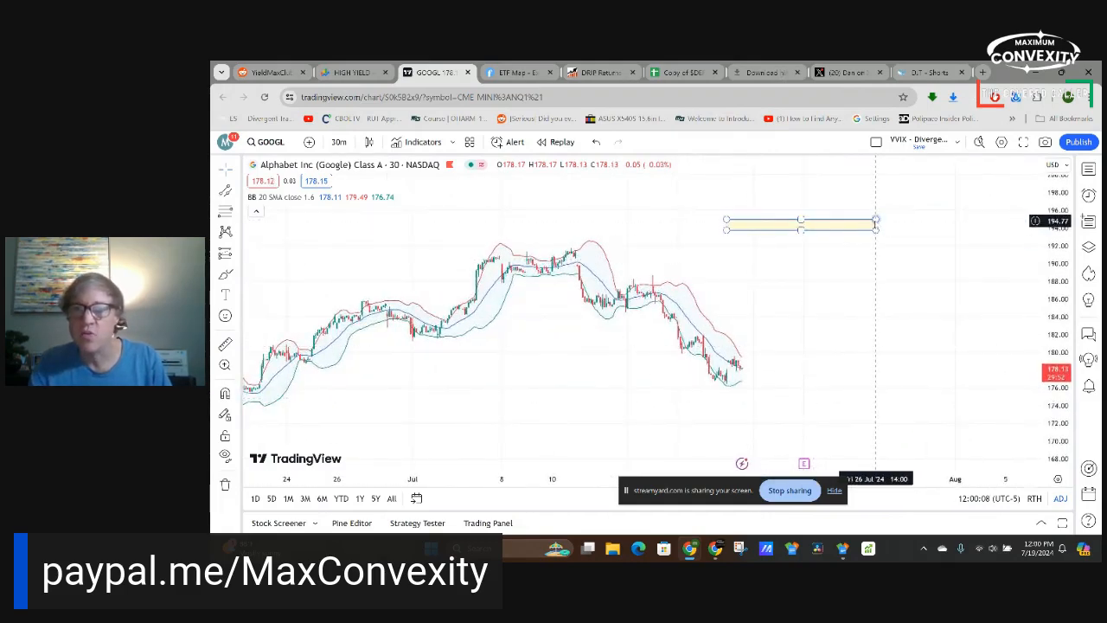
mouse_move(930, 249)
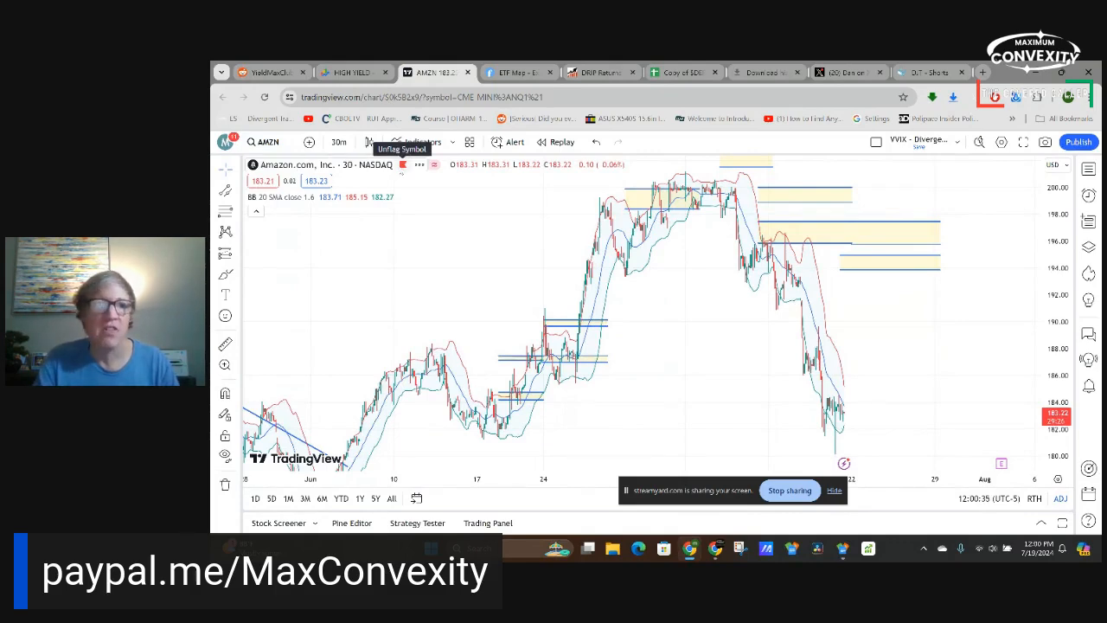
mouse_move(751, 233)
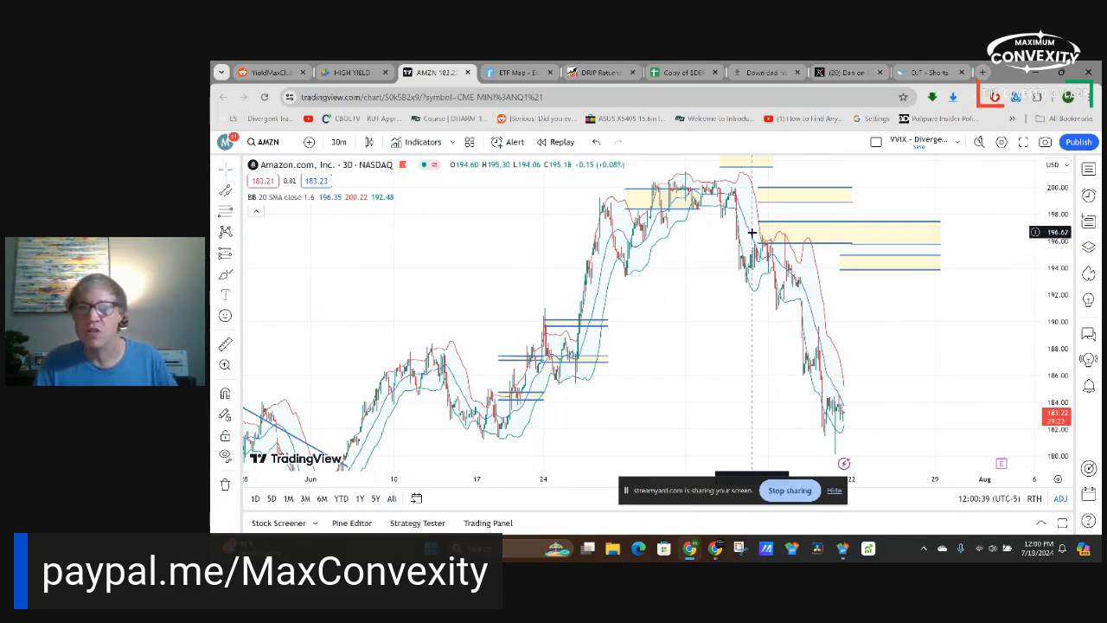
mouse_move(326, 211)
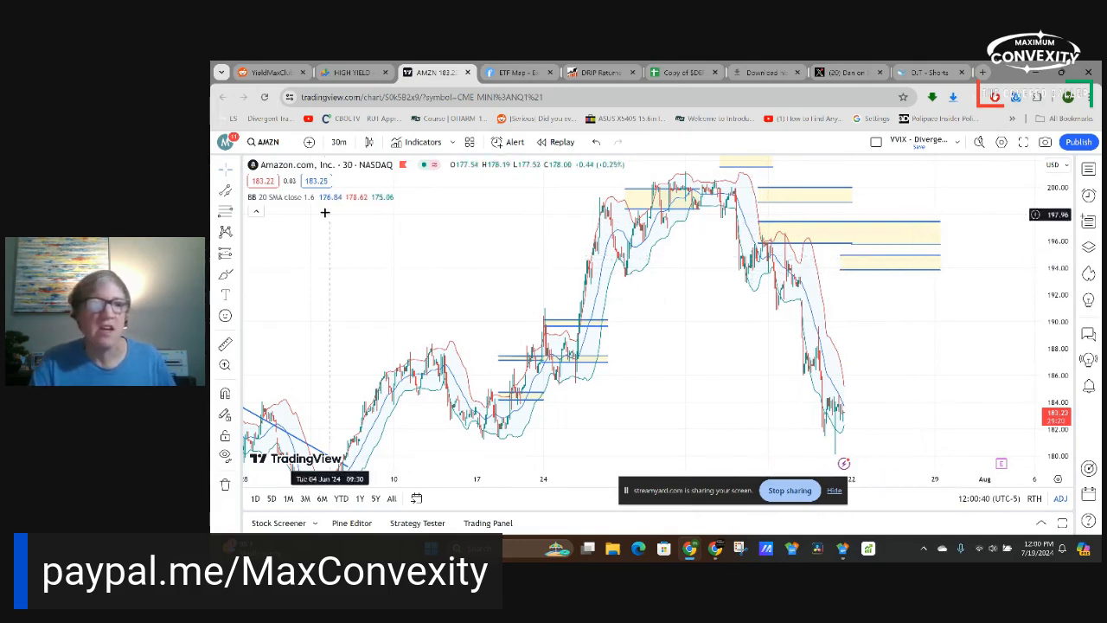
After checking Amazon's chart, start switching the symbol to AMD
left_click(270, 142)
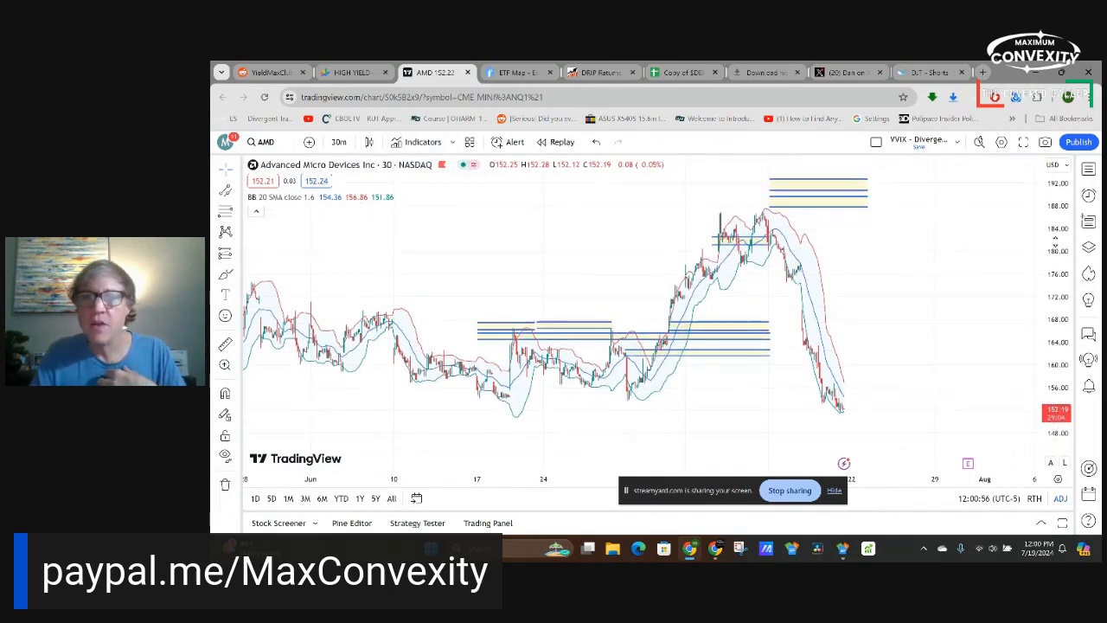
mouse_move(777, 204)
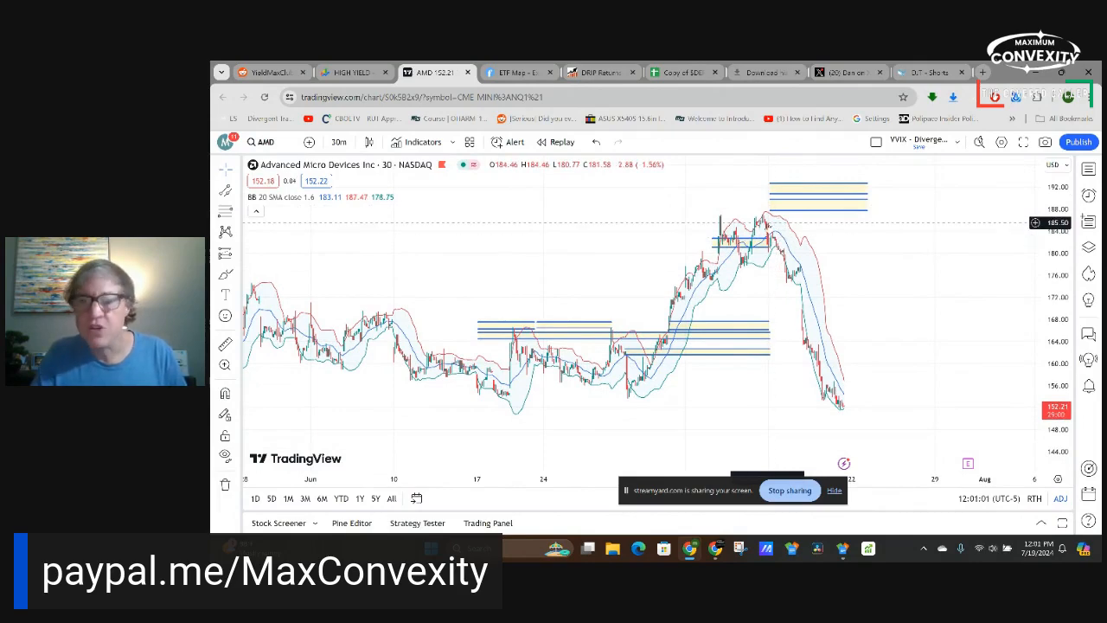
mouse_move(854, 245)
type("COIN")
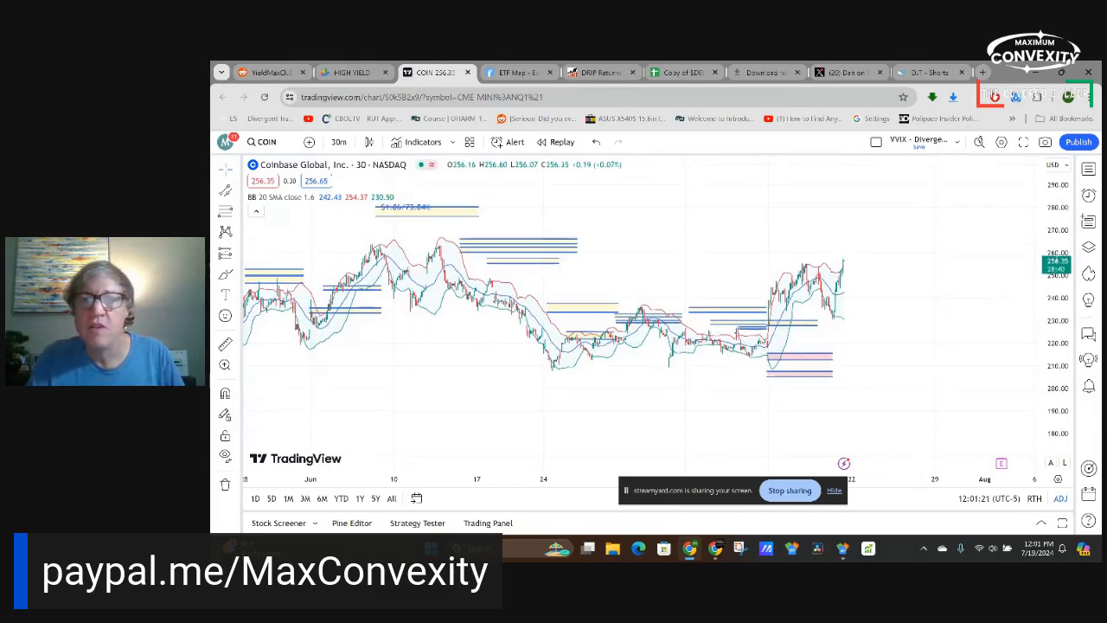
mouse_move(816, 321)
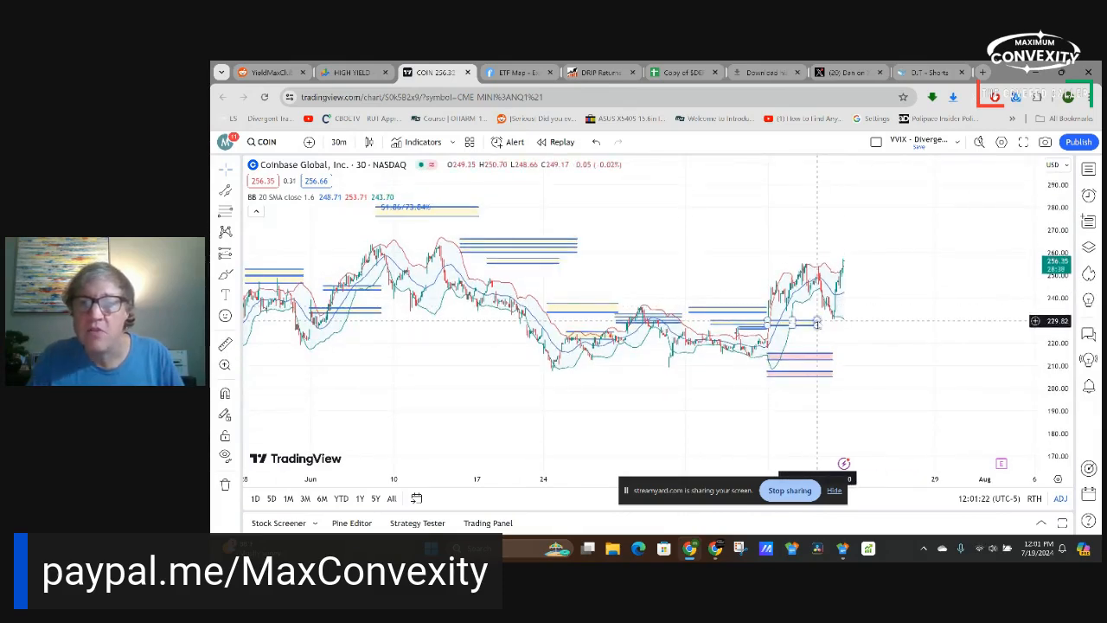
Switch to the trades spreadsheet after viewing Coinbase's chart
left_click(683, 73)
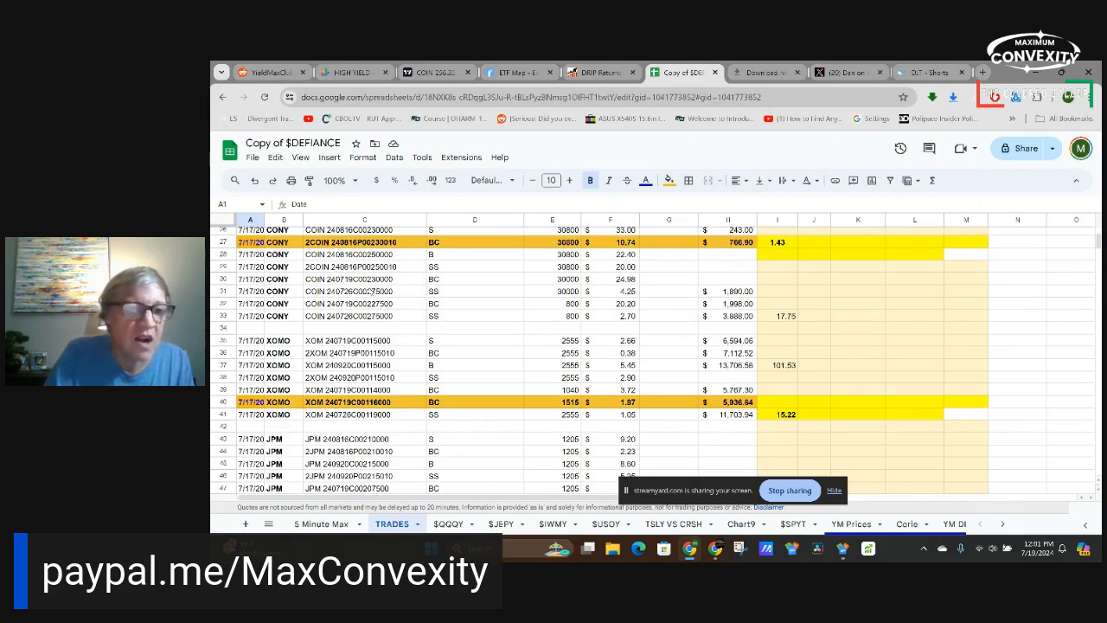
mouse_move(418, 263)
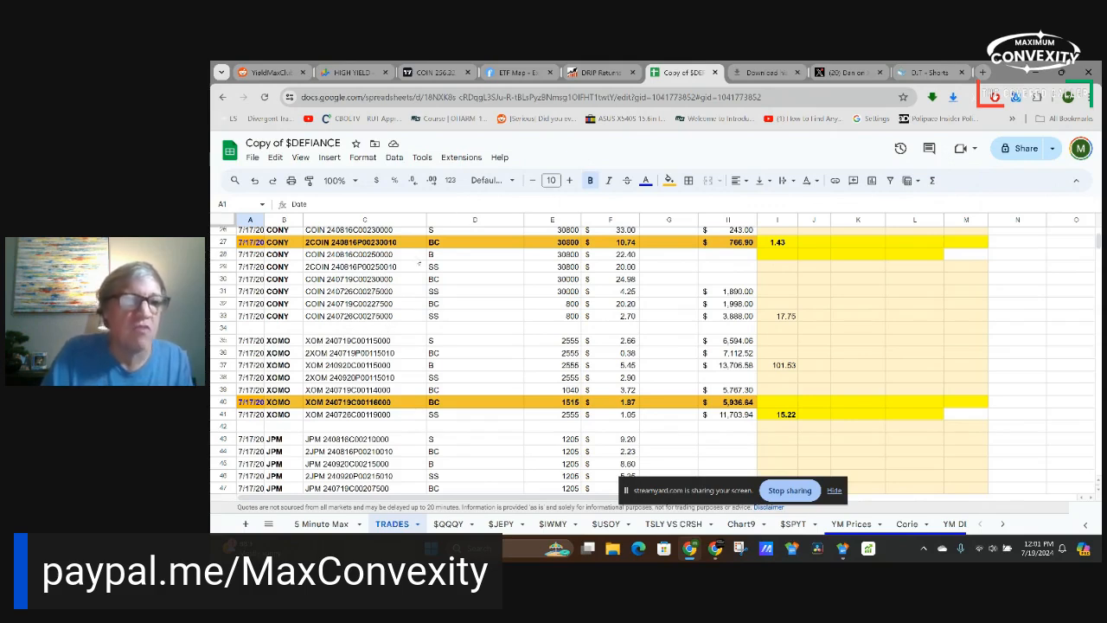
Return to the Coinbase 30-minute chart in TradingView
left_click(429, 73)
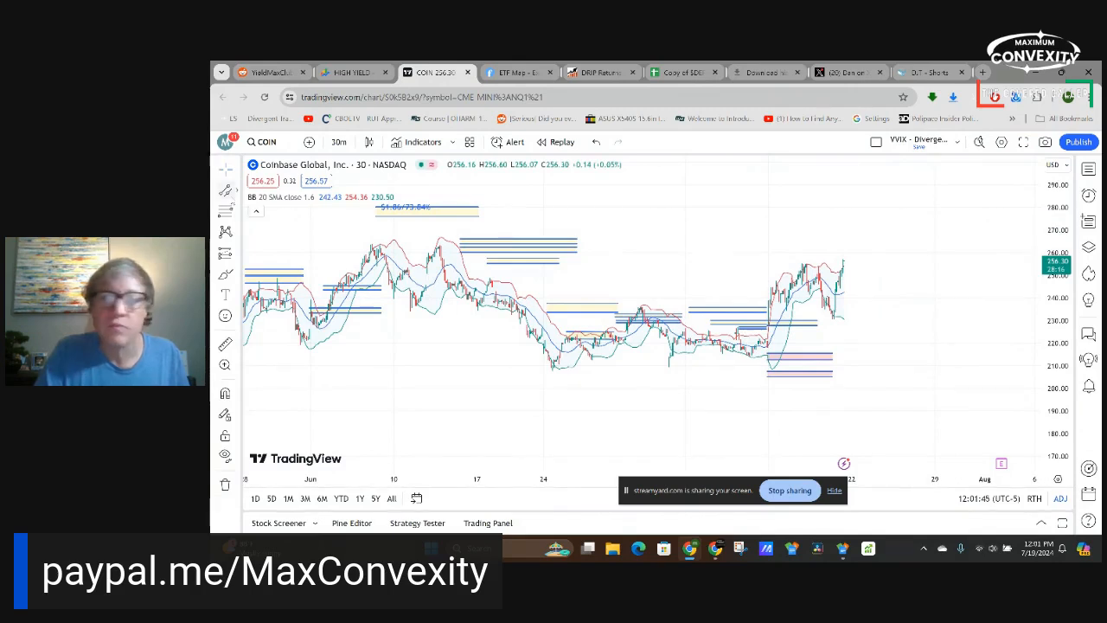
mouse_move(816, 215)
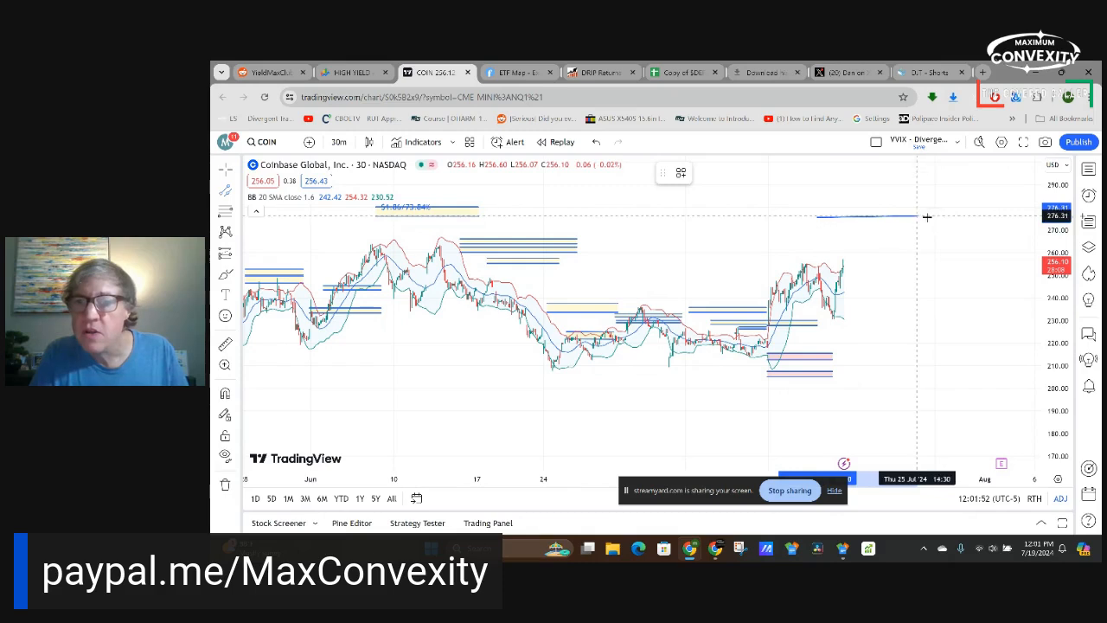
mouse_move(927, 218)
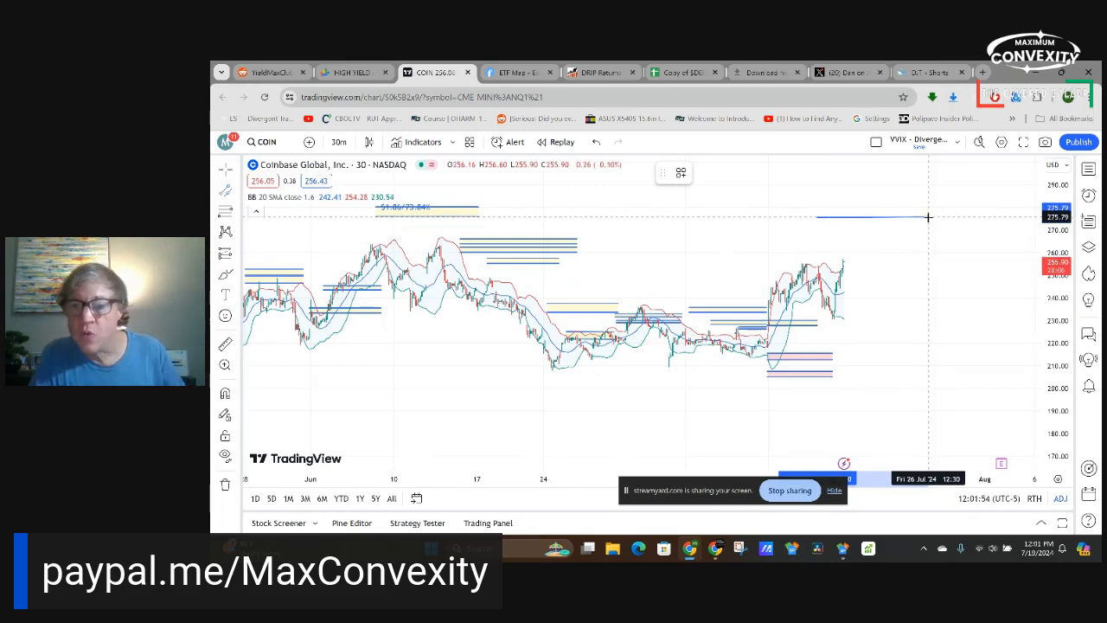
mouse_move(931, 218)
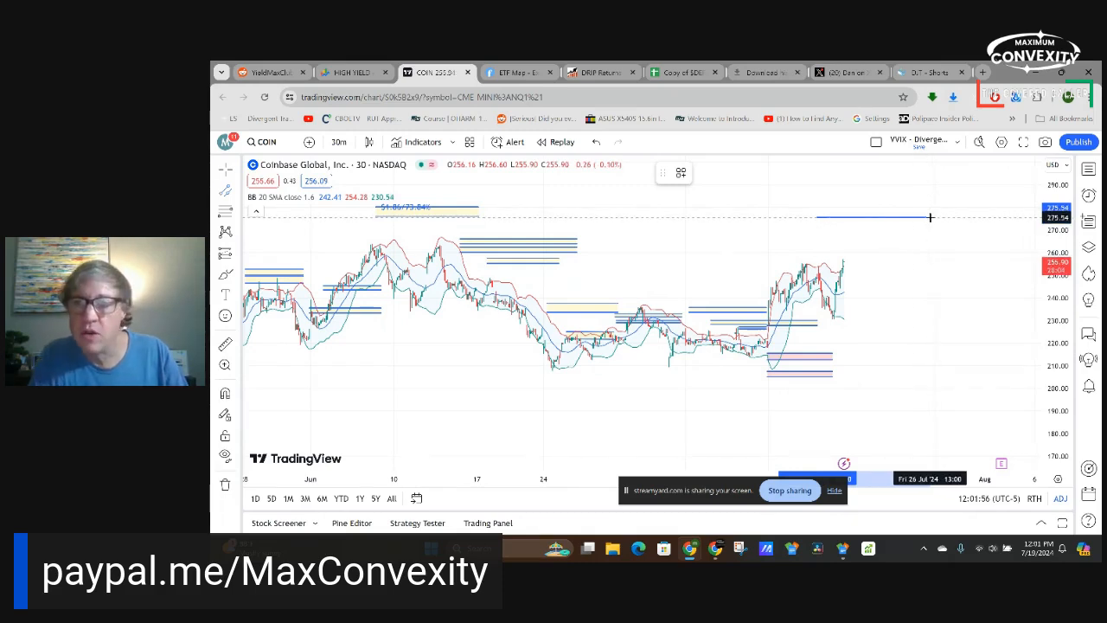
mouse_move(934, 218)
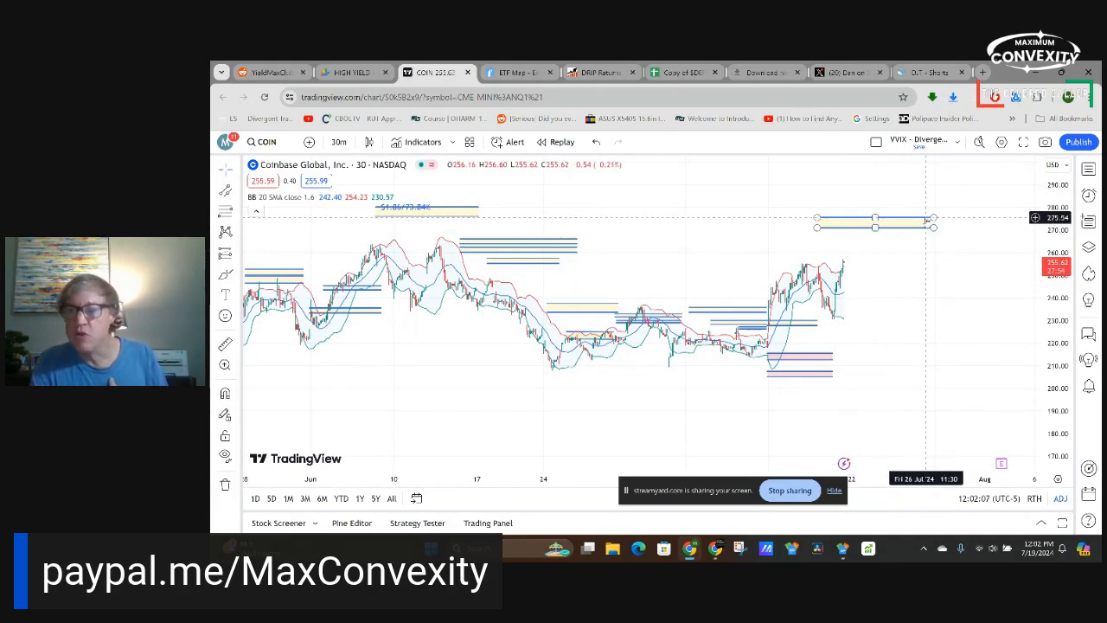
mouse_move(945, 218)
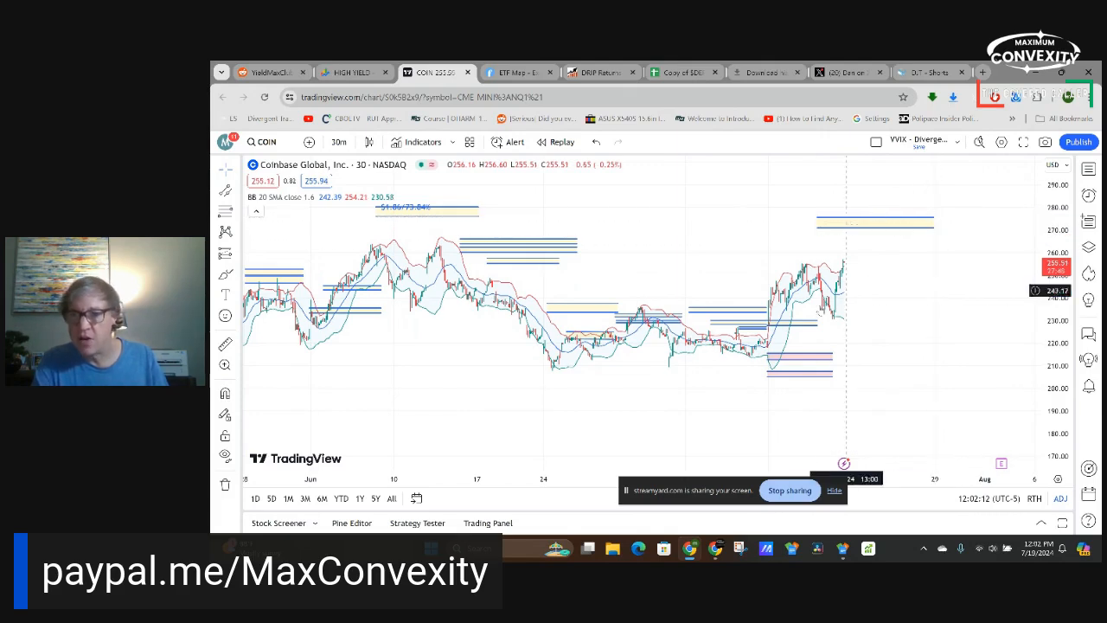
mouse_move(873, 239)
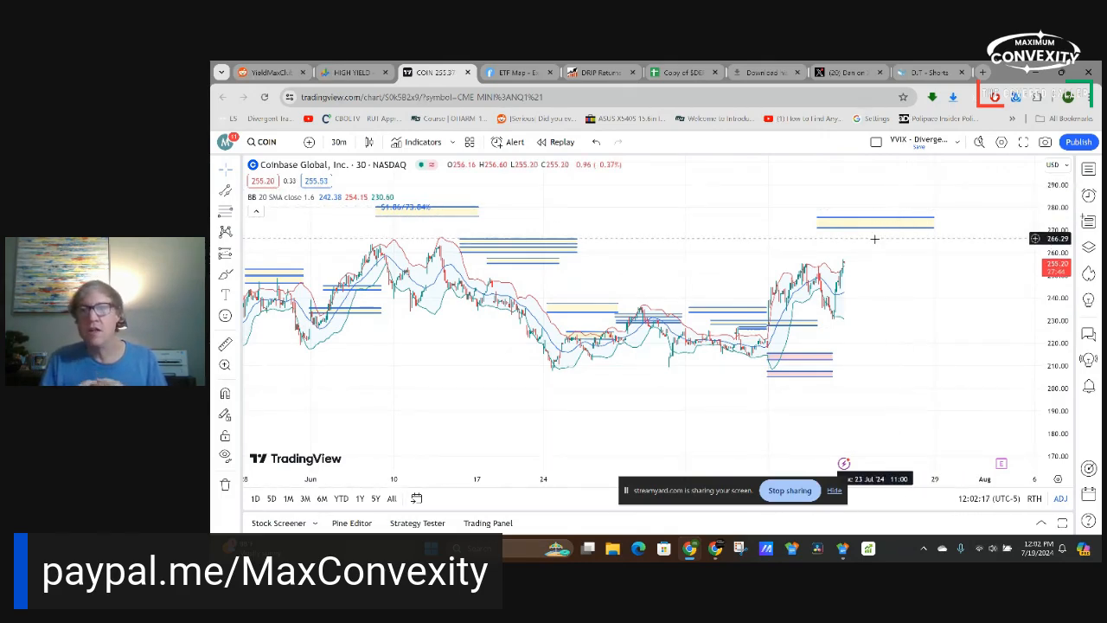
mouse_move(423, 262)
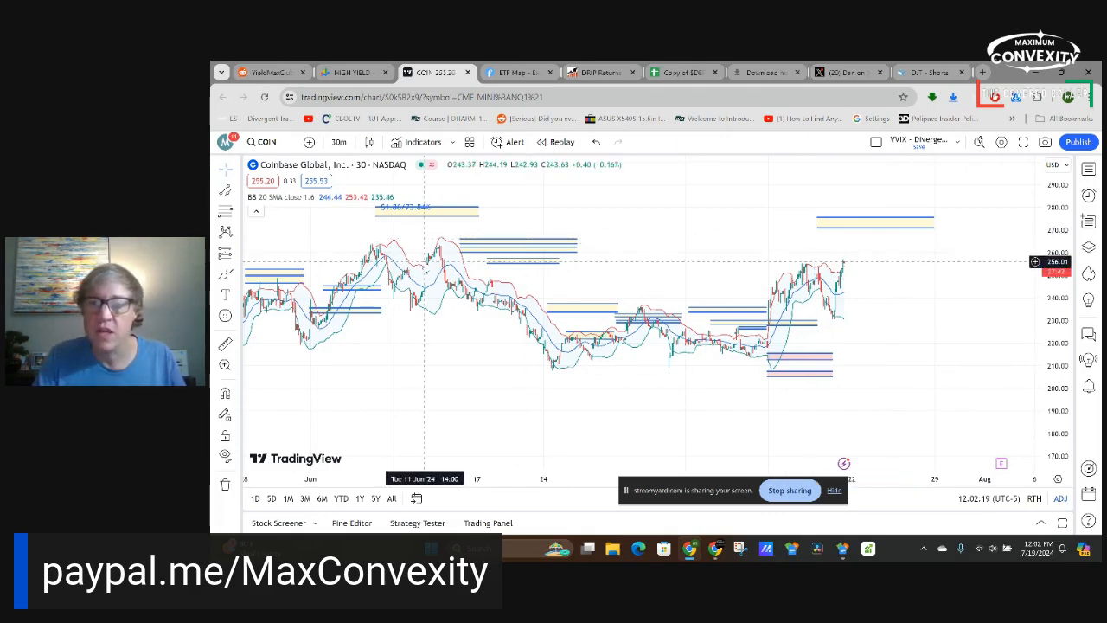
mouse_move(540, 221)
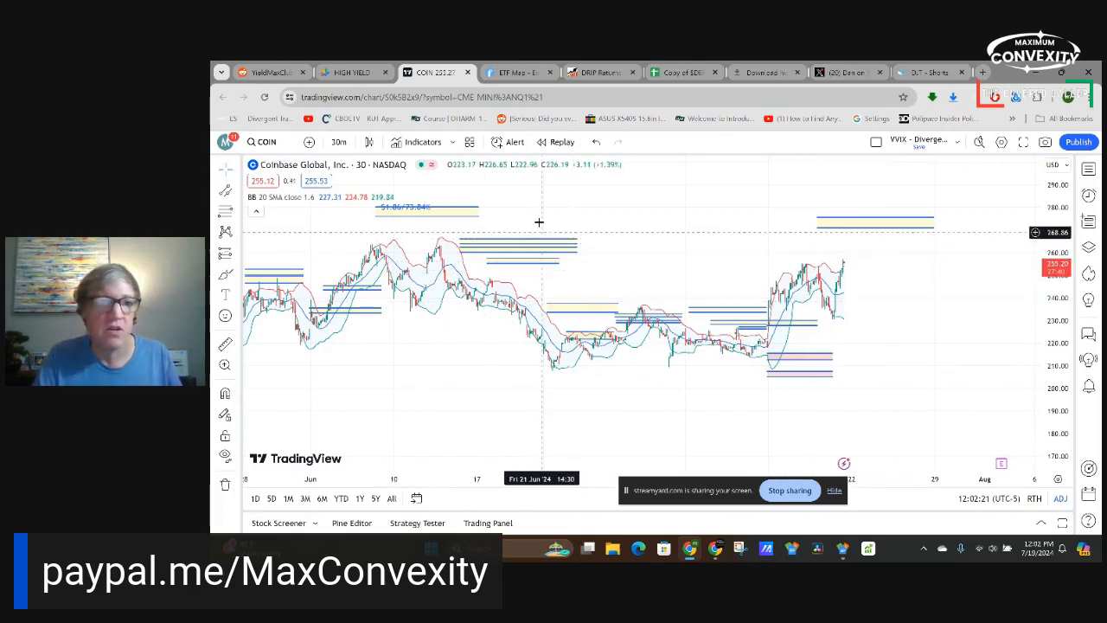
mouse_move(573, 315)
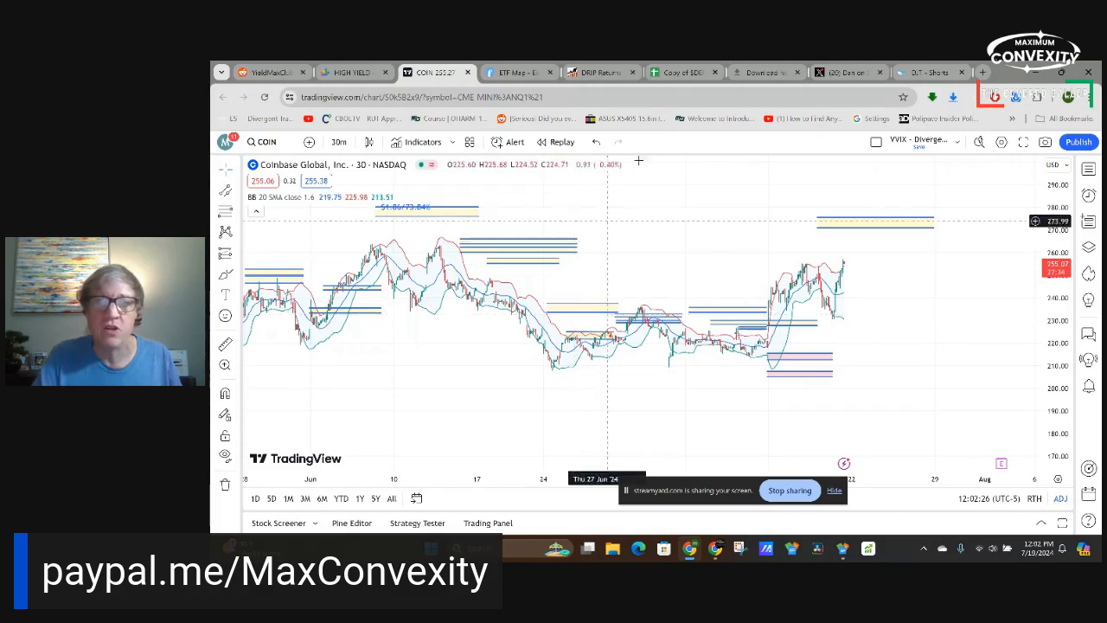
Go to the Google Sheets tab holding the trade data
left_click(677, 73)
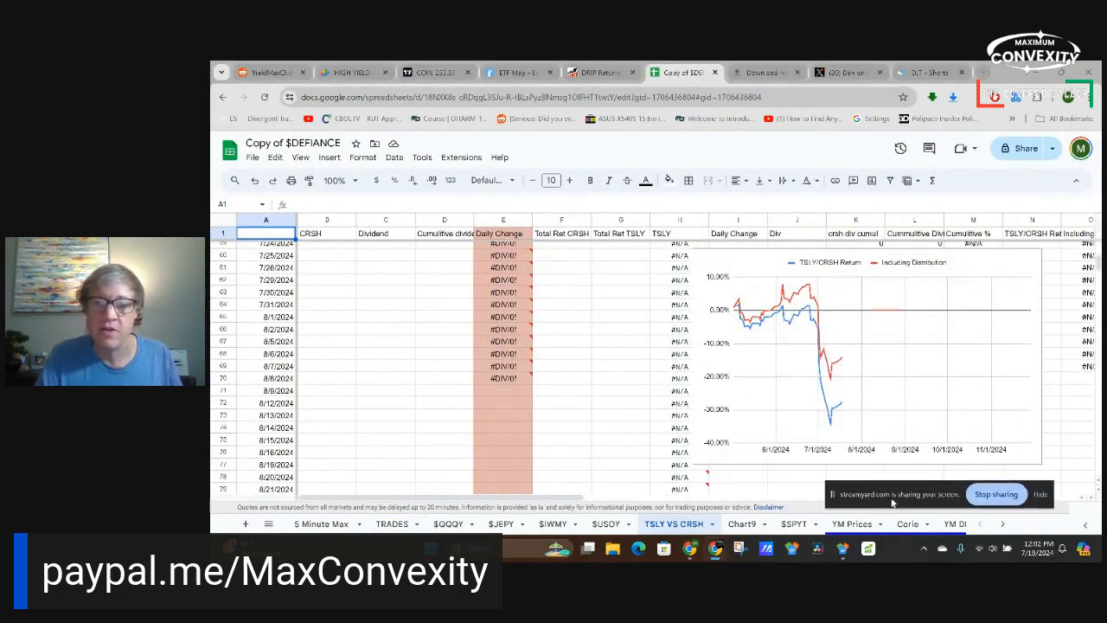
Review the TSLY vs CRSH rows through 7/16/2024 and inspect the TSLY cell showing a GOOGLEFINANCE error
scroll("up", 3)
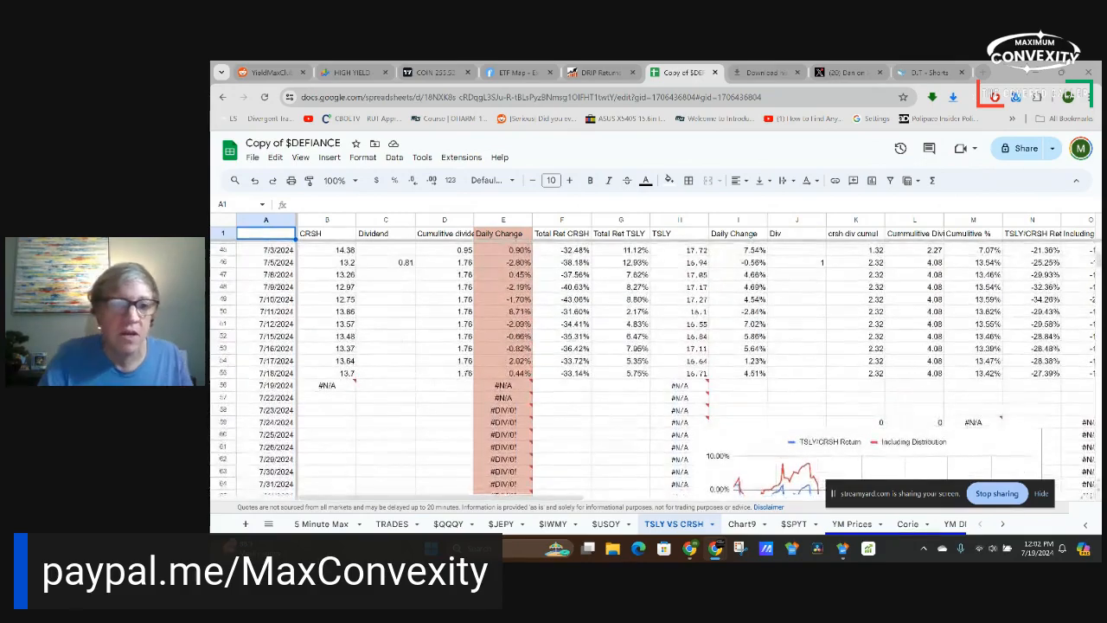
scroll("up", 3)
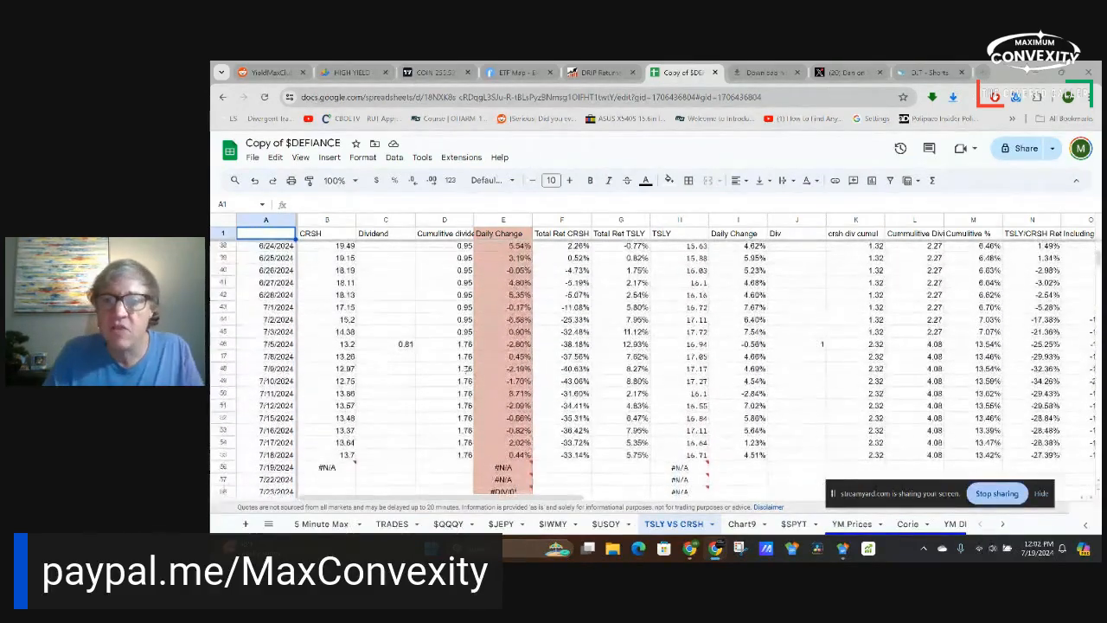
scroll("down", 3)
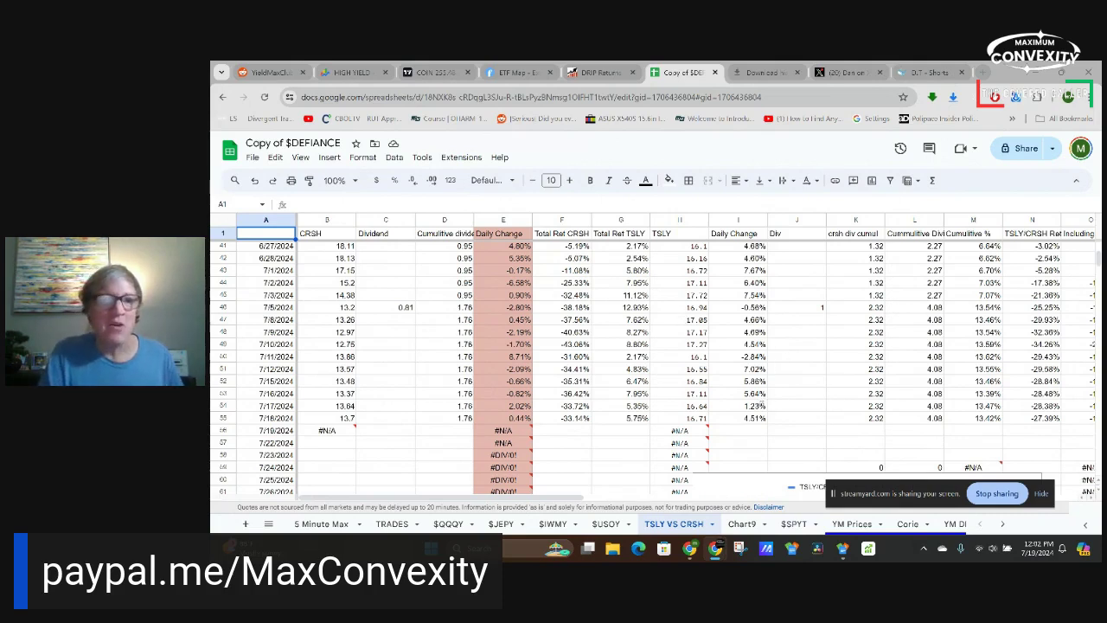
mouse_move(446, 493)
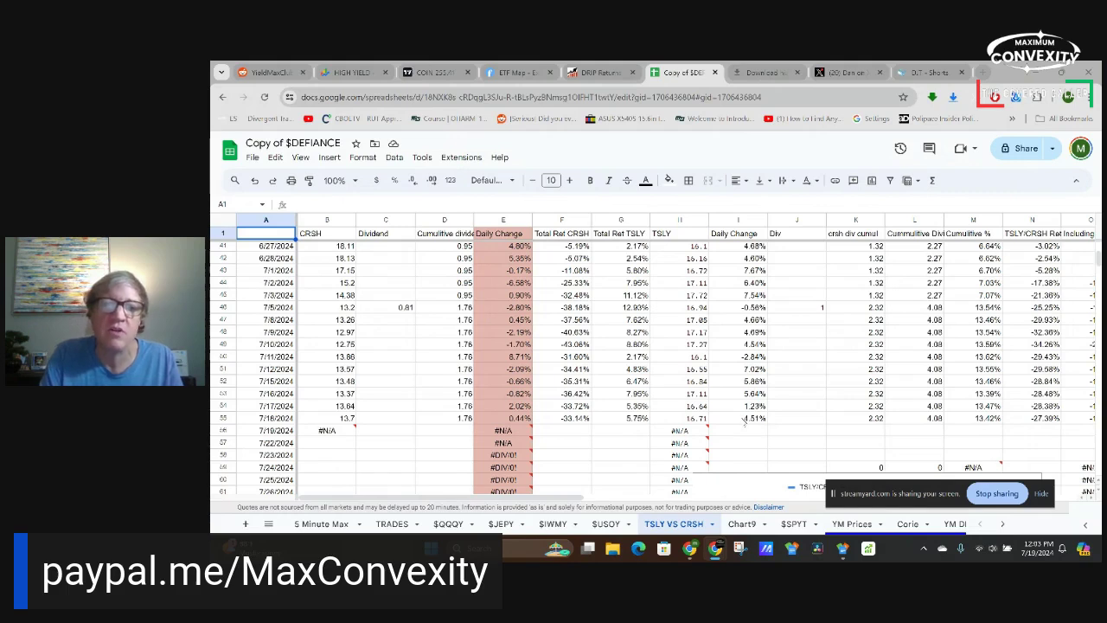
mouse_move(515, 463)
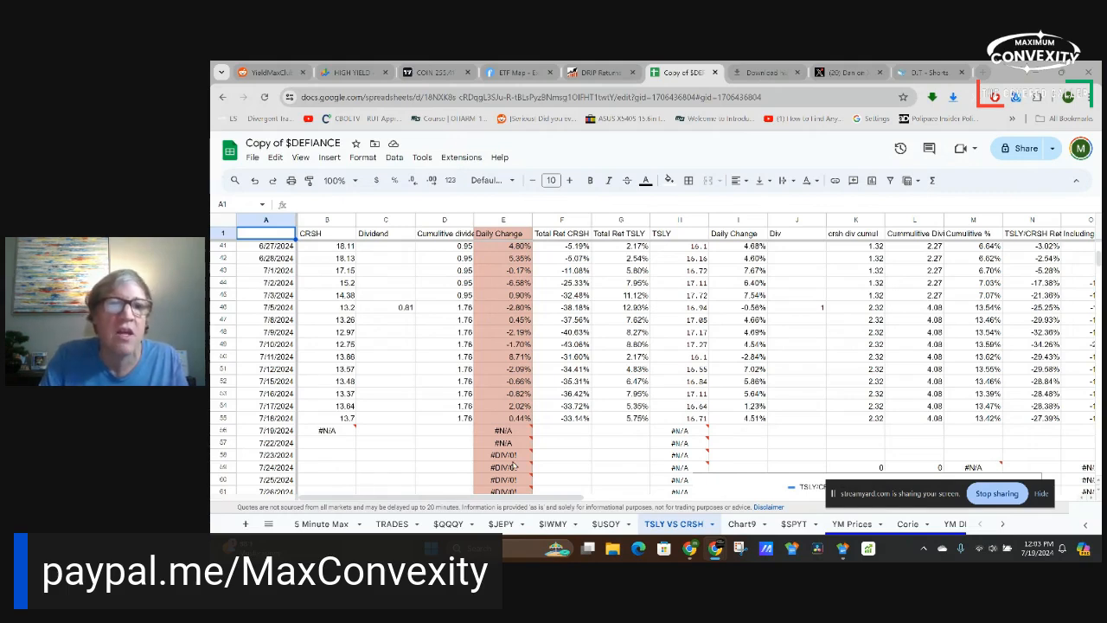
mouse_move(776, 416)
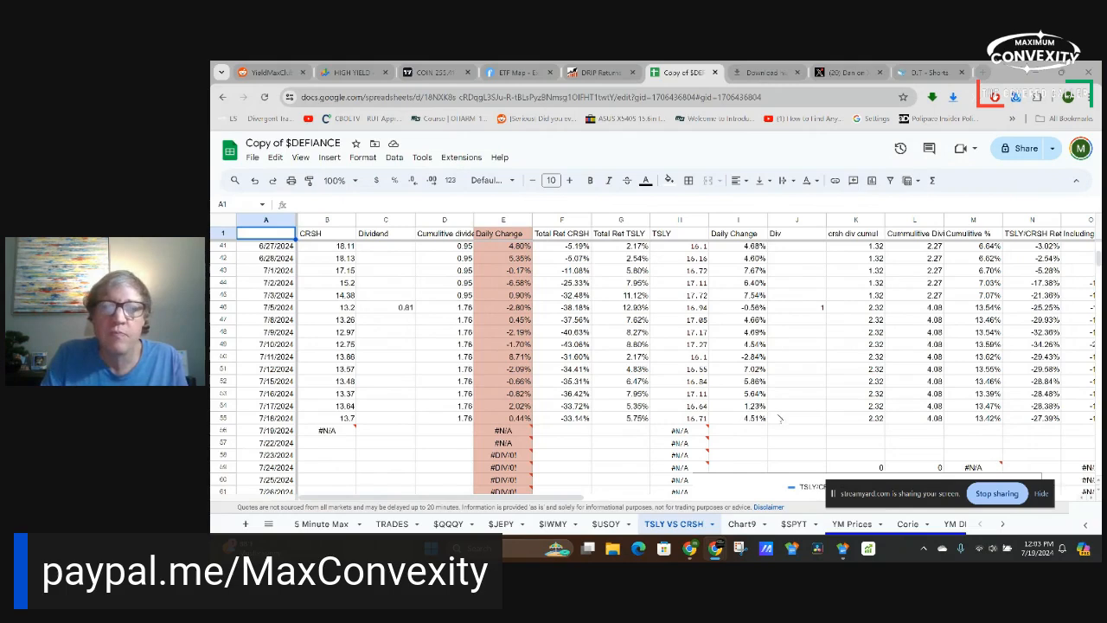
left_click(737, 417)
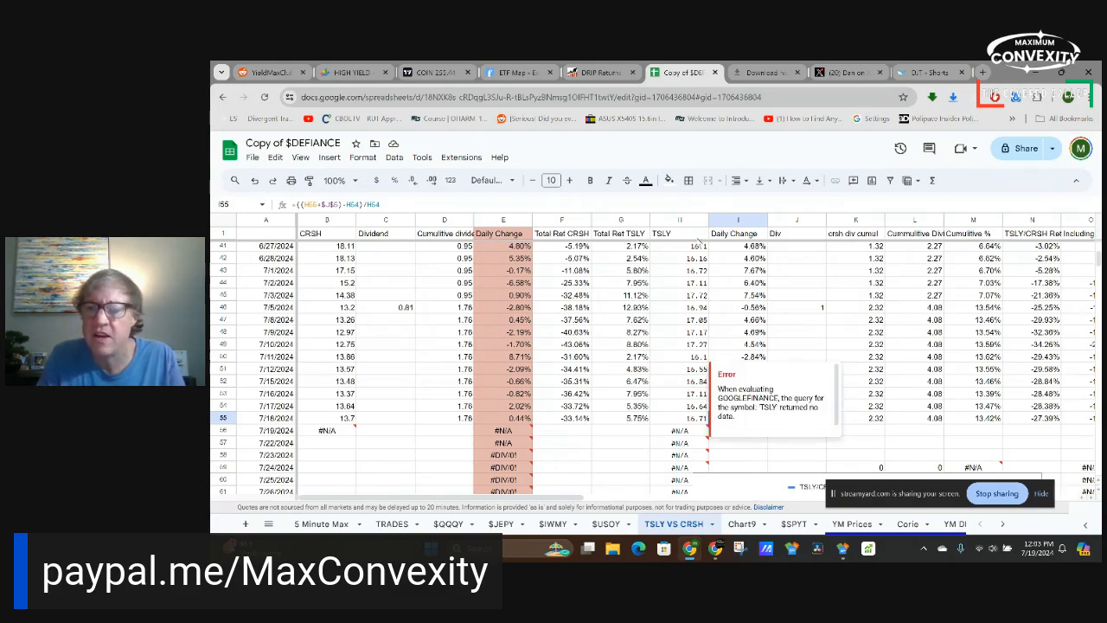
left_click(737, 416)
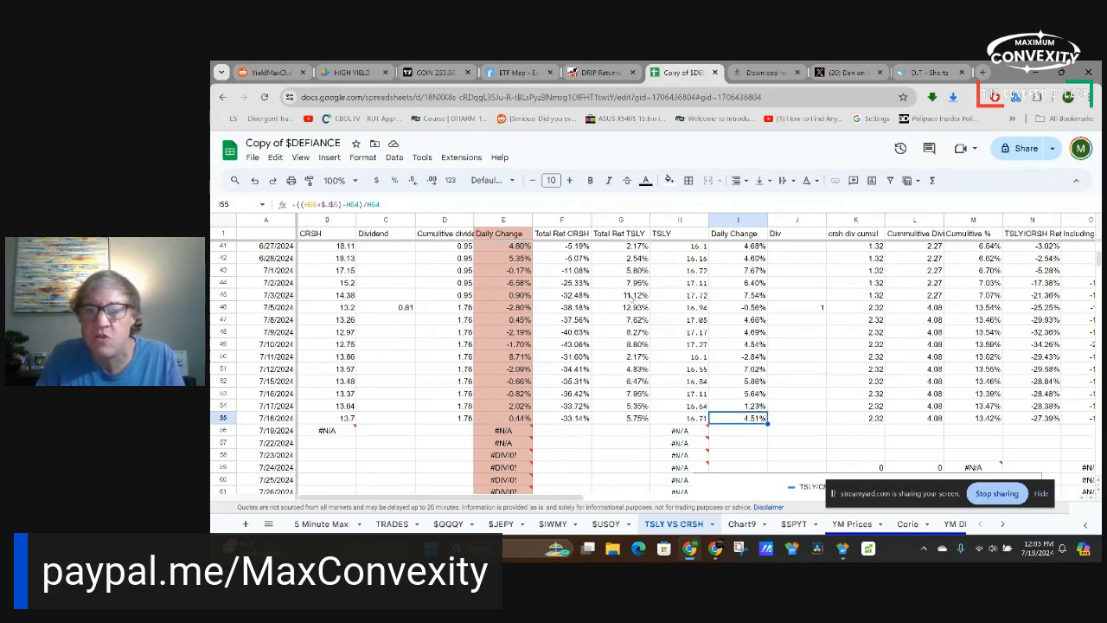
mouse_move(775, 454)
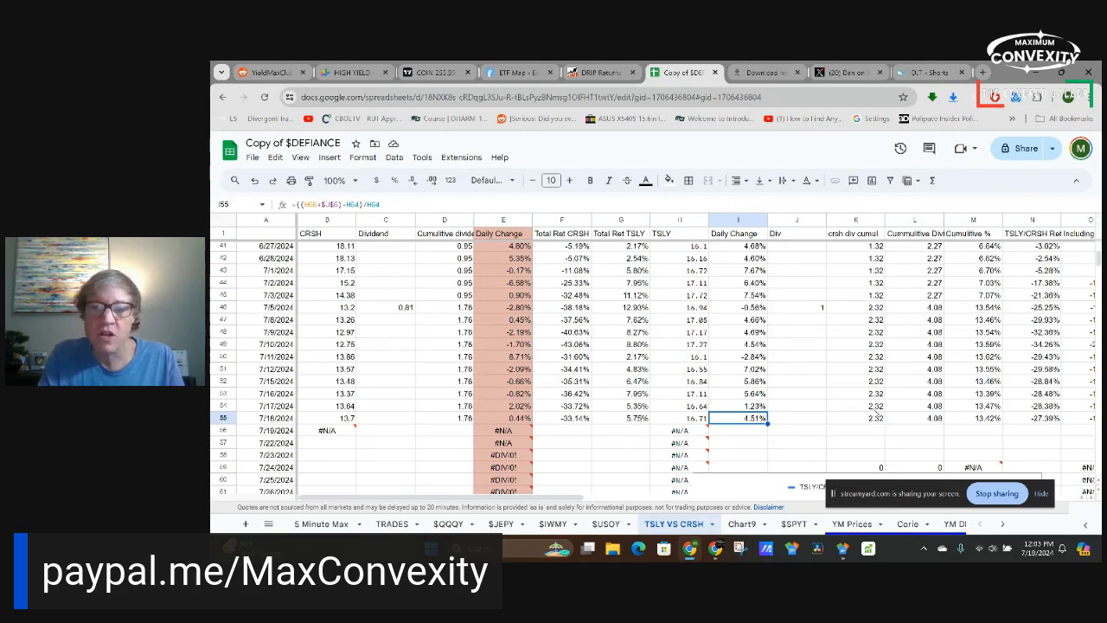
left_click(795, 417)
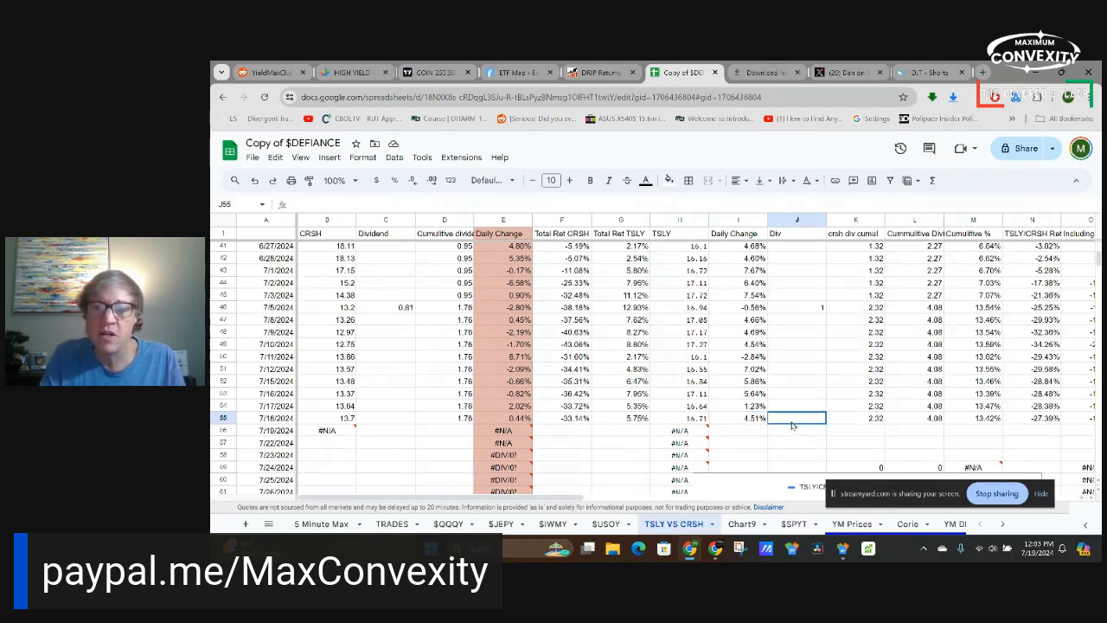
scroll("up", 3)
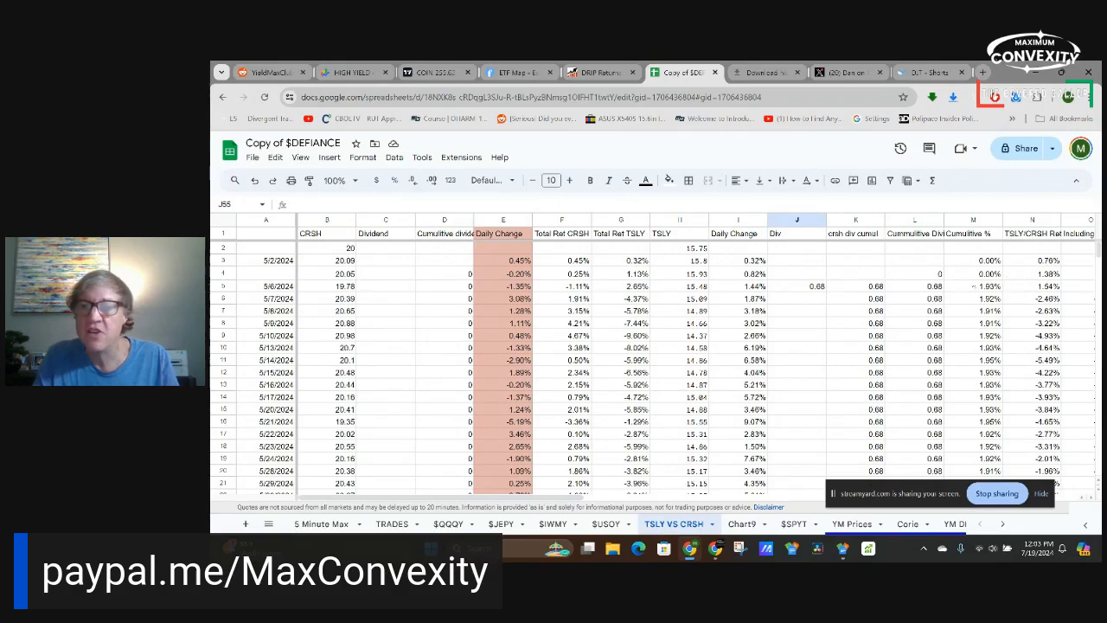
mouse_move(799, 287)
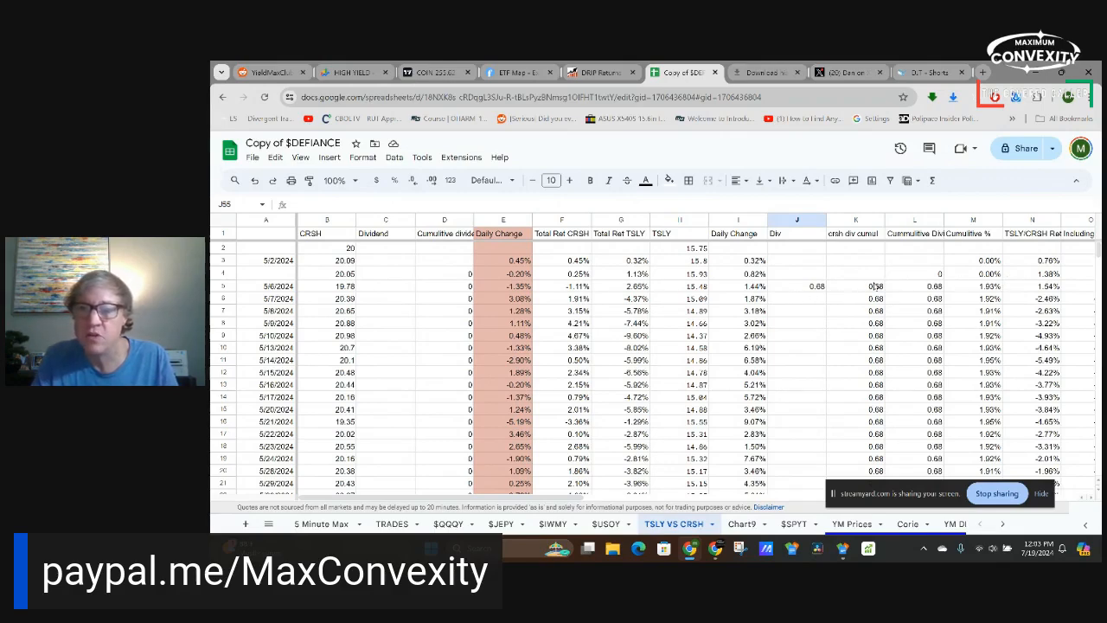
scroll("down", 3)
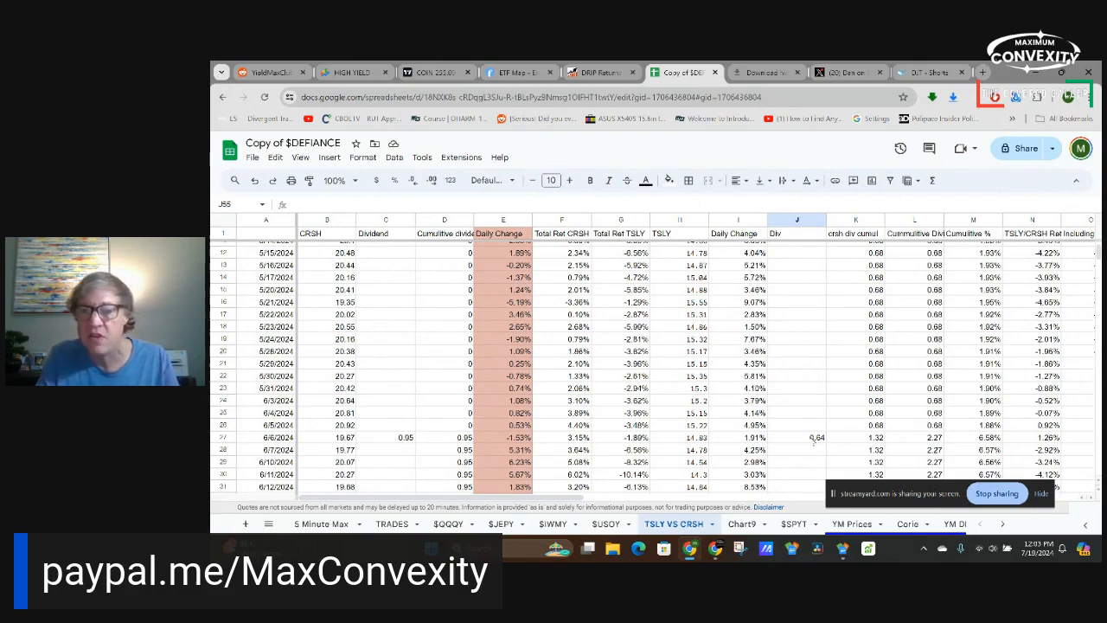
scroll("down", 3)
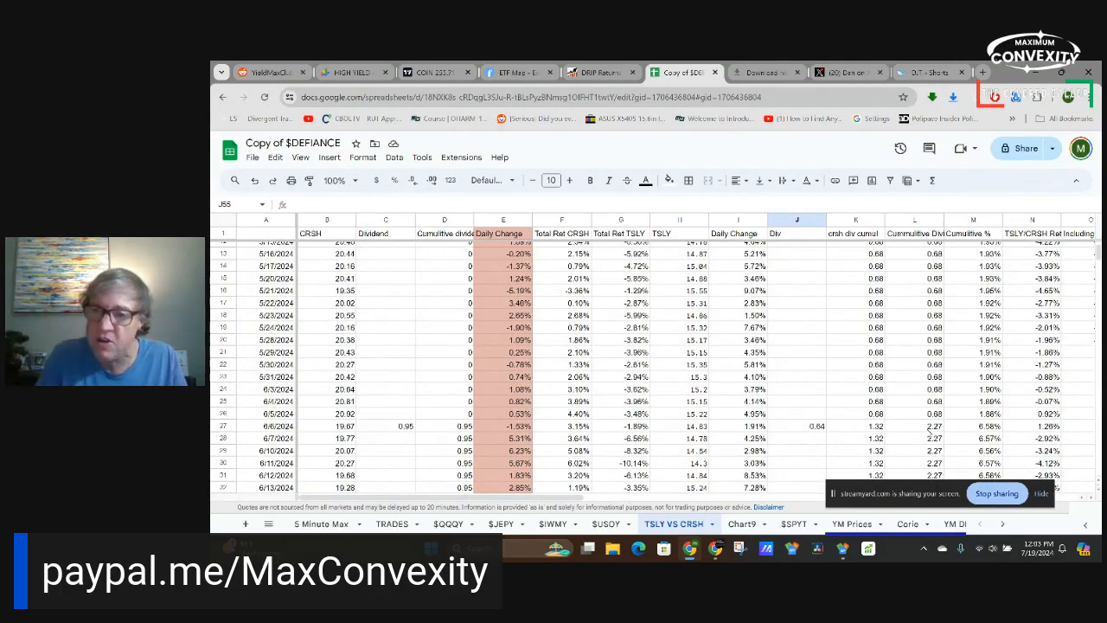
scroll("down", 3)
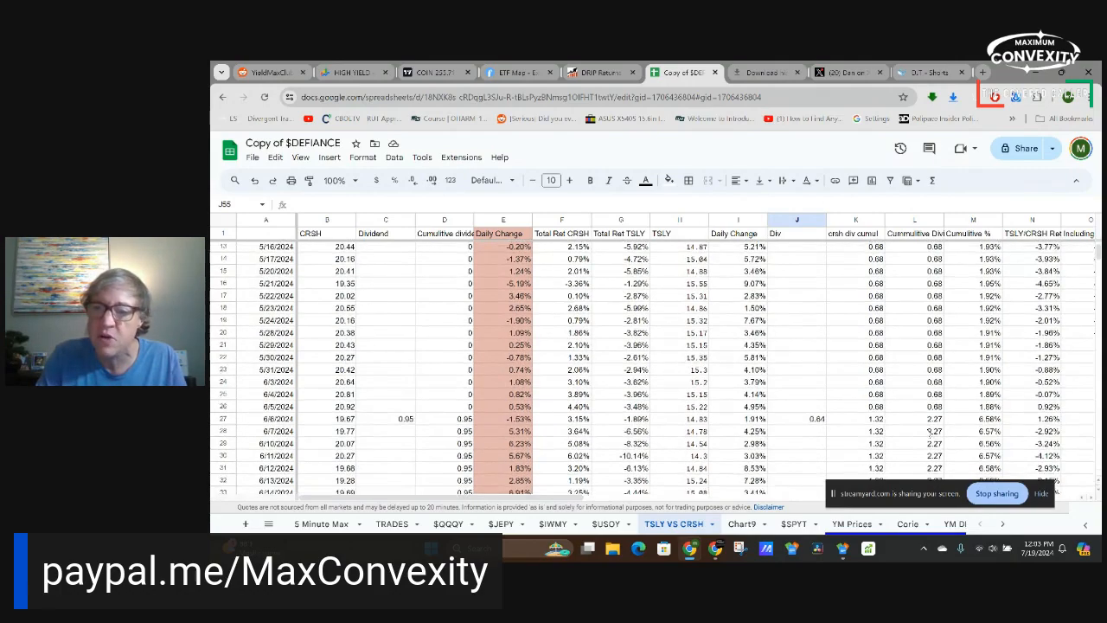
scroll("down", 3)
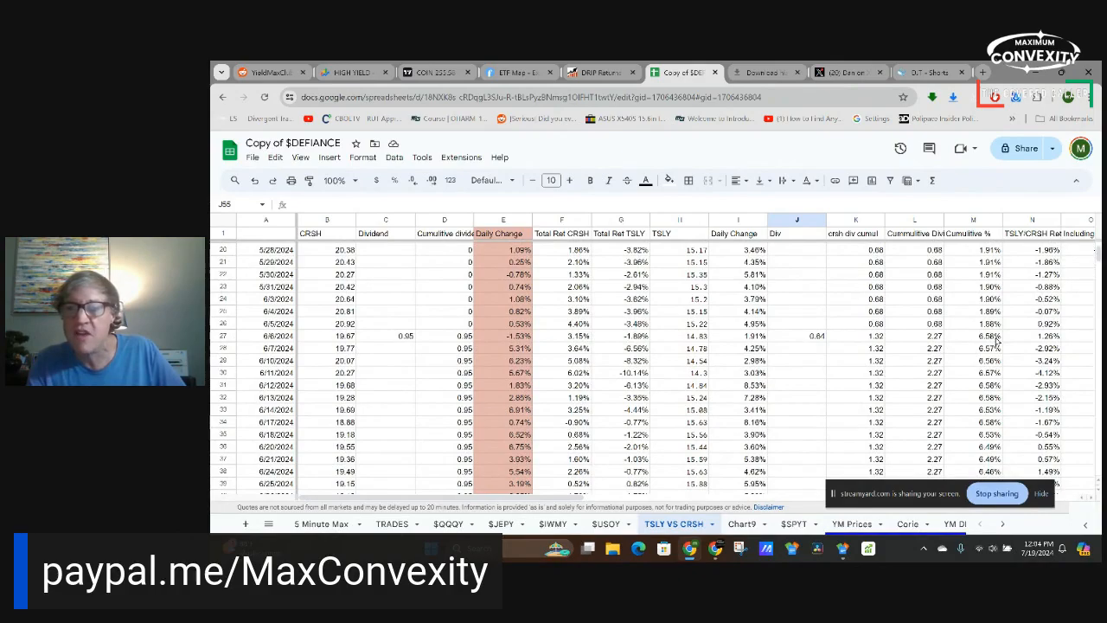
scroll("down", 3)
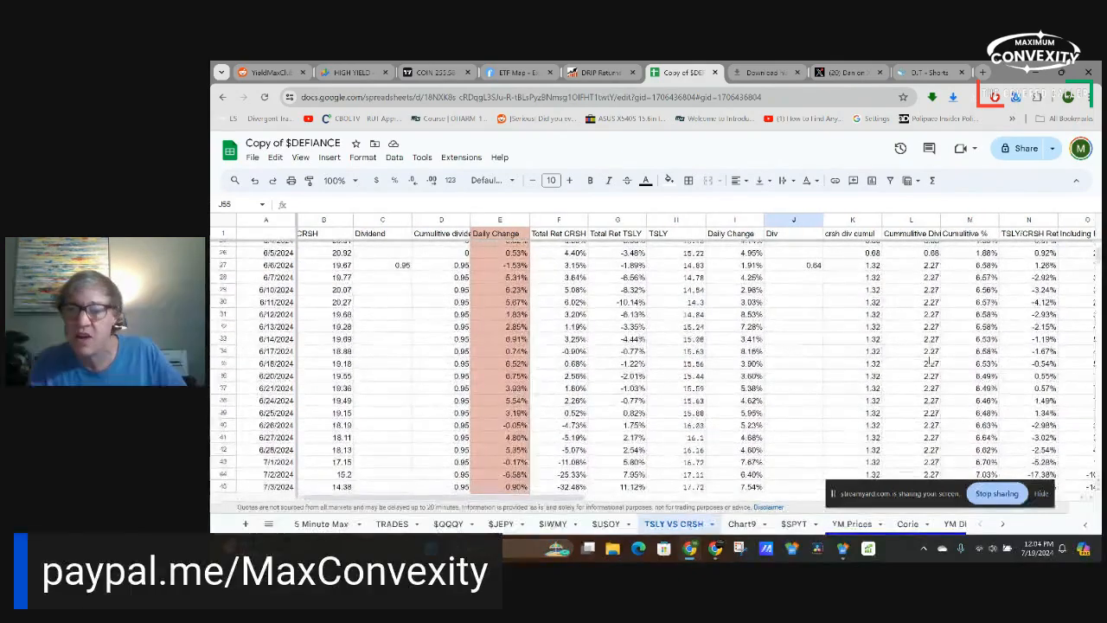
scroll("down", 3)
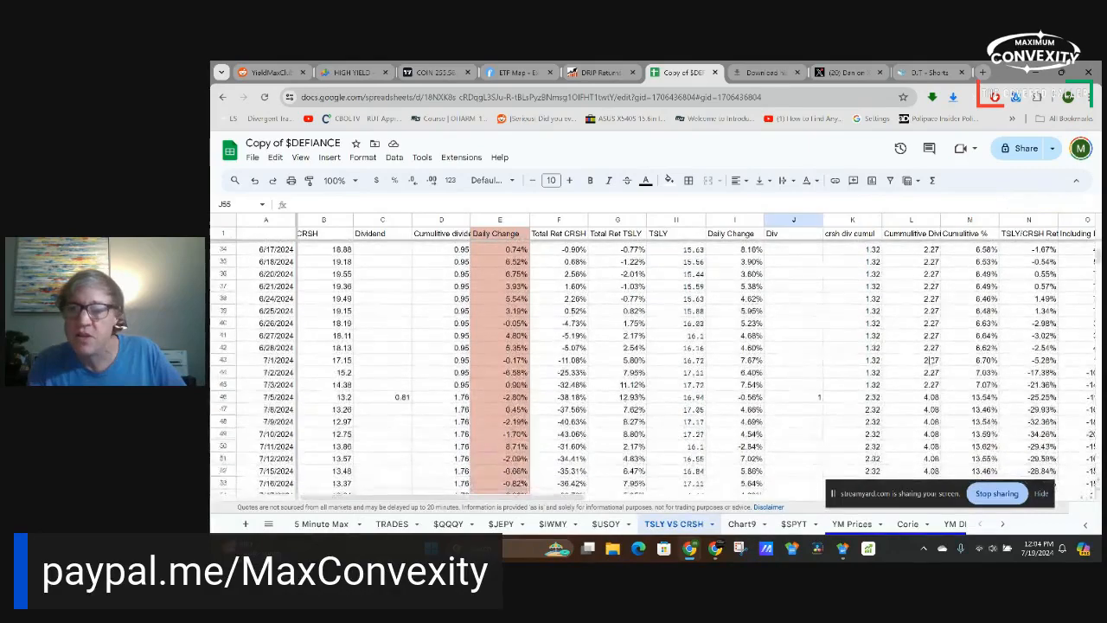
scroll("down", 3)
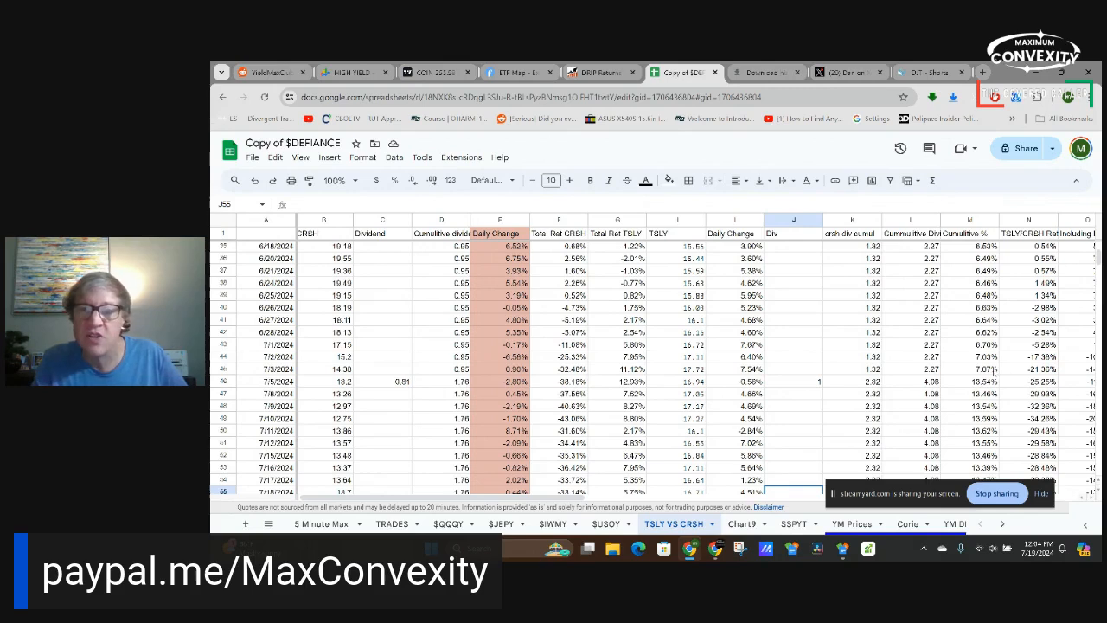
mouse_move(834, 394)
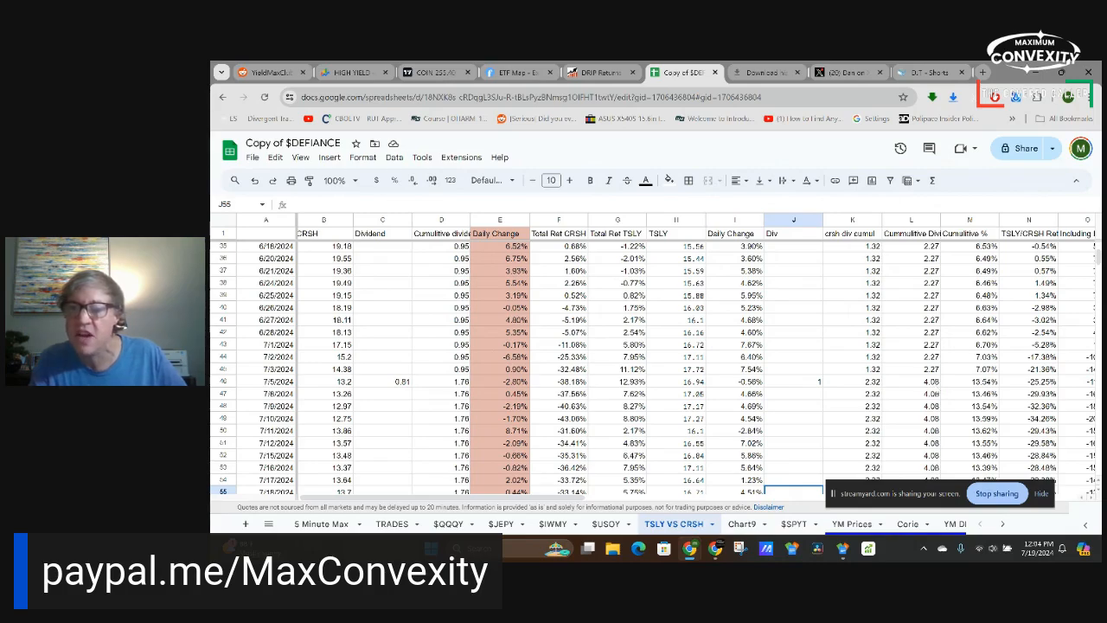
scroll("down", 3)
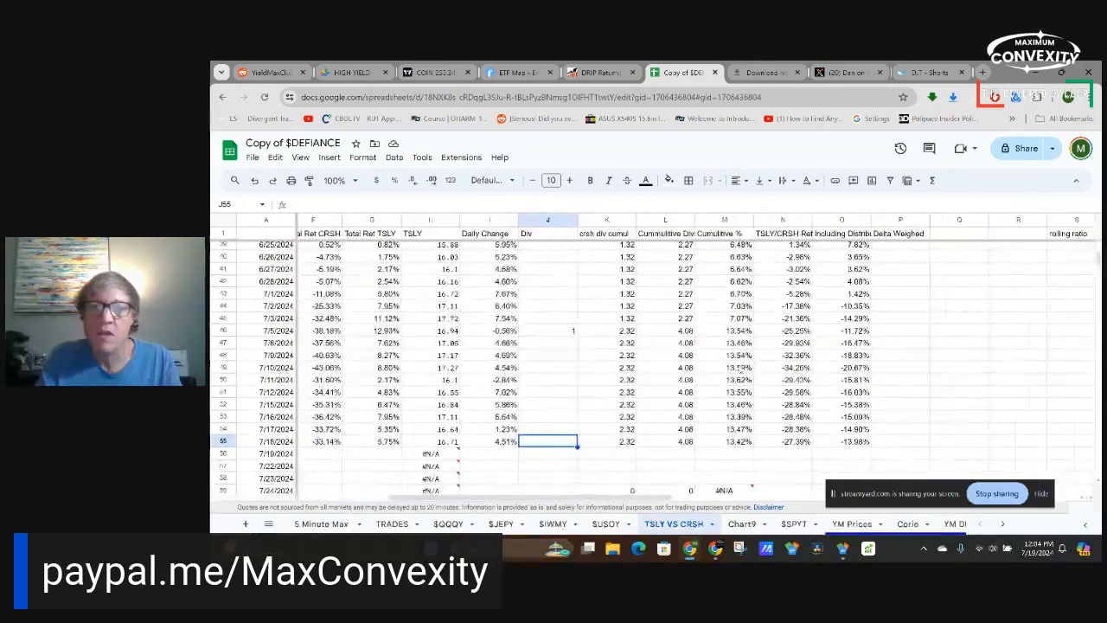
scroll("right", 3)
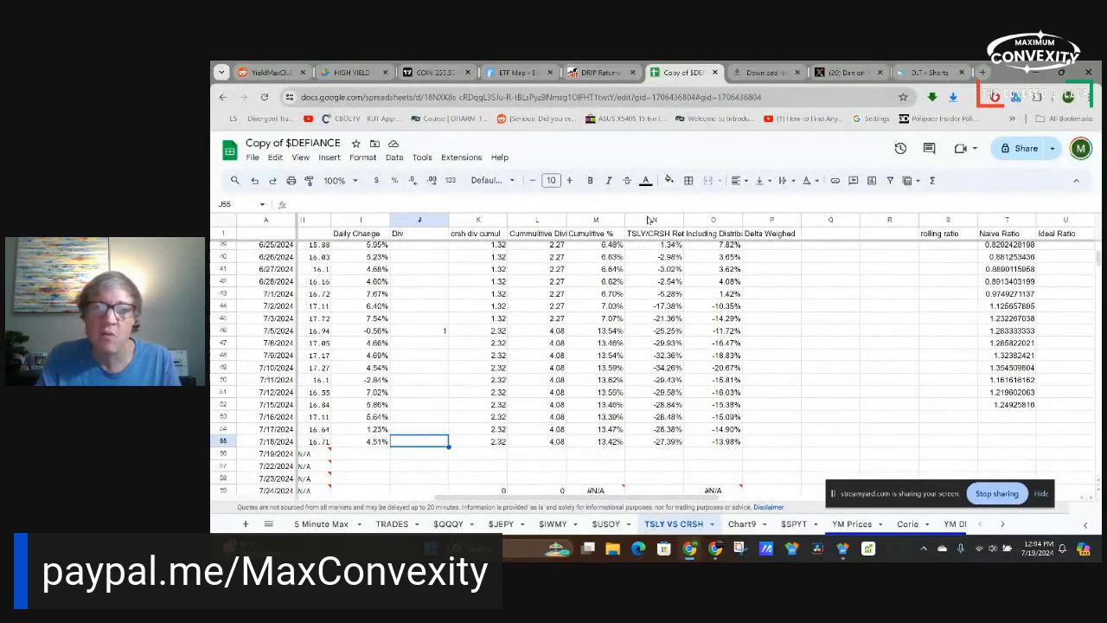
left_click(654, 232)
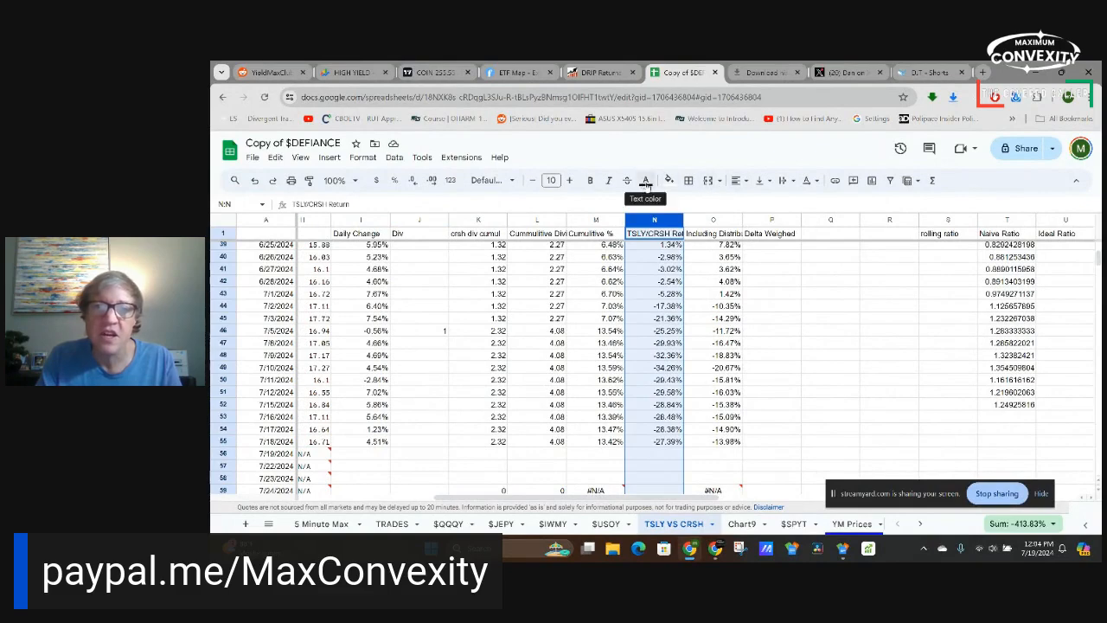
Fill the selected TSLY/CRSH return column with yellow
left_click(667, 180)
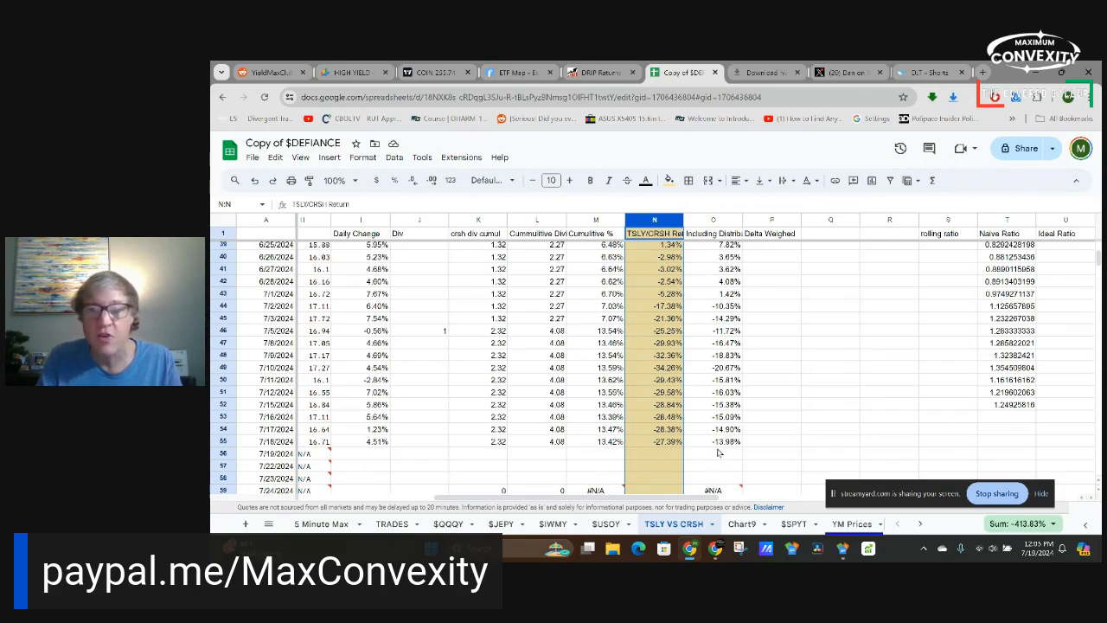
mouse_move(716, 450)
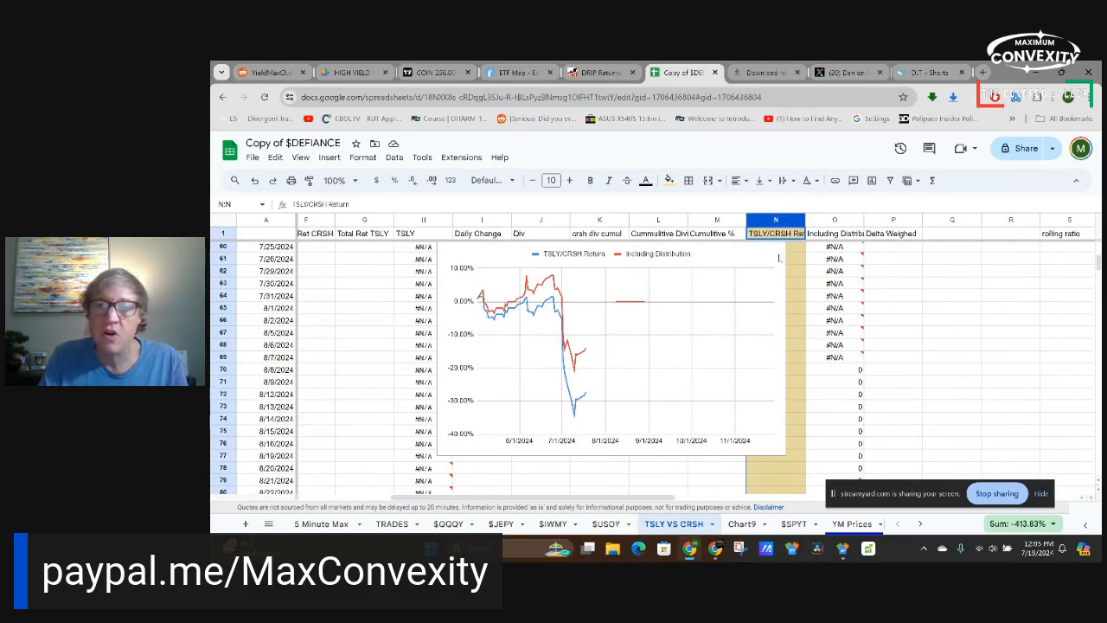
Select the TSLY/CRSH returns chart and look through its three-dot menu options
left_click(605, 346)
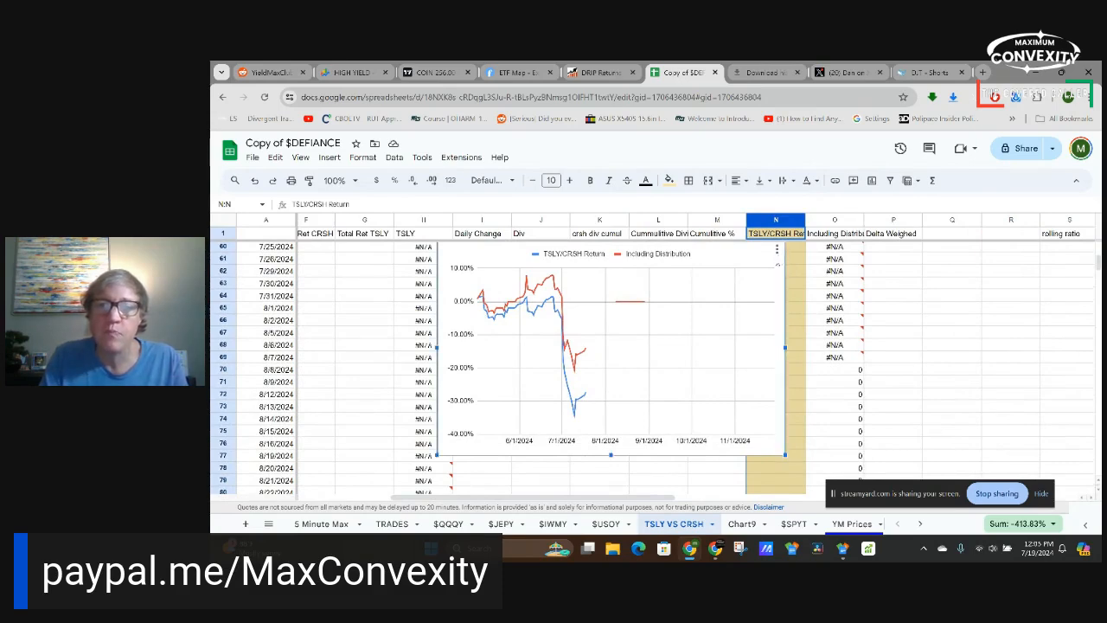
left_click(775, 249)
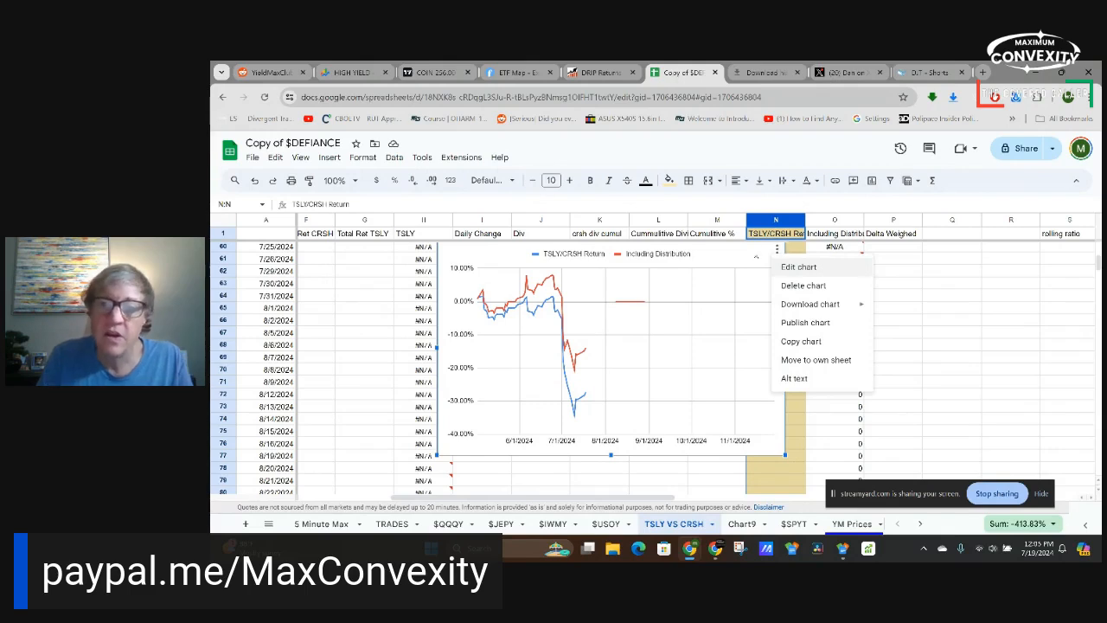
left_click(892, 284)
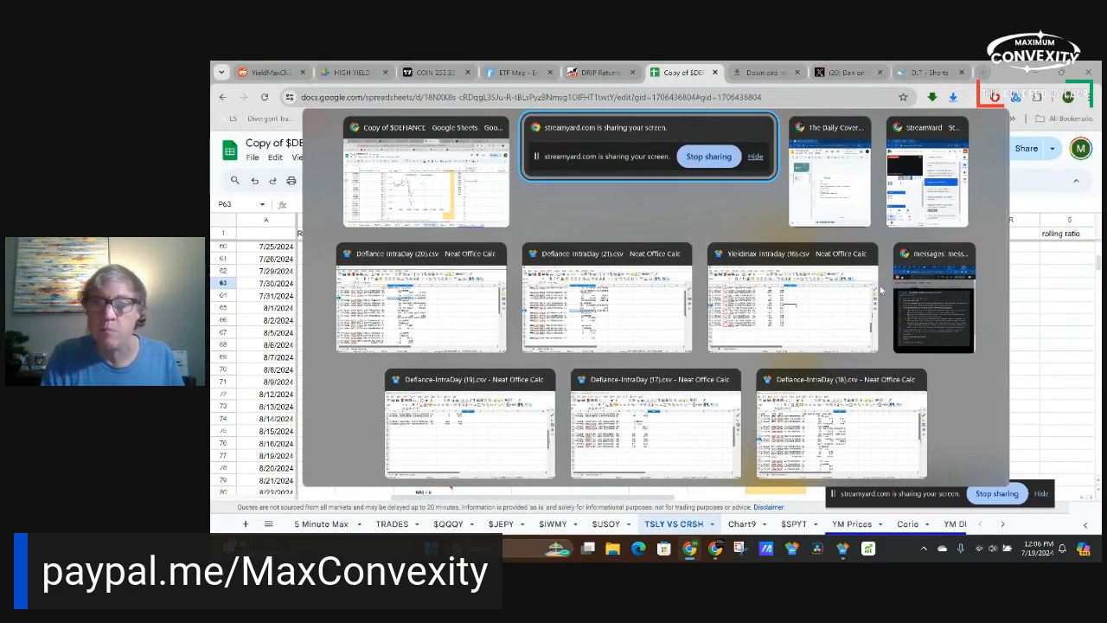
Present the Daily Covered Caller Topics slide full screen, then bring up the window switcher
left_click(830, 171)
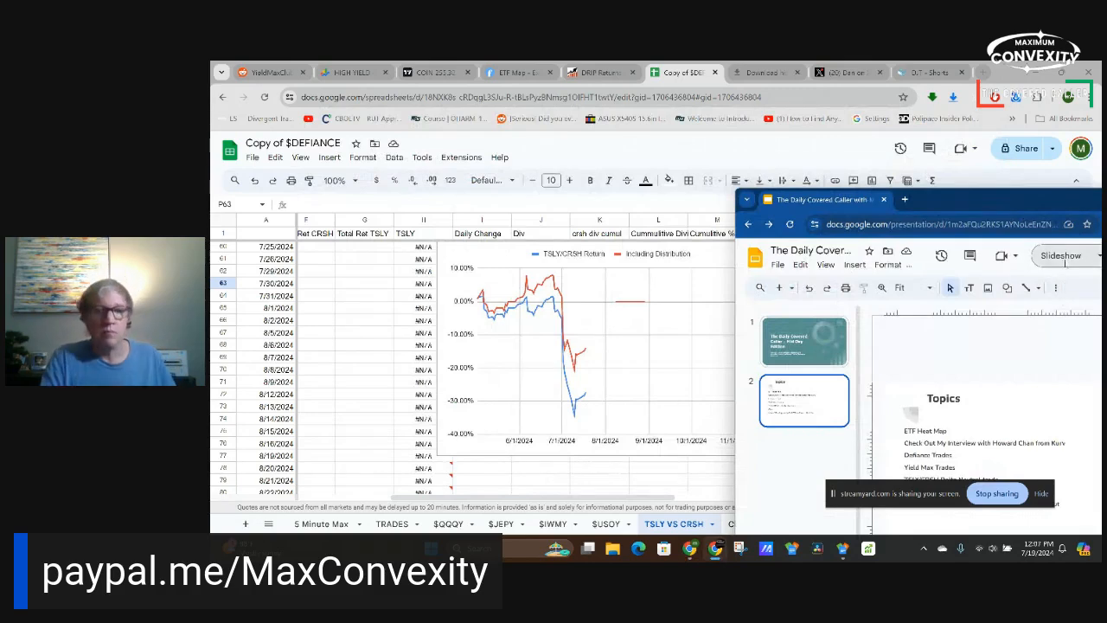
left_click(1059, 256)
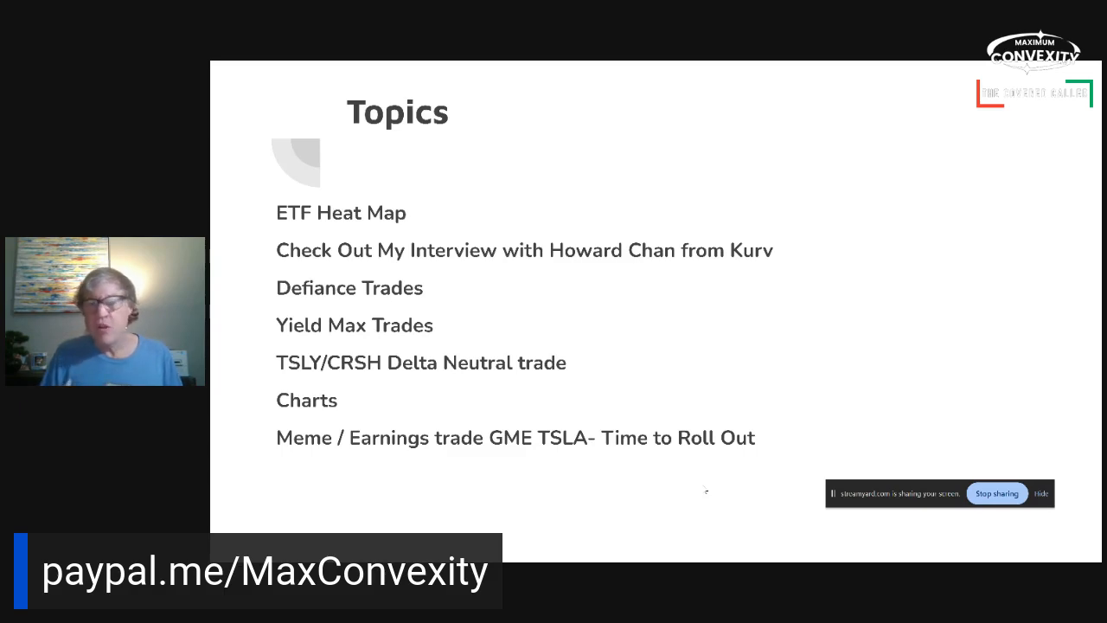
mouse_move(630, 395)
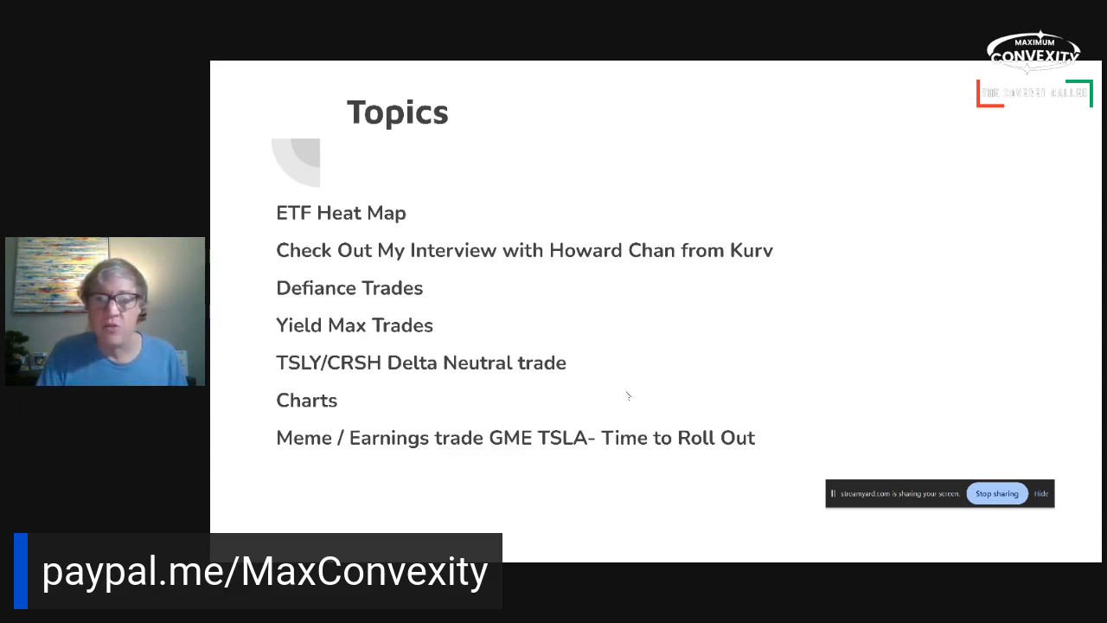
key("alt+tab")
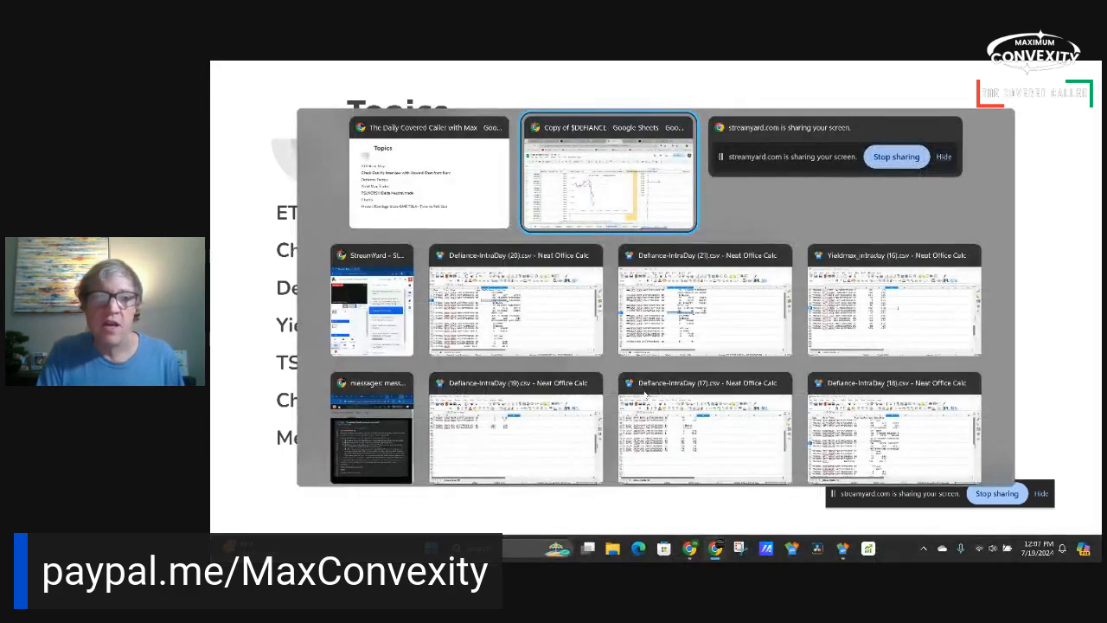
Return to the TSLY VS CRSH sheet, then switch to the OptionStrat browser tab
left_click(609, 171)
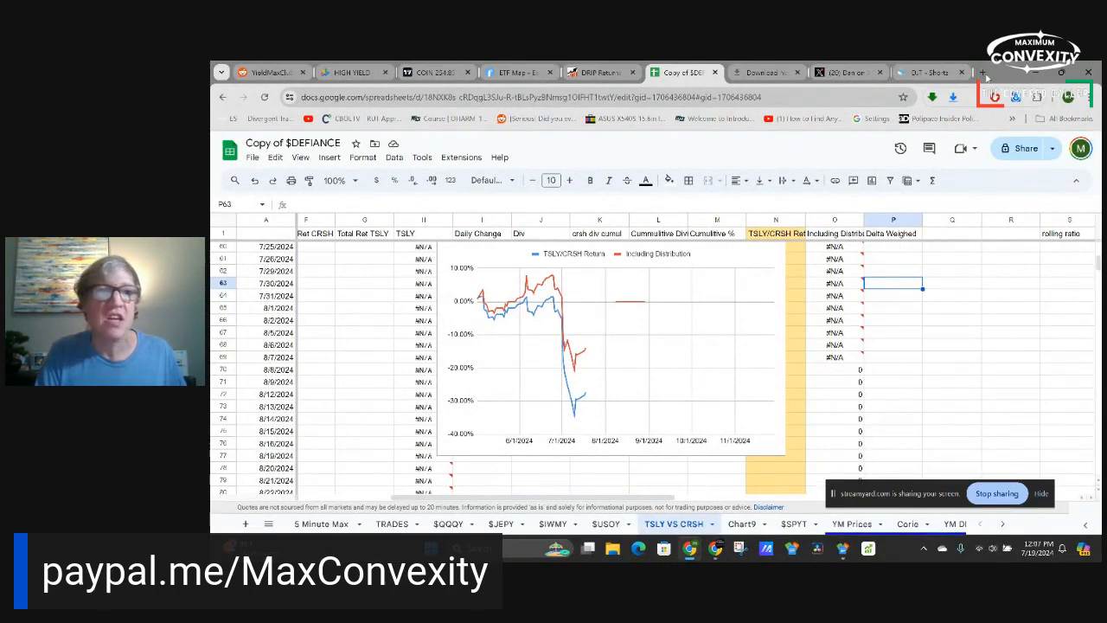
left_click(984, 73)
type("optionstrat.com")
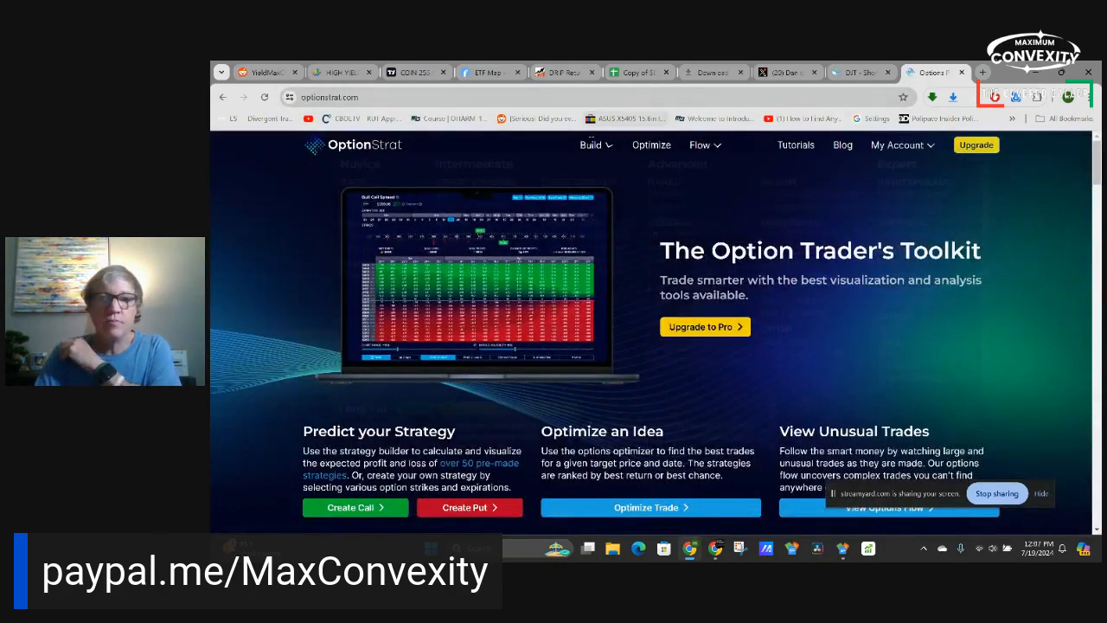
Open Saved Trades from My Account and scroll to the Meme trade GME entries
left_click(591, 145)
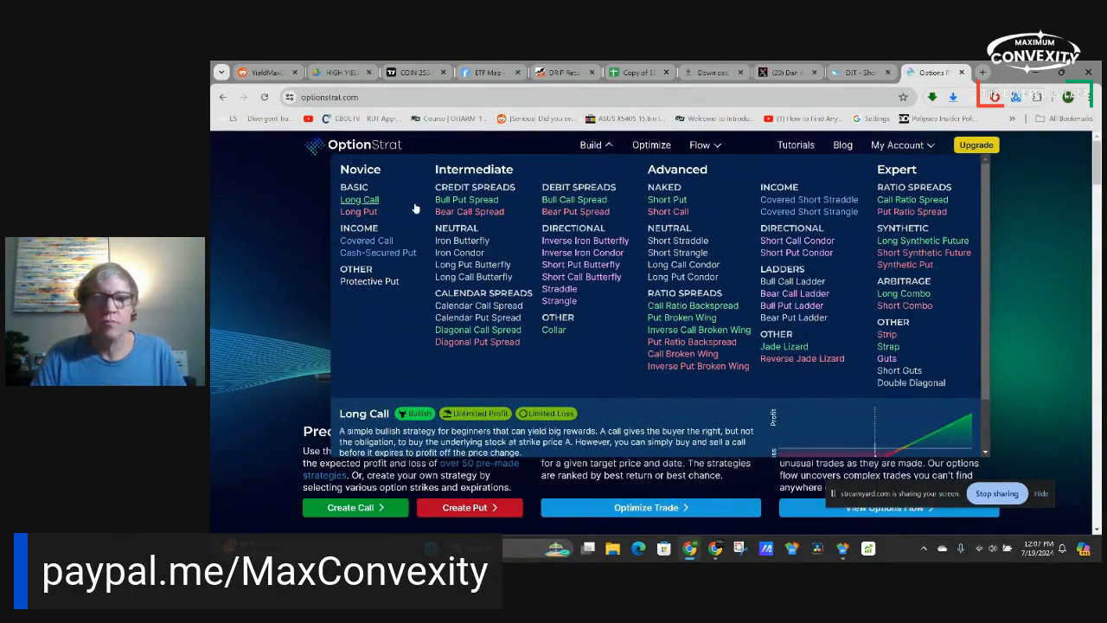
left_click(896, 146)
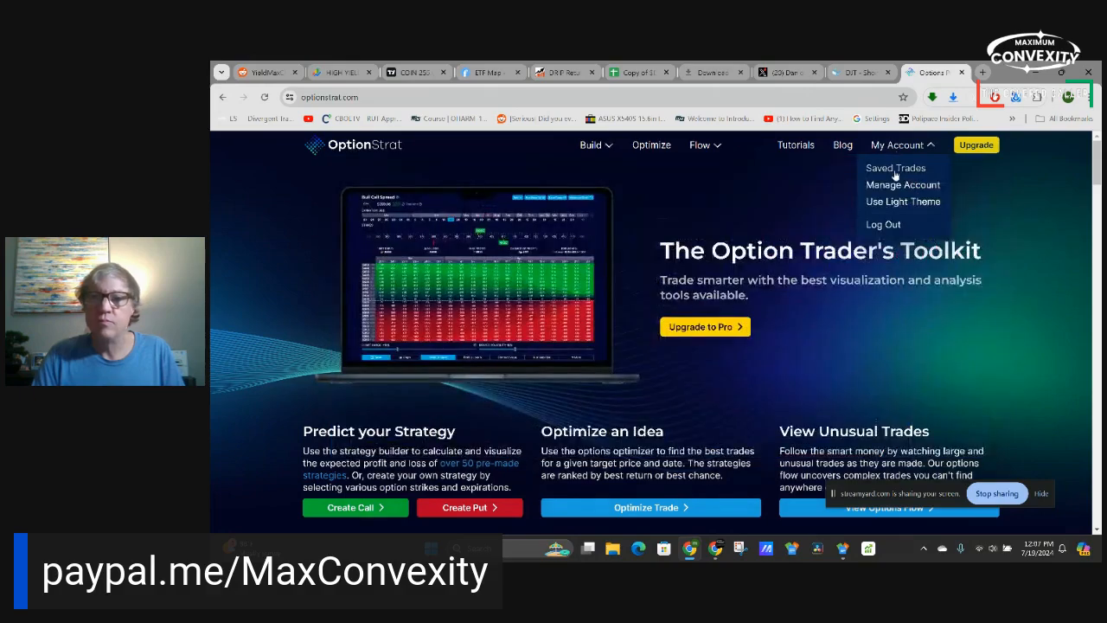
left_click(896, 167)
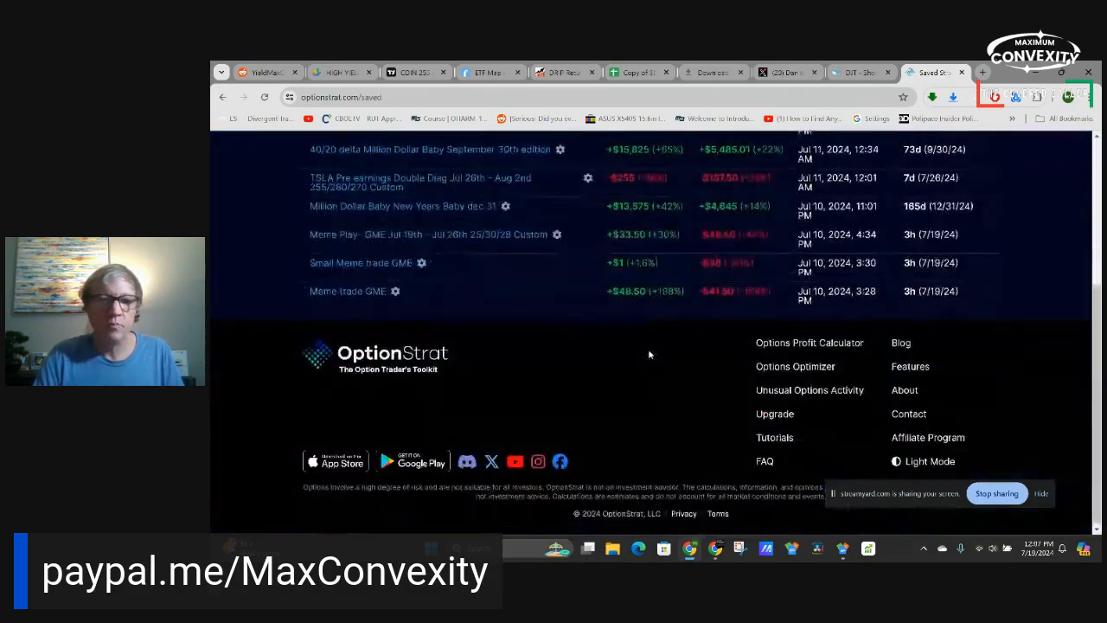
scroll("up", 3)
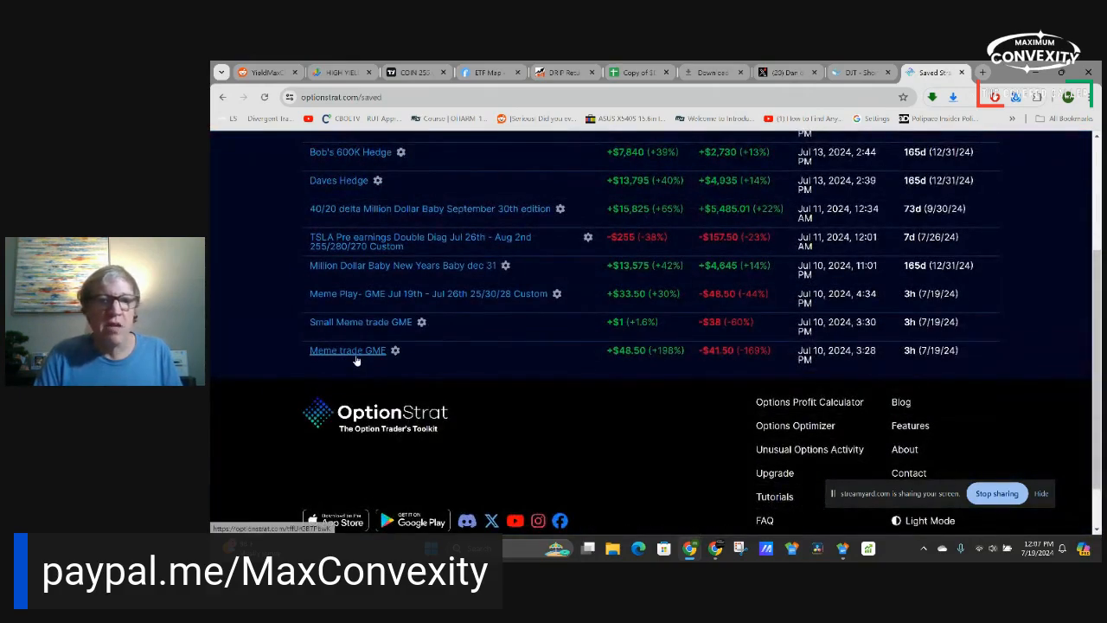
scroll("up", 3)
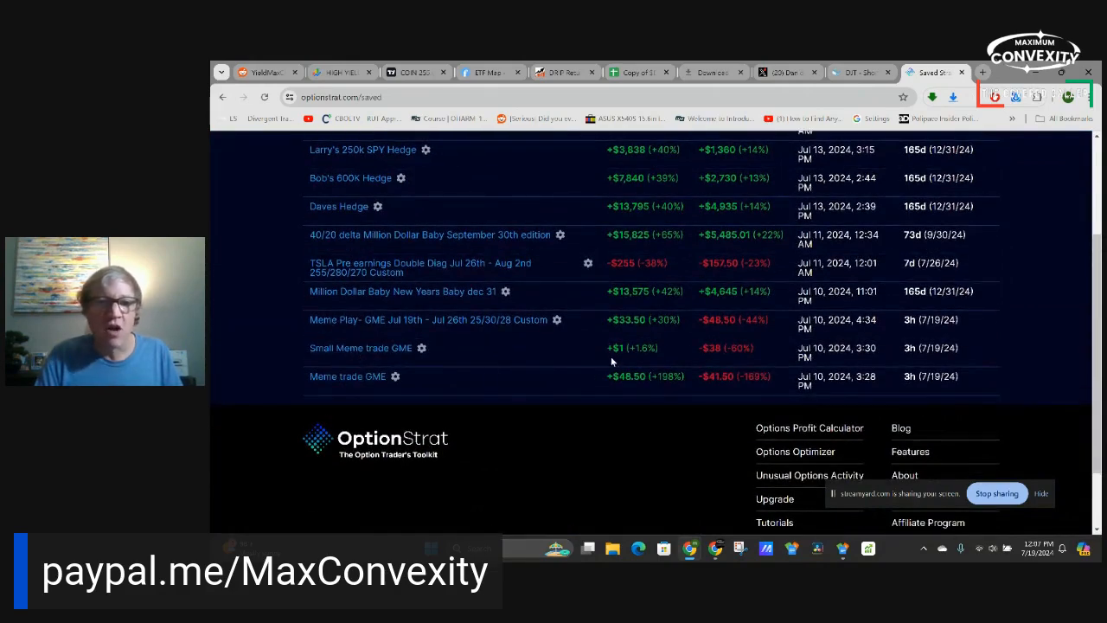
mouse_move(398, 325)
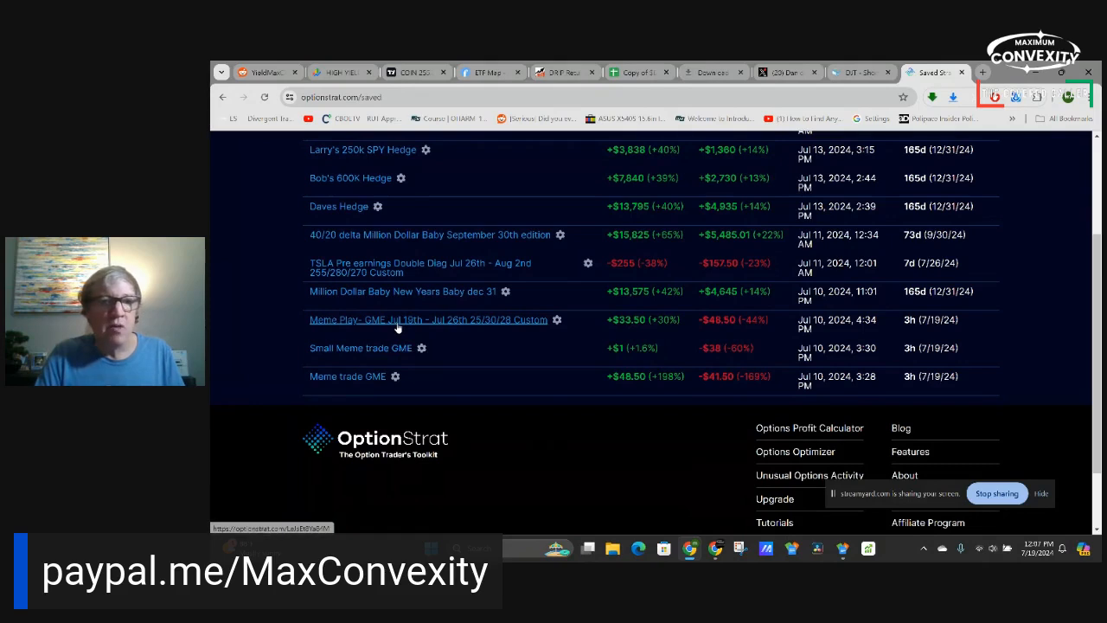
mouse_move(372, 335)
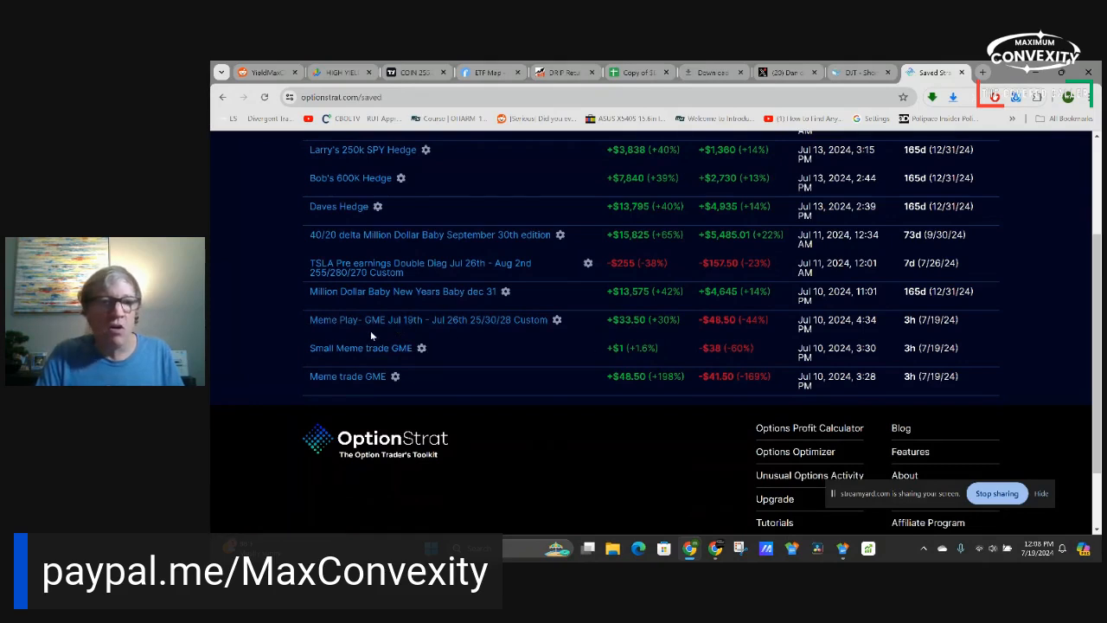
mouse_move(348, 377)
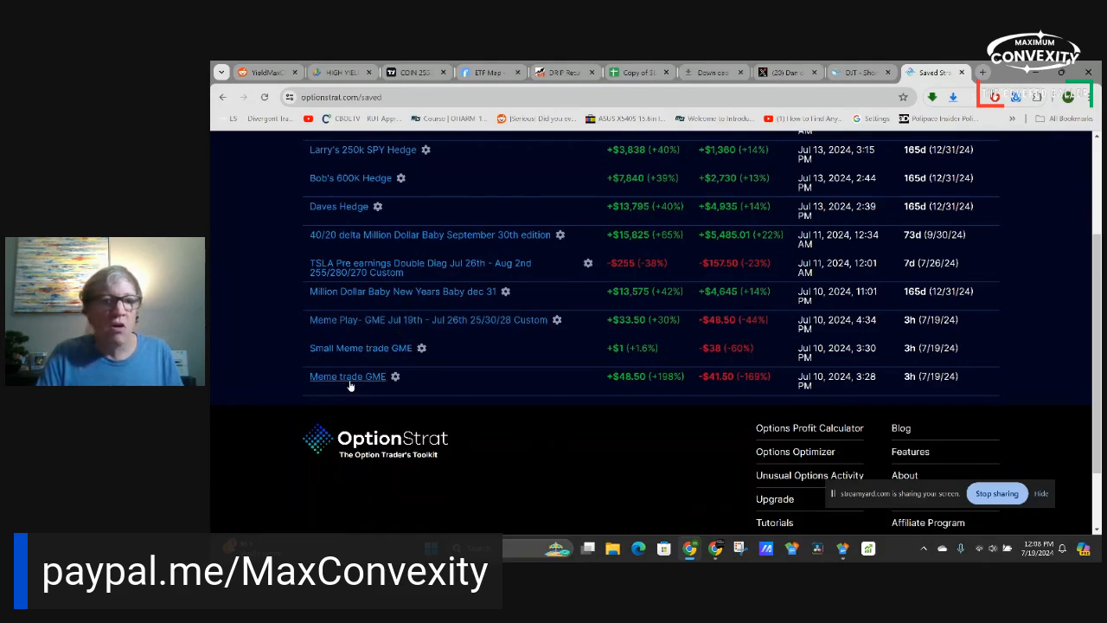
mouse_move(345, 375)
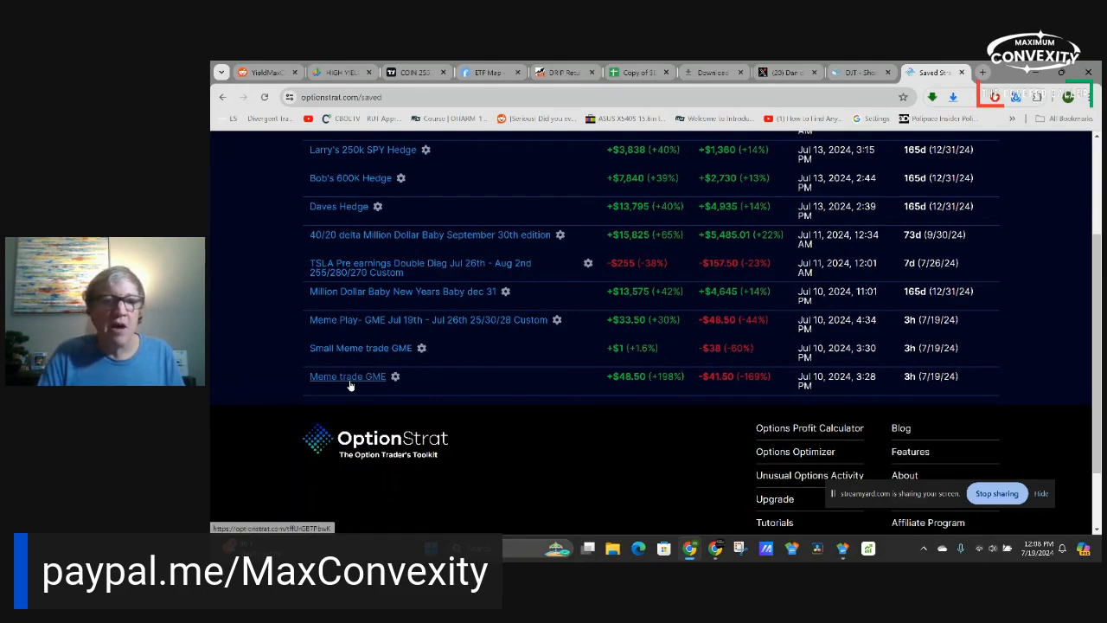
Load the saved Meme trade GME and review its profit/loss chart
left_click(348, 377)
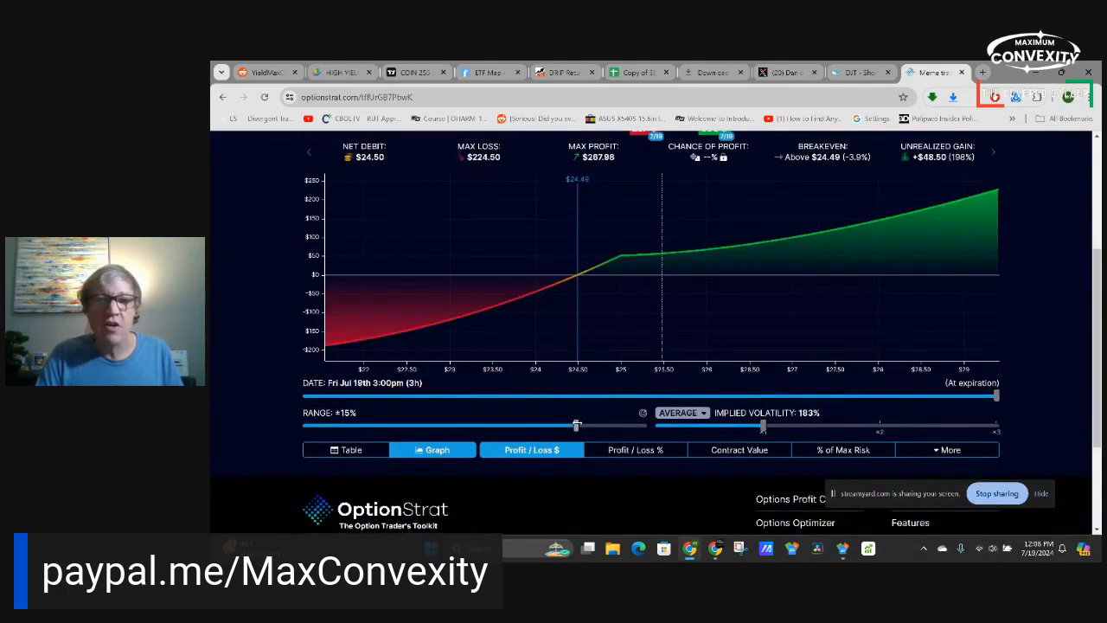
scroll("up", 3)
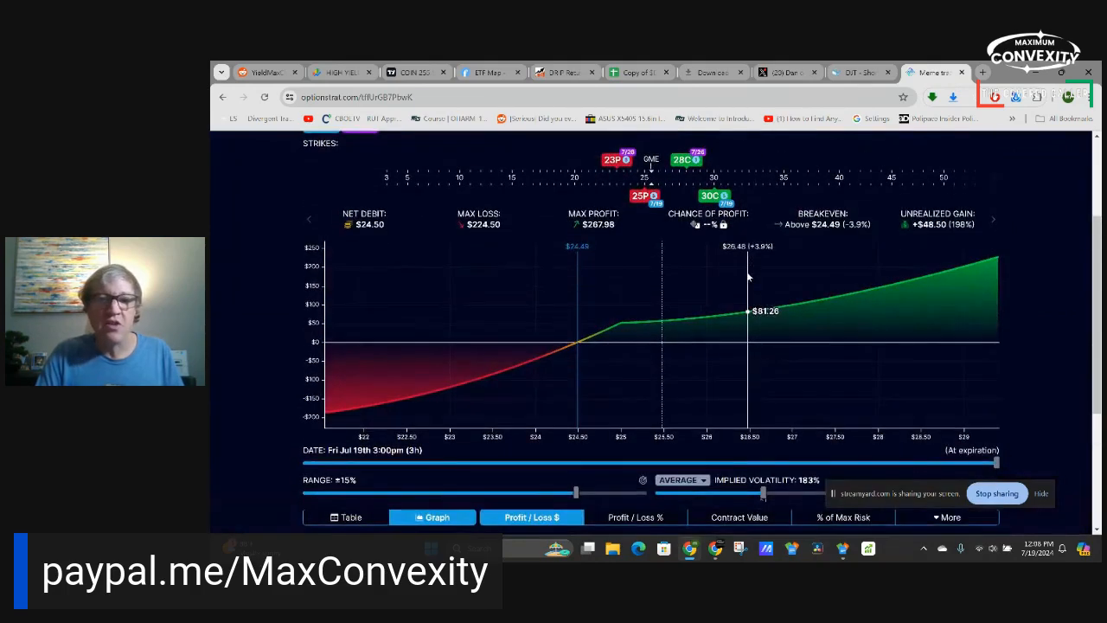
mouse_move(678, 337)
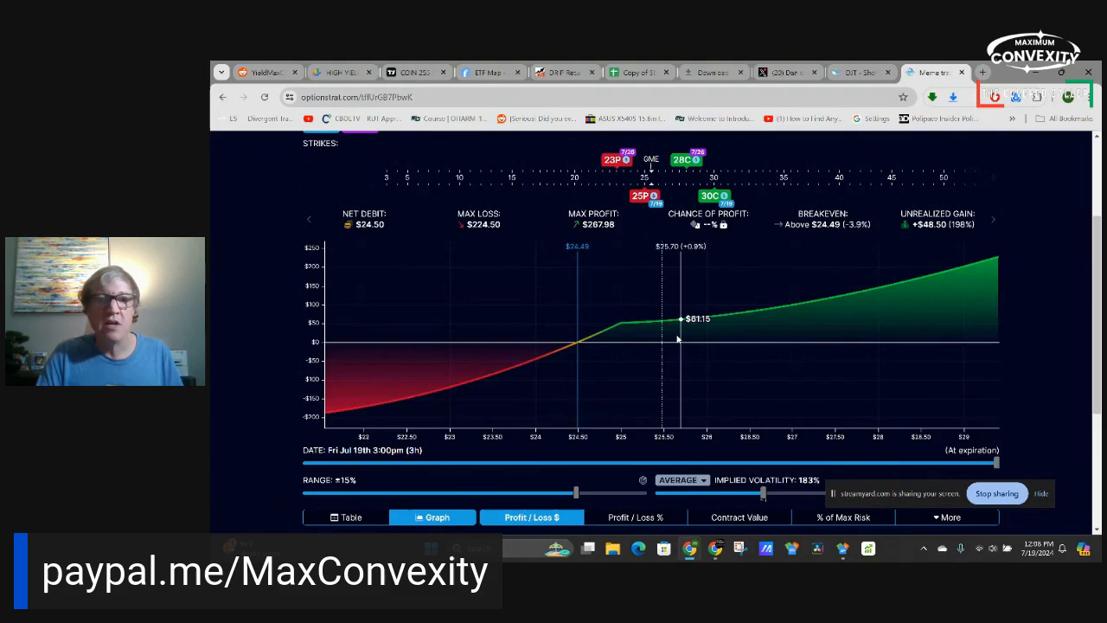
scroll("up", 3)
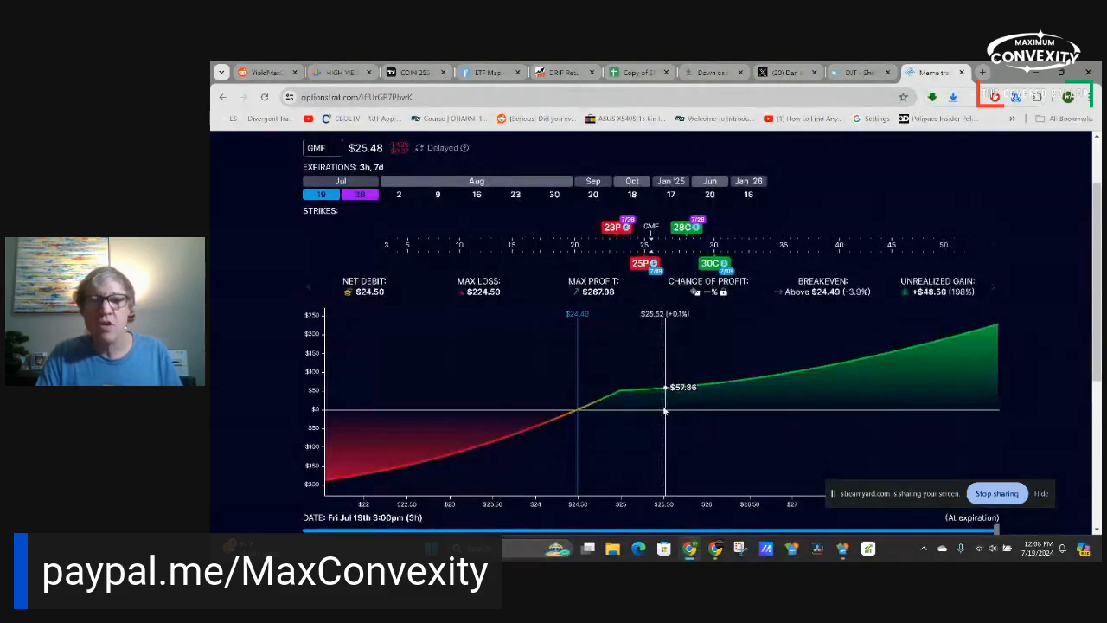
scroll("down", 3)
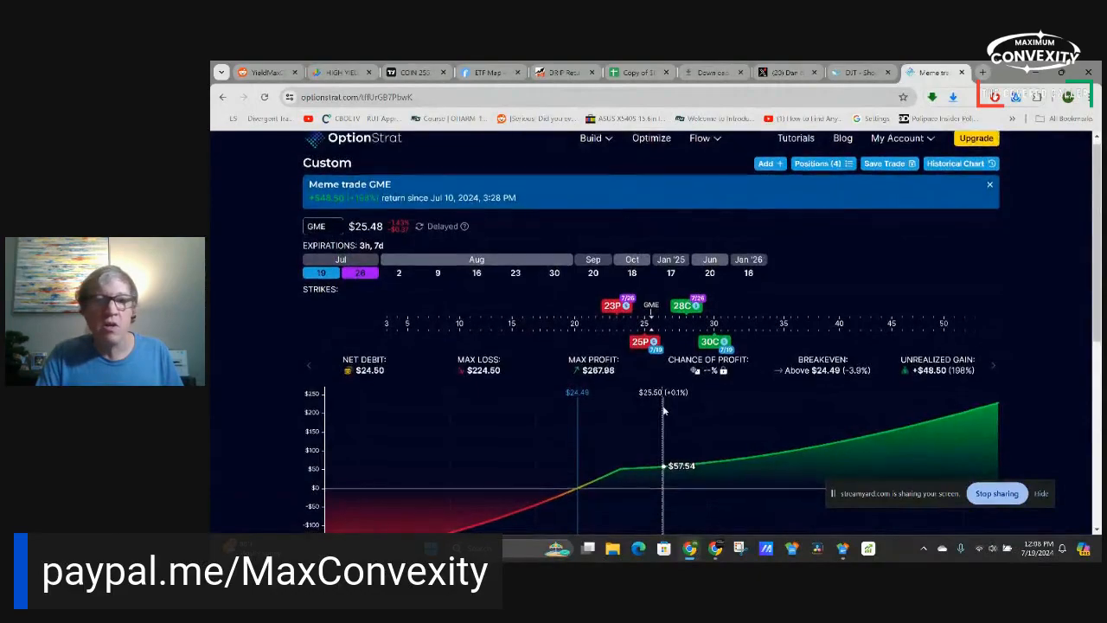
scroll("down", 3)
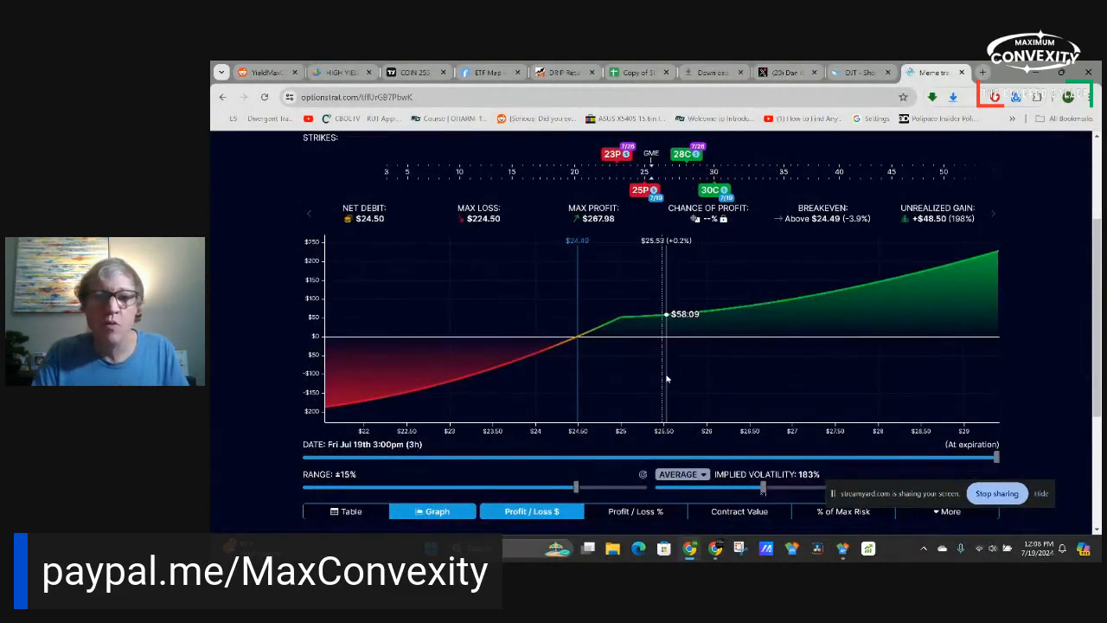
scroll("up", 3)
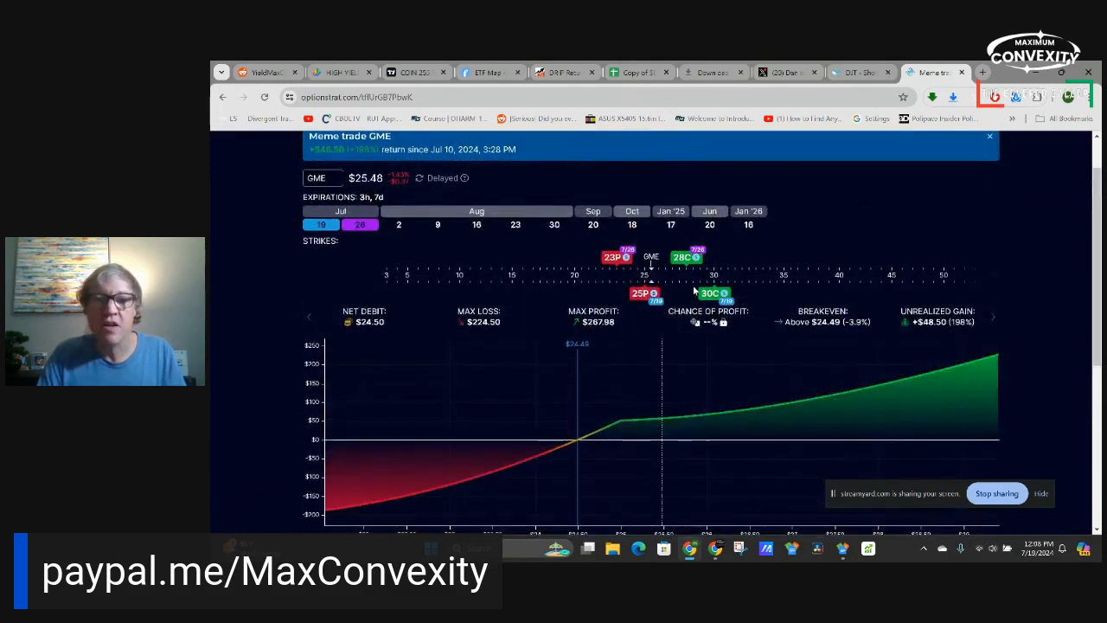
Inspect the GME 28C and 23P 7/26/24 leg details, then dismiss them
left_click(710, 294)
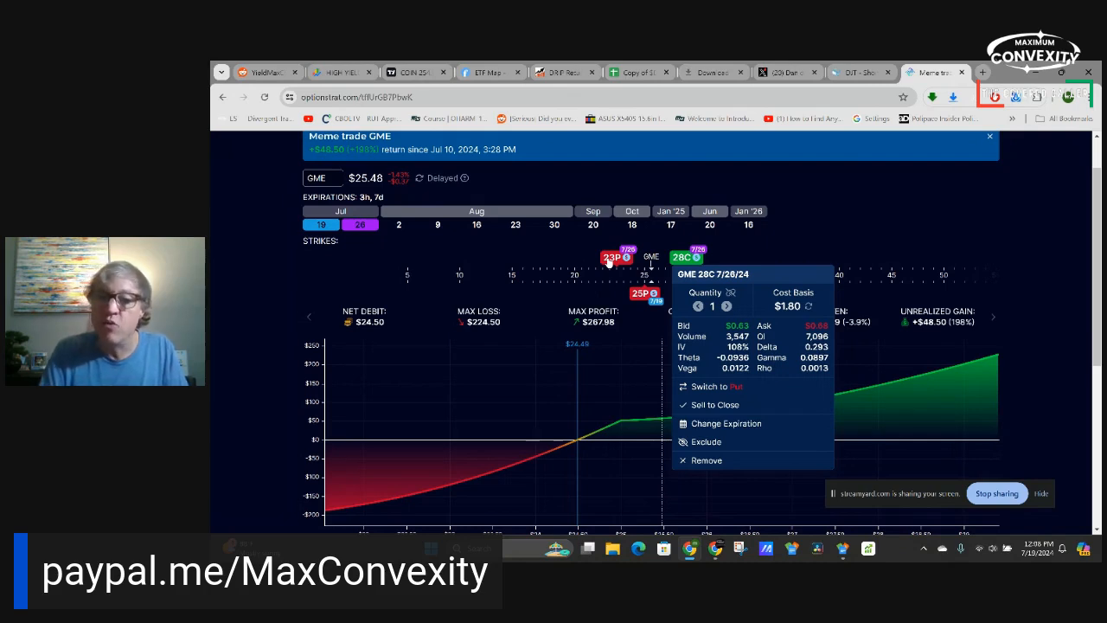
left_click(612, 256)
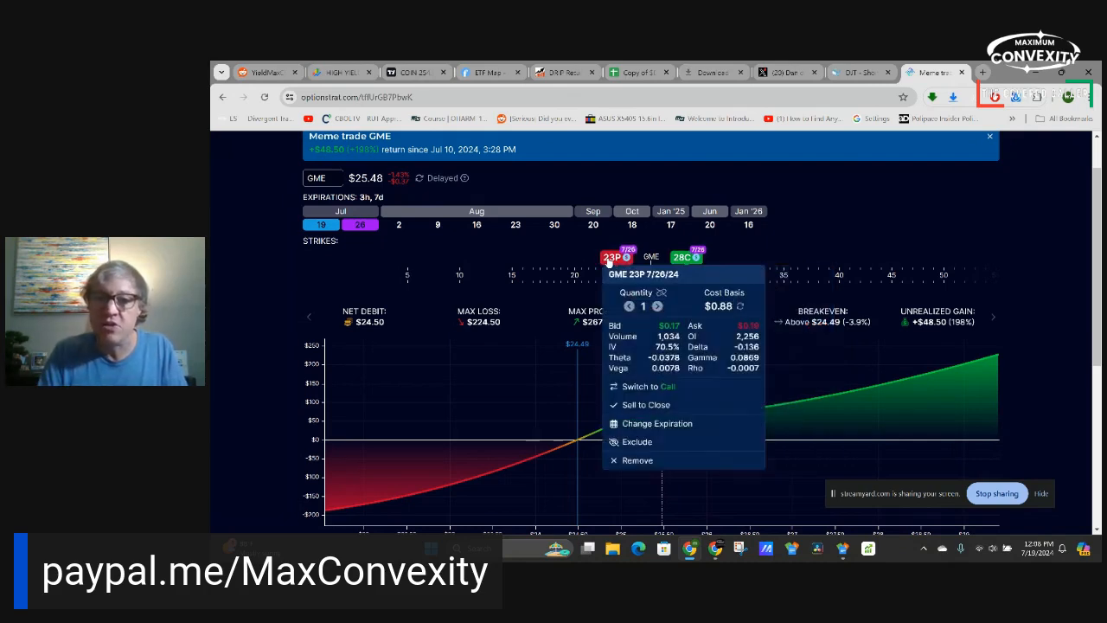
mouse_move(741, 319)
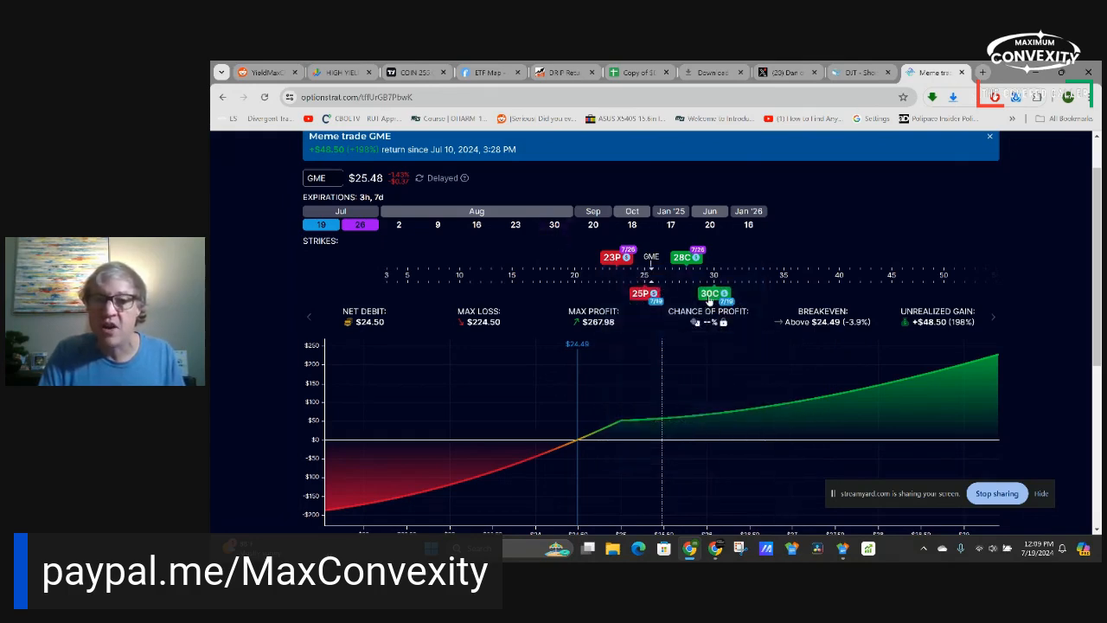
left_click(709, 294)
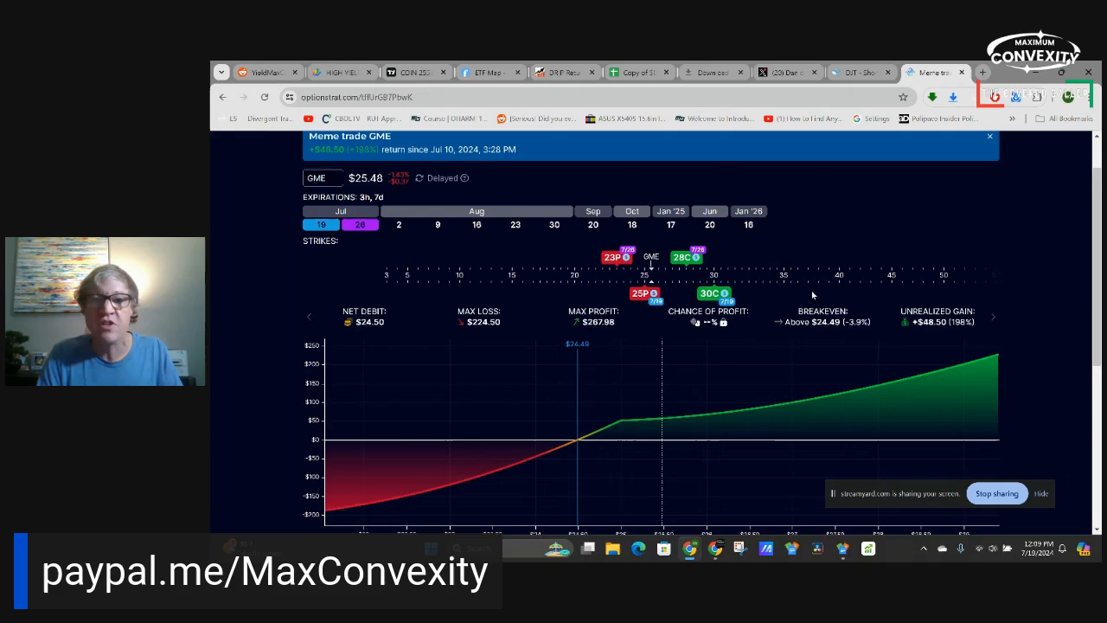
scroll("down", 3)
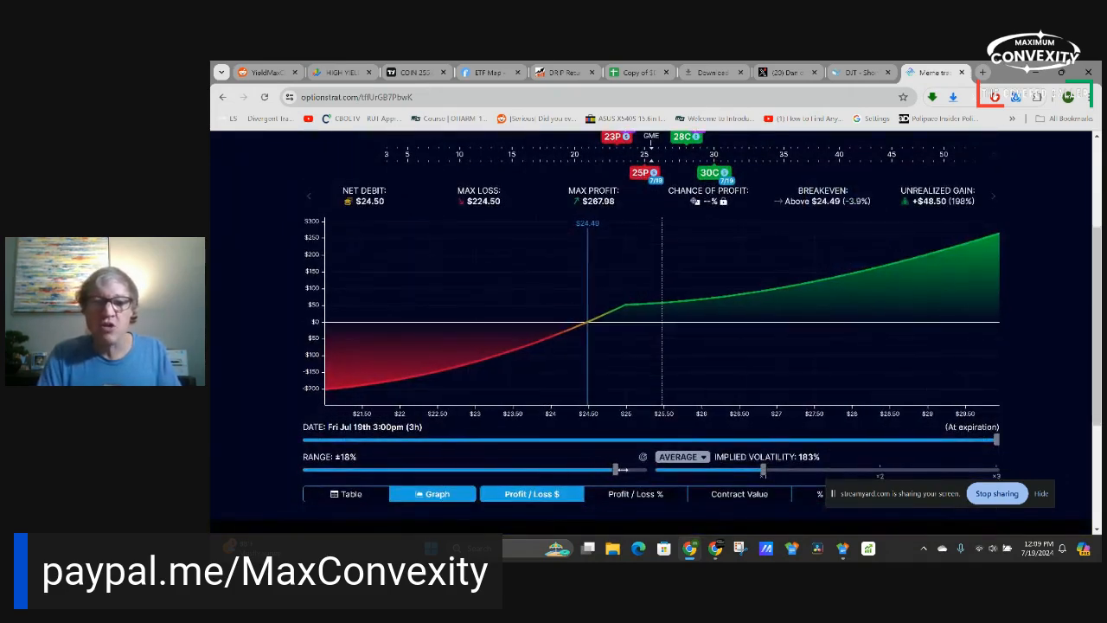
mouse_move(663, 325)
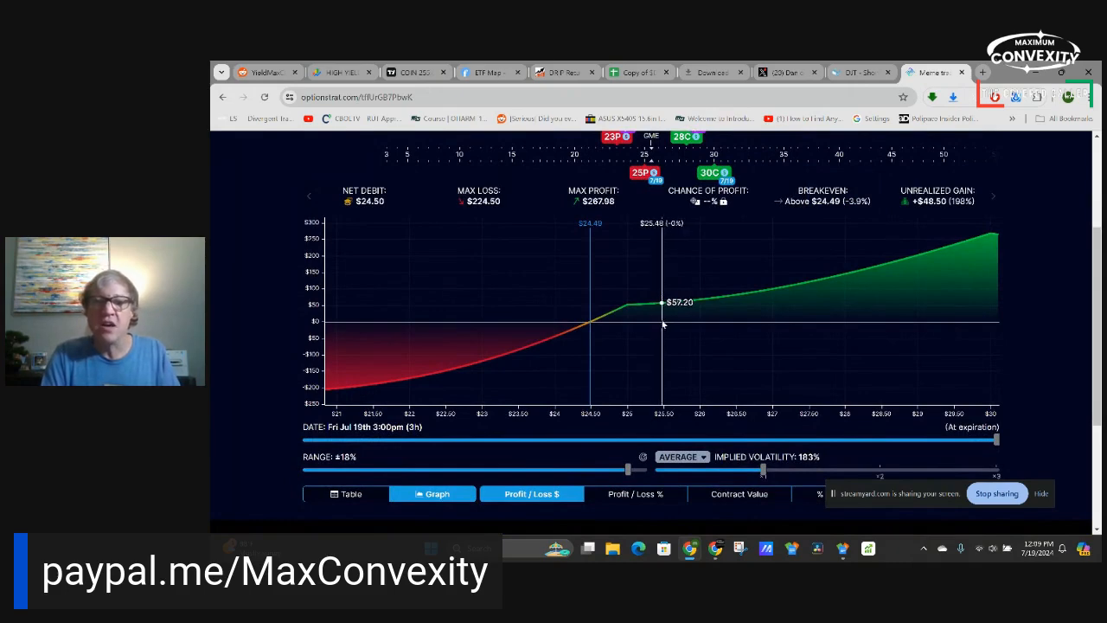
scroll("up", 3)
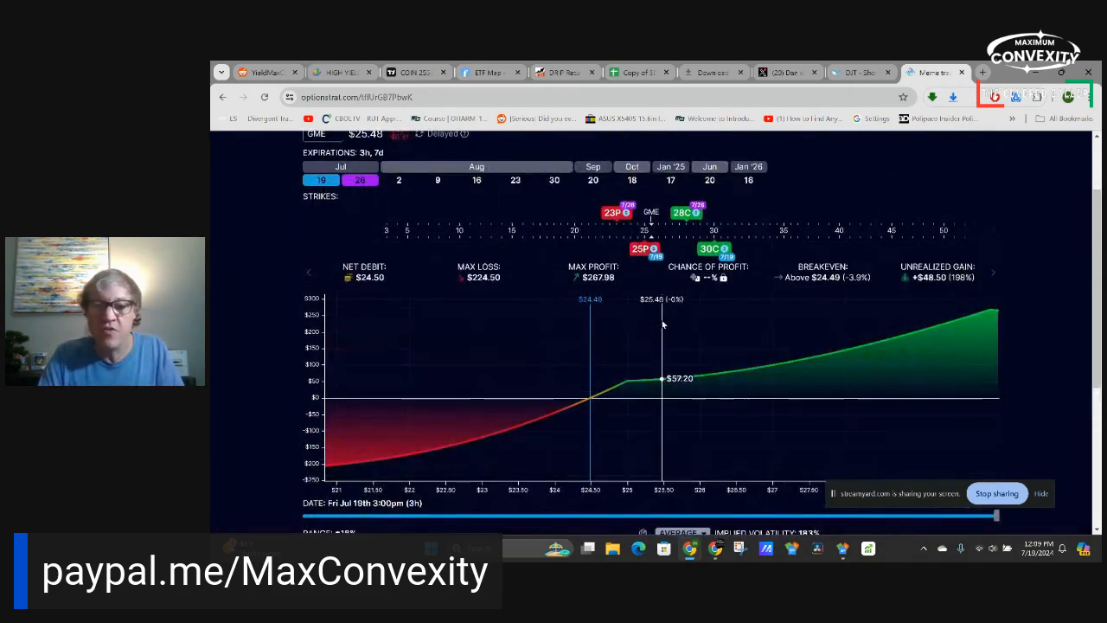
mouse_move(661, 342)
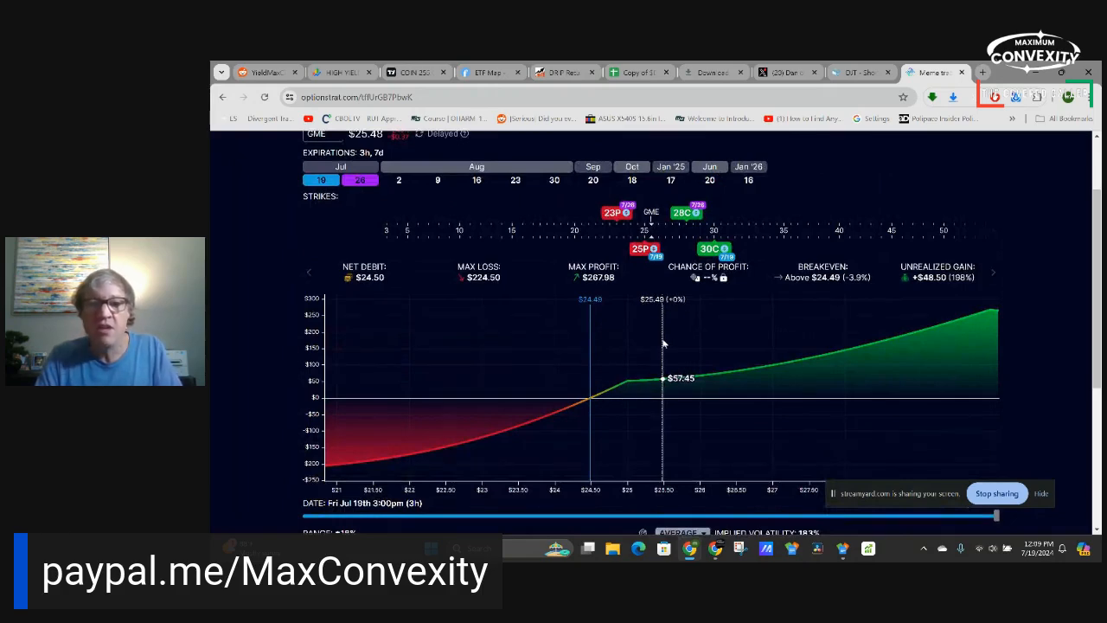
mouse_move(787, 406)
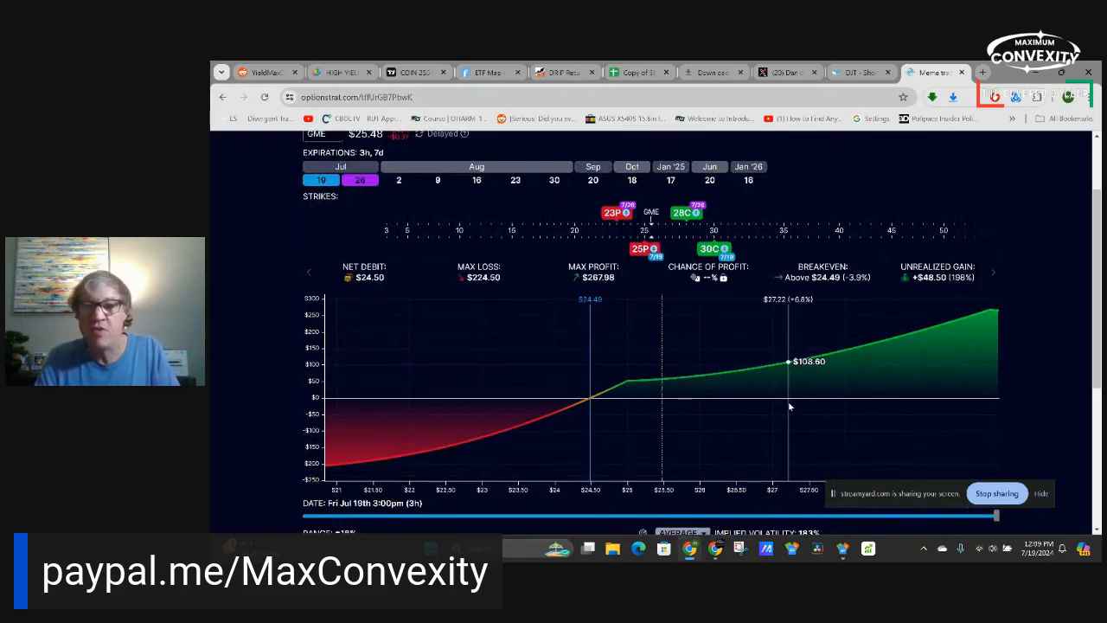
mouse_move(882, 413)
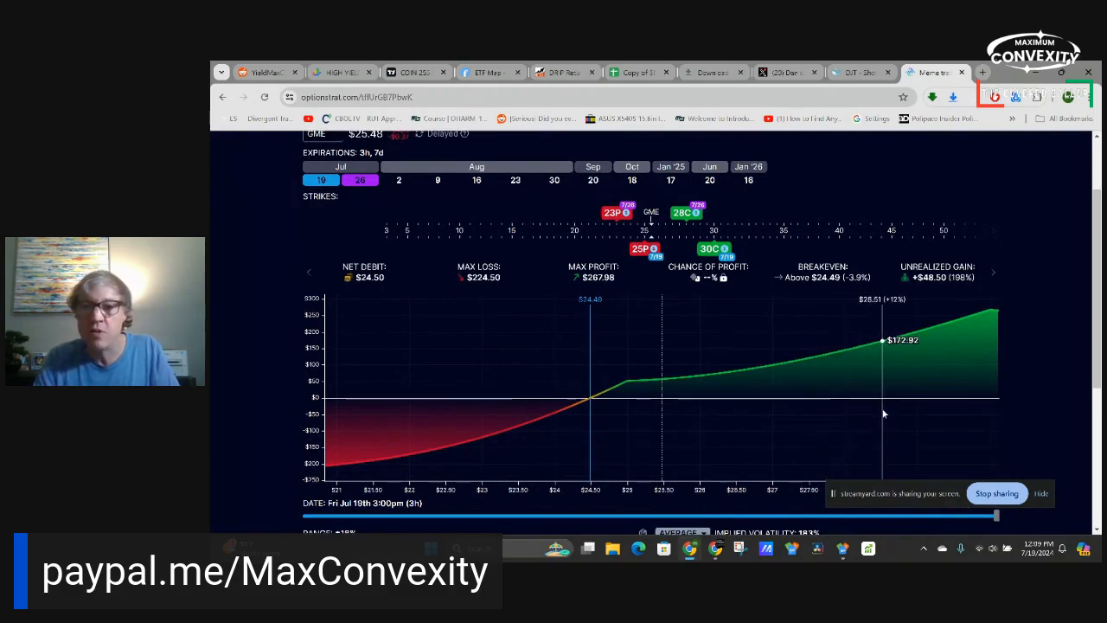
mouse_move(944, 391)
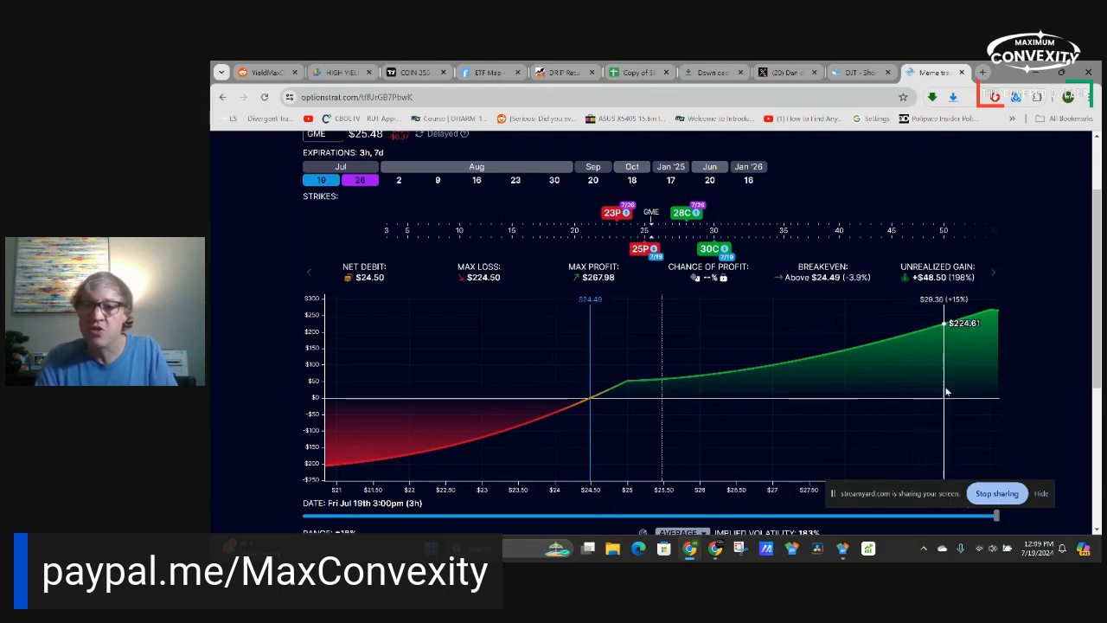
mouse_move(644, 408)
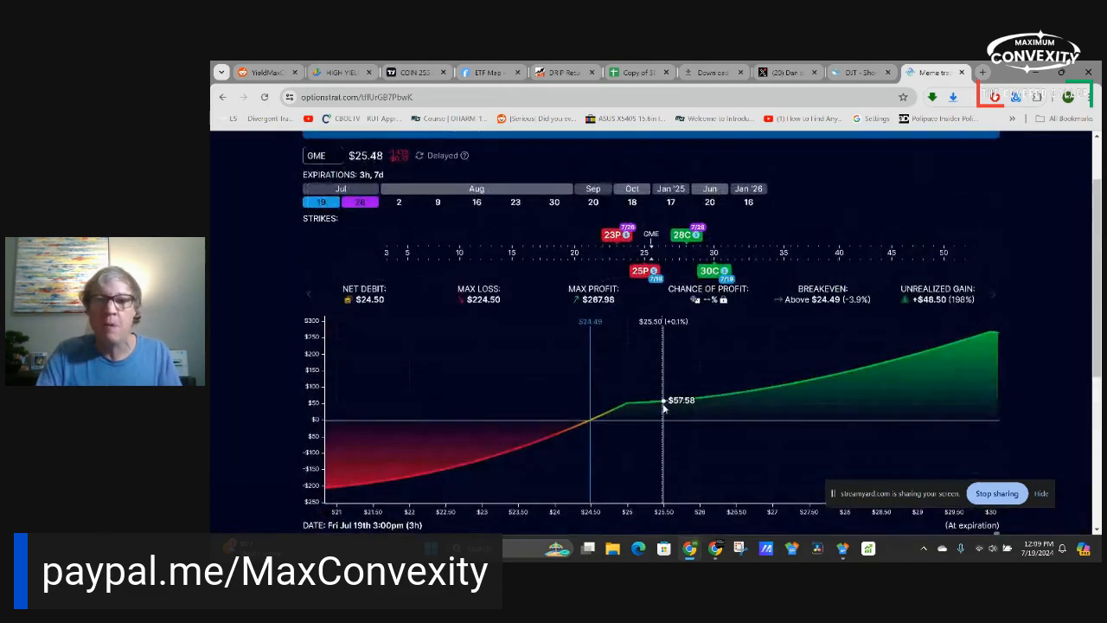
left_click(898, 142)
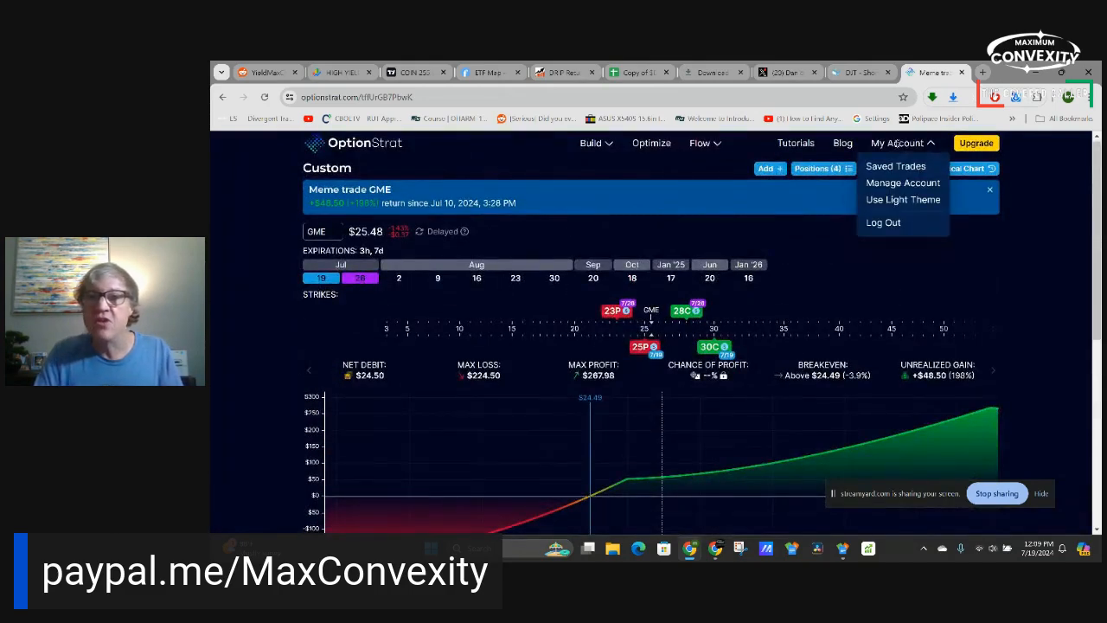
left_click(896, 166)
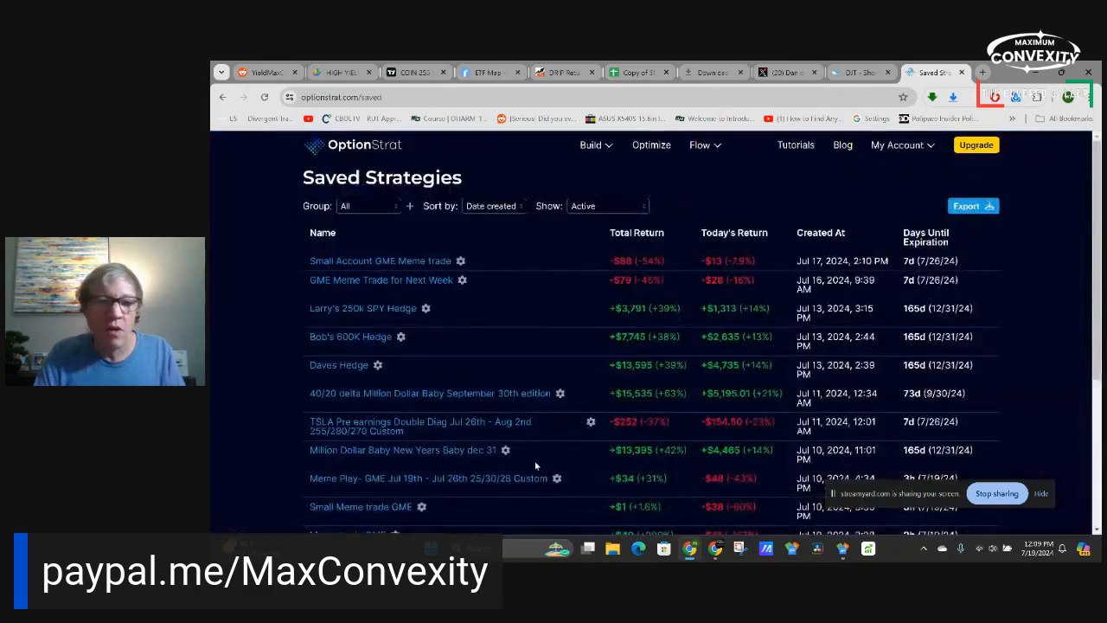
scroll("down", 3)
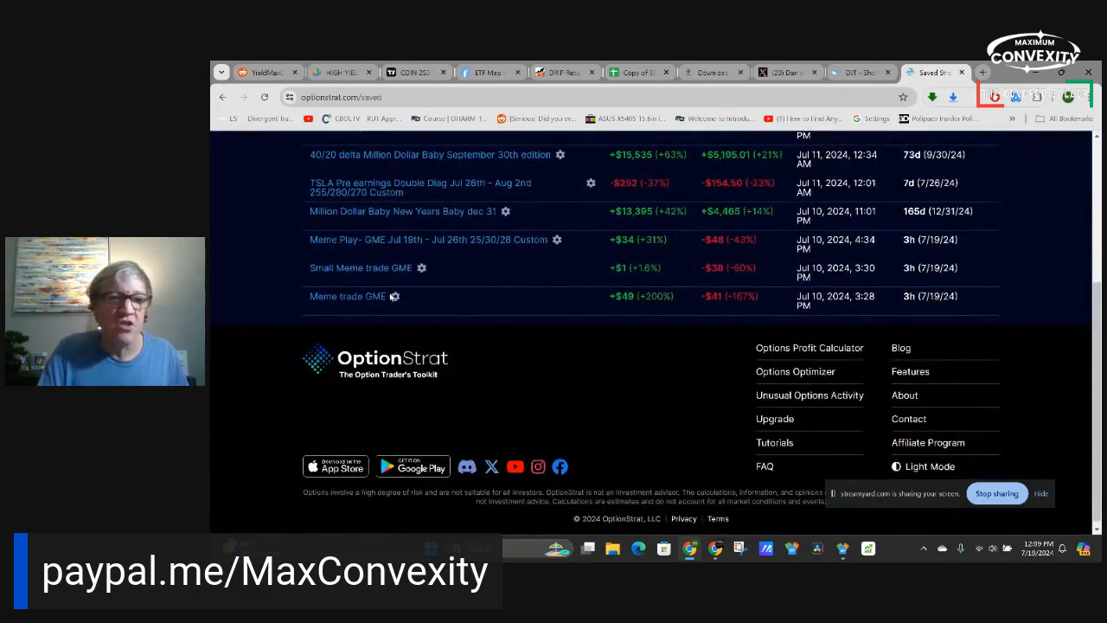
left_click(394, 295)
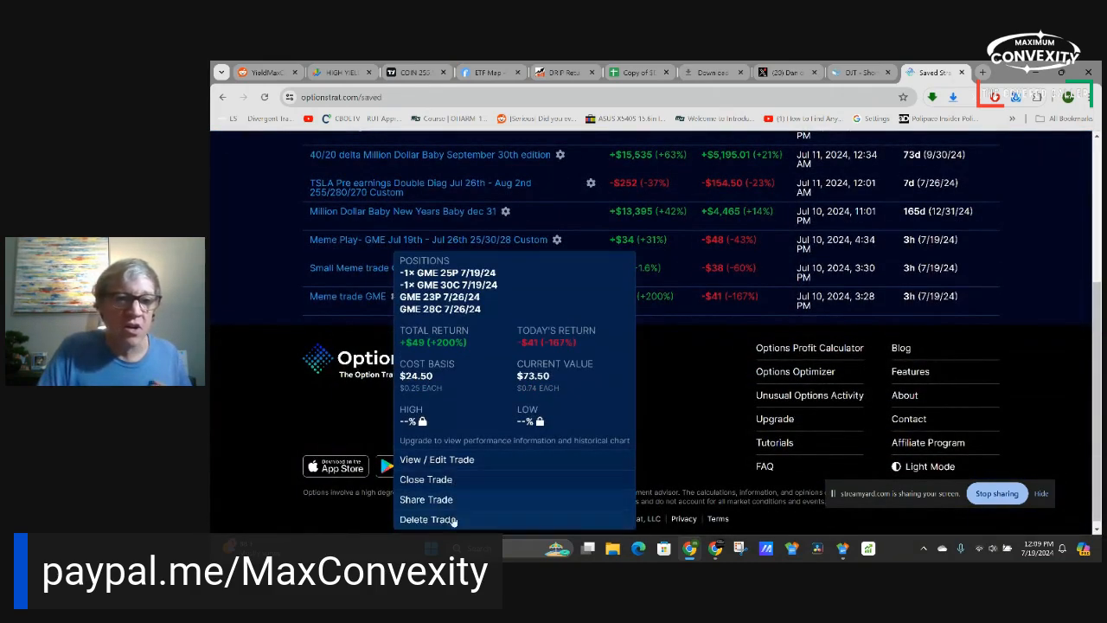
left_click(425, 479)
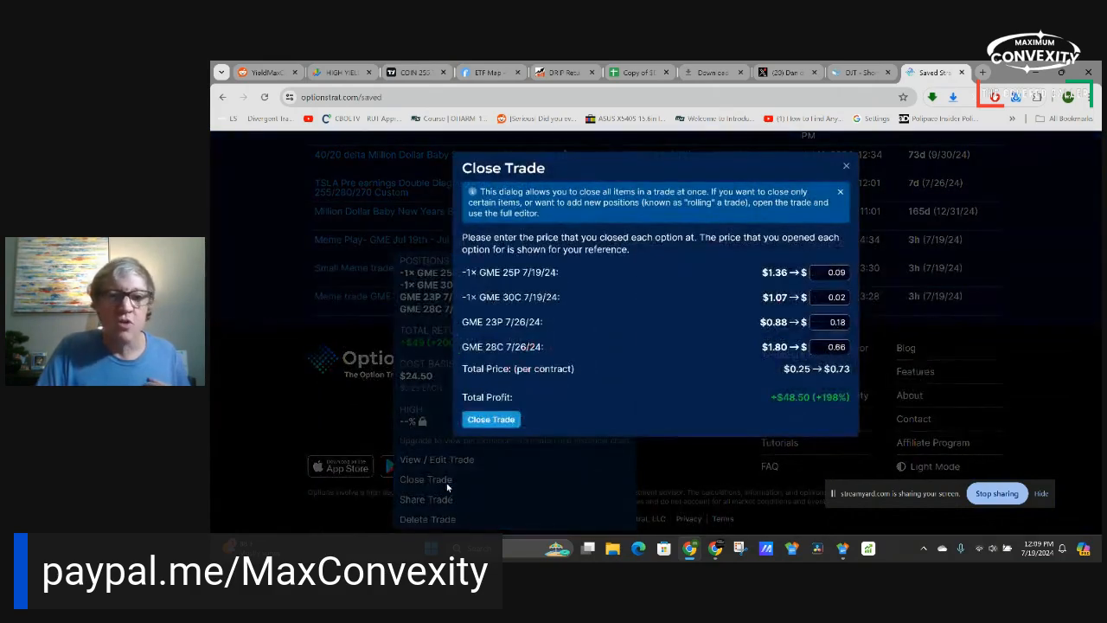
left_click(846, 166)
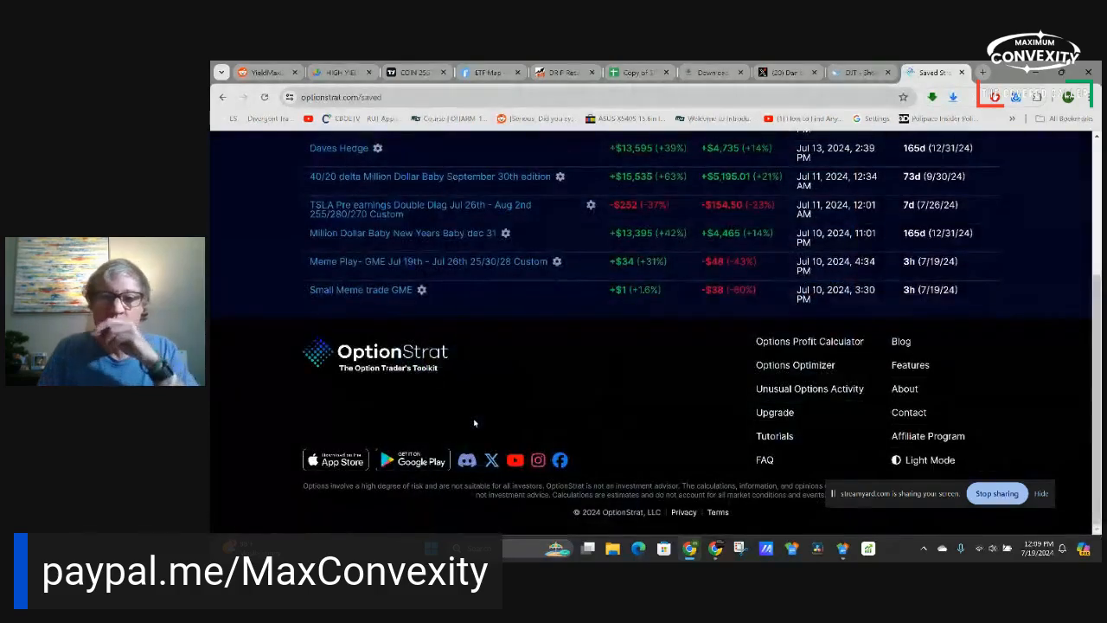
scroll("up", 3)
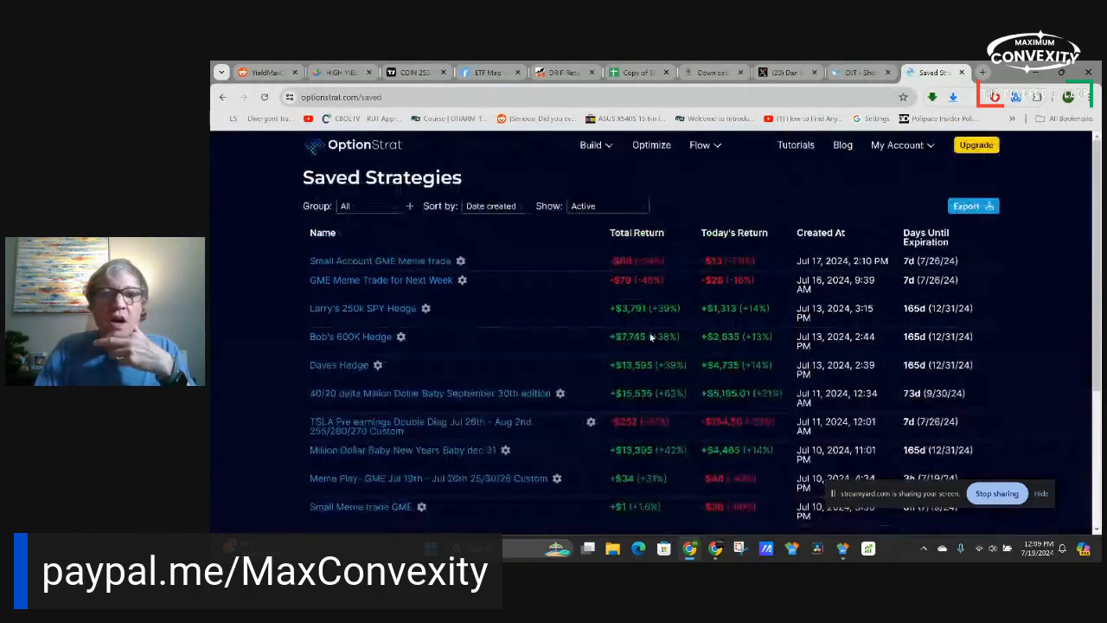
Bring up the Build catalogue of strategy types, from long calls to expert ratio spreads
left_click(591, 145)
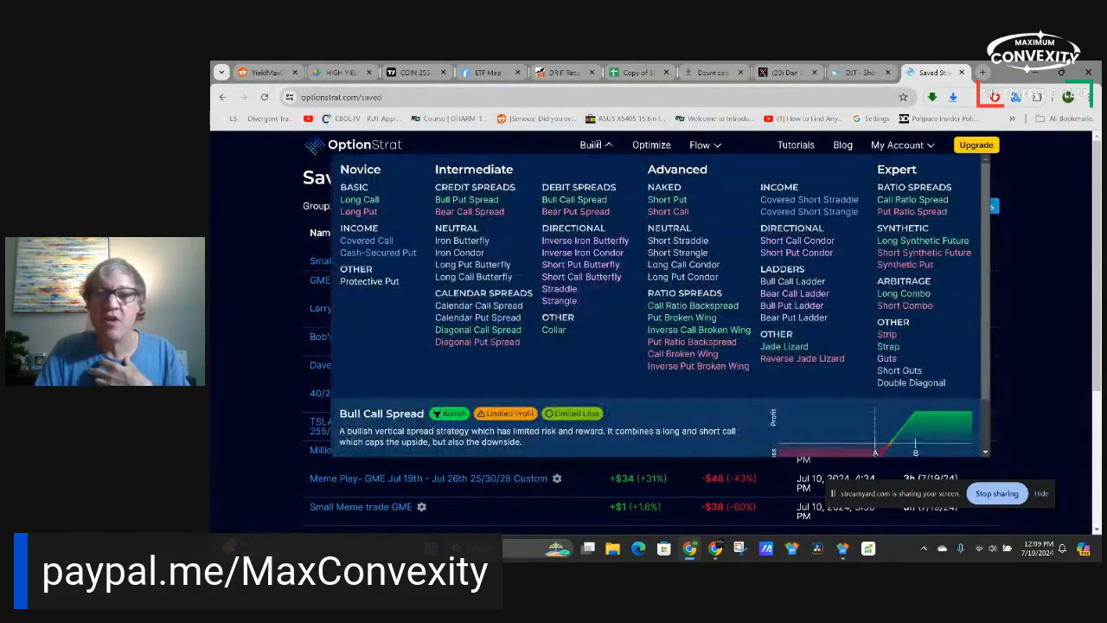
mouse_move(909, 382)
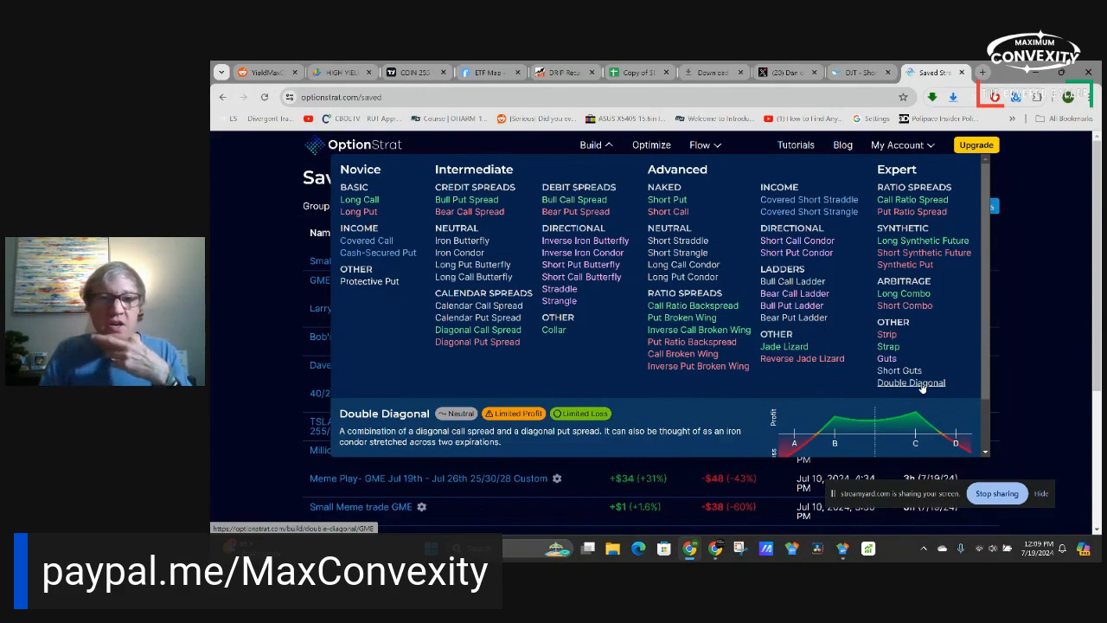
Start a GME double diagonal with the back expiration moved to August 2
left_click(910, 383)
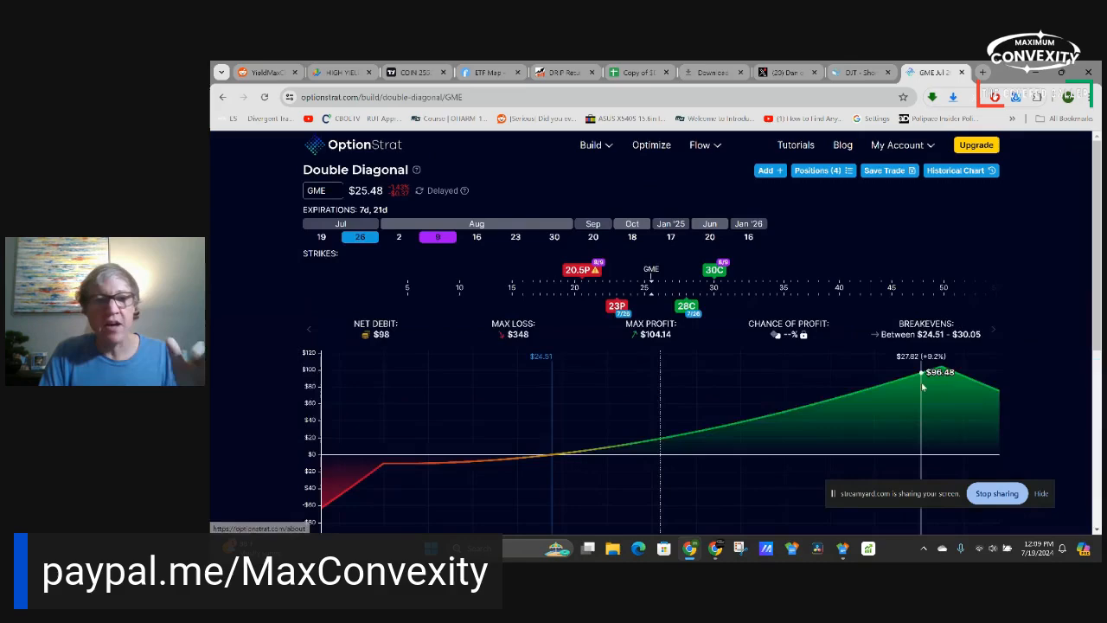
mouse_move(701, 372)
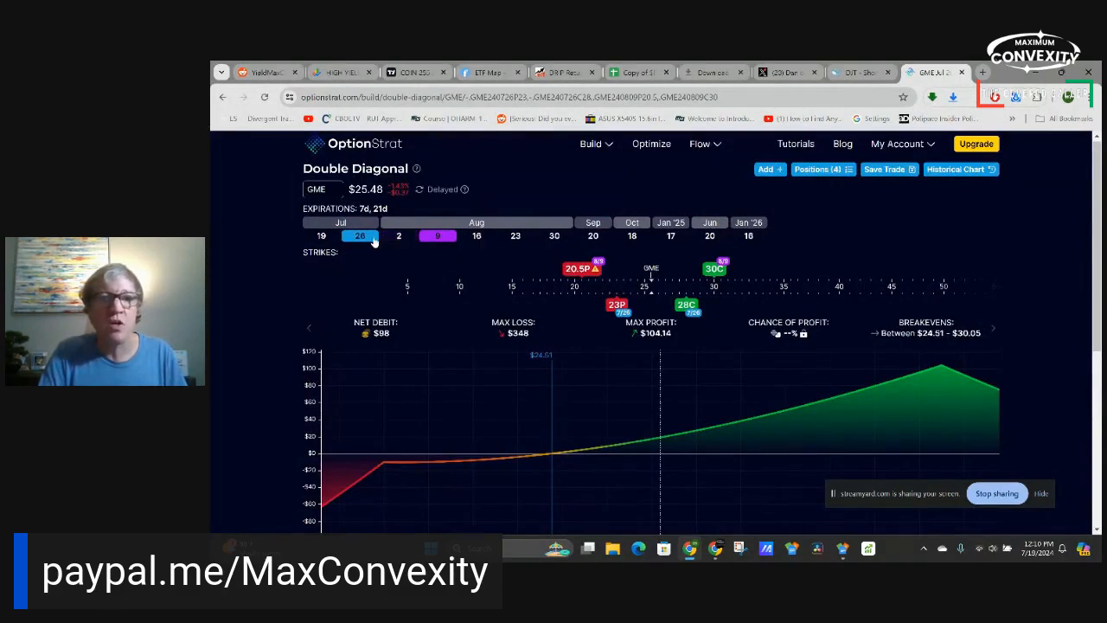
mouse_move(364, 240)
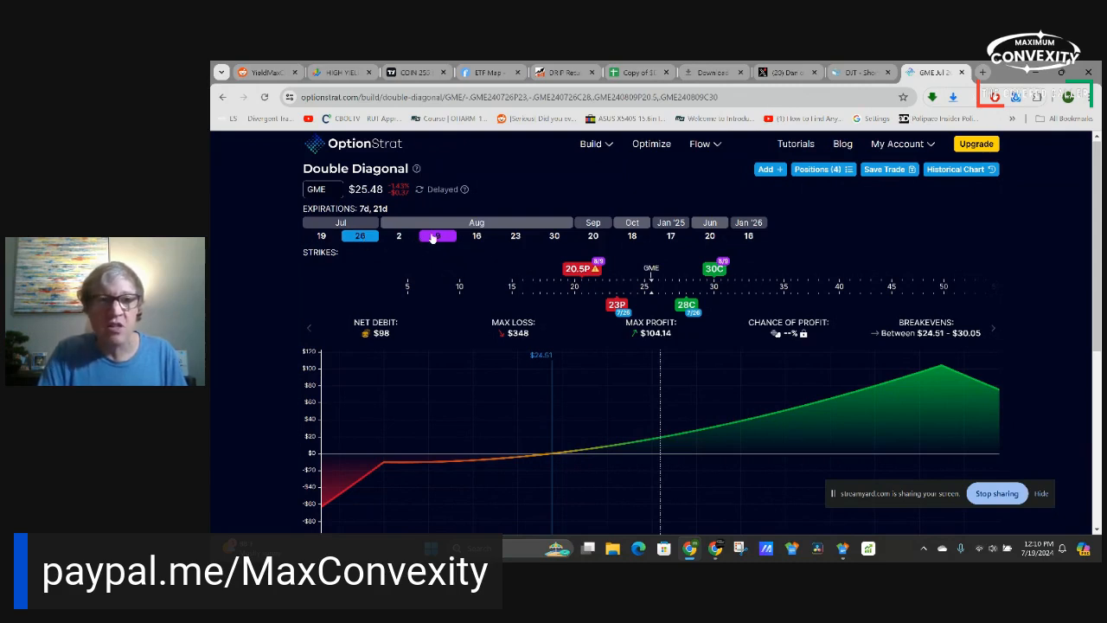
left_click(398, 235)
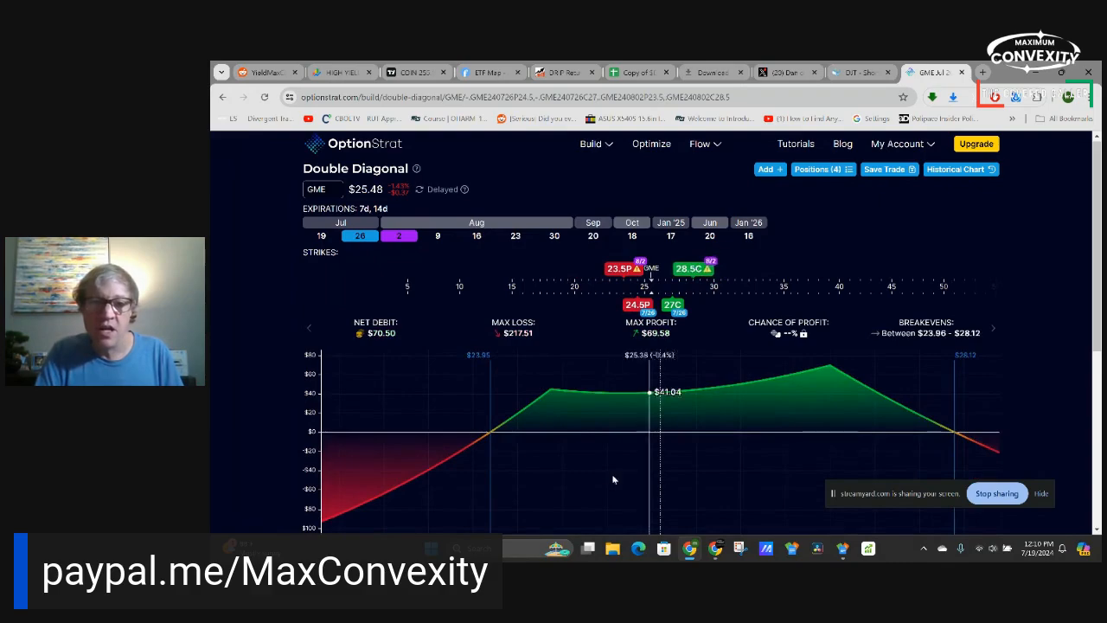
Rework the strikes into a custom 25/26 put, 28.5/30 call position with $164 net debit
scroll("down", 3)
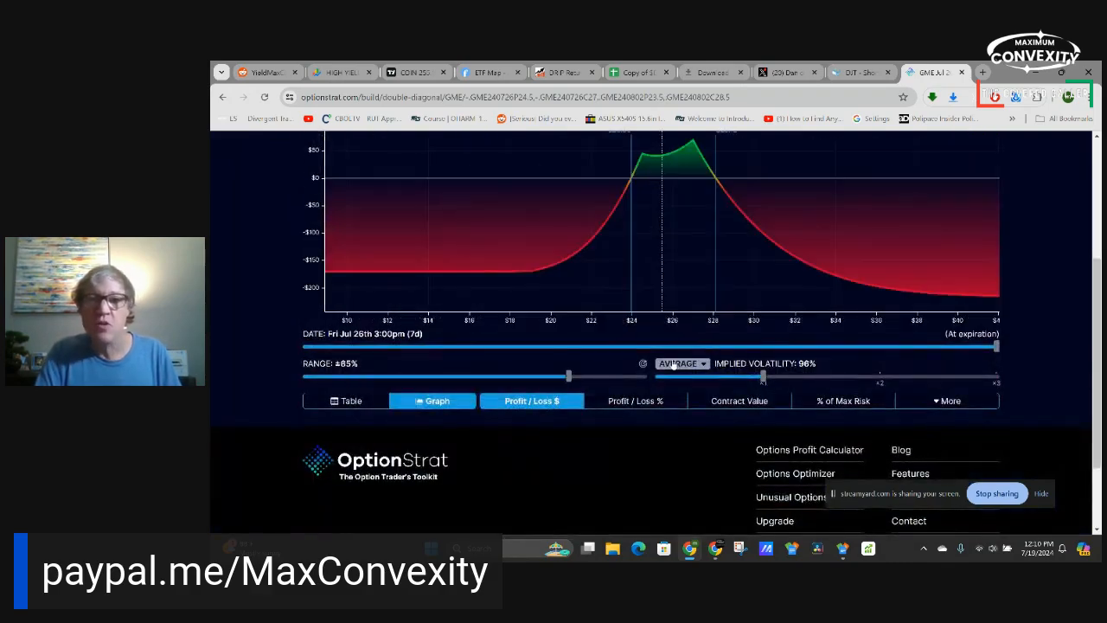
scroll("up", 3)
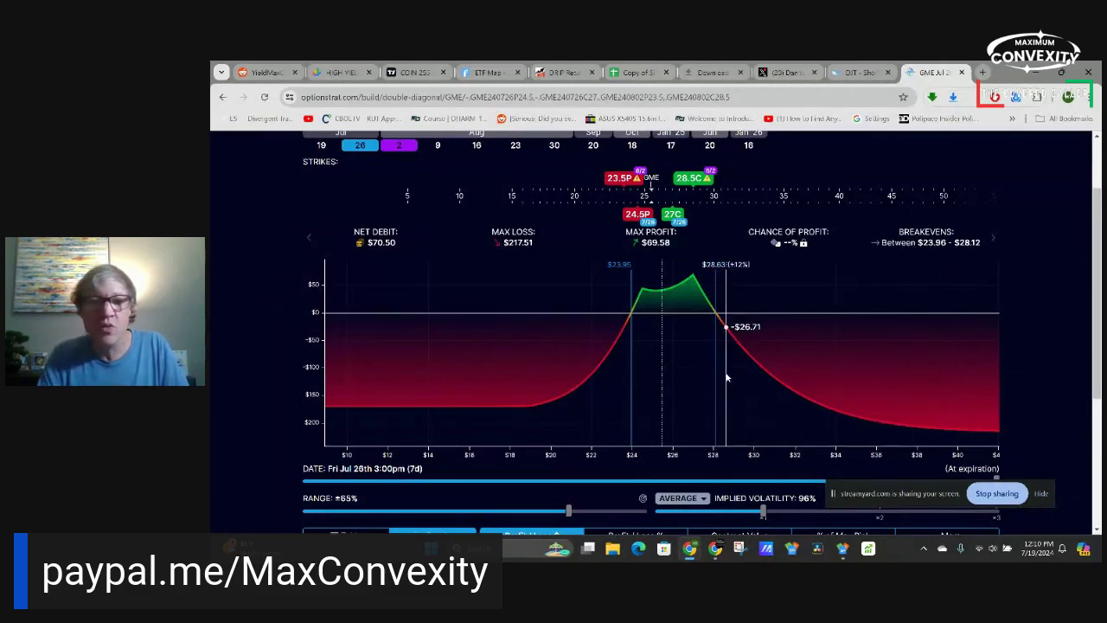
scroll("up", 3)
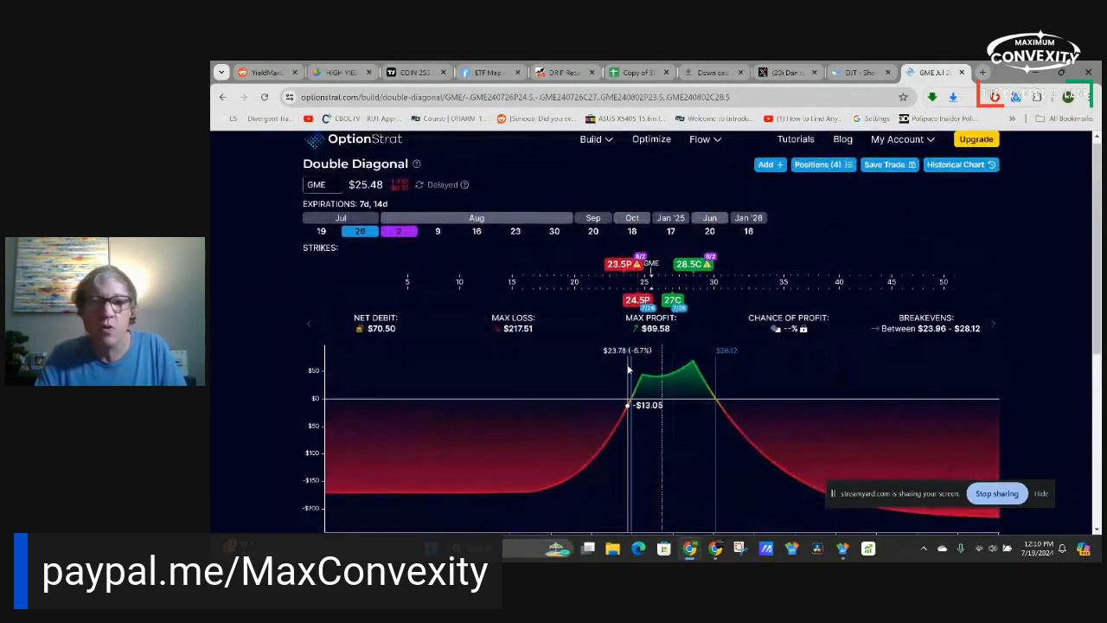
scroll("down", 3)
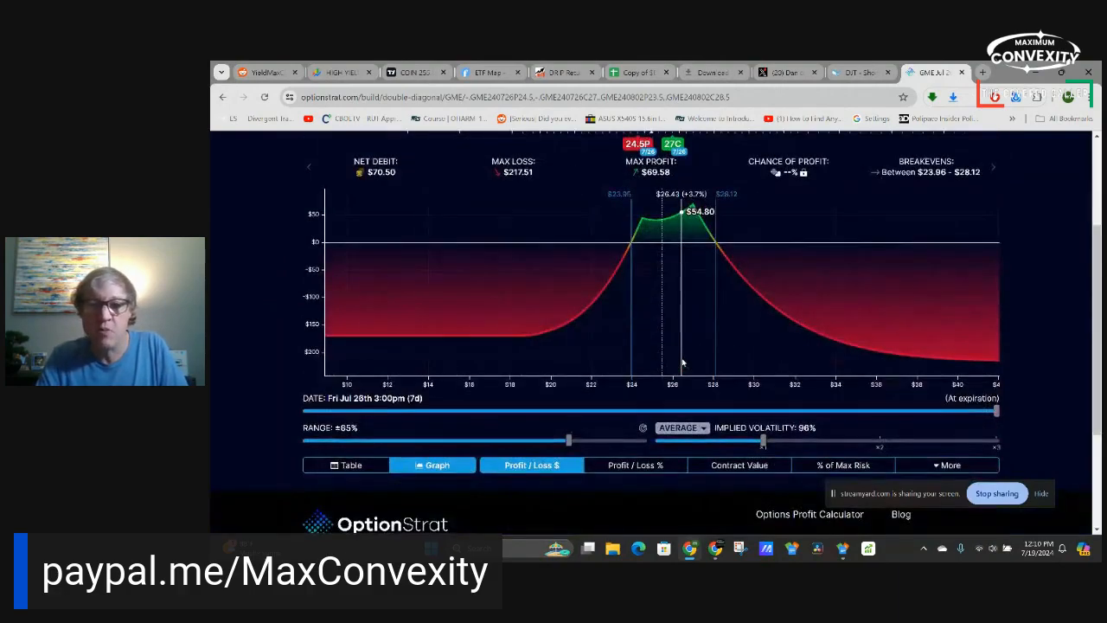
scroll("up", 3)
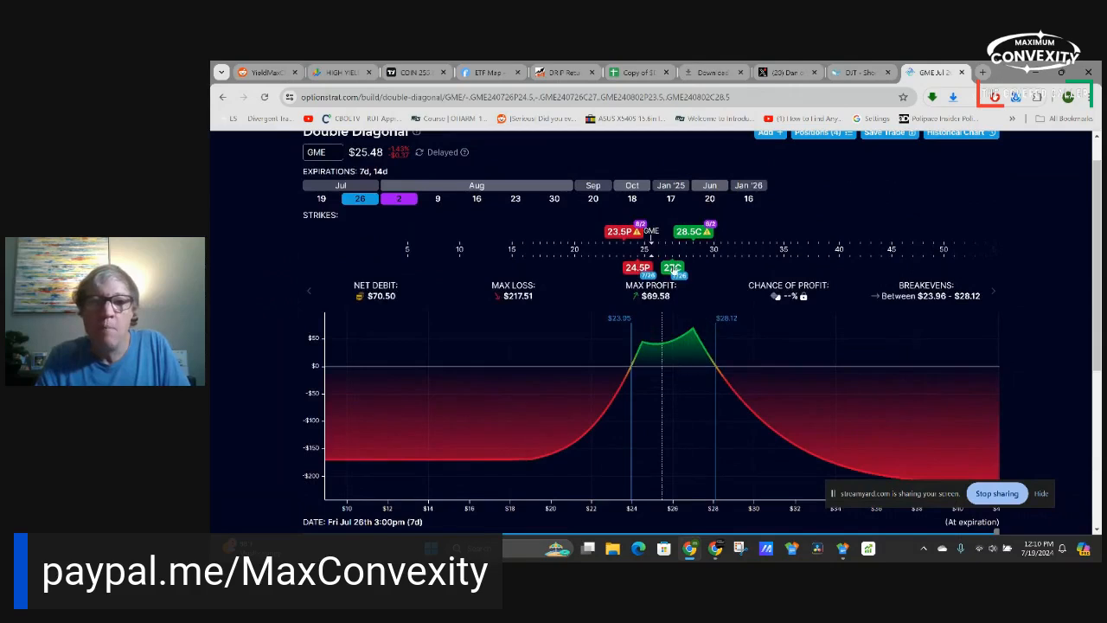
left_click(671, 270)
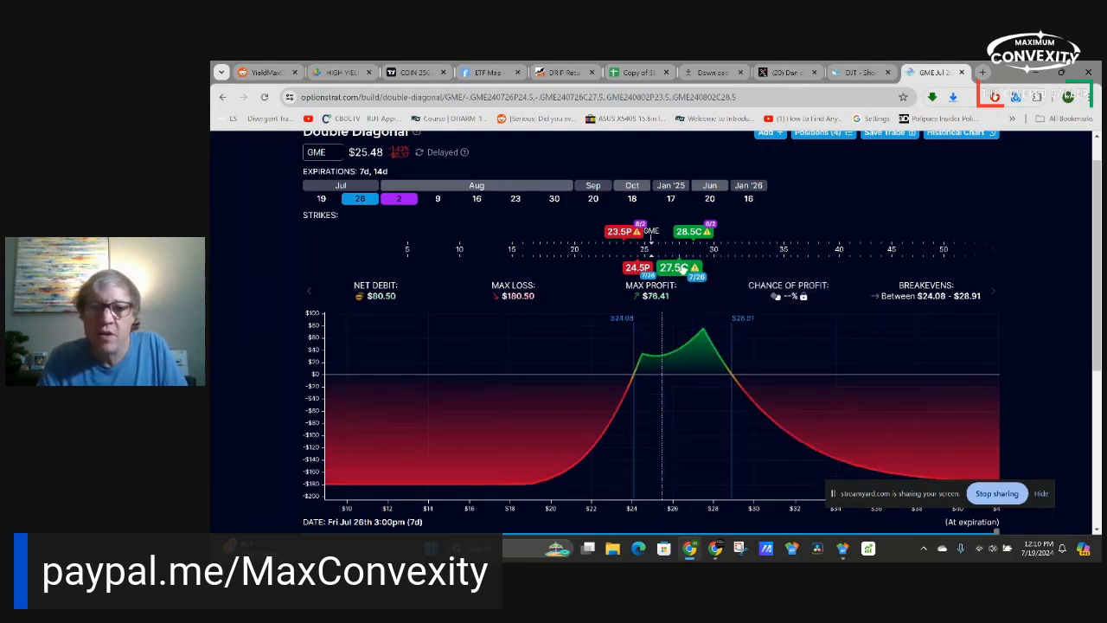
left_click(689, 268)
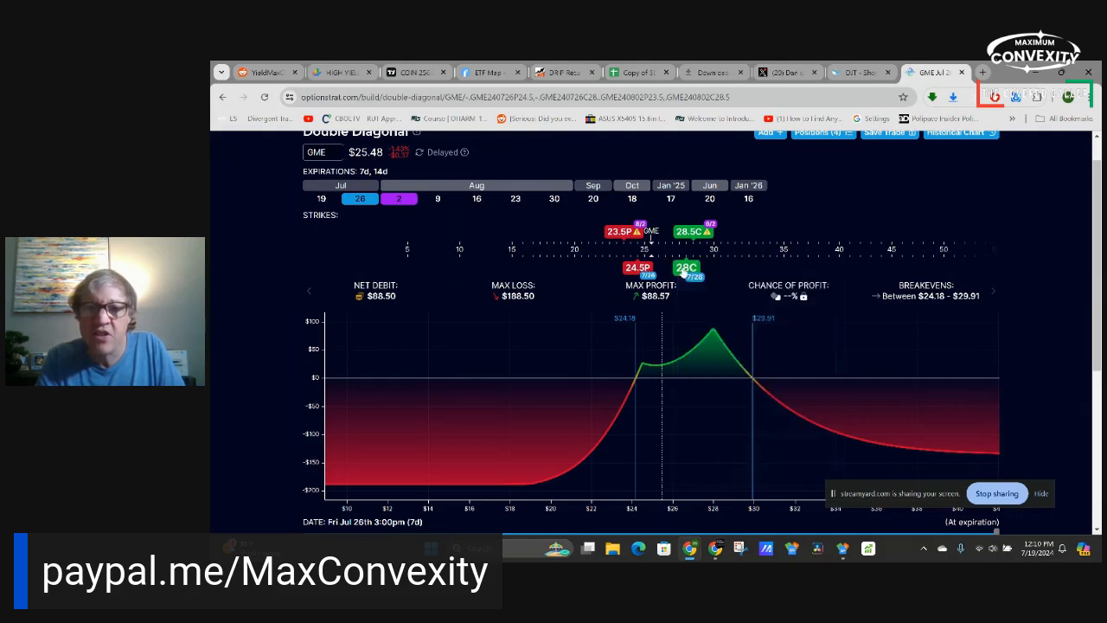
left_click(721, 267)
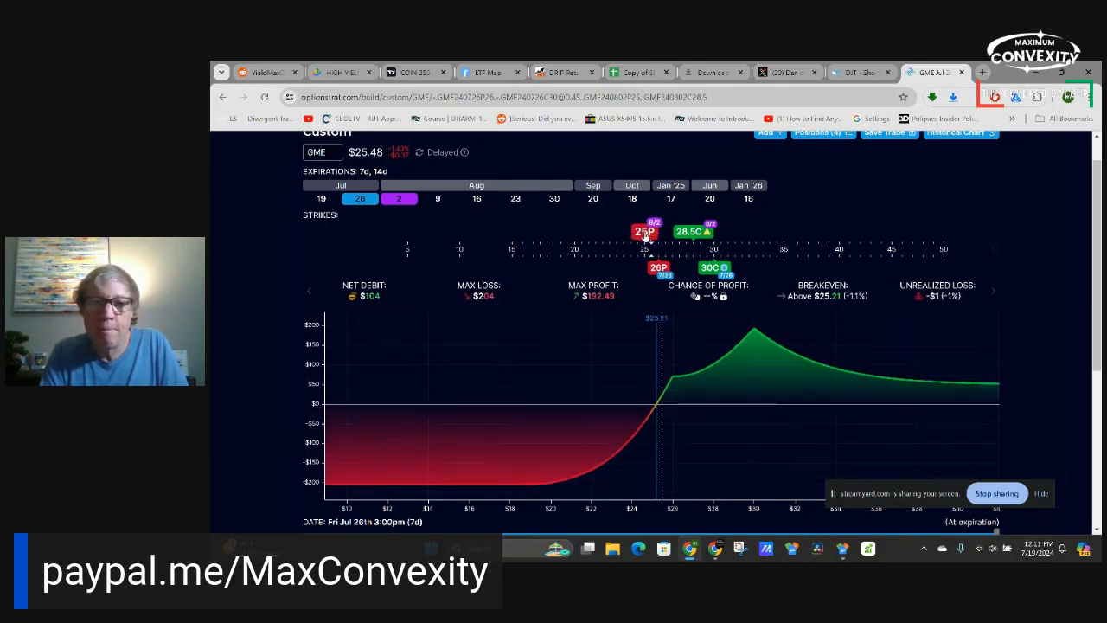
Lower the implied volatility to 108%
scroll("down", 3)
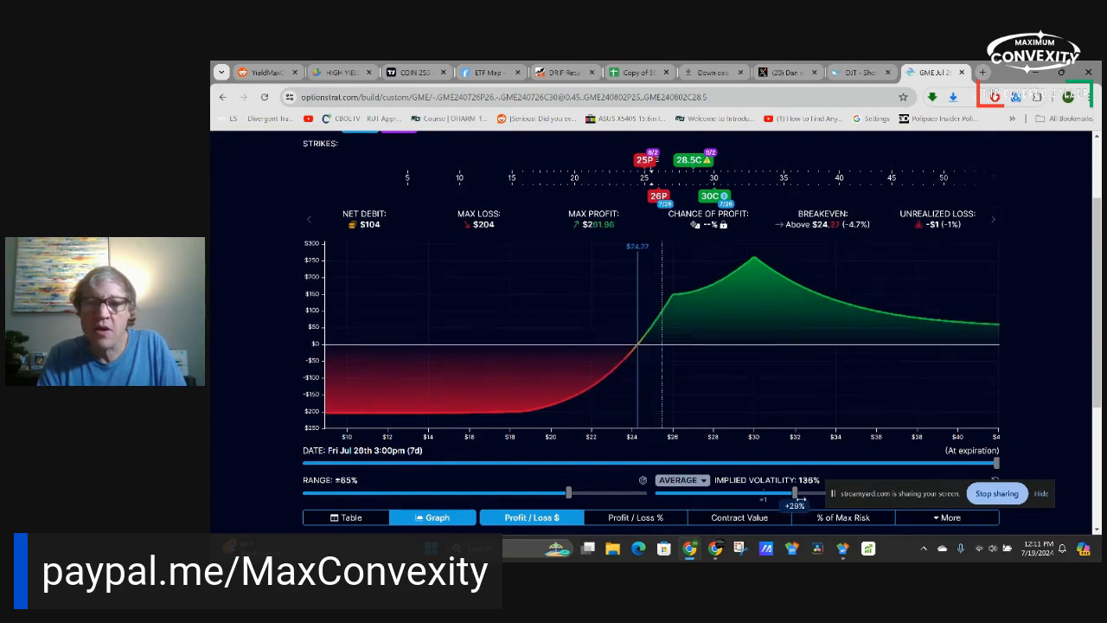
left_click_drag(796, 493, 763, 493)
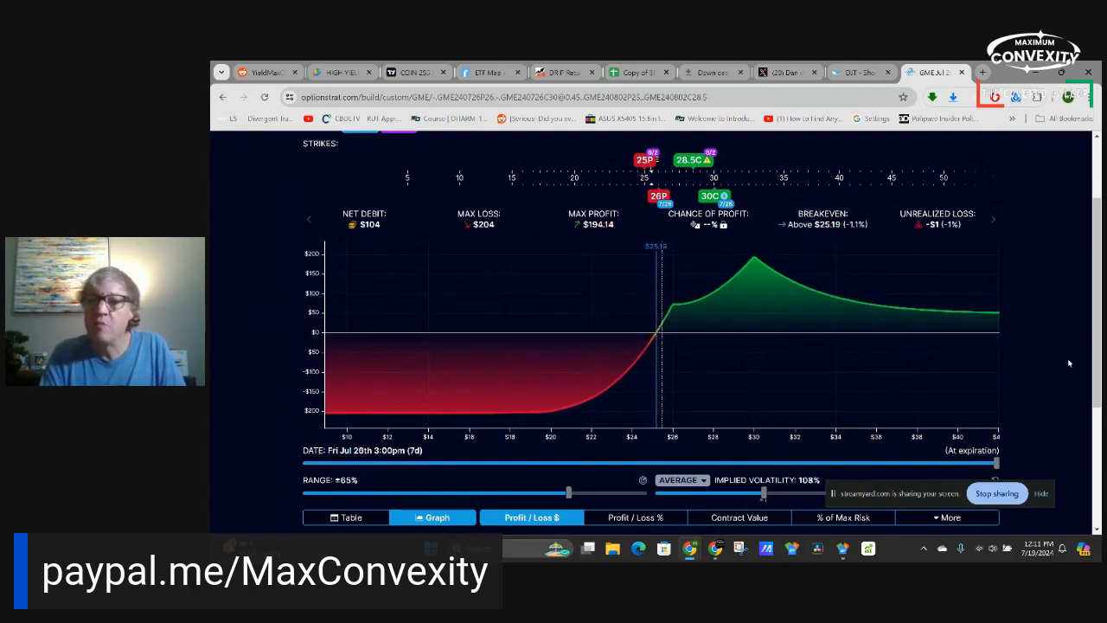
scroll("up", 3)
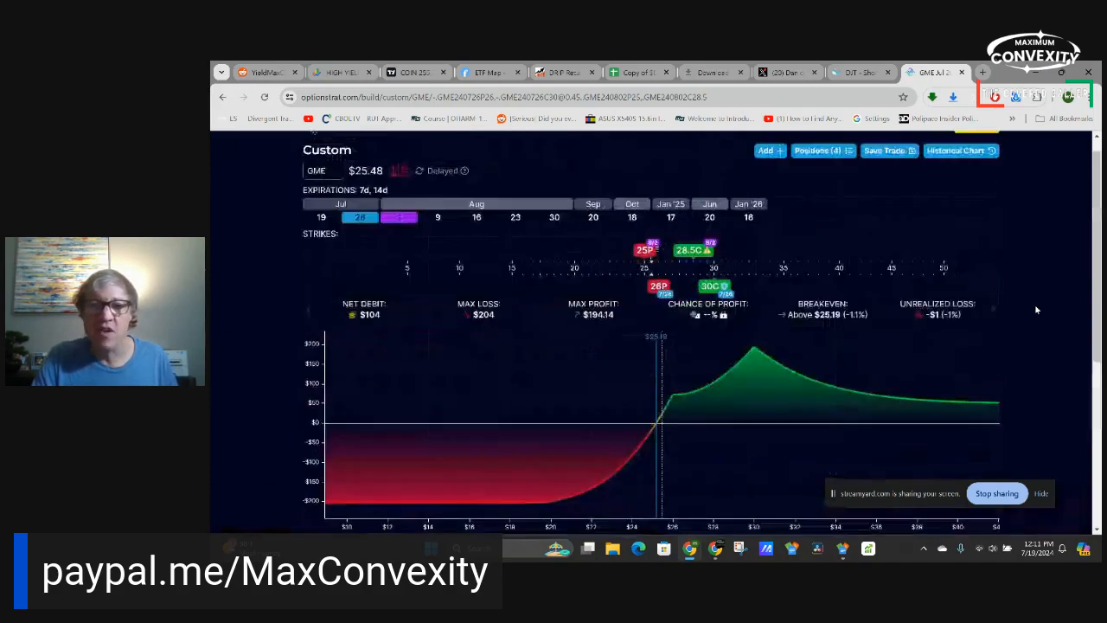
Give the 28.5 call leg a $1.45 cost basis, bringing net debit to $112.50, and review the 26 put leg
left_click(711, 289)
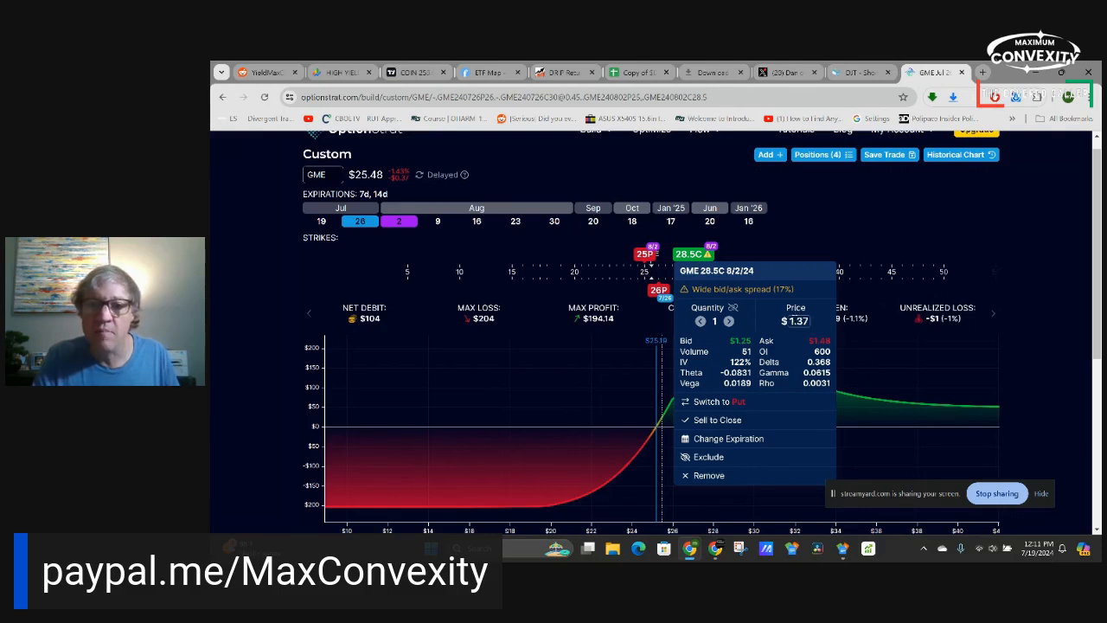
triple_click(795, 320)
type("1.45")
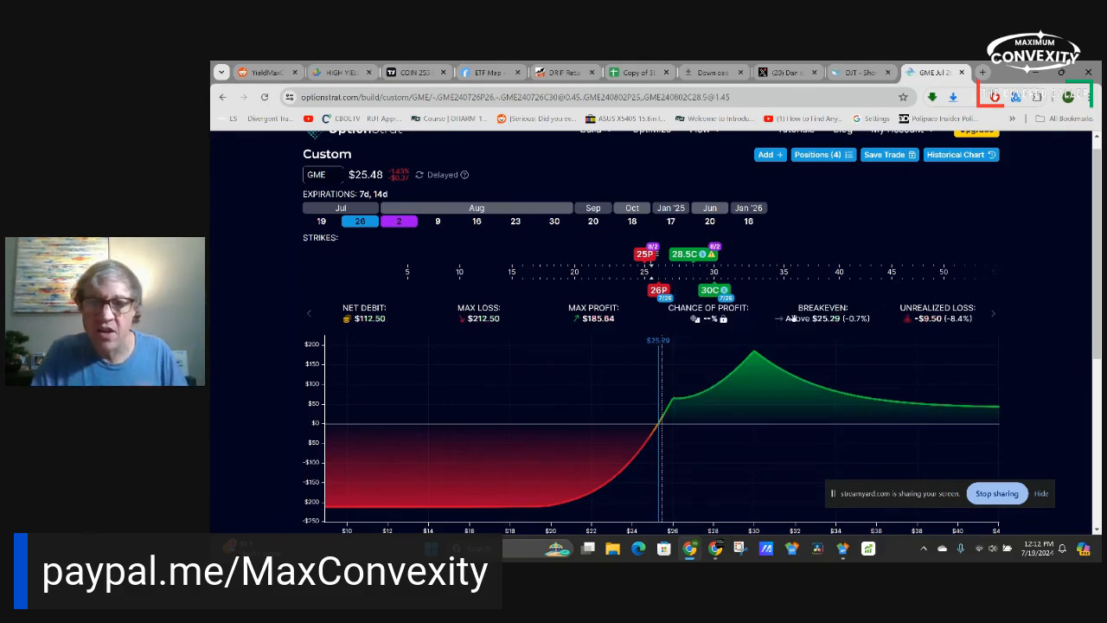
left_click(685, 253)
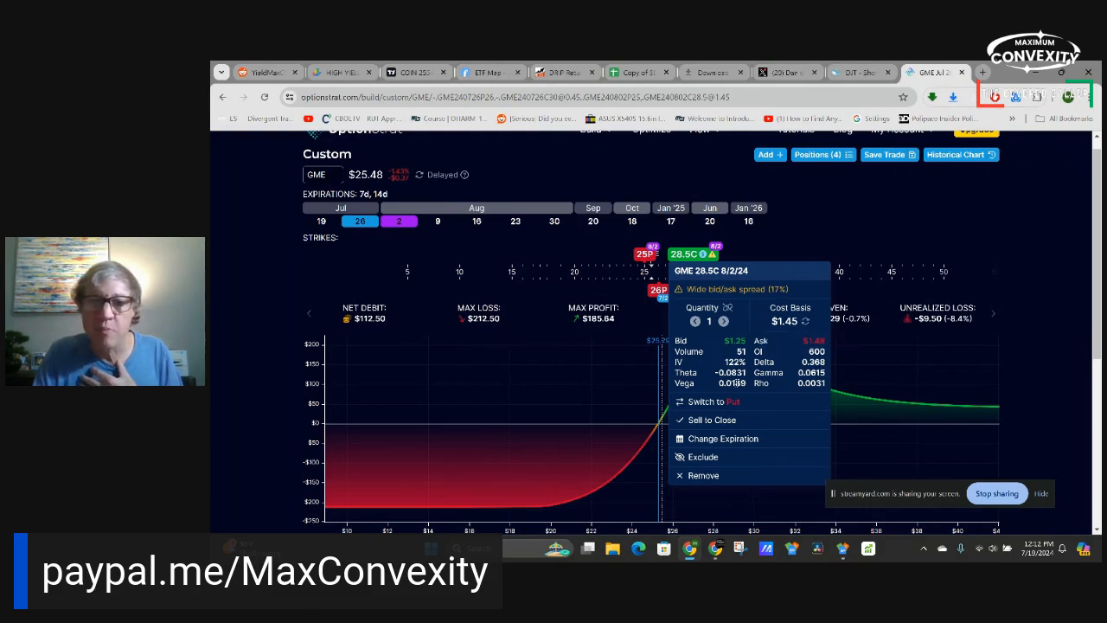
mouse_move(768, 221)
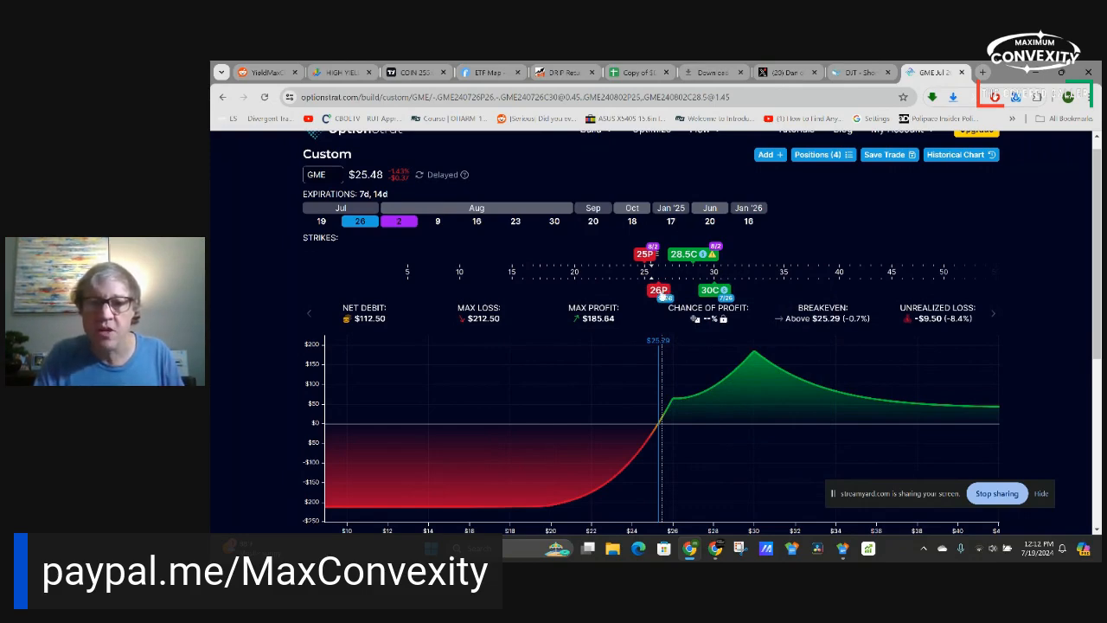
mouse_move(646, 252)
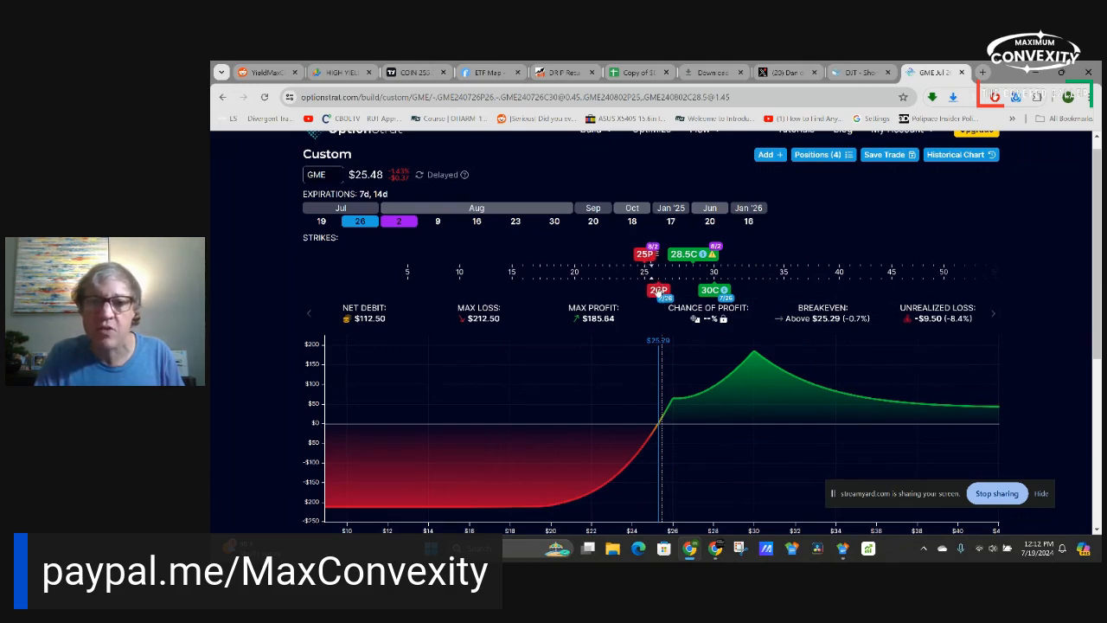
left_click(657, 290)
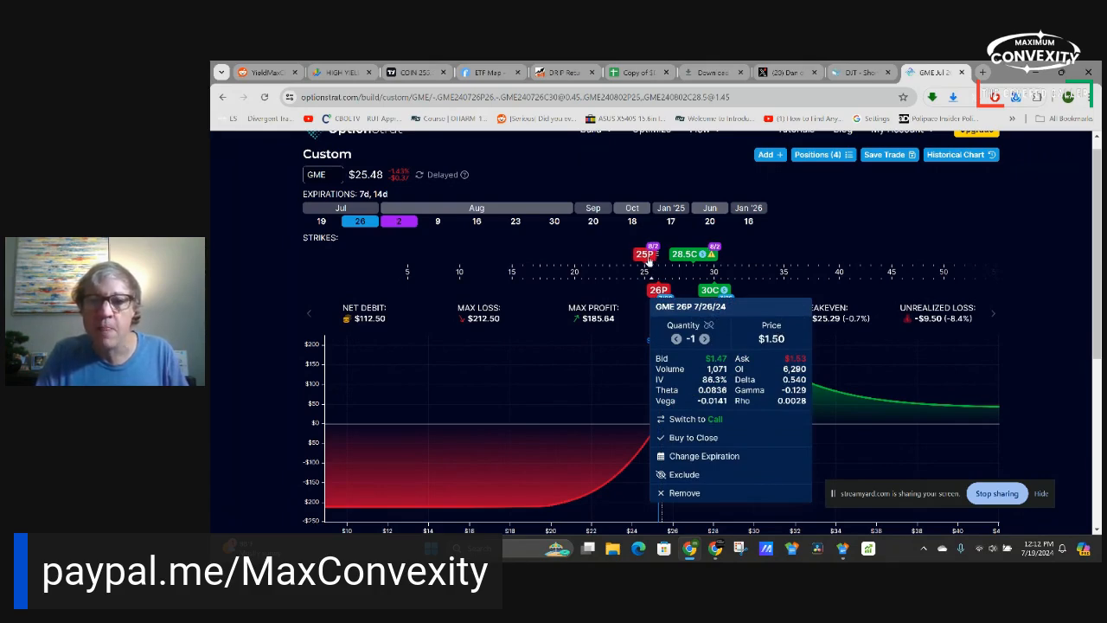
left_click(643, 253)
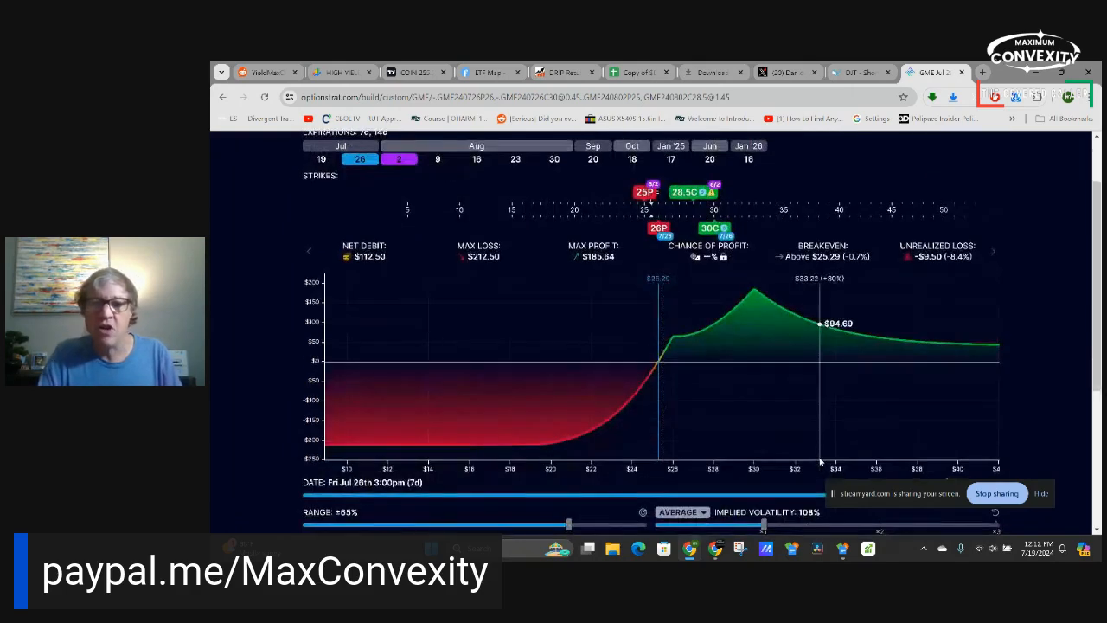
mouse_move(907, 391)
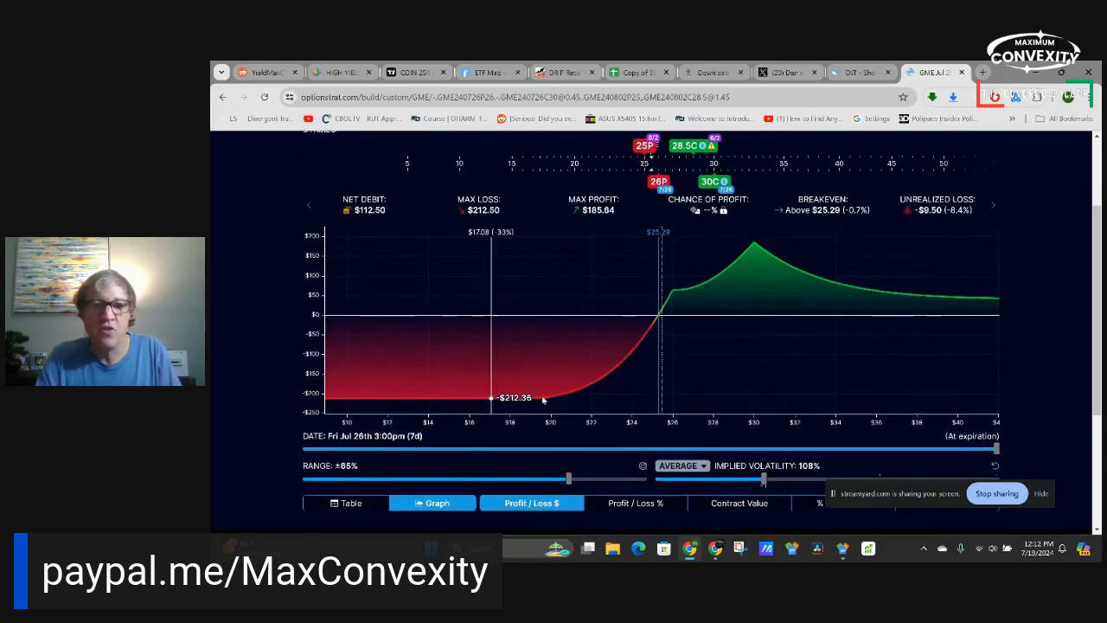
Try implied volatility at 120%, 122% and 107%, leaving it at 140% for $262.72 max profit
scroll("up", 3)
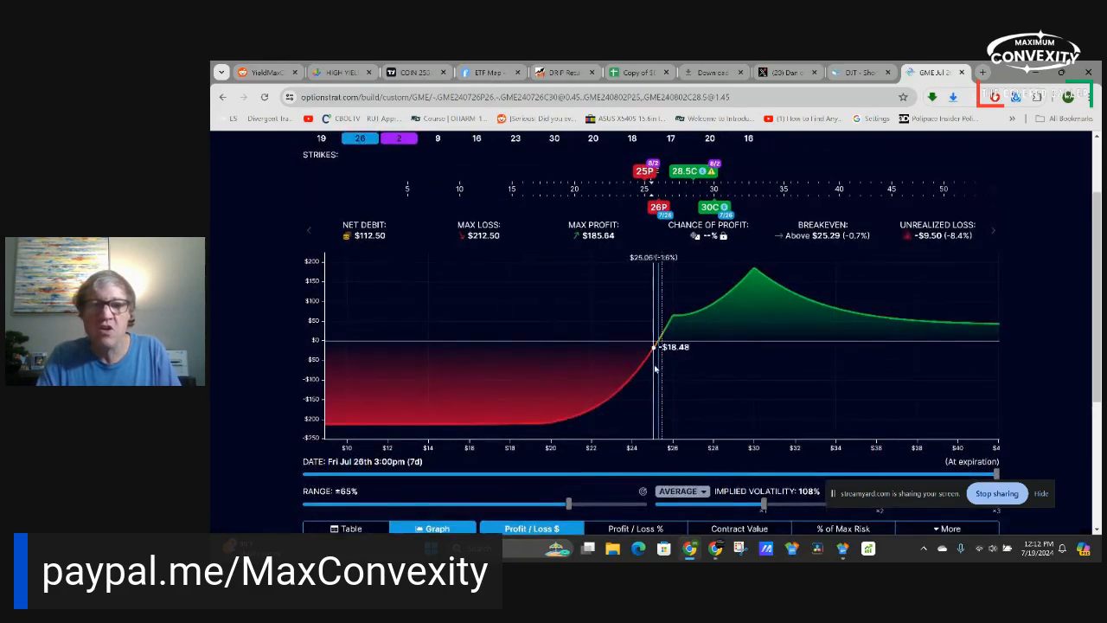
mouse_move(662, 358)
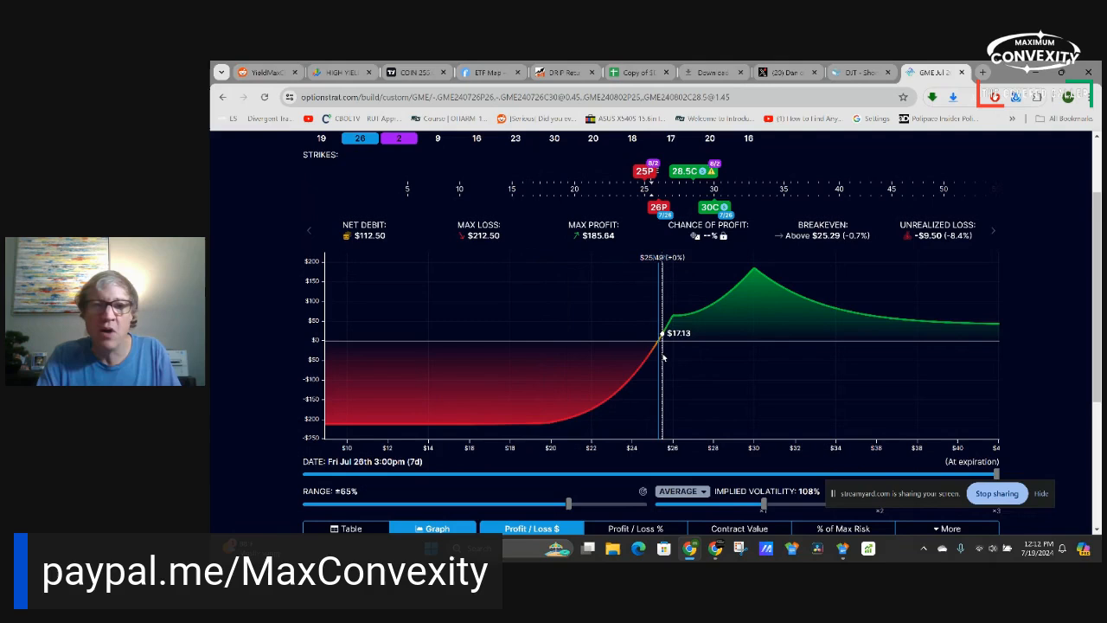
mouse_move(557, 428)
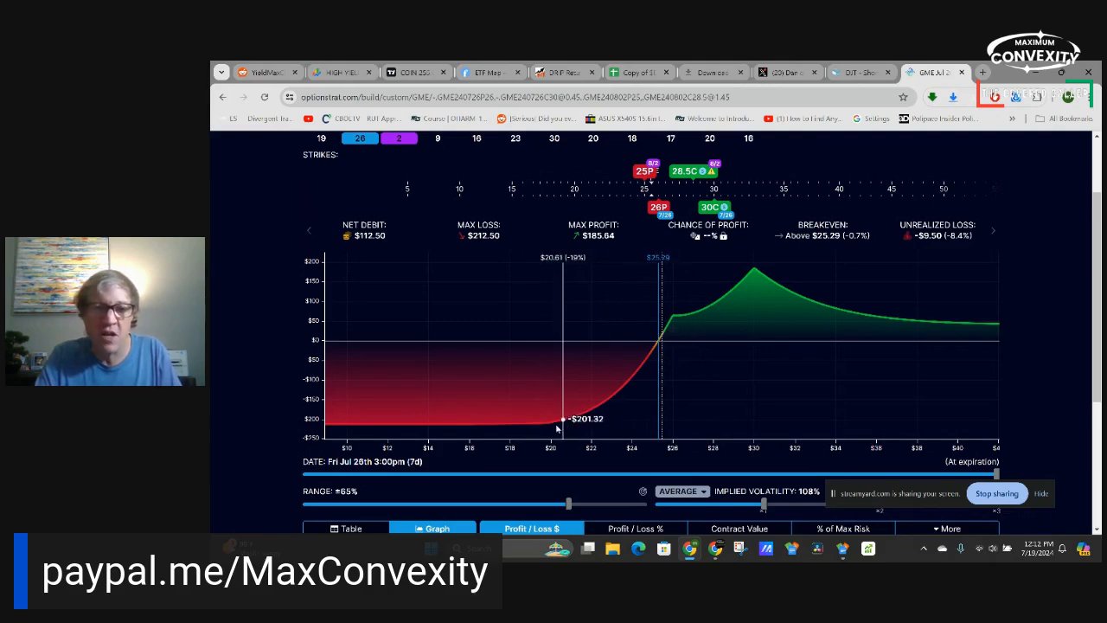
mouse_move(526, 424)
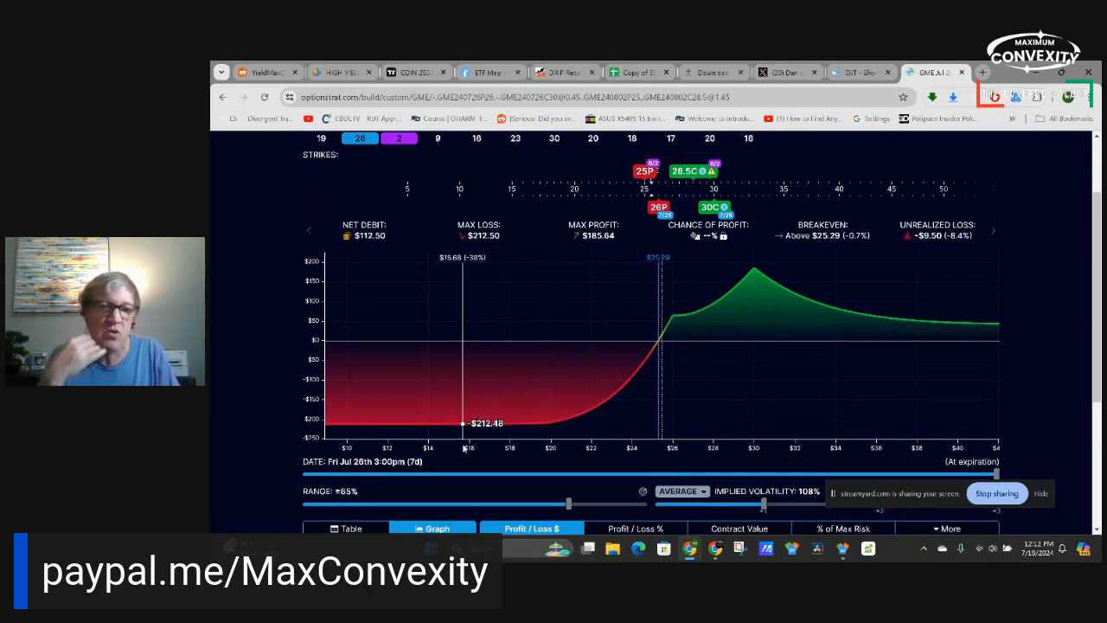
scroll("up", 3)
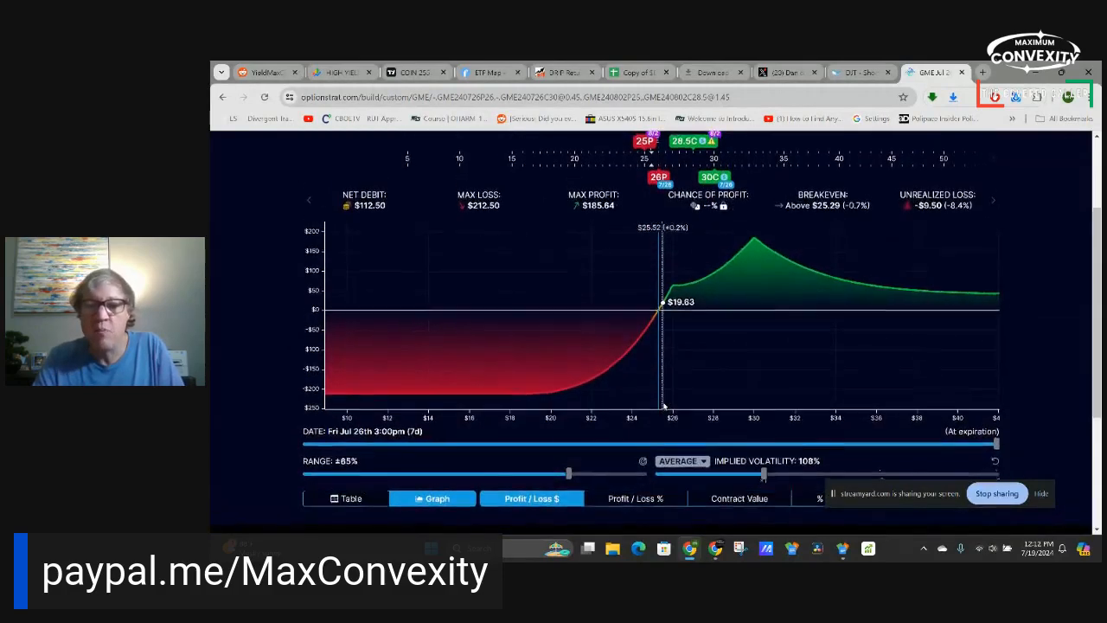
scroll("down", 3)
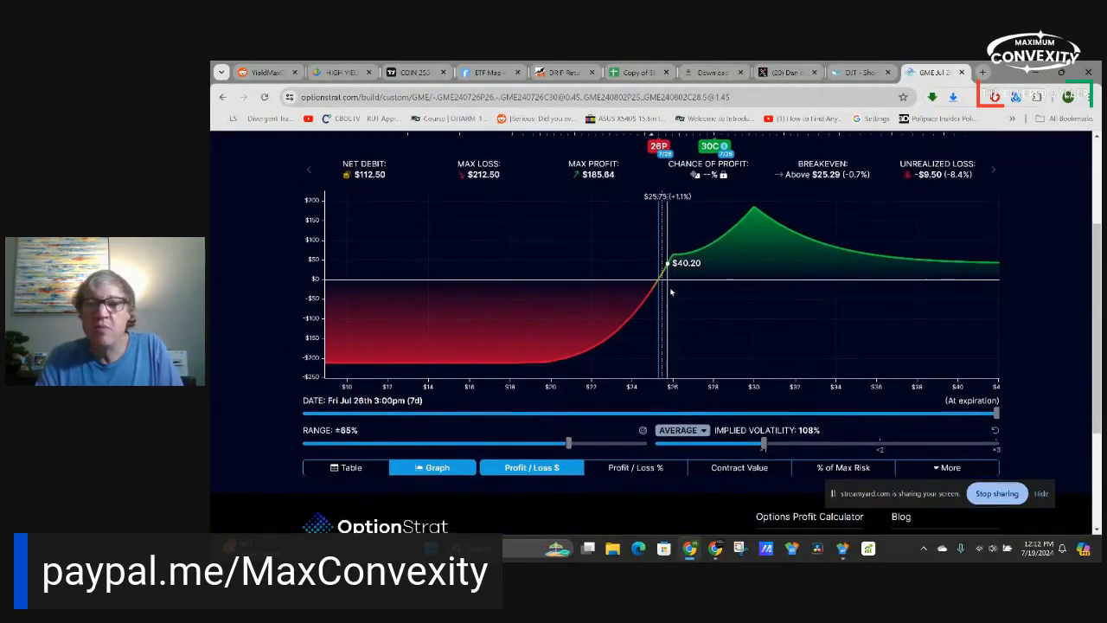
mouse_move(695, 289)
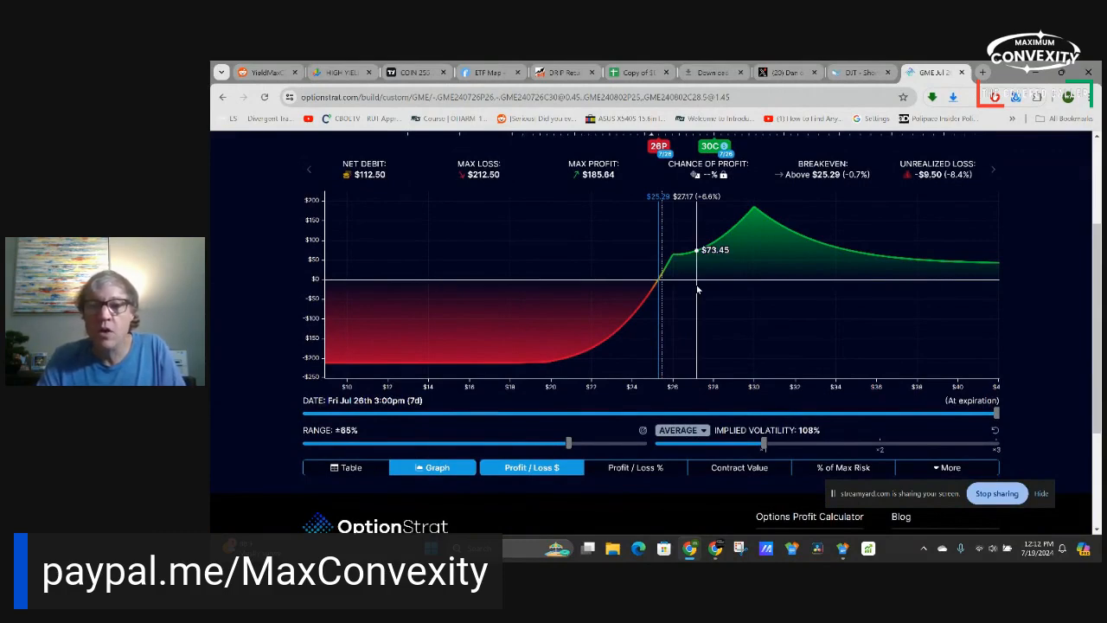
mouse_move(661, 277)
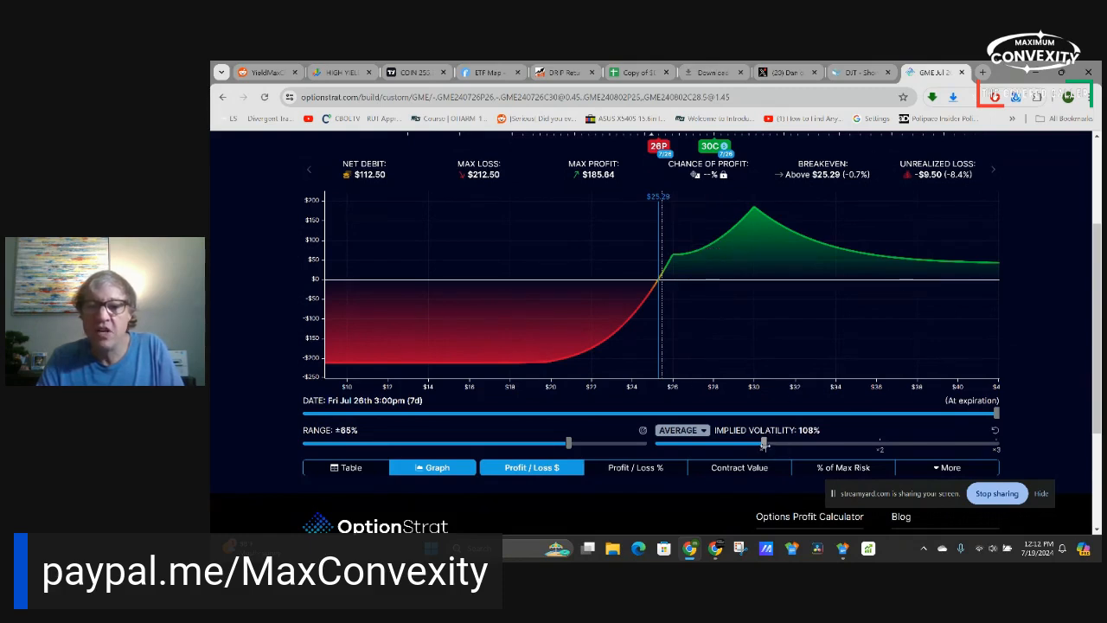
left_click_drag(764, 442, 794, 442)
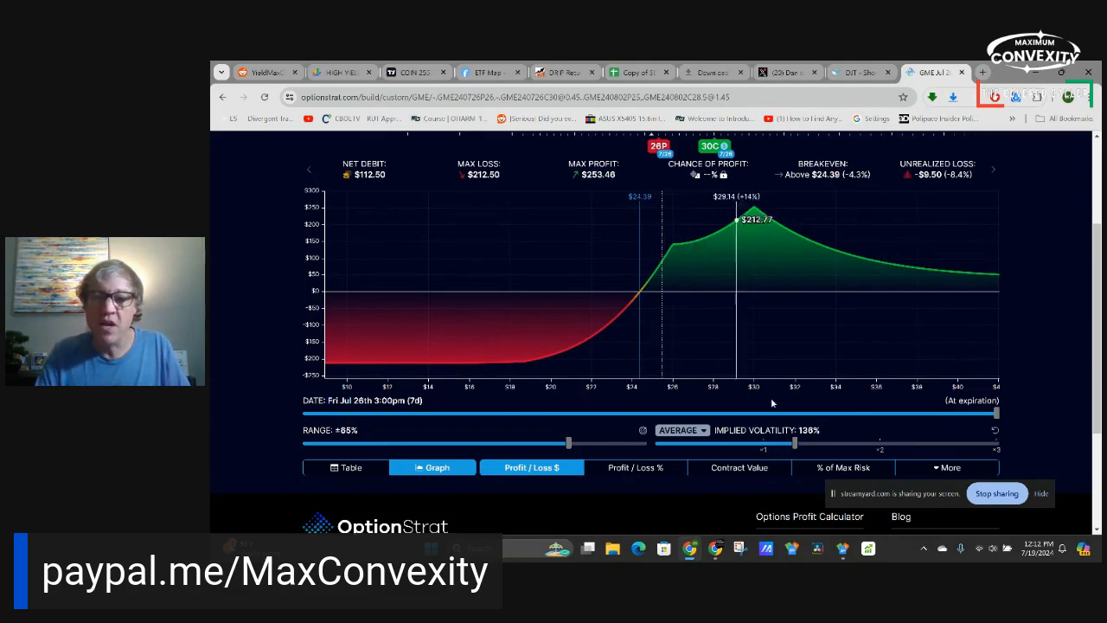
left_click_drag(794, 443, 778, 443)
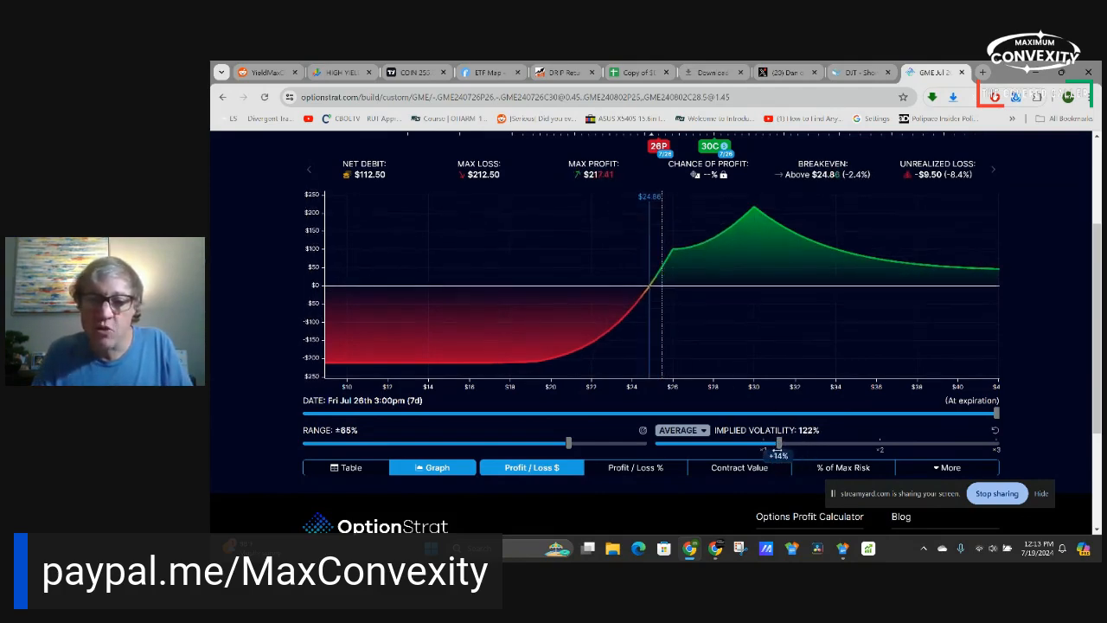
left_click_drag(779, 443, 763, 443)
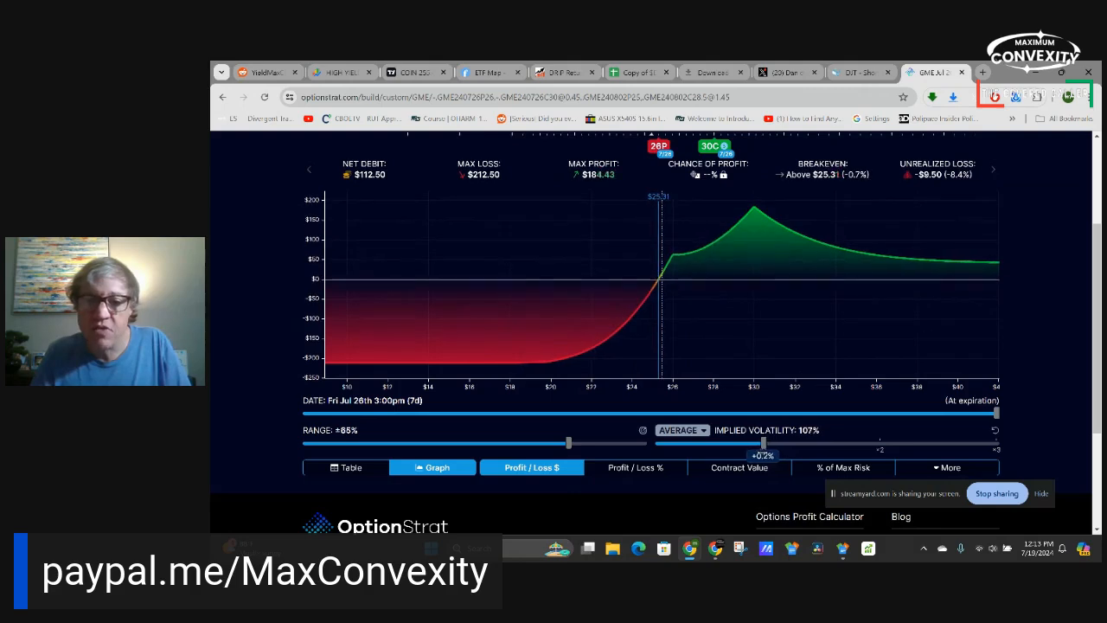
left_click_drag(740, 443, 798, 443)
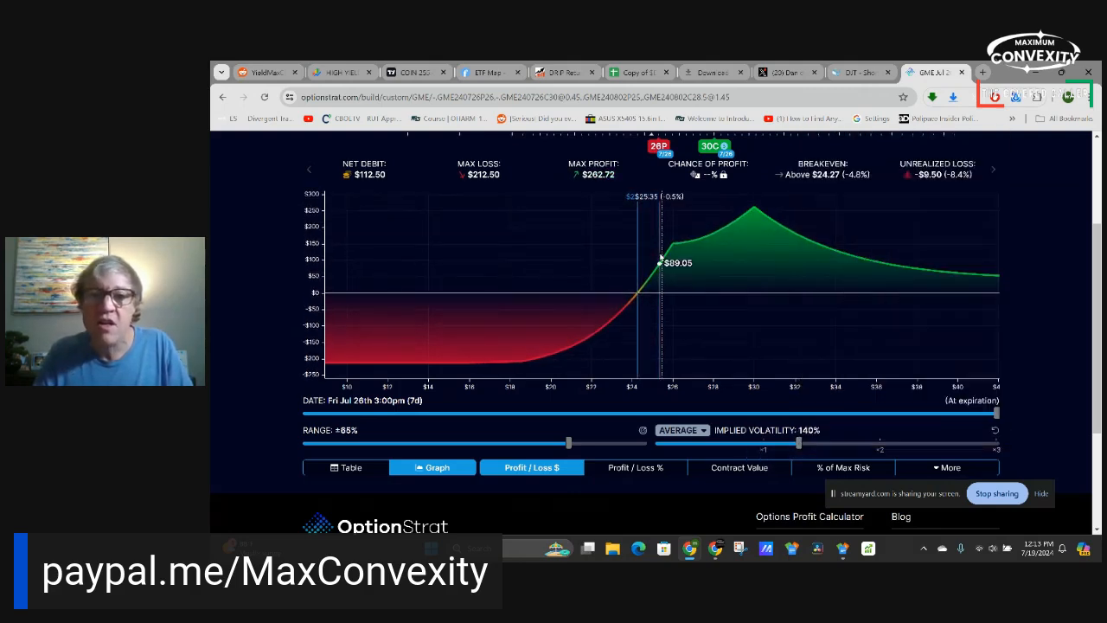
mouse_move(662, 258)
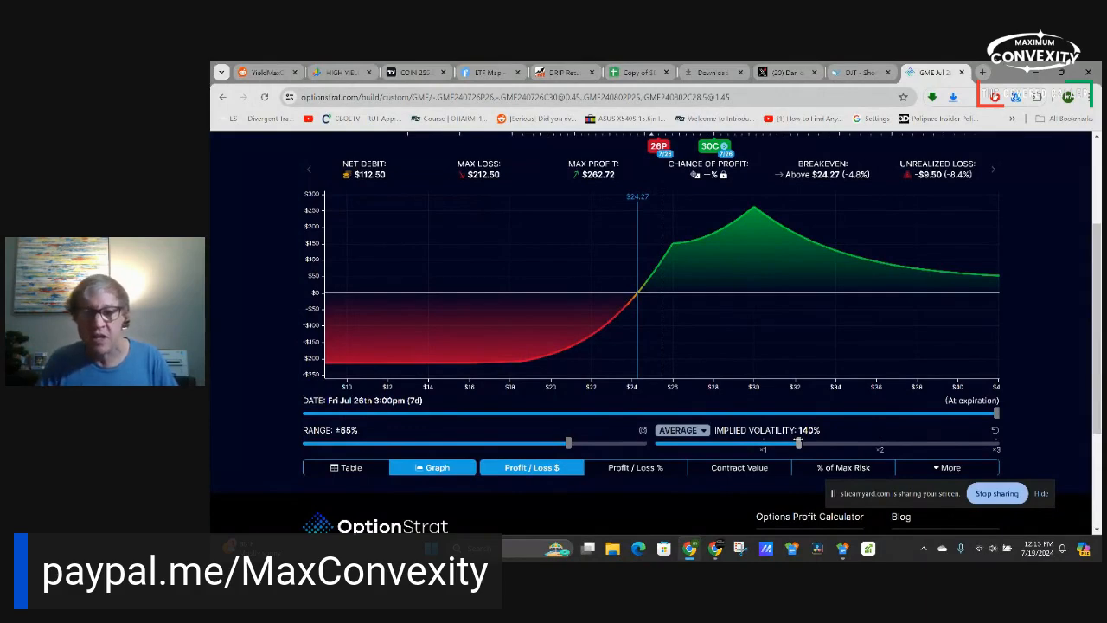
scroll("down", 3)
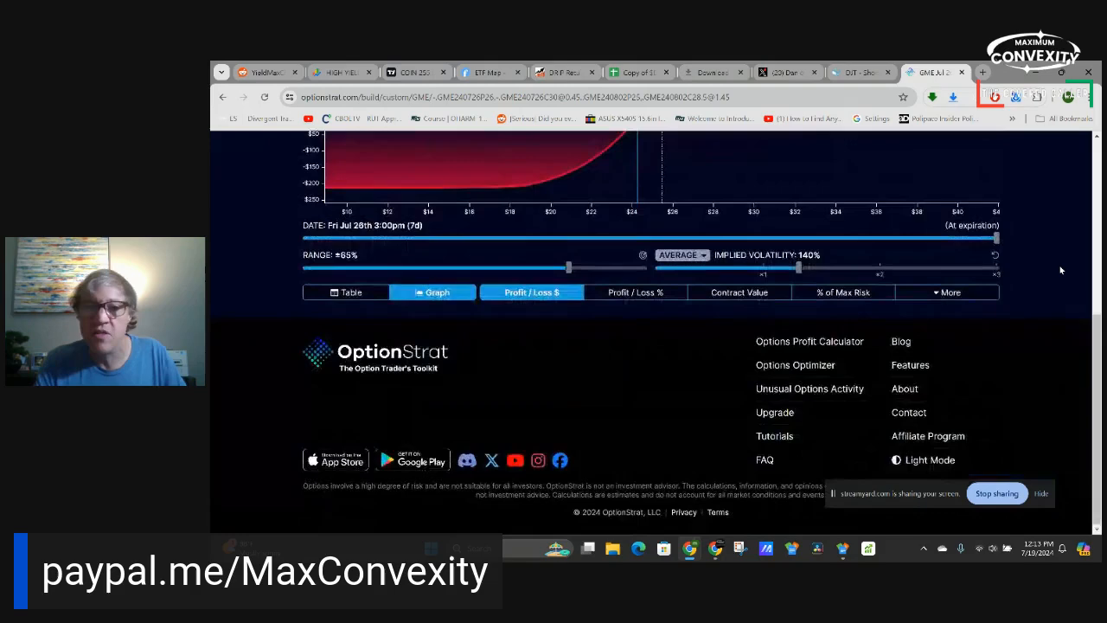
scroll("up", 3)
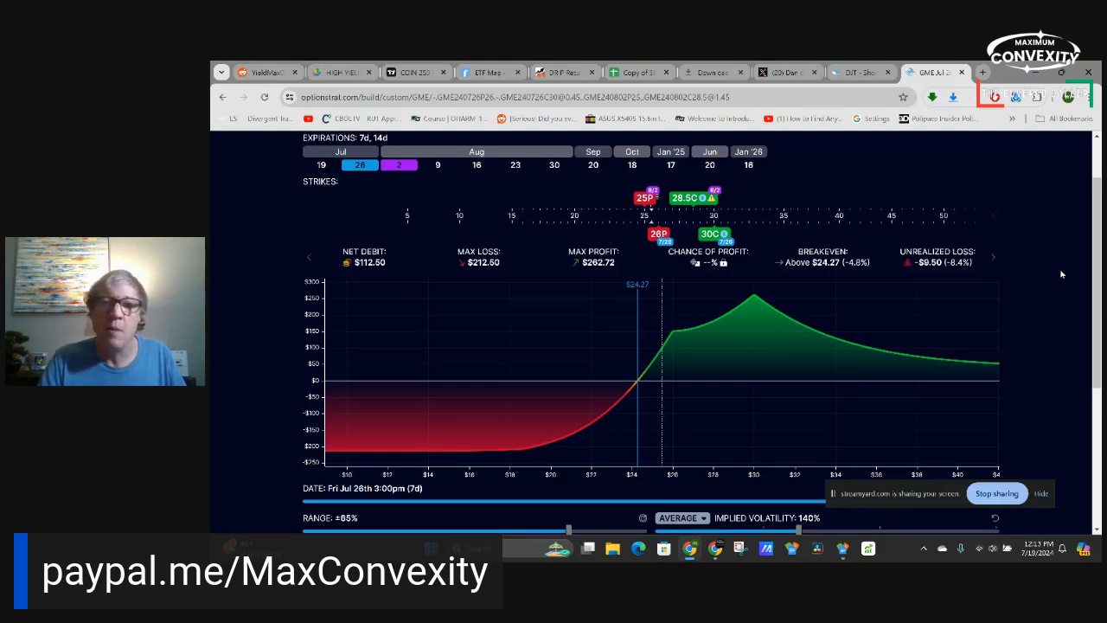
Save the position as 'GME MEME trade' and go to the saved trades list
scroll("up", 3)
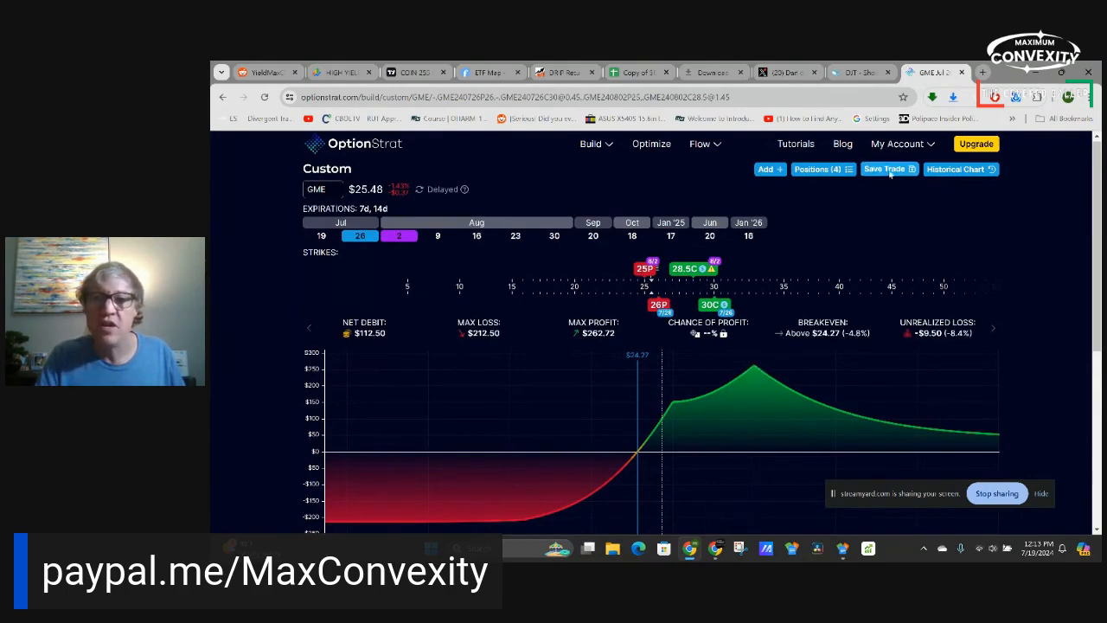
left_click(883, 169)
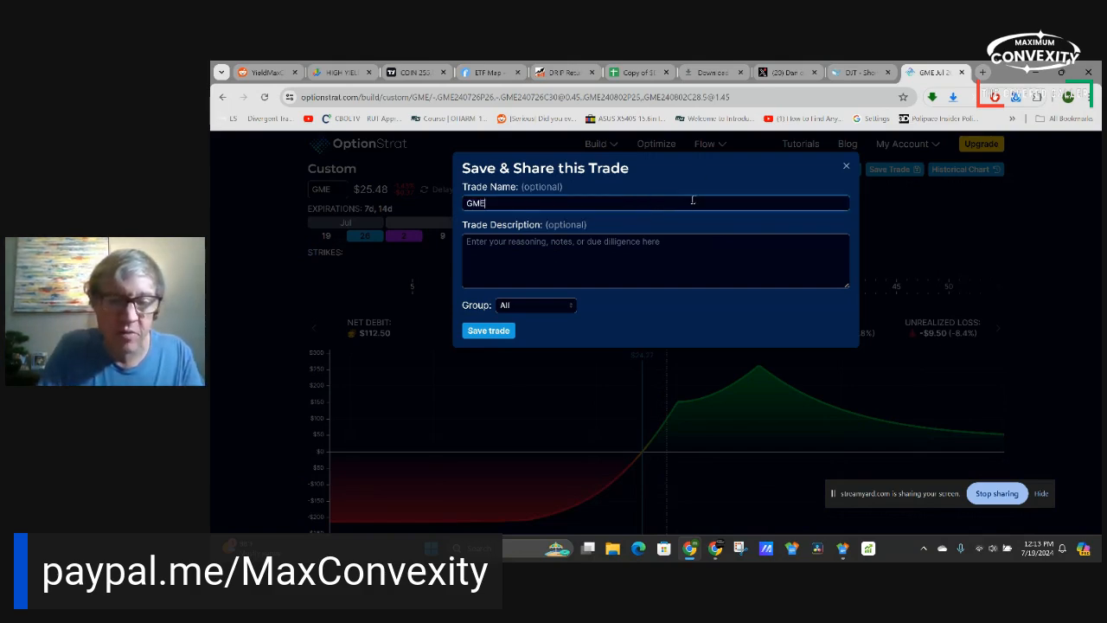
type("MEME")
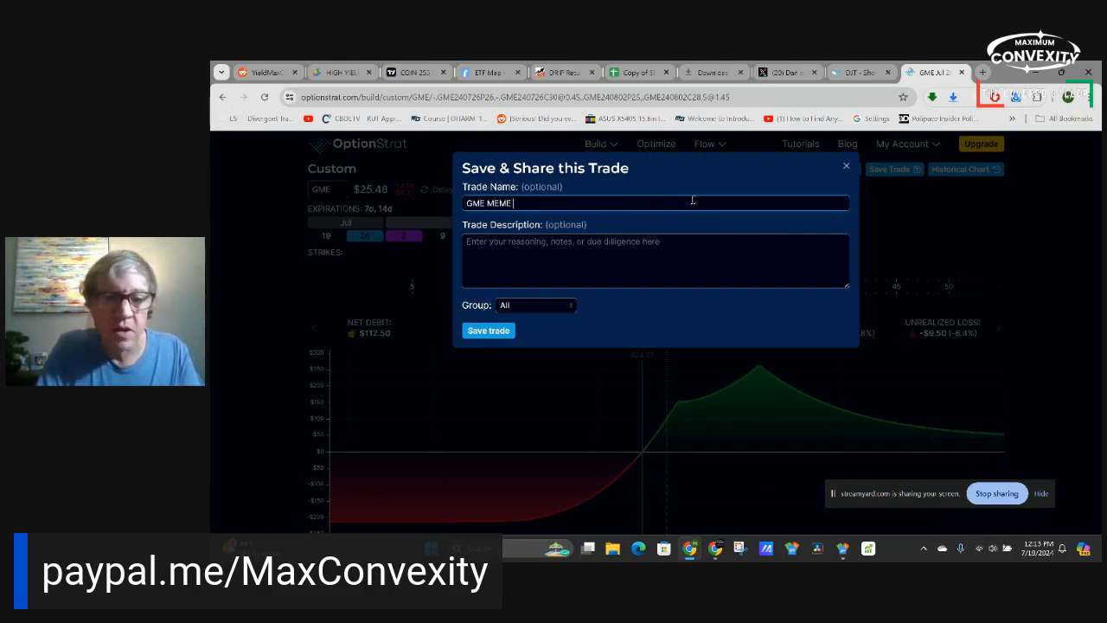
type("trade")
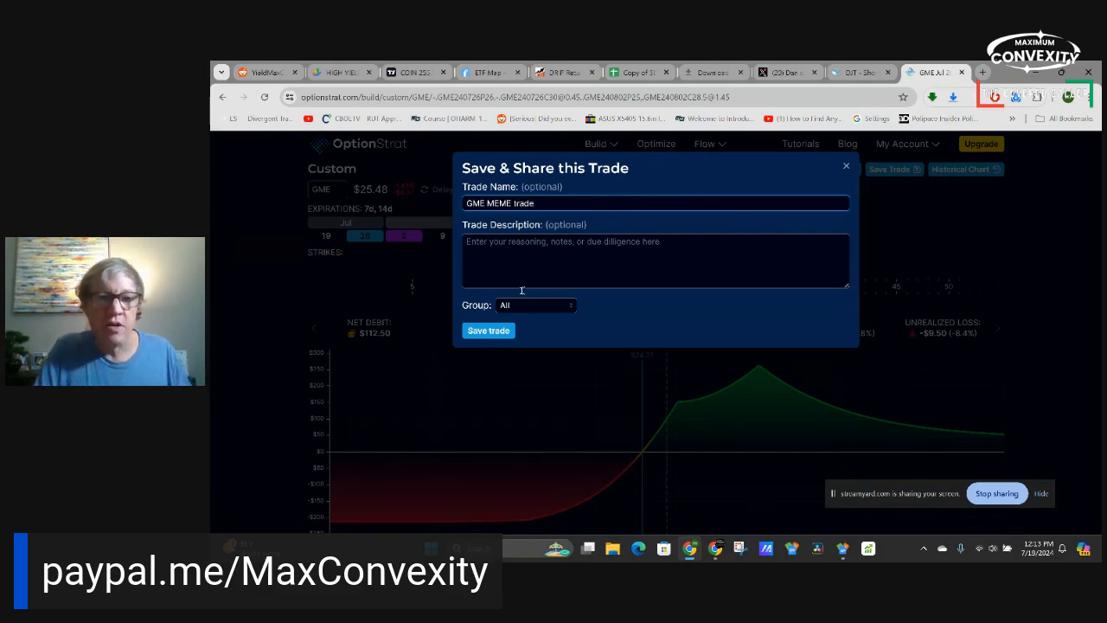
left_click(488, 331)
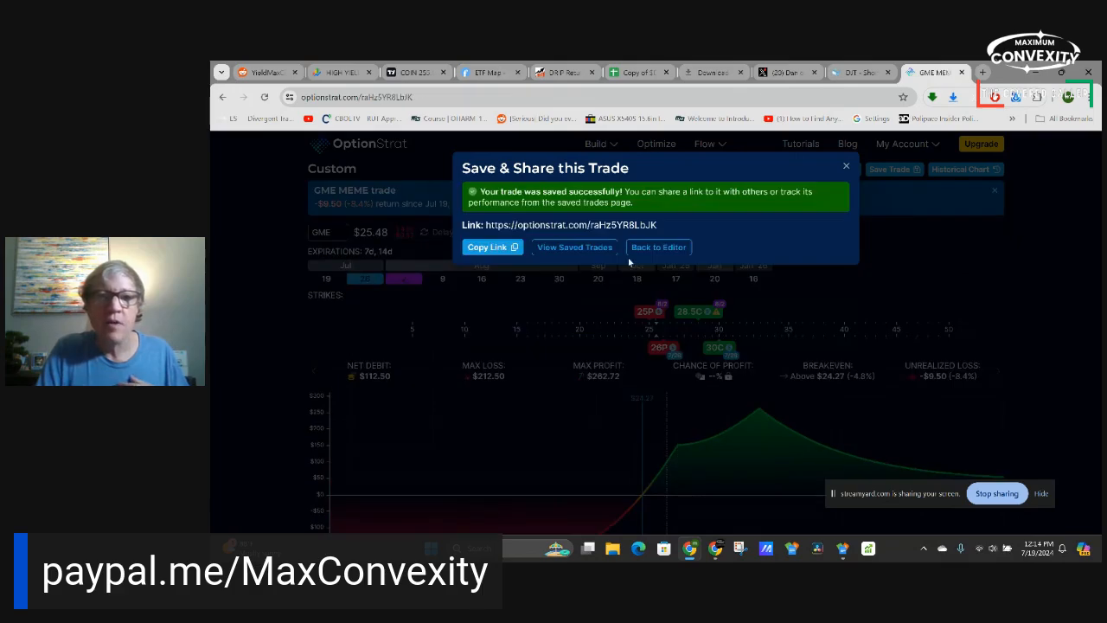
mouse_move(574, 246)
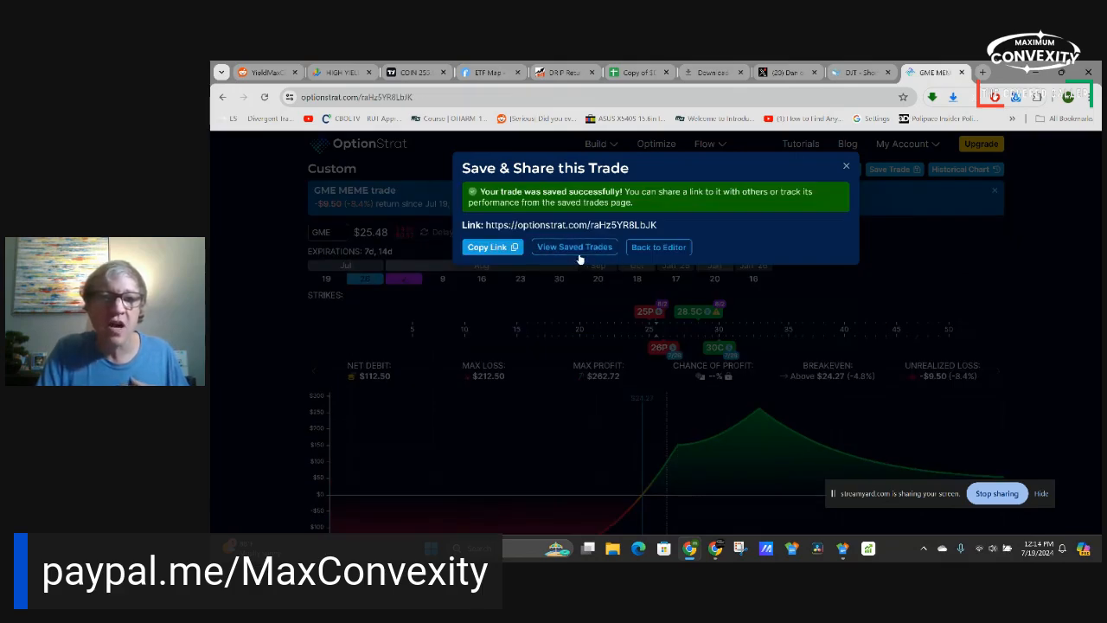
left_click(574, 246)
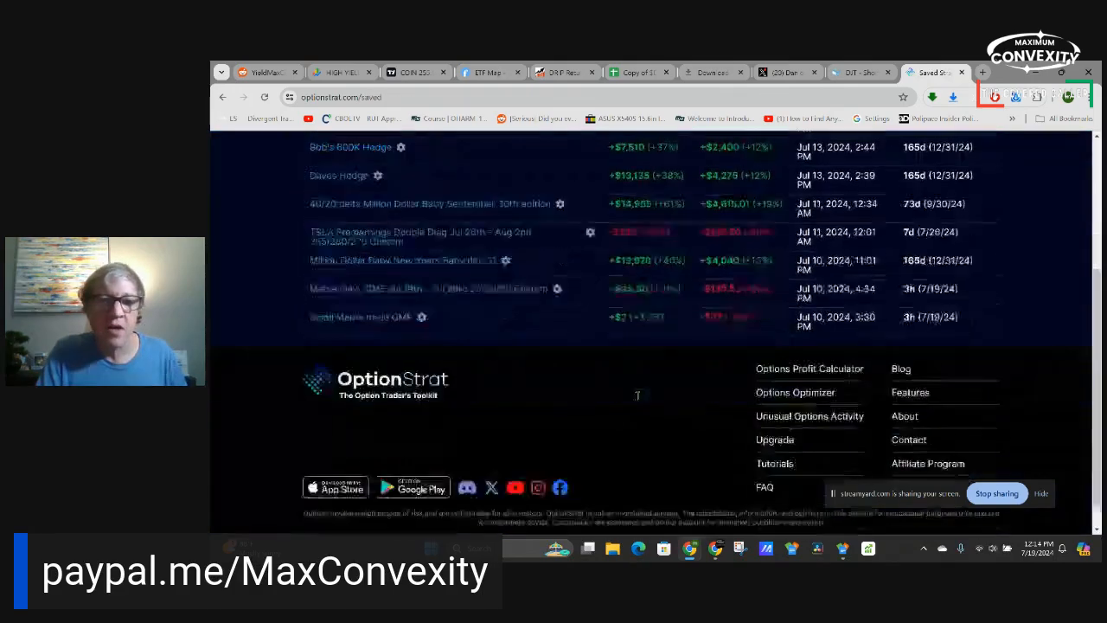
Open the Daves Hedge SPX put trade and widen its P/L chart's price range
scroll("up", 3)
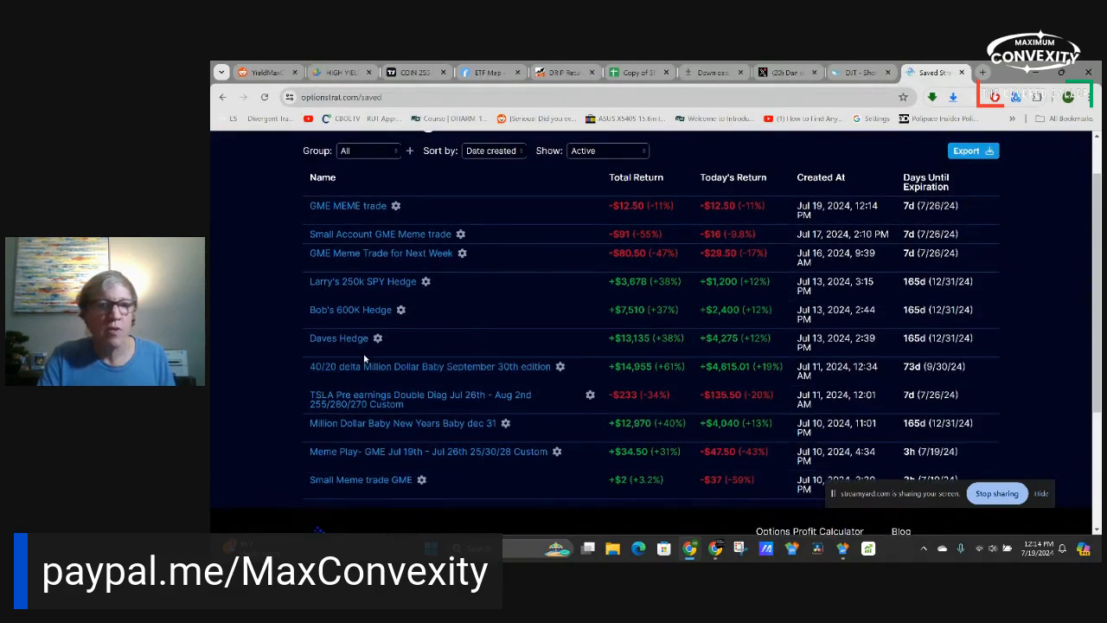
mouse_move(339, 337)
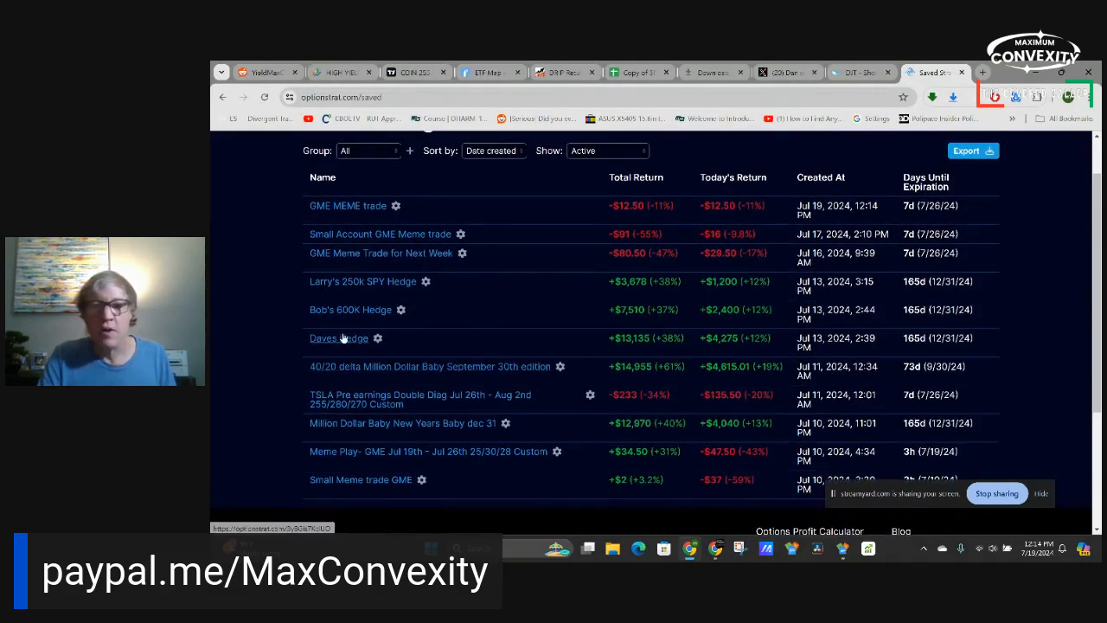
mouse_move(498, 352)
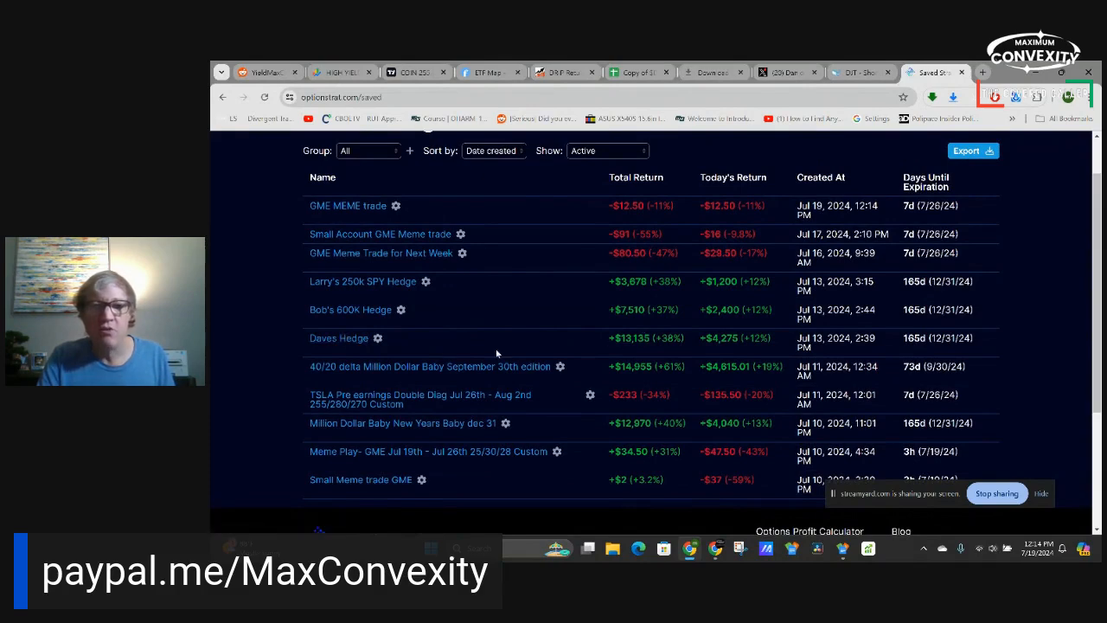
mouse_move(339, 337)
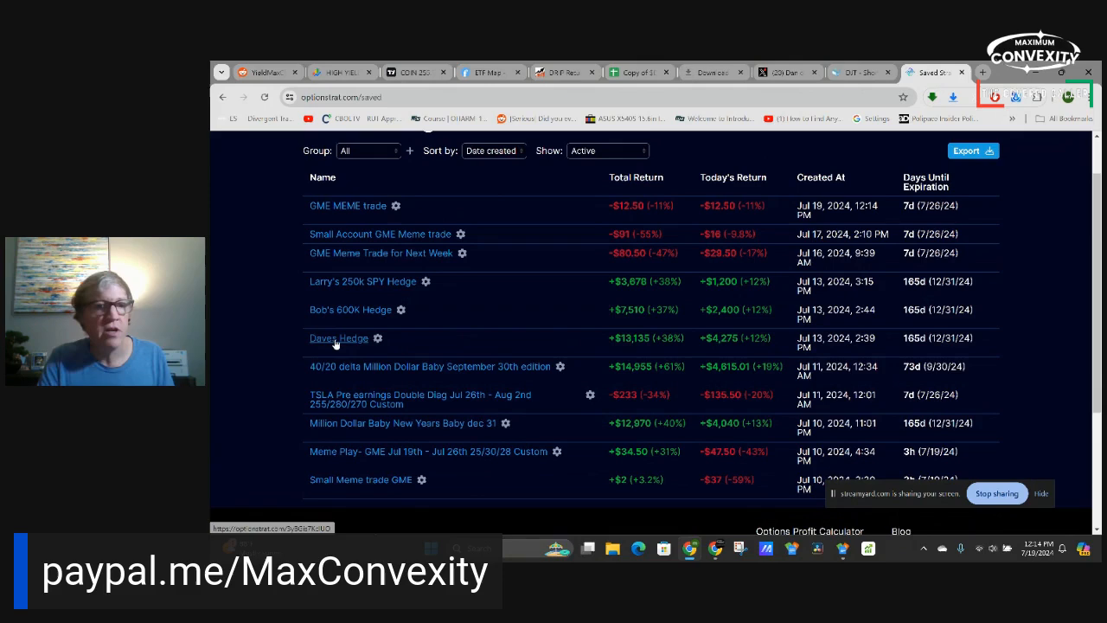
left_click(339, 337)
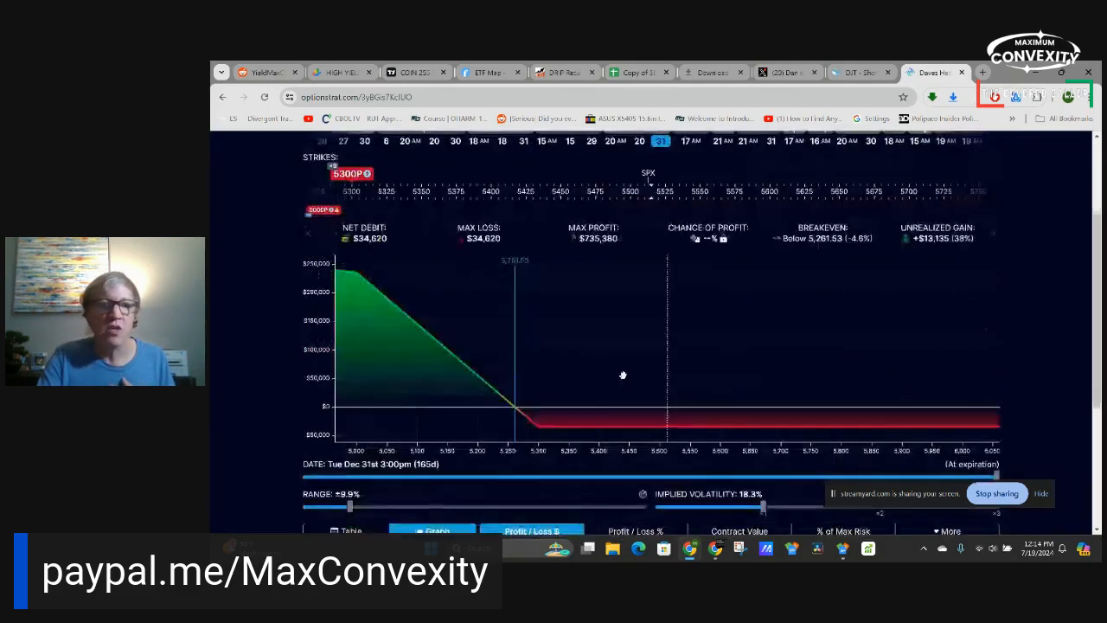
left_click_drag(349, 509, 584, 508)
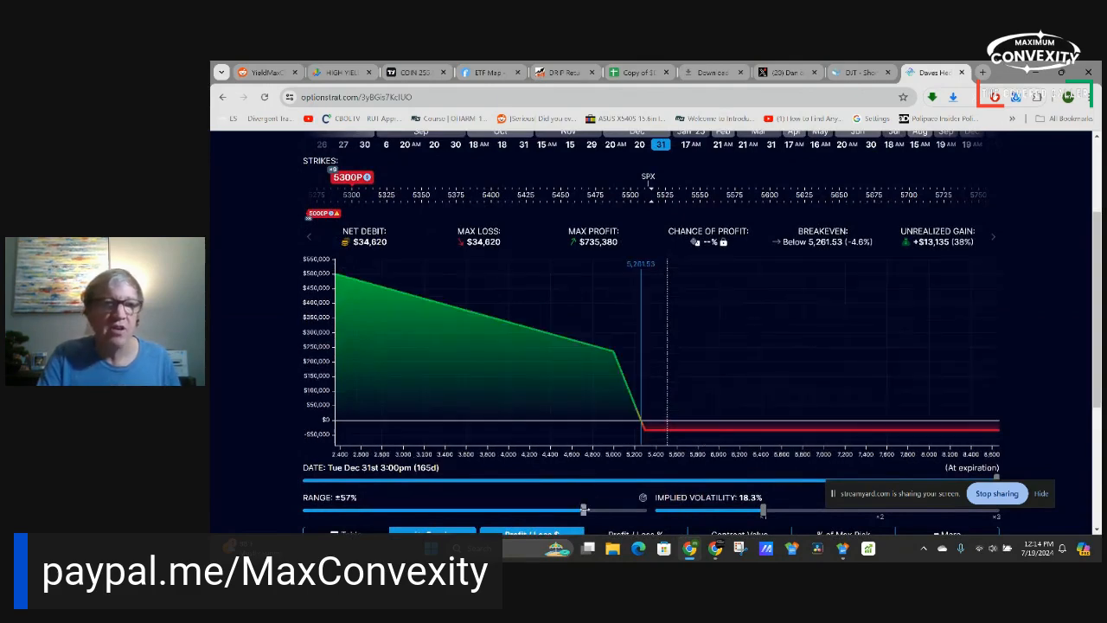
mouse_move(406, 207)
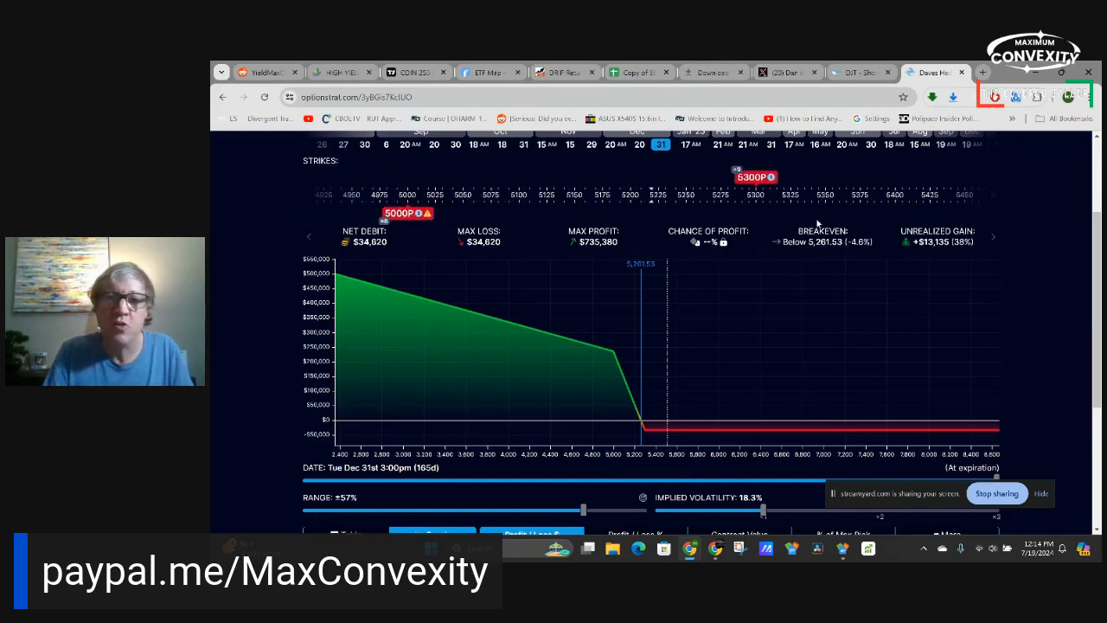
mouse_move(465, 225)
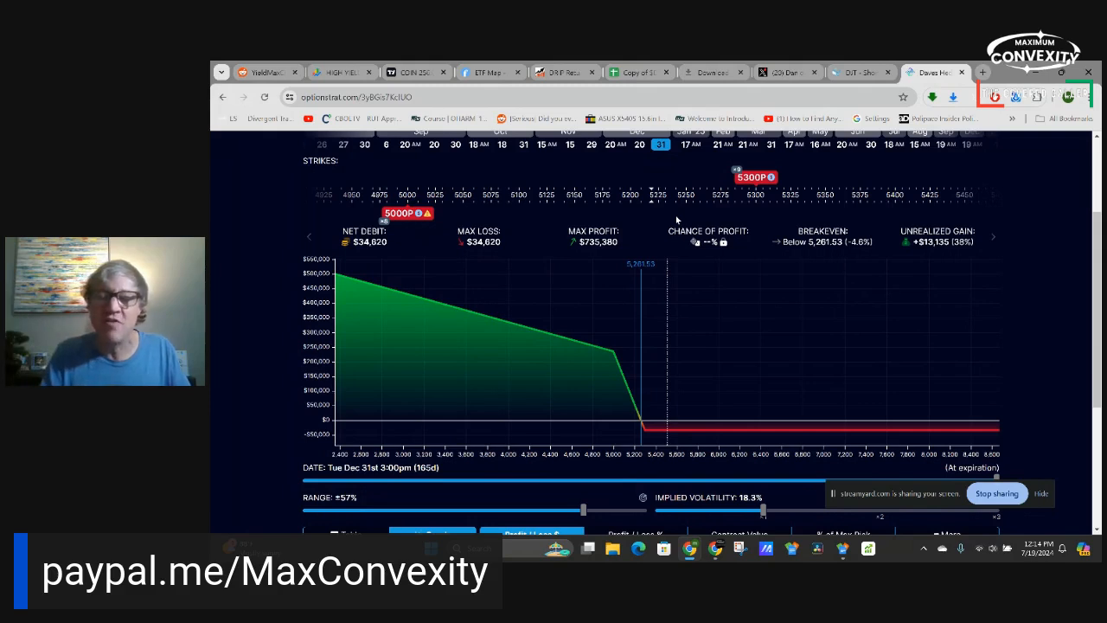
mouse_move(708, 370)
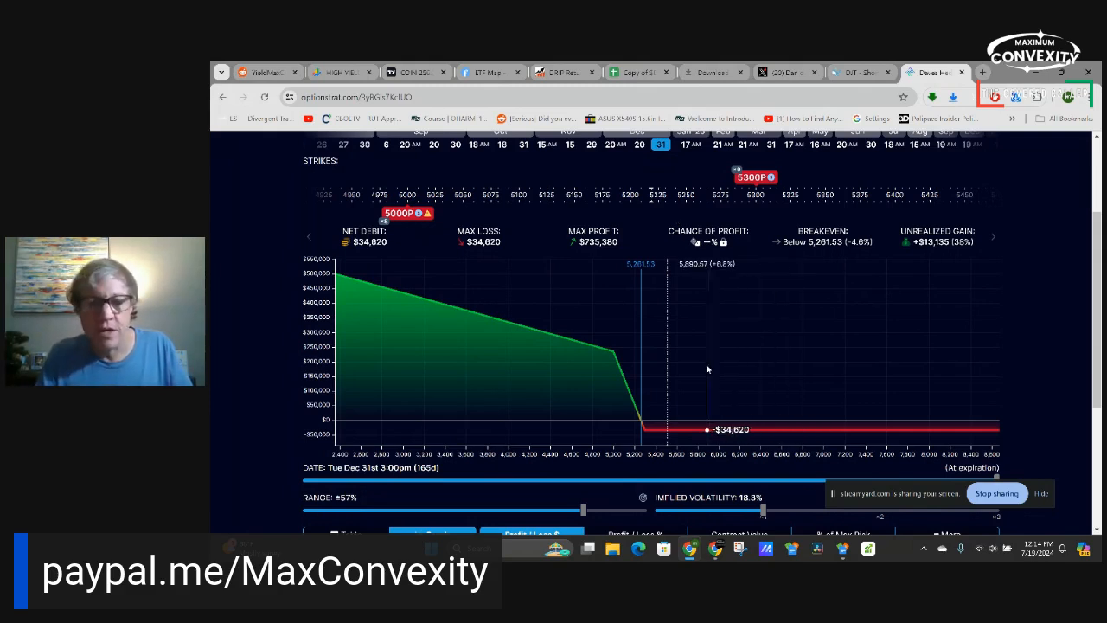
left_click_drag(584, 509, 602, 508)
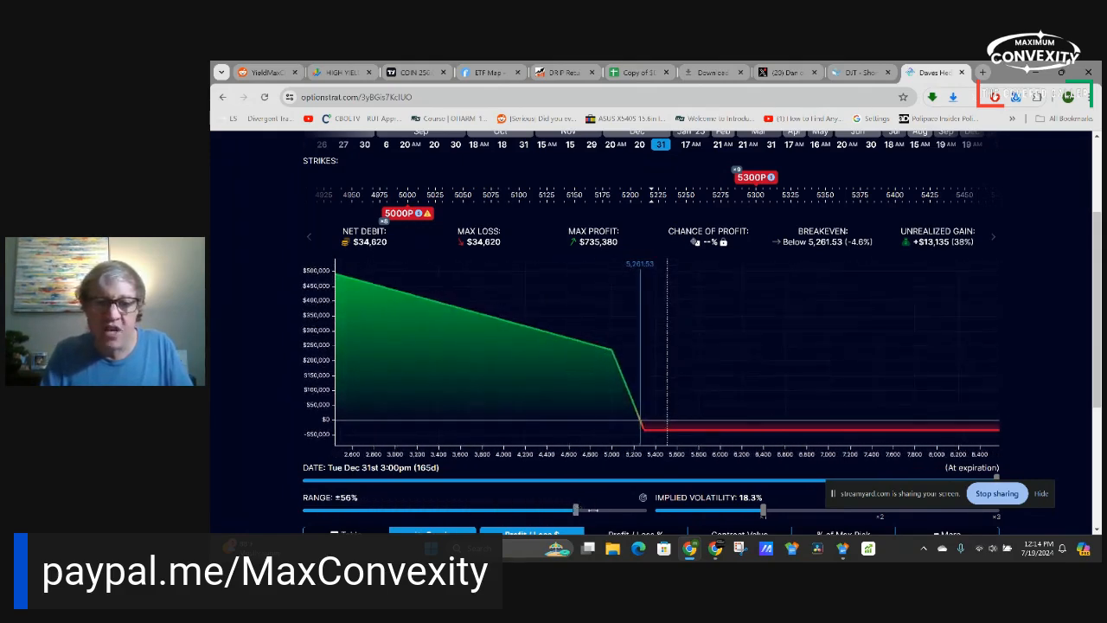
left_click_drag(578, 509, 602, 508)
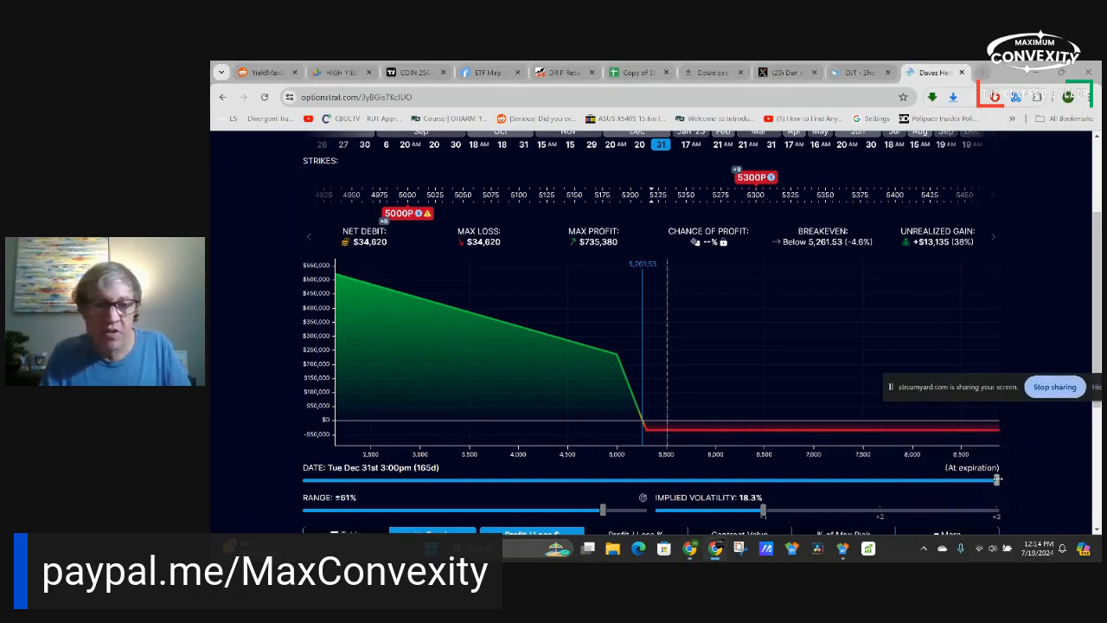
mouse_move(751, 415)
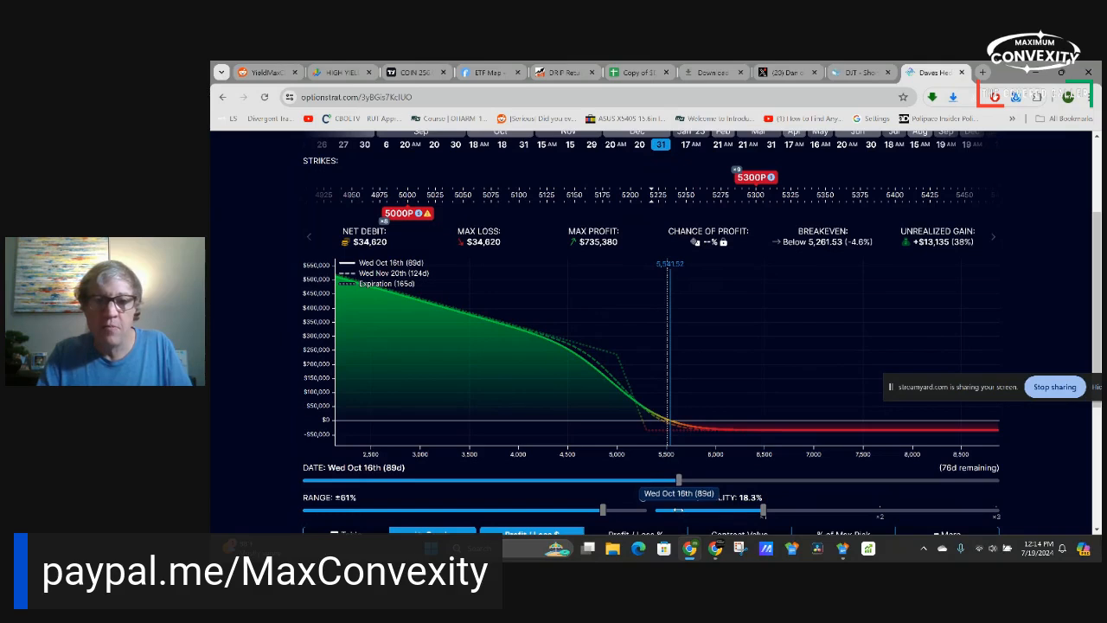
left_click_drag(678, 480, 308, 481)
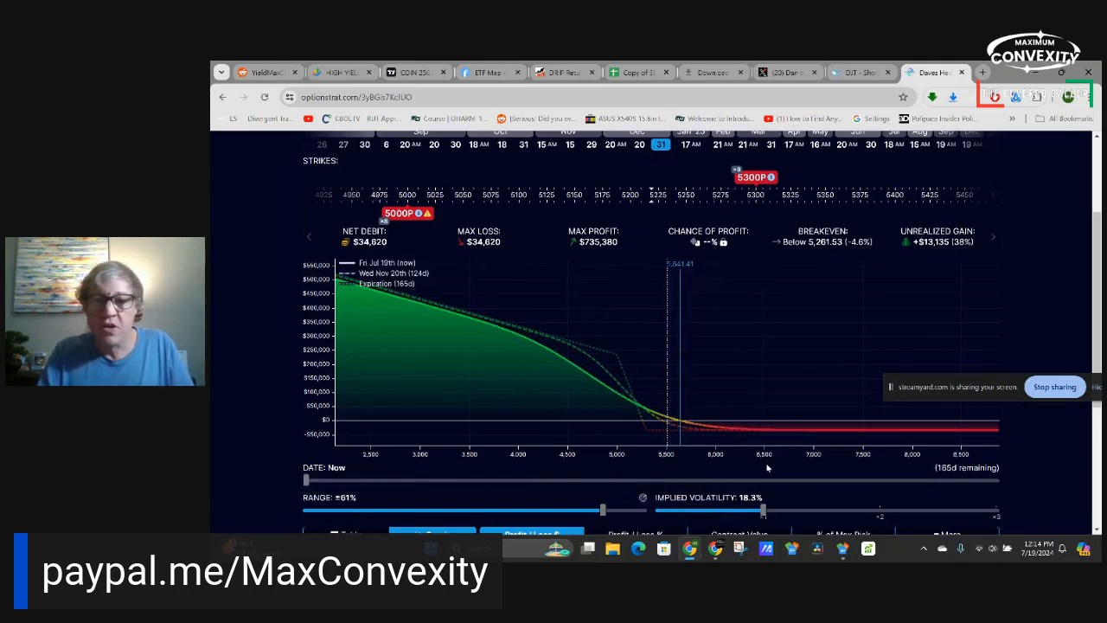
mouse_move(666, 424)
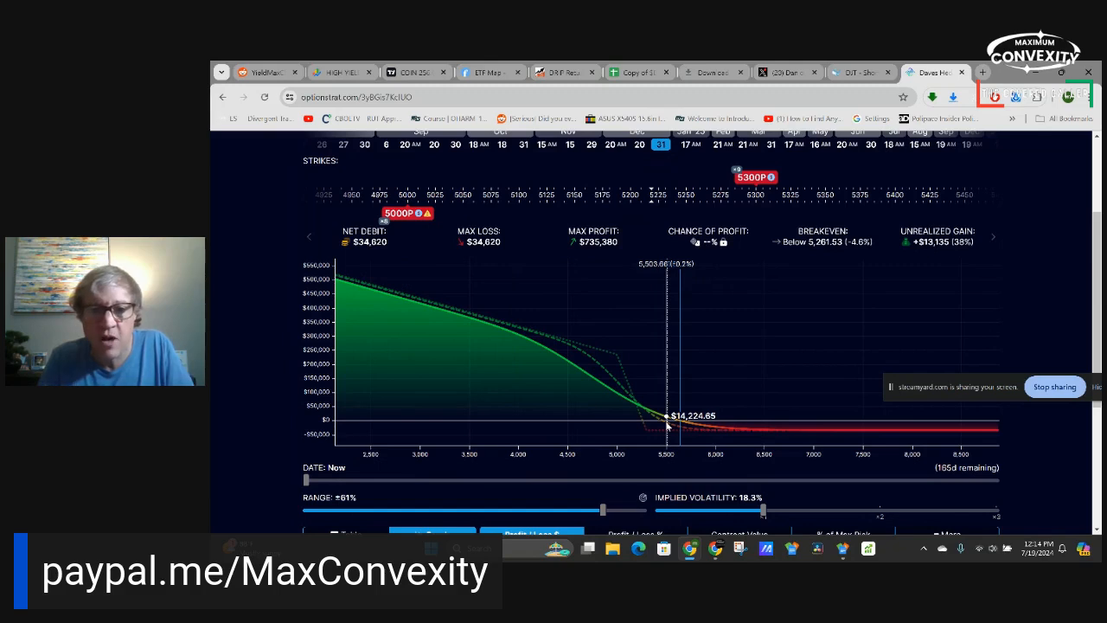
mouse_move(664, 423)
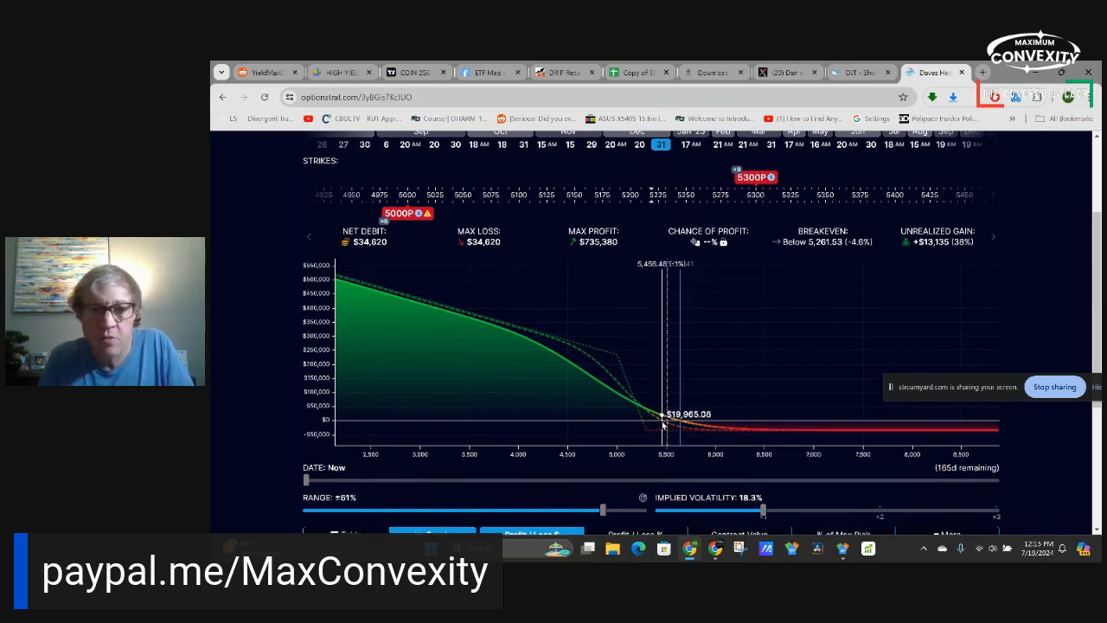
mouse_move(666, 428)
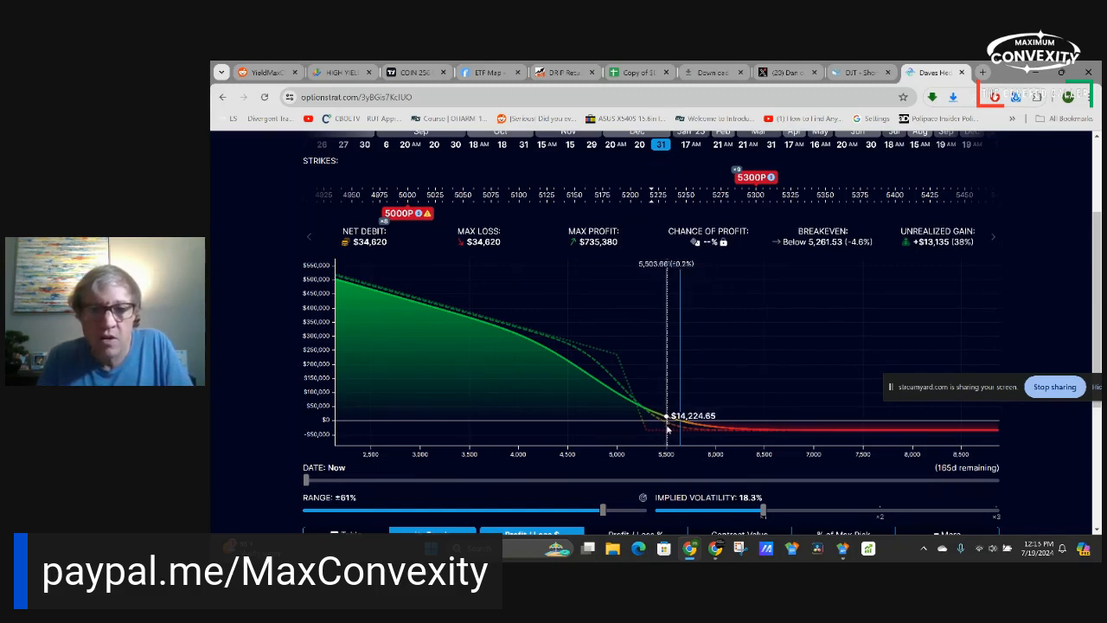
mouse_move(660, 429)
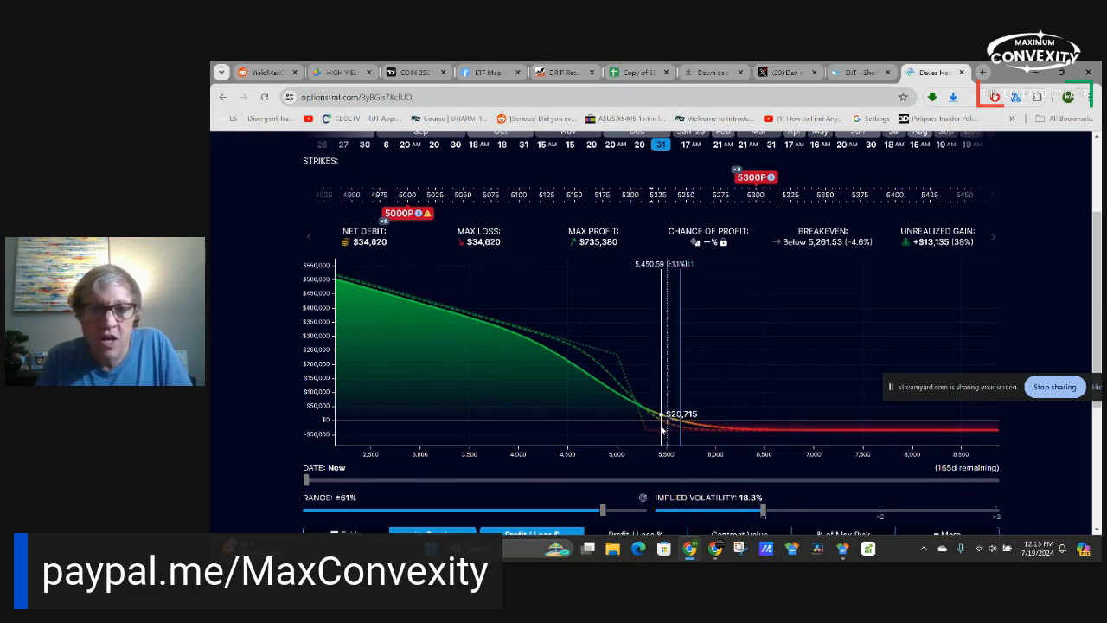
mouse_move(664, 429)
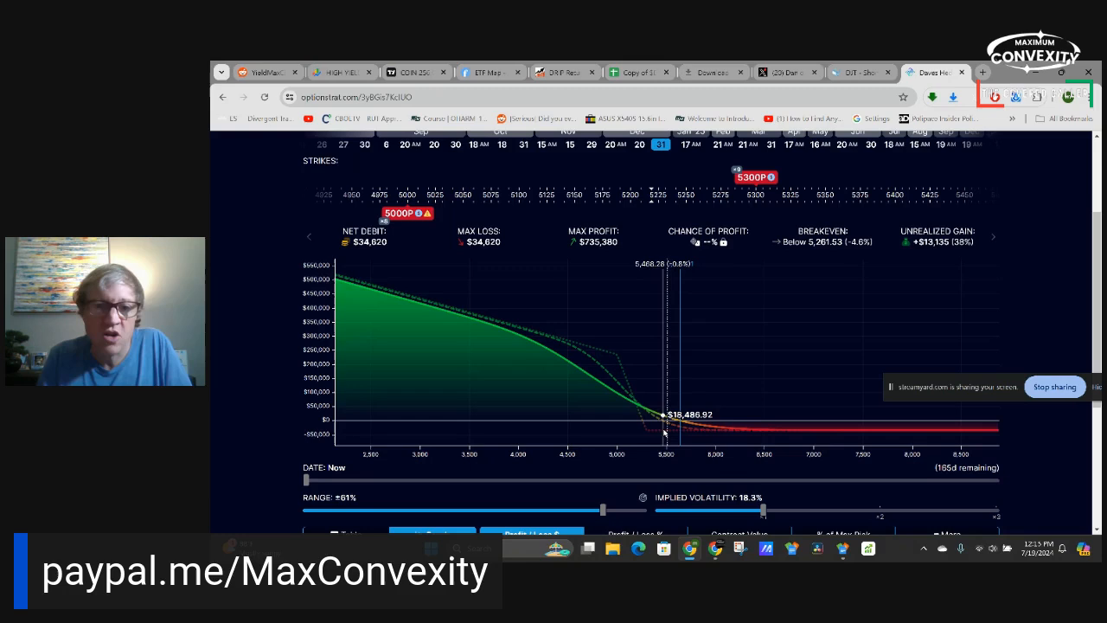
mouse_move(666, 433)
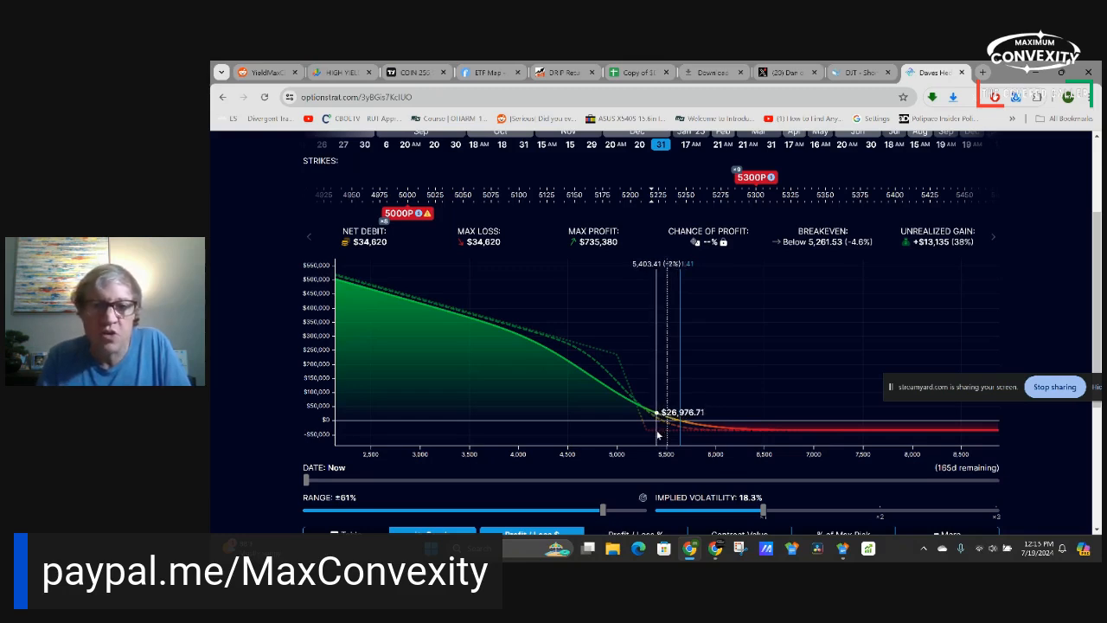
mouse_move(608, 389)
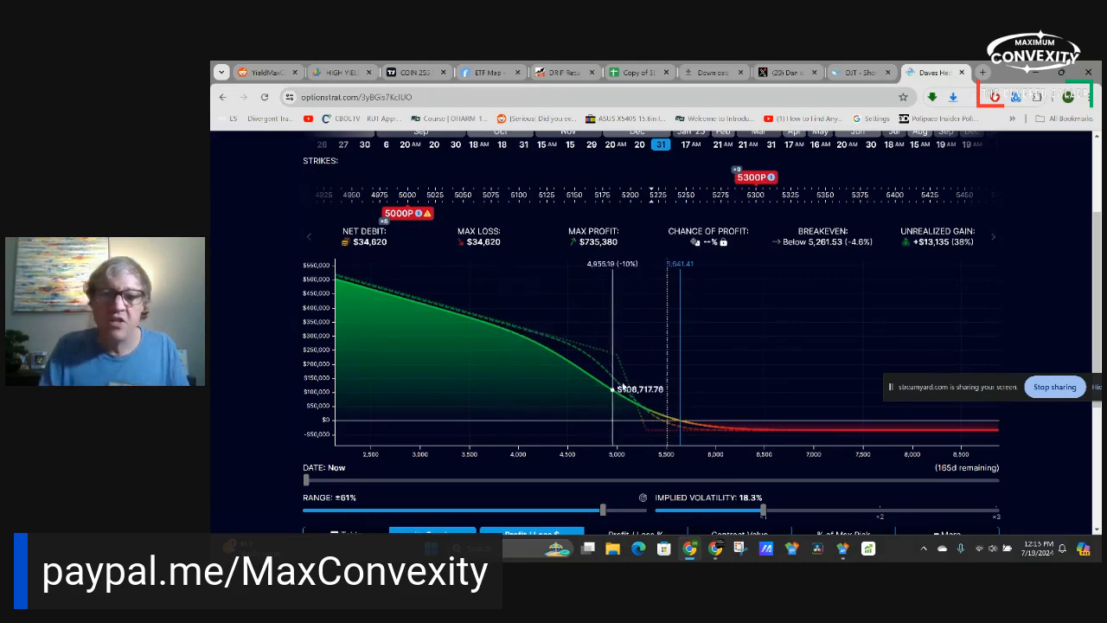
mouse_move(551, 383)
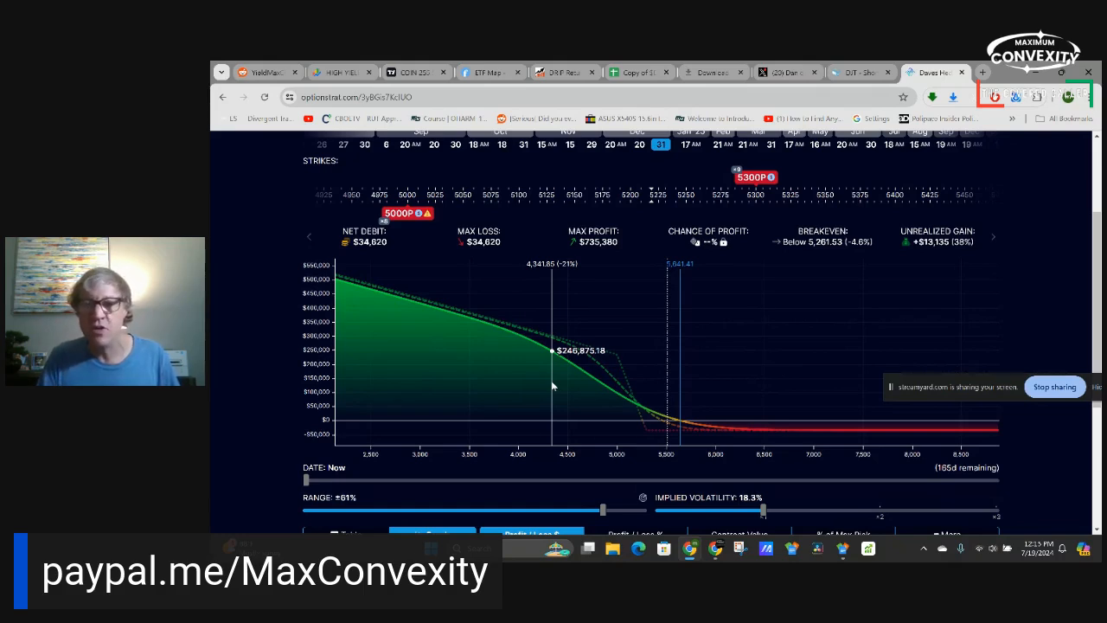
mouse_move(809, 429)
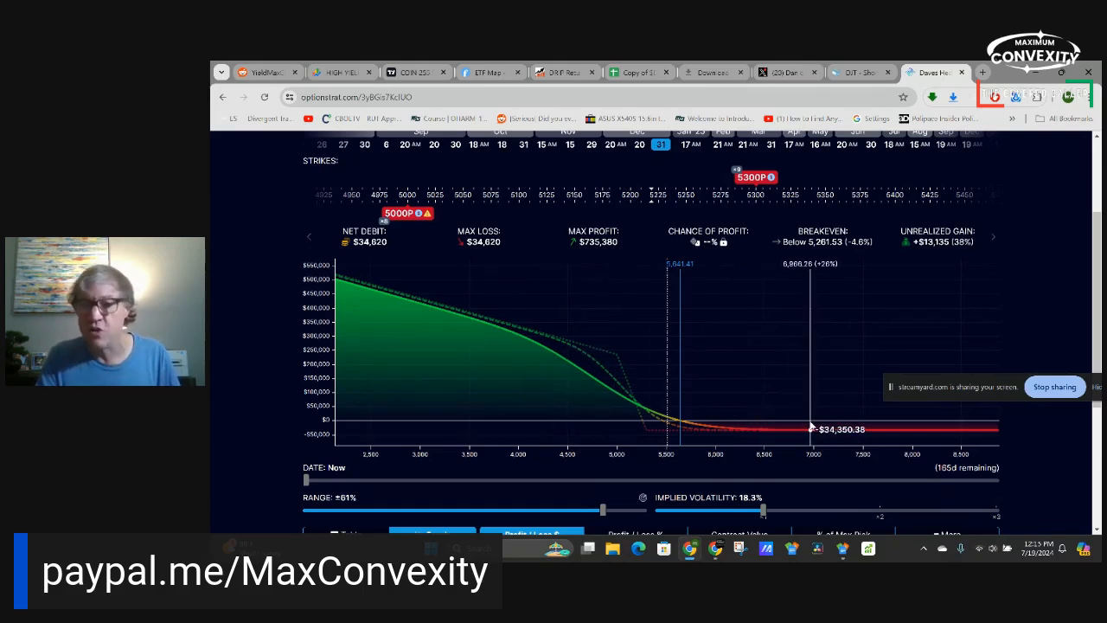
mouse_move(735, 429)
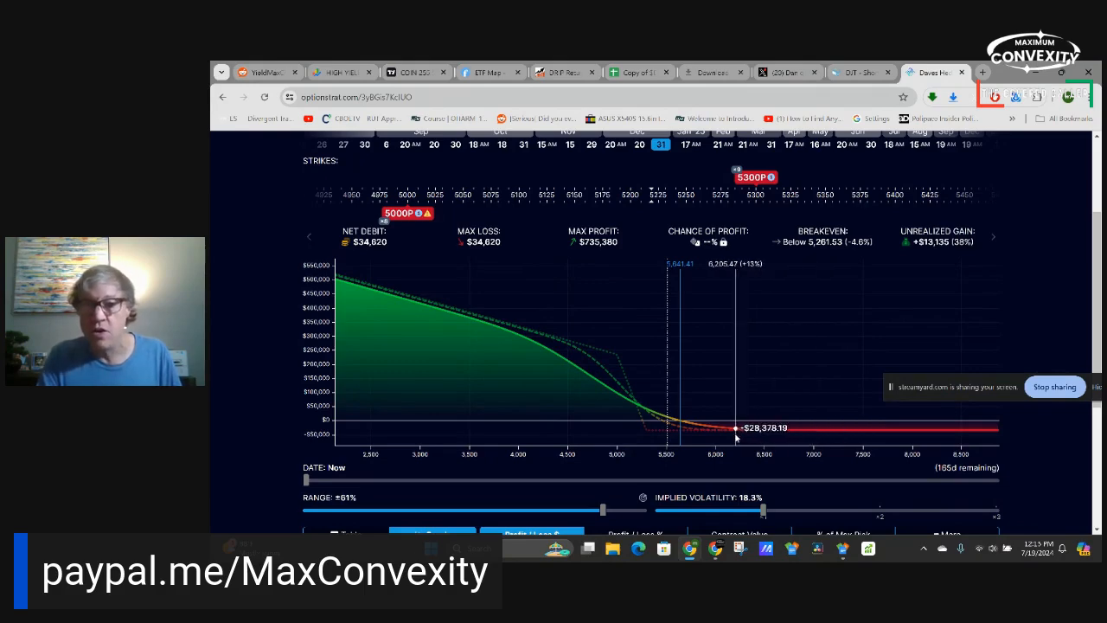
mouse_move(792, 433)
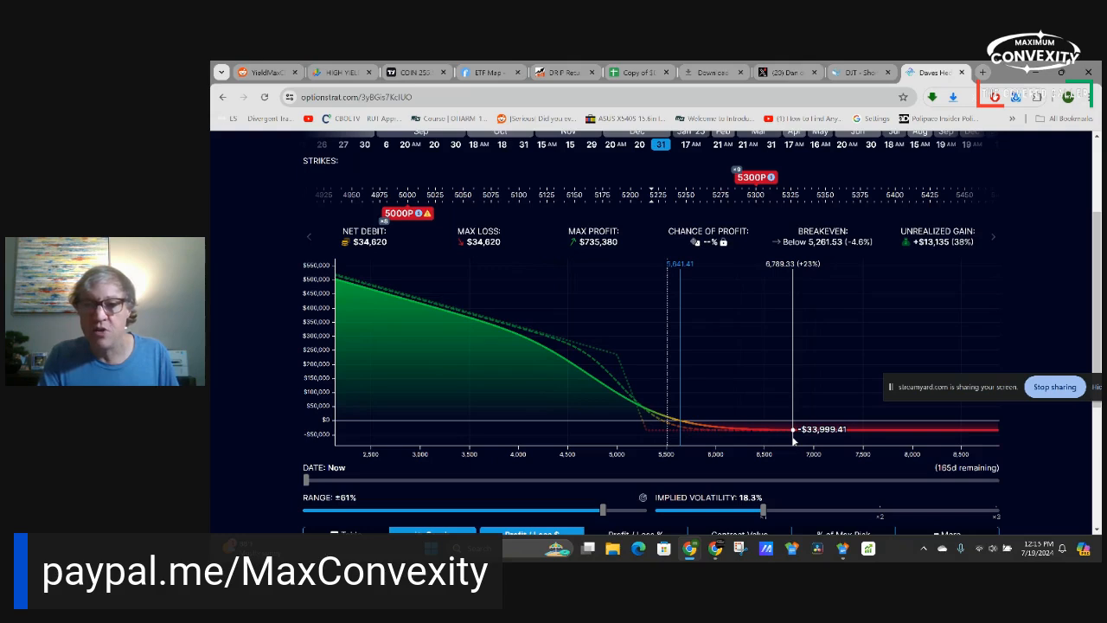
mouse_move(841, 429)
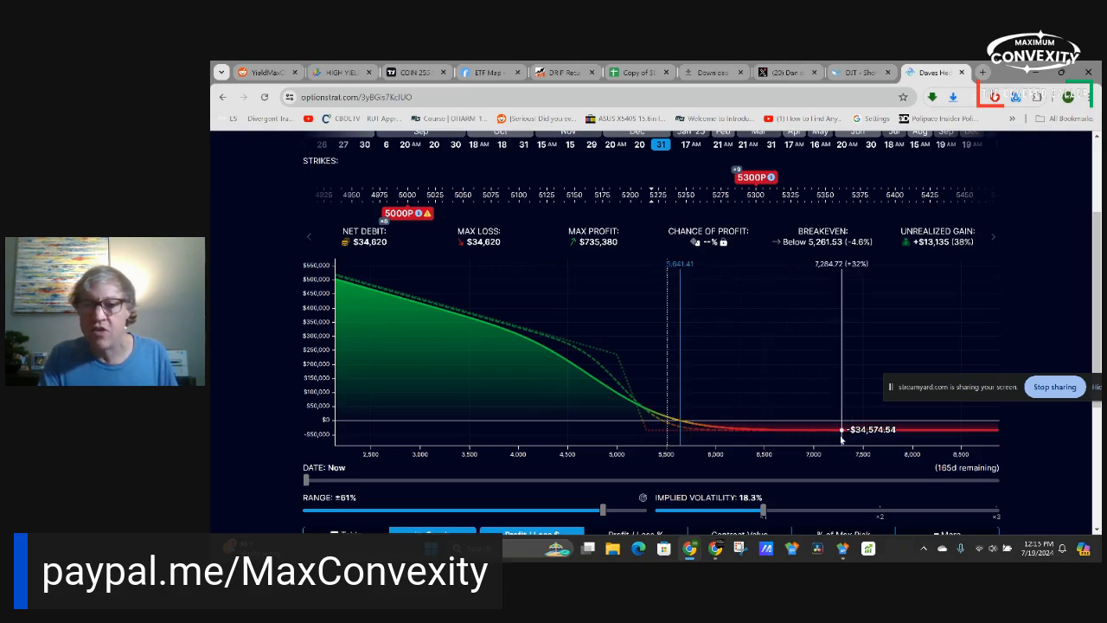
mouse_move(454, 397)
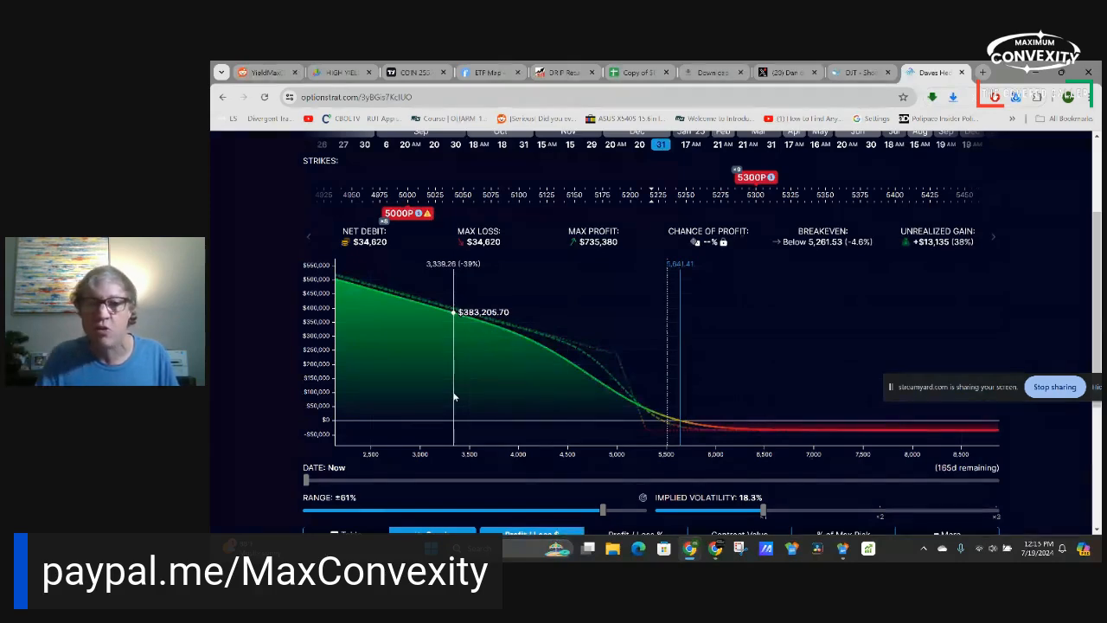
mouse_move(700, 400)
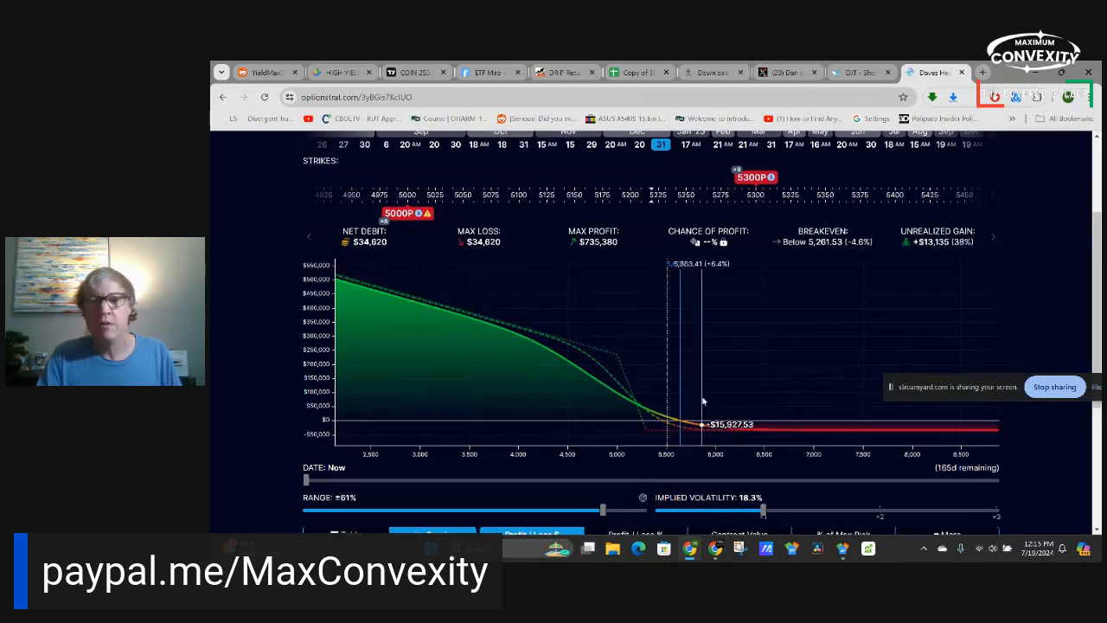
scroll("up", 3)
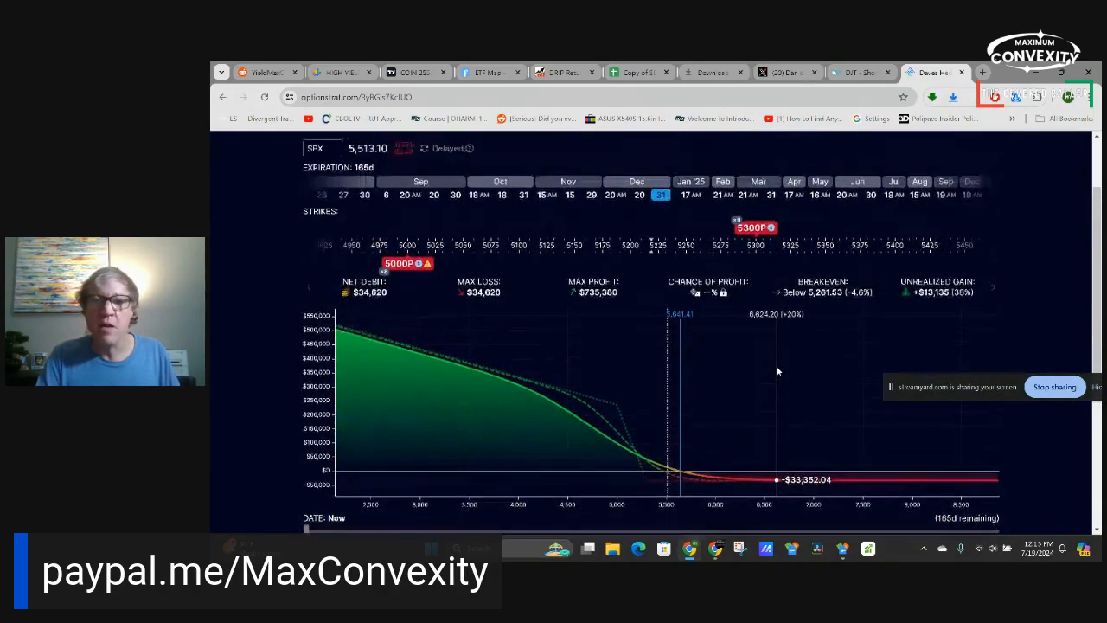
Go to Saved Trades from My Account and scroll through the active strategies
left_click(897, 145)
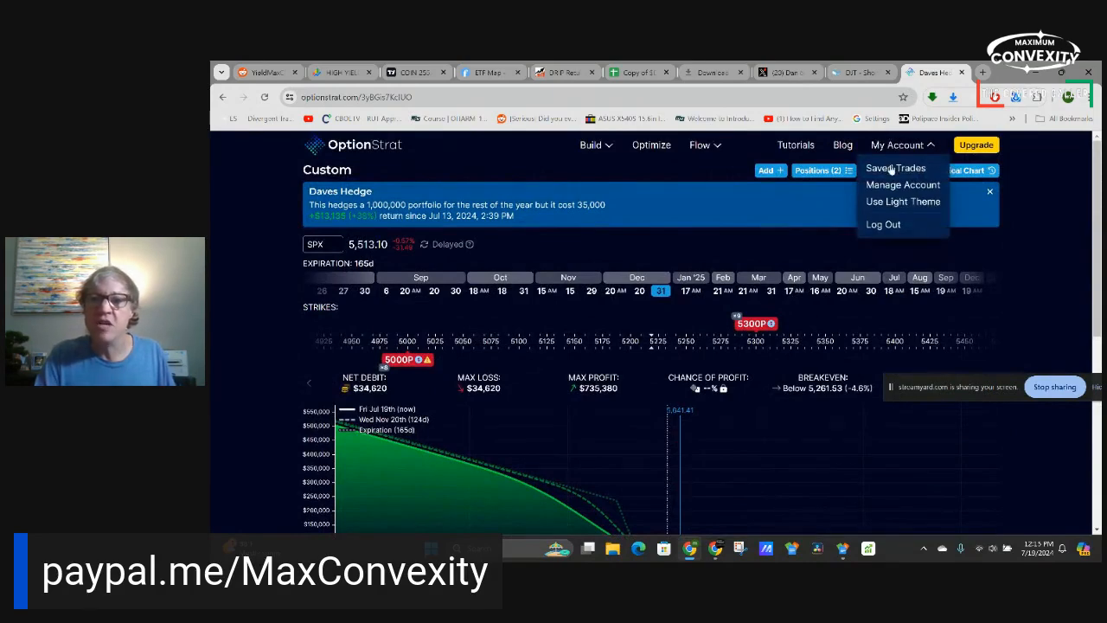
left_click(1052, 253)
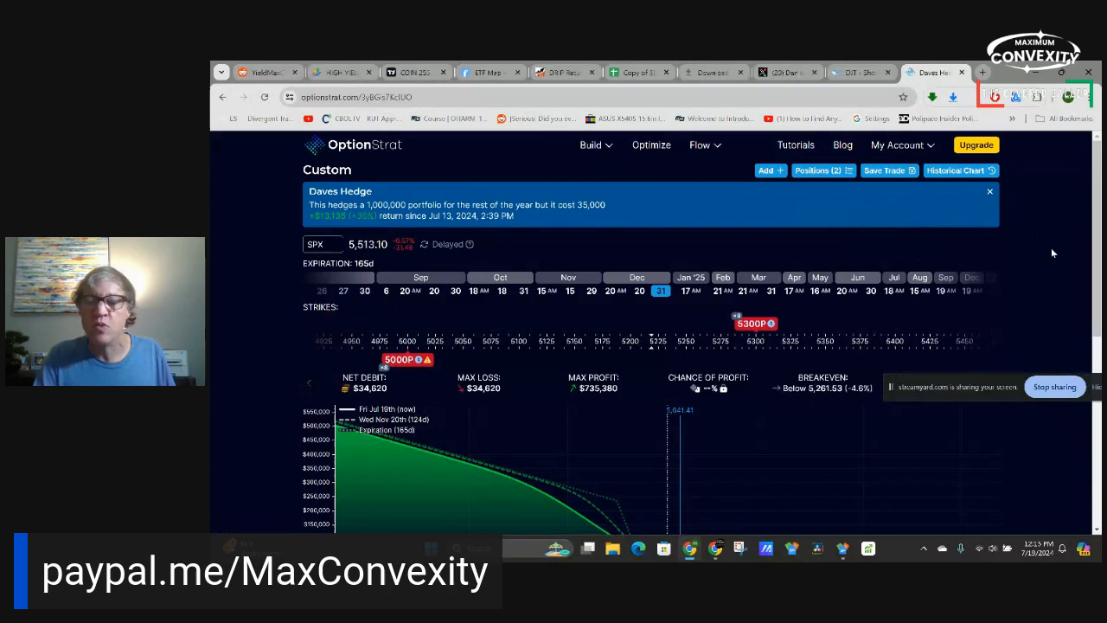
mouse_move(907, 162)
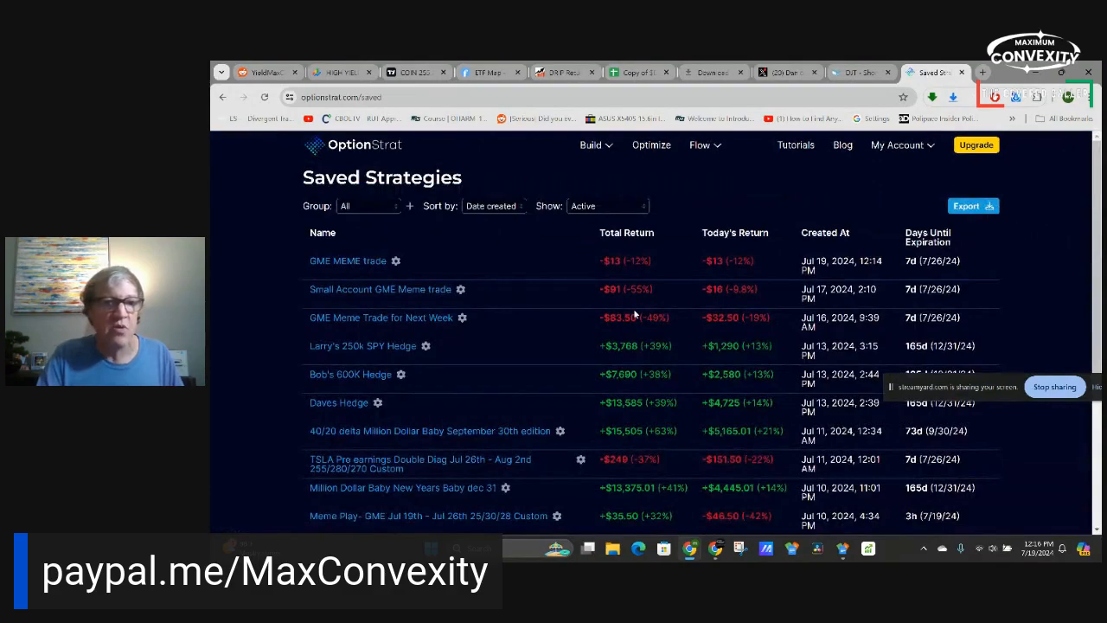
scroll("down", 3)
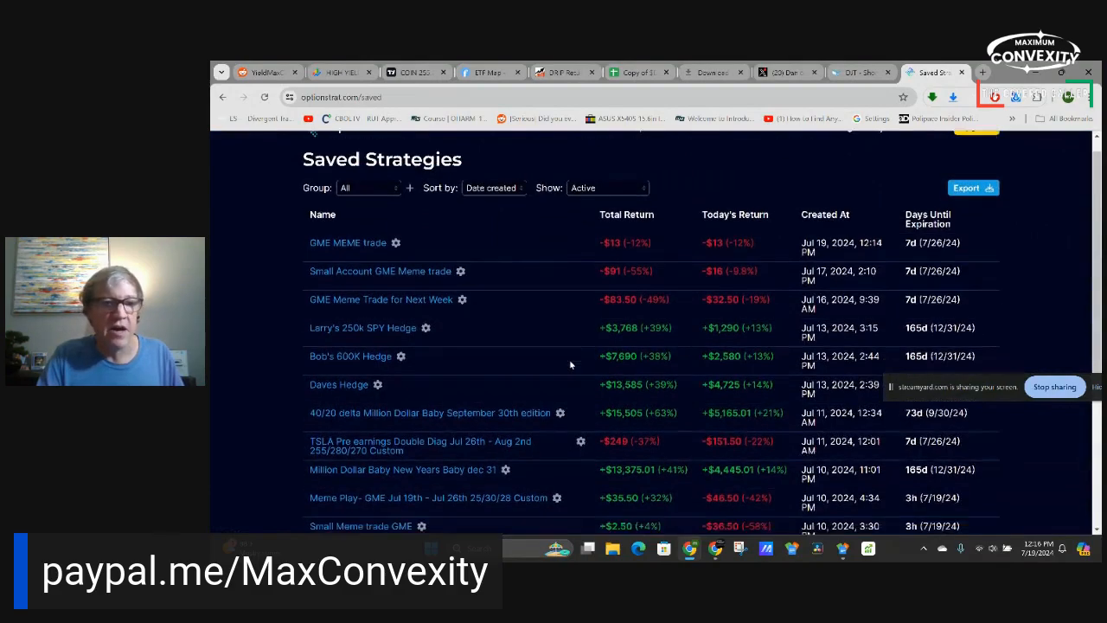
scroll("down", 3)
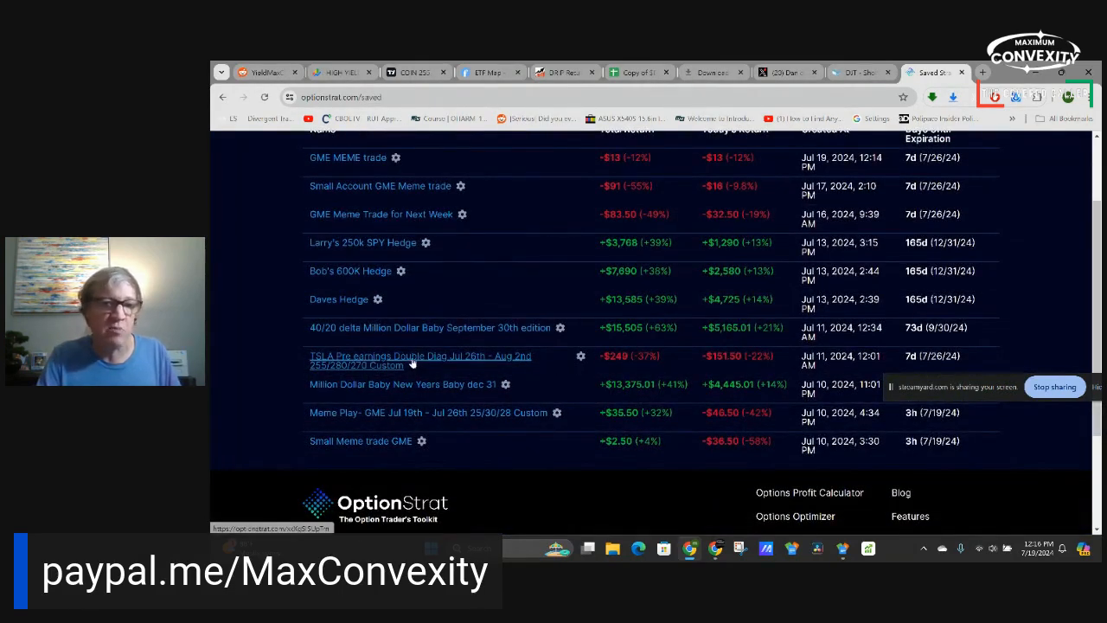
Open the TSLA Pre-earnings Double Diag and widen its chart range to ±67%
left_click(420, 359)
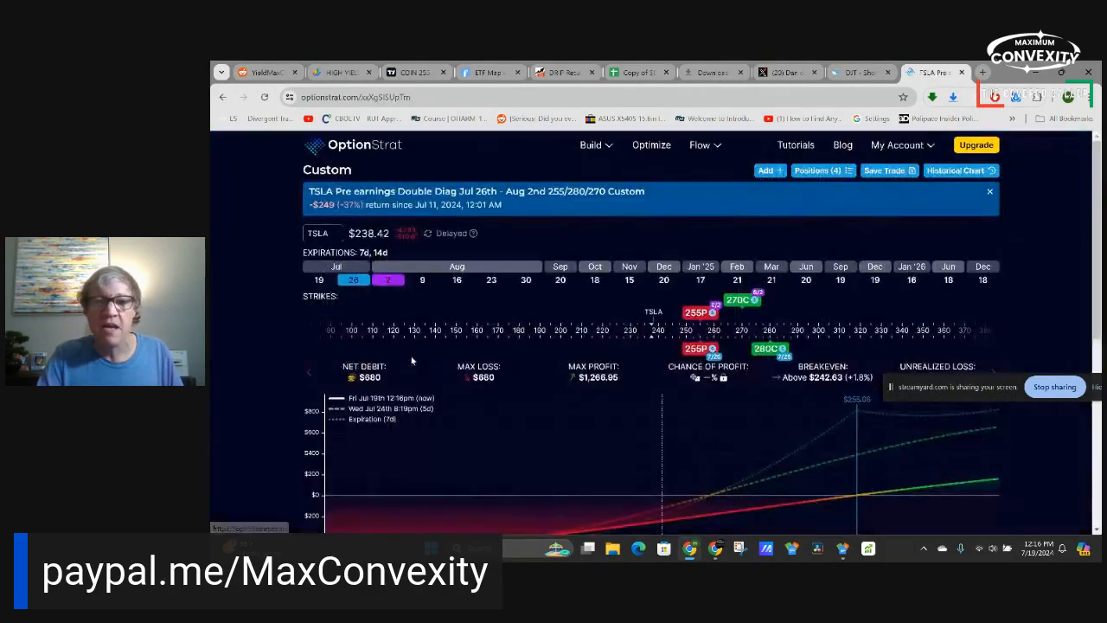
scroll("down", 3)
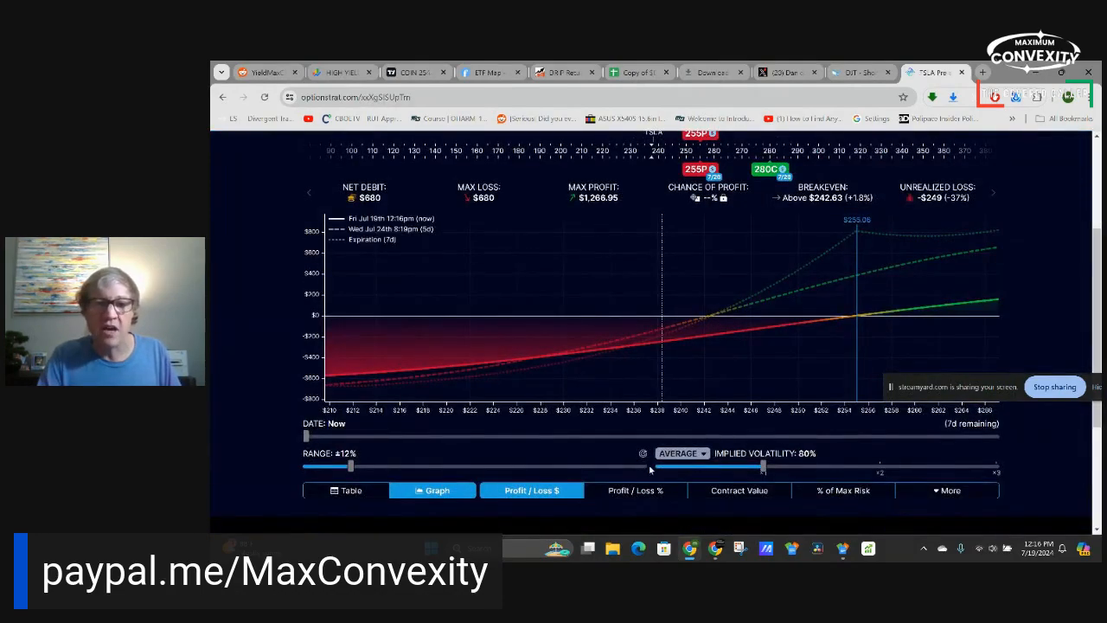
left_click_drag(349, 465, 574, 465)
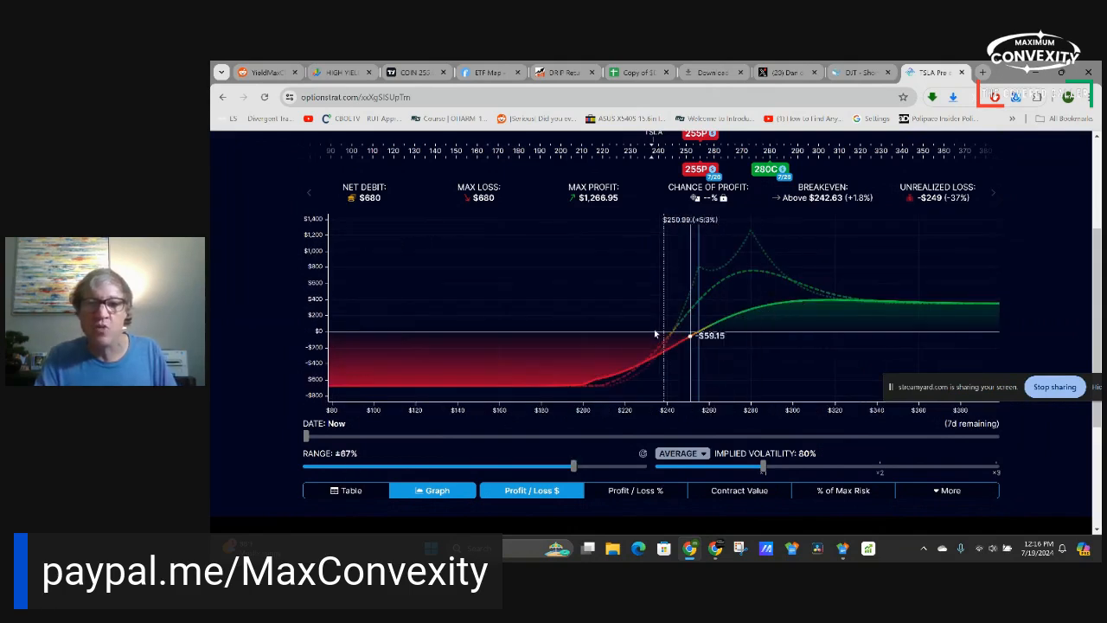
mouse_move(495, 384)
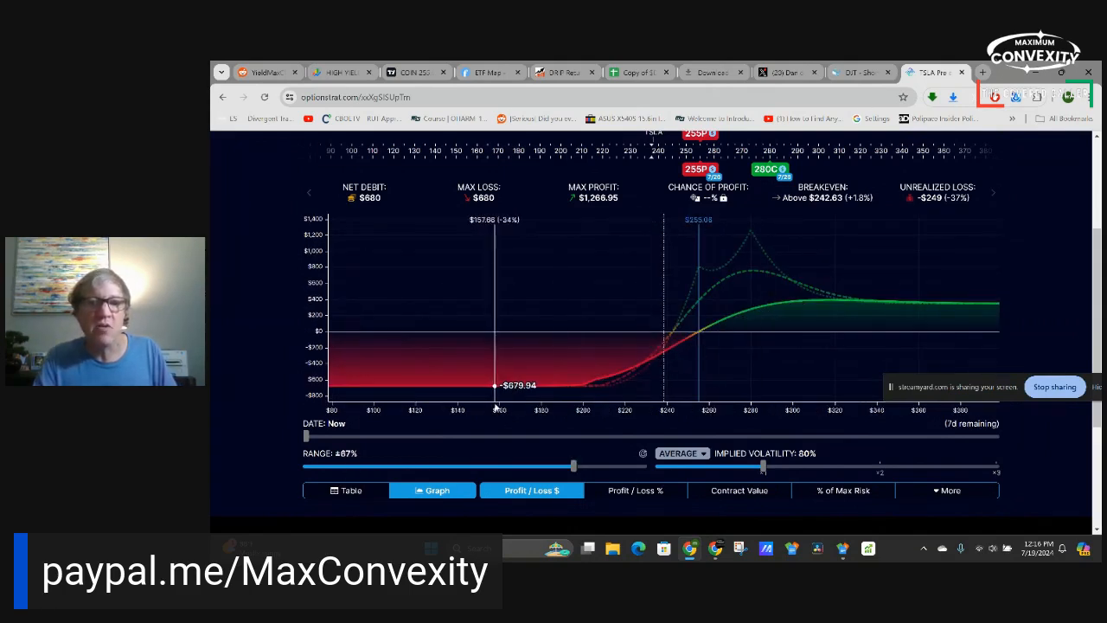
mouse_move(664, 354)
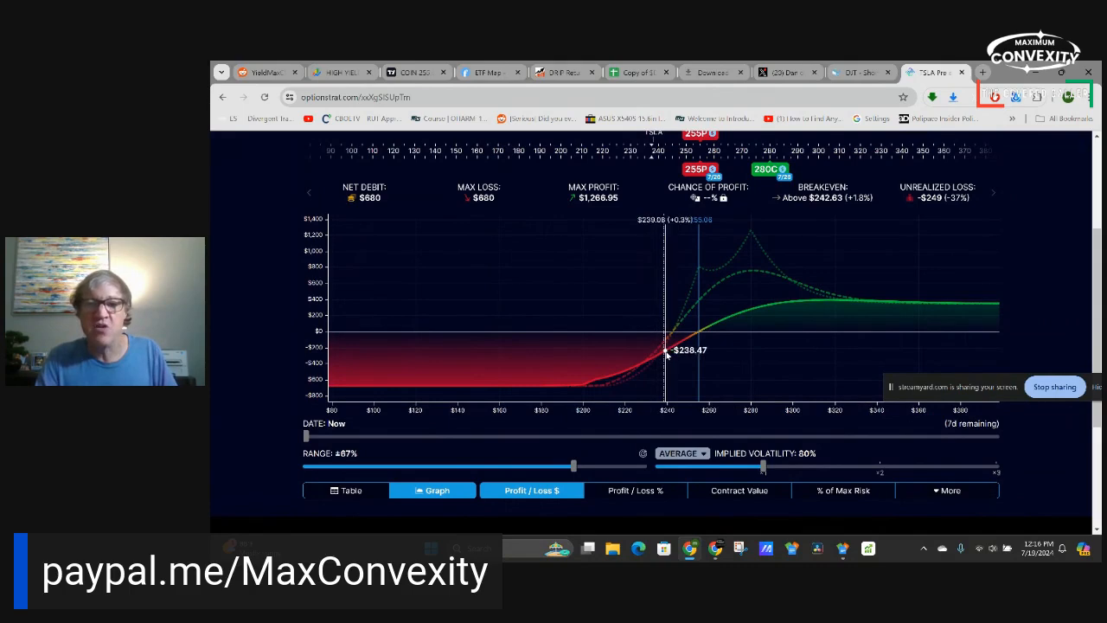
mouse_move(665, 353)
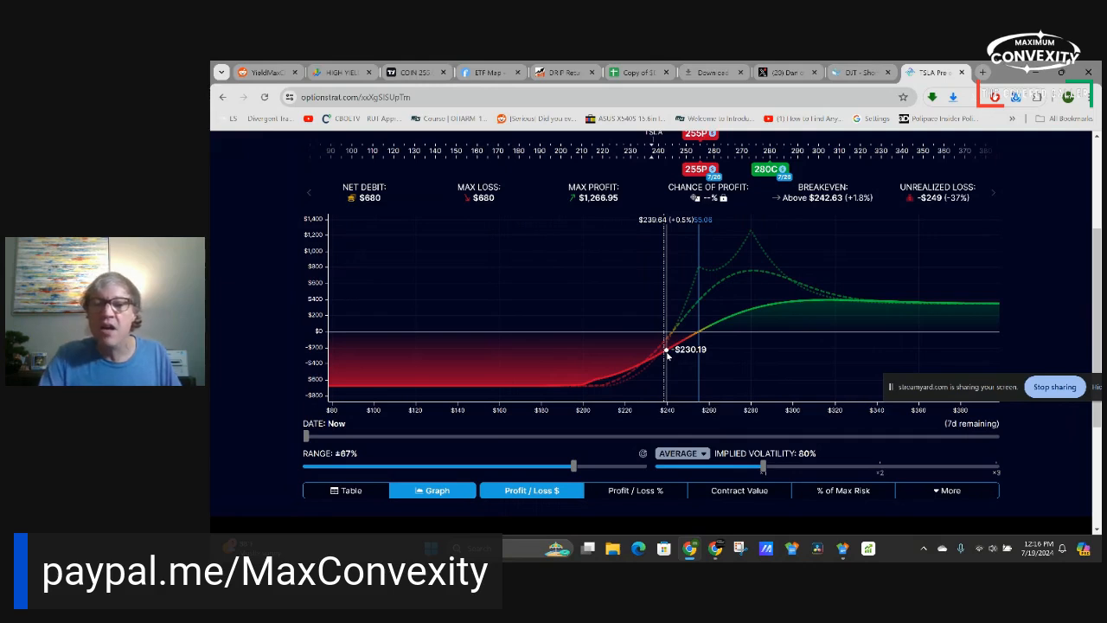
mouse_move(749, 336)
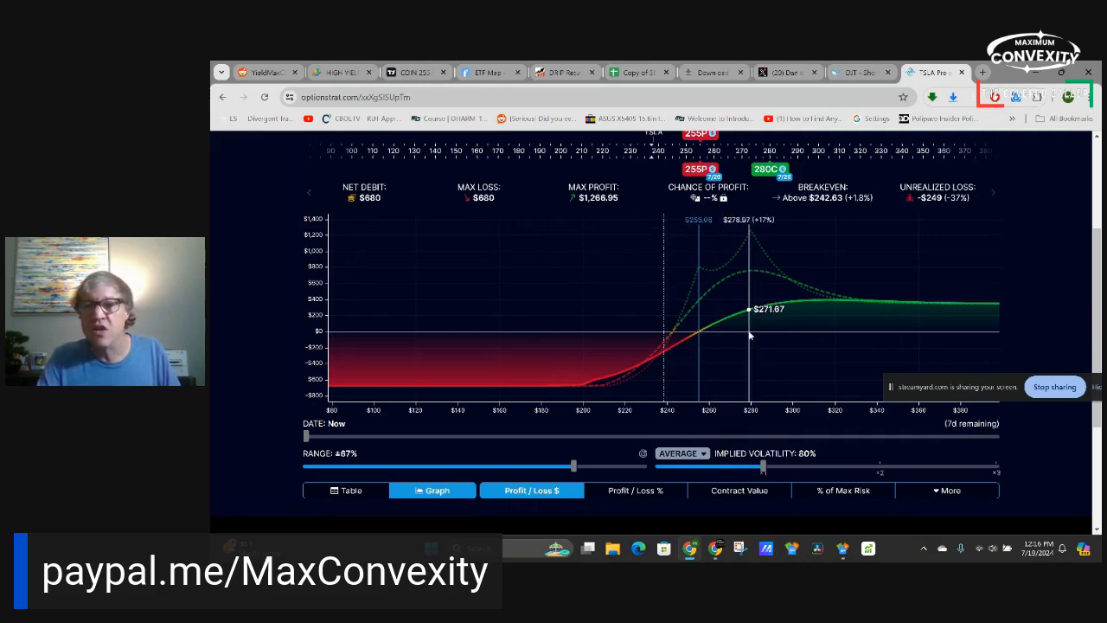
mouse_move(712, 337)
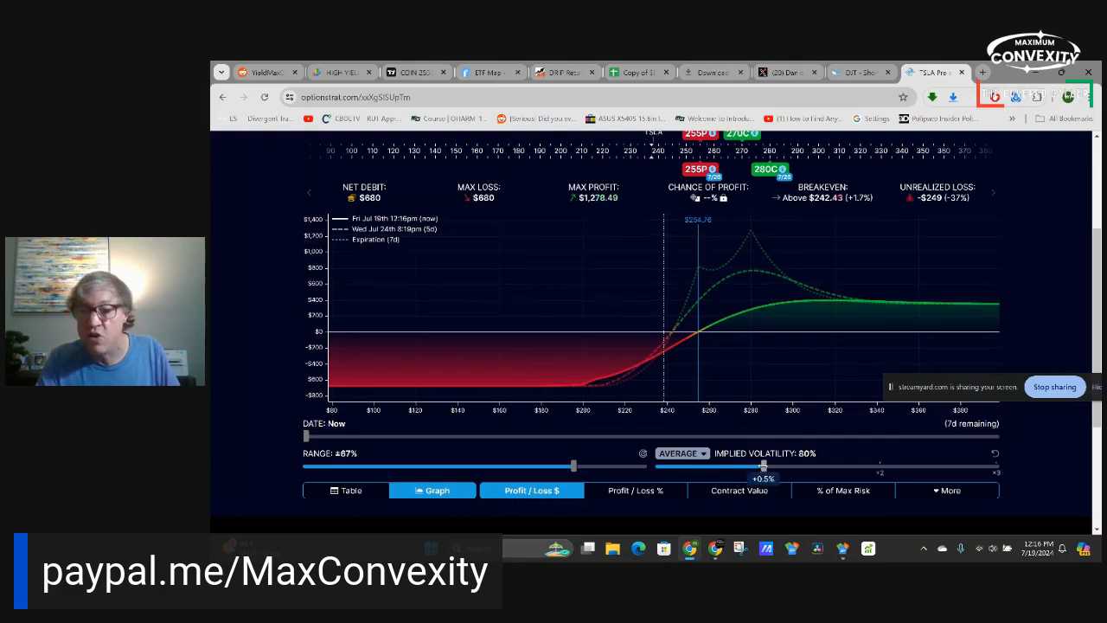
Test implied volatility at 107% and 121%, return it to 80%, then start a new browser tab
left_click_drag(765, 465, 802, 466)
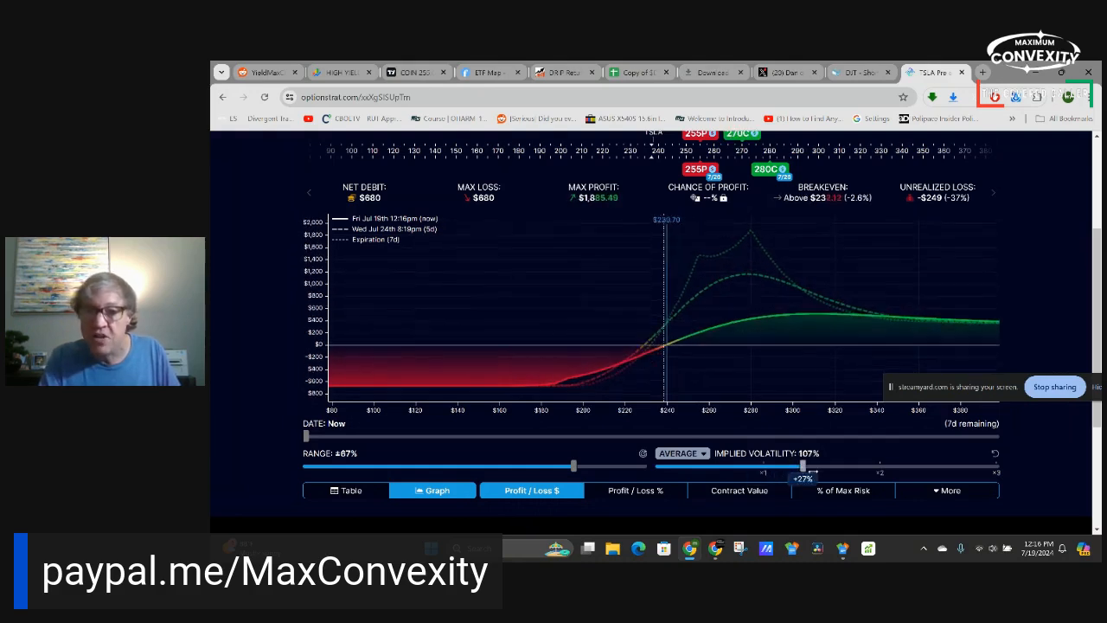
left_click_drag(802, 467, 821, 467)
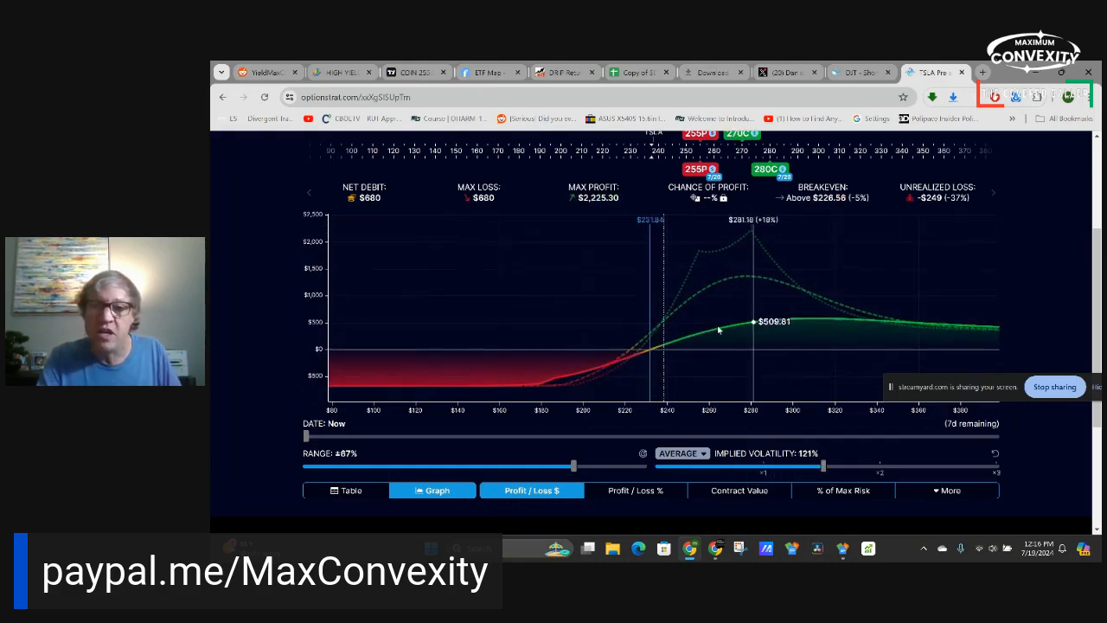
mouse_move(716, 328)
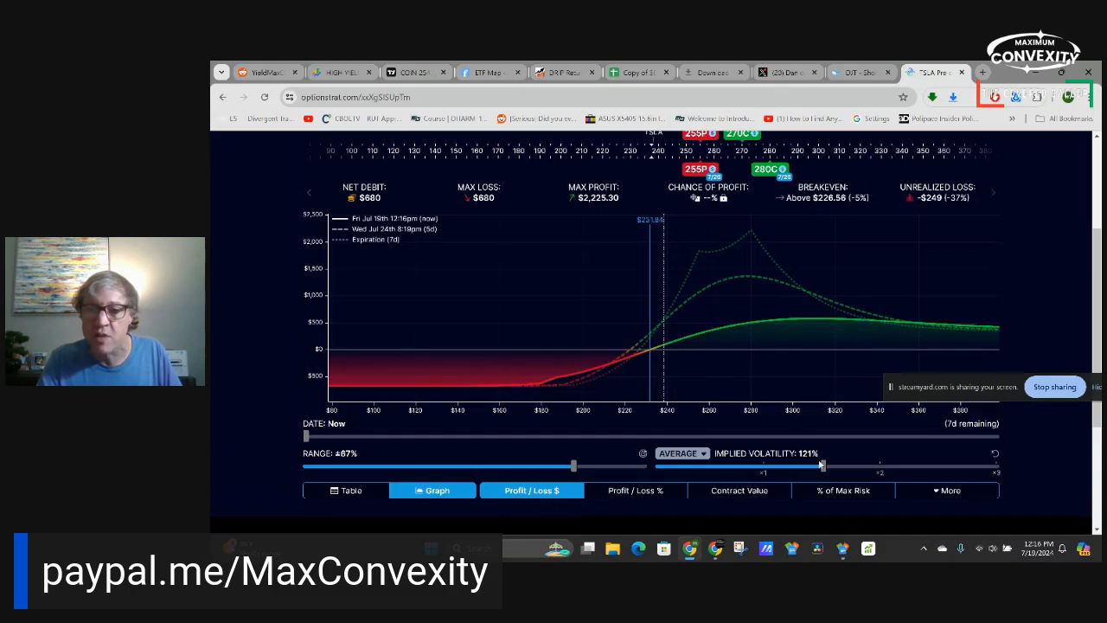
left_click_drag(821, 465, 765, 466)
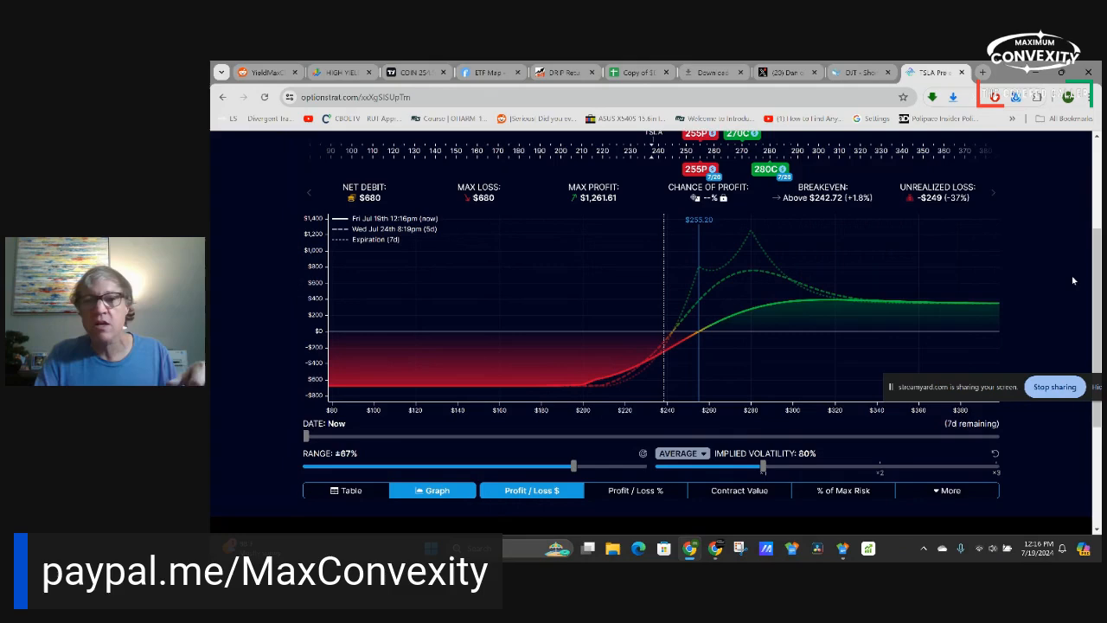
scroll("up", 3)
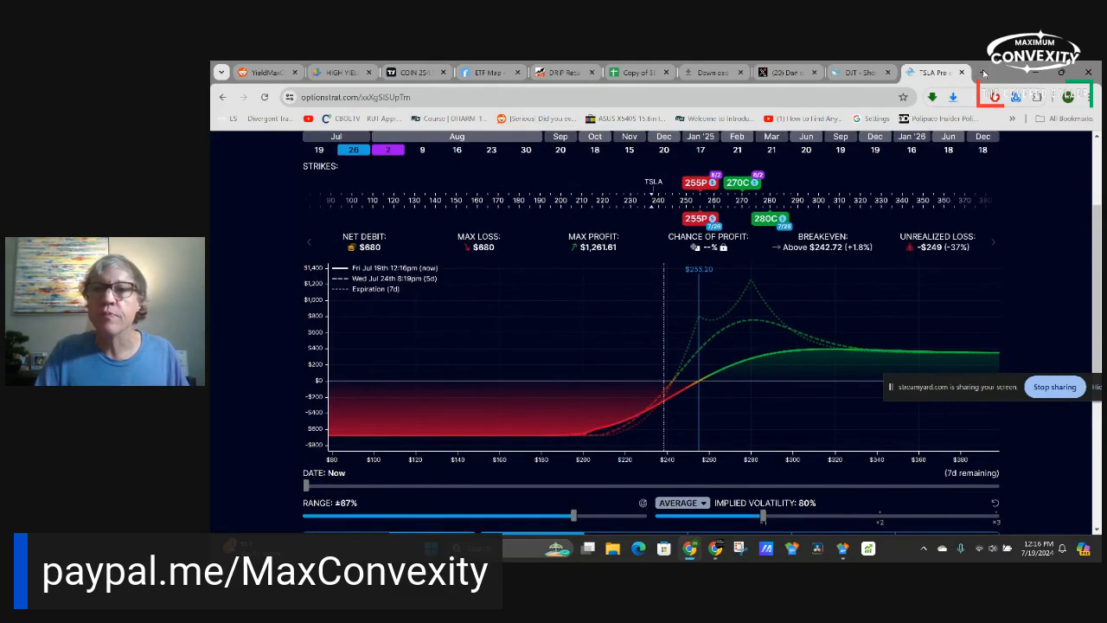
left_click(983, 73)
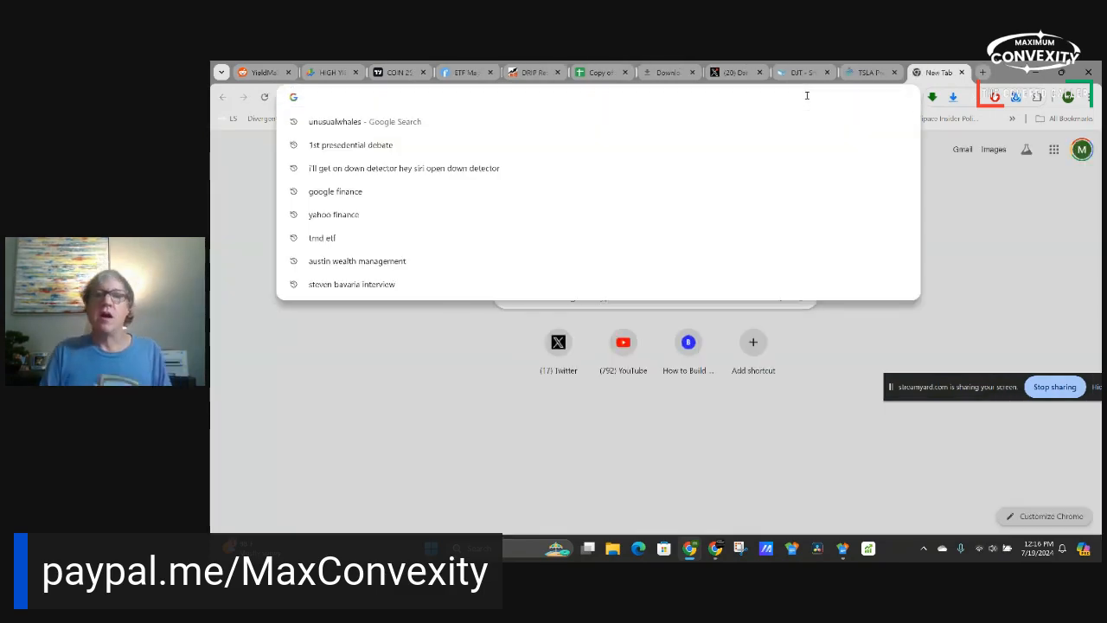